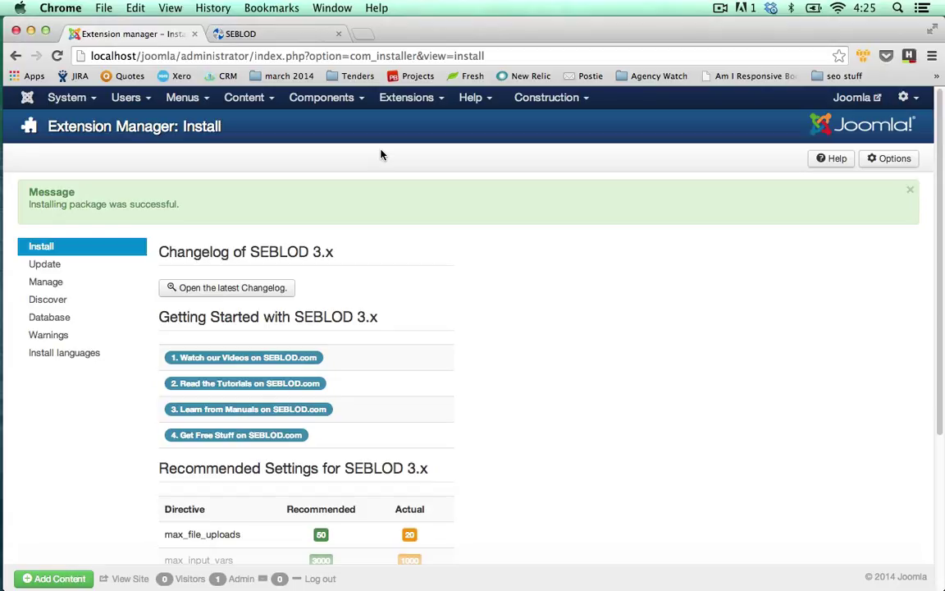
mouse_move(375, 155)
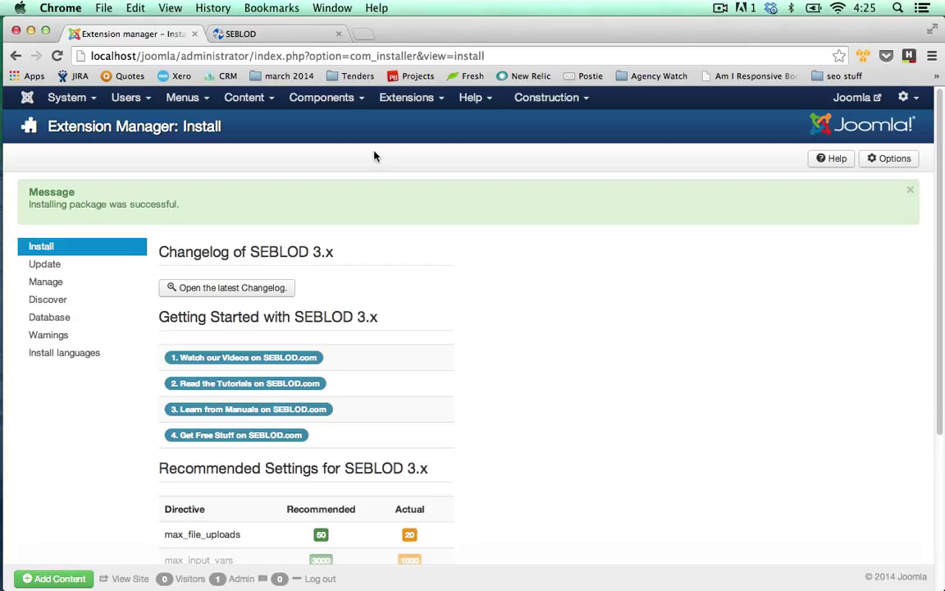
mouse_move(367, 153)
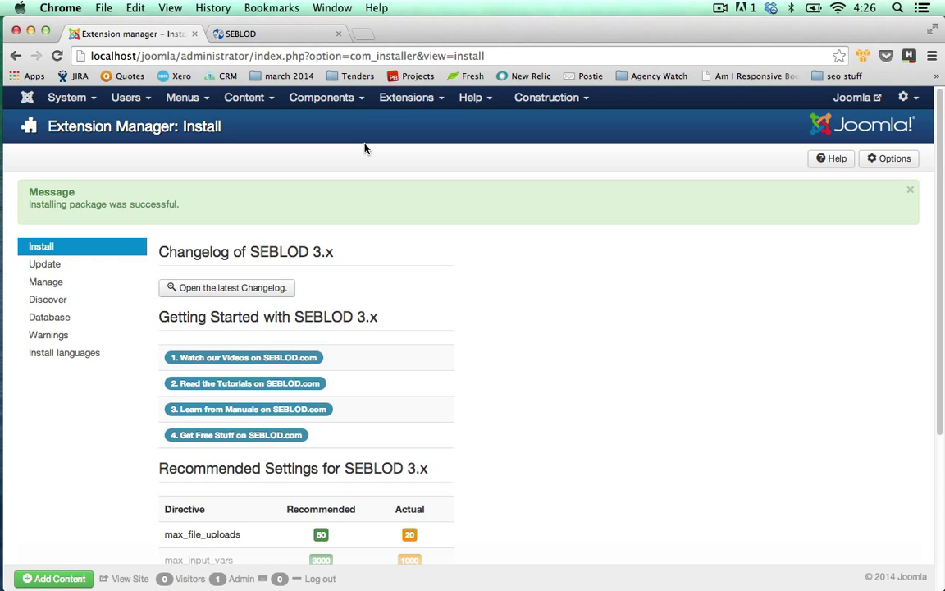
mouse_move(331, 135)
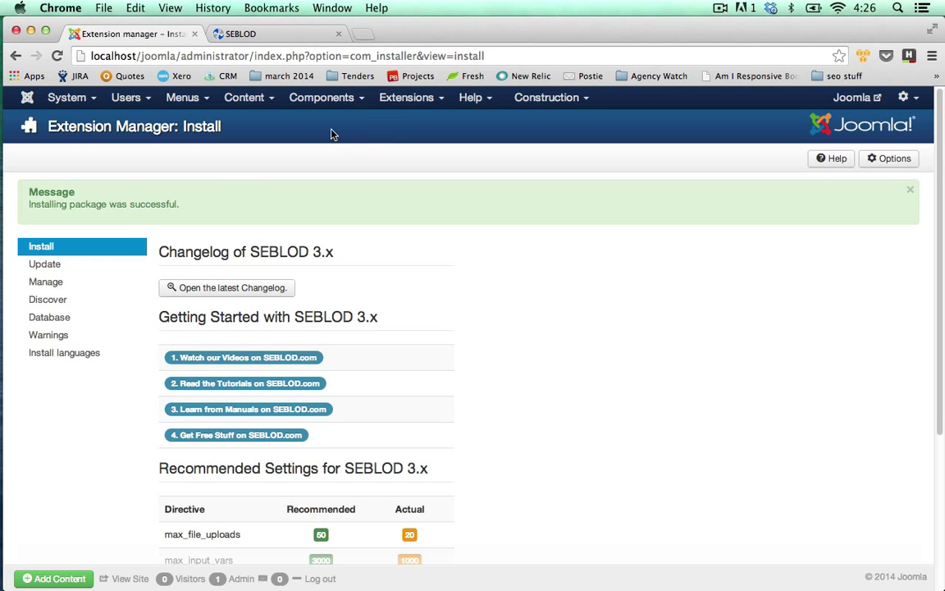
Add a content category titled 'Staff Directory' and save it.
click(244, 97)
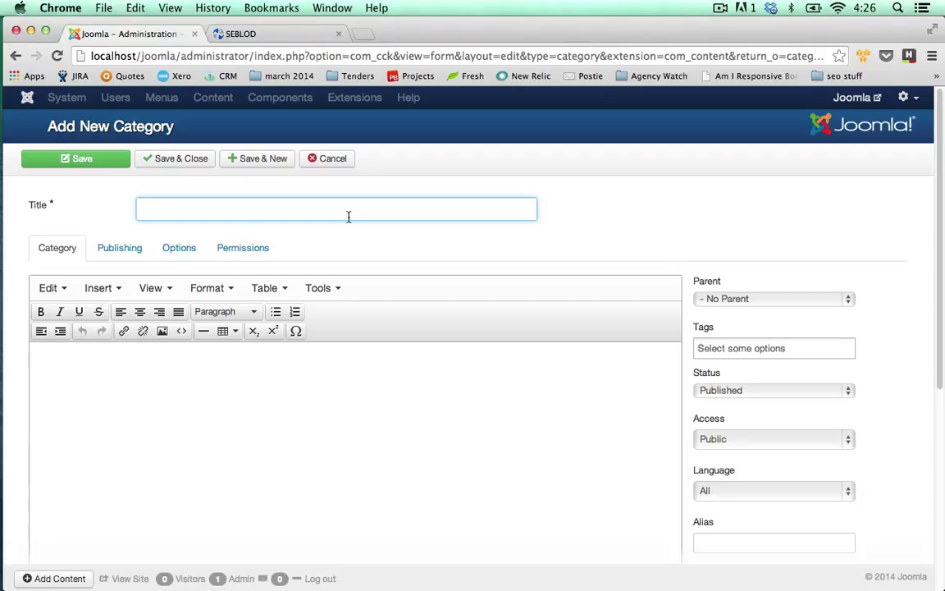
text(Staff Directory)
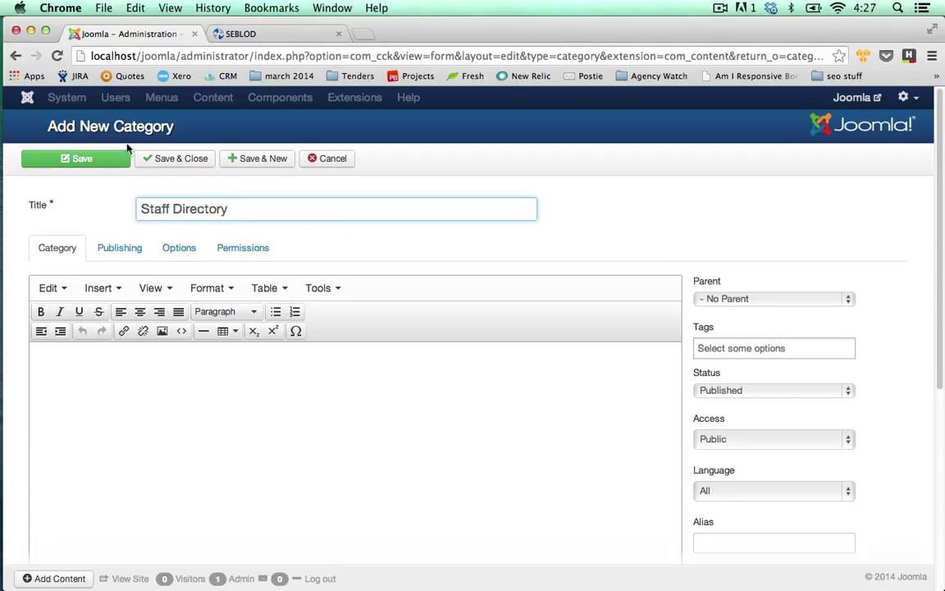
click(173, 157)
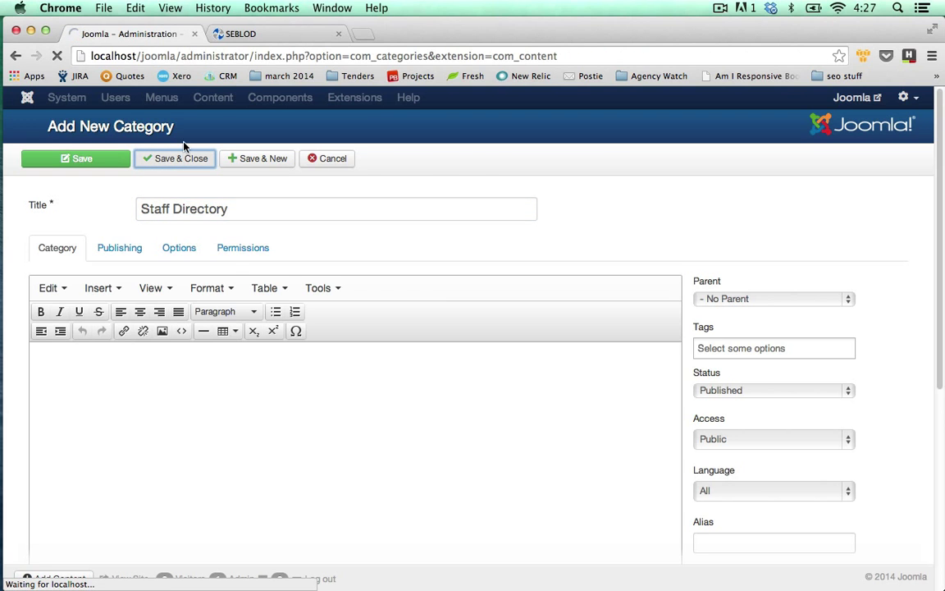
Reach the App Folder Manager through Components > SEBLOD 3.x.
click(322, 97)
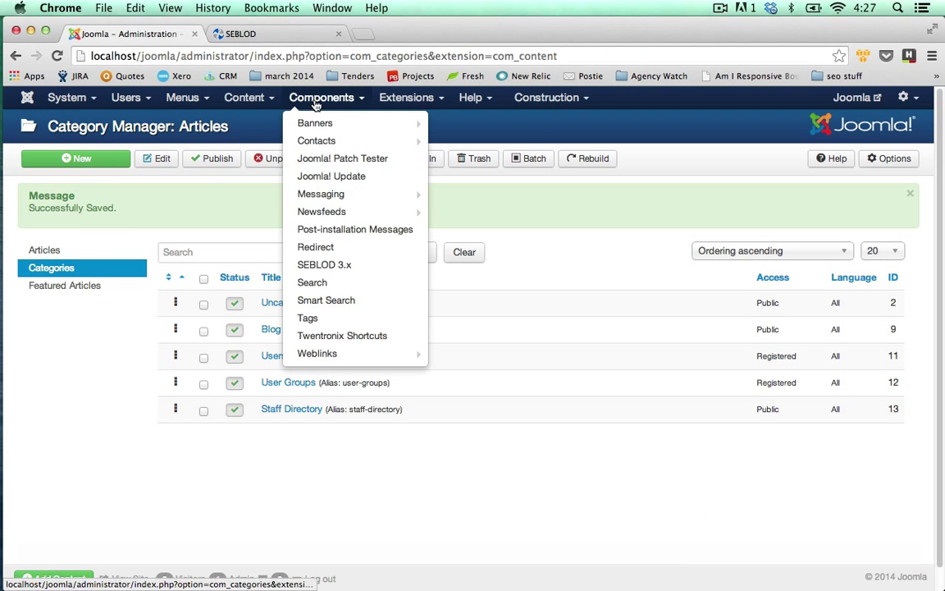
click(324, 265)
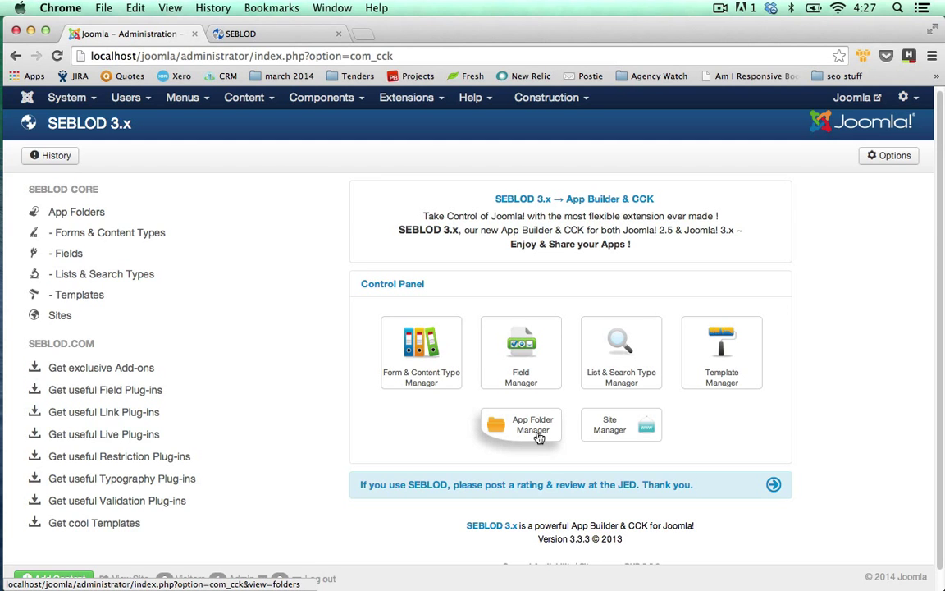
click(531, 423)
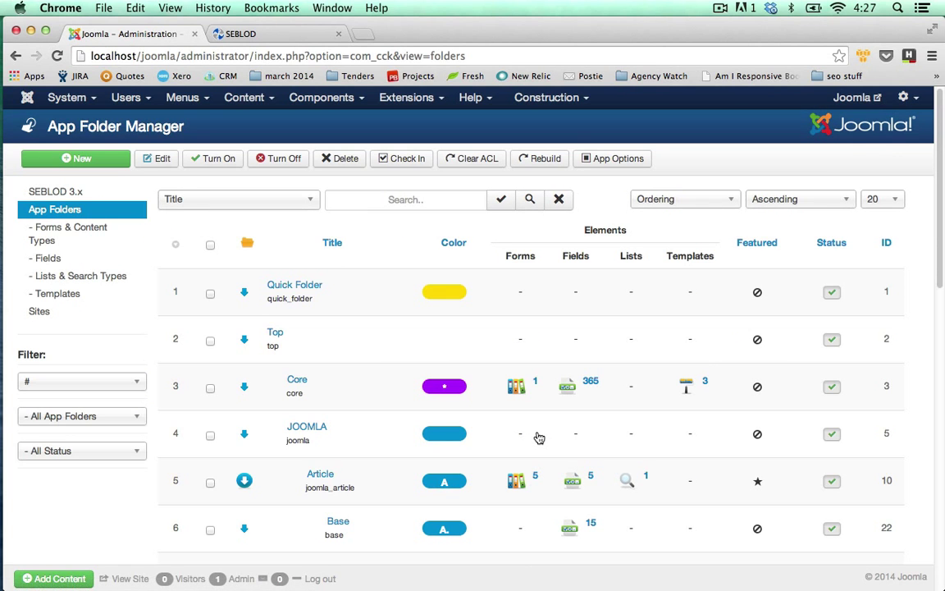
mouse_move(335, 393)
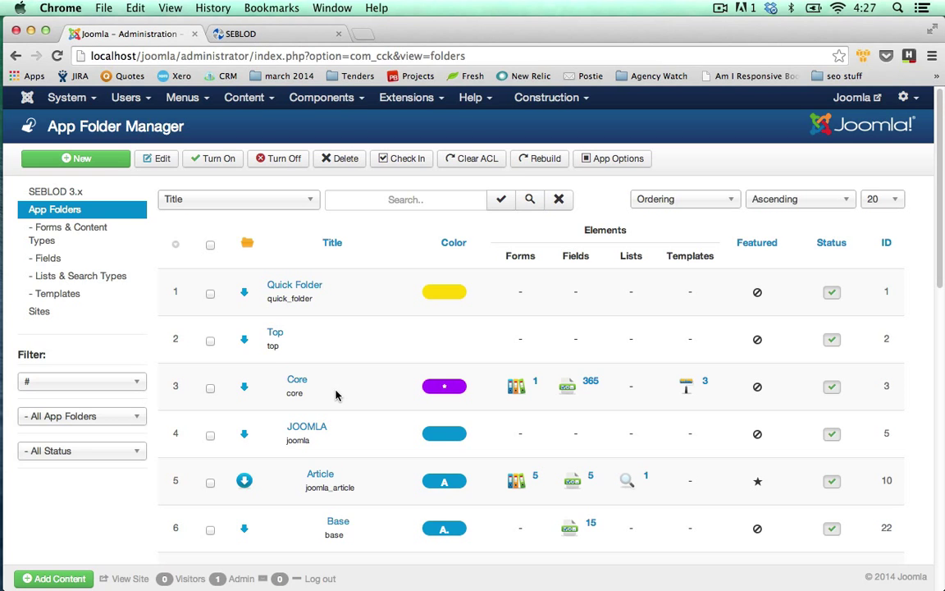
mouse_move(69, 233)
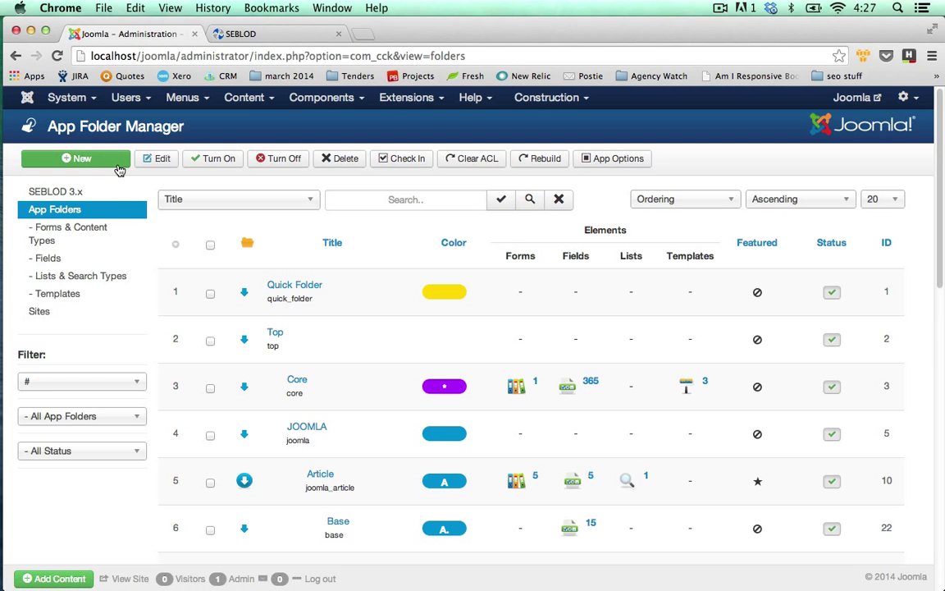
Start a new app folder and title it 'Staff Directory'.
click(76, 158)
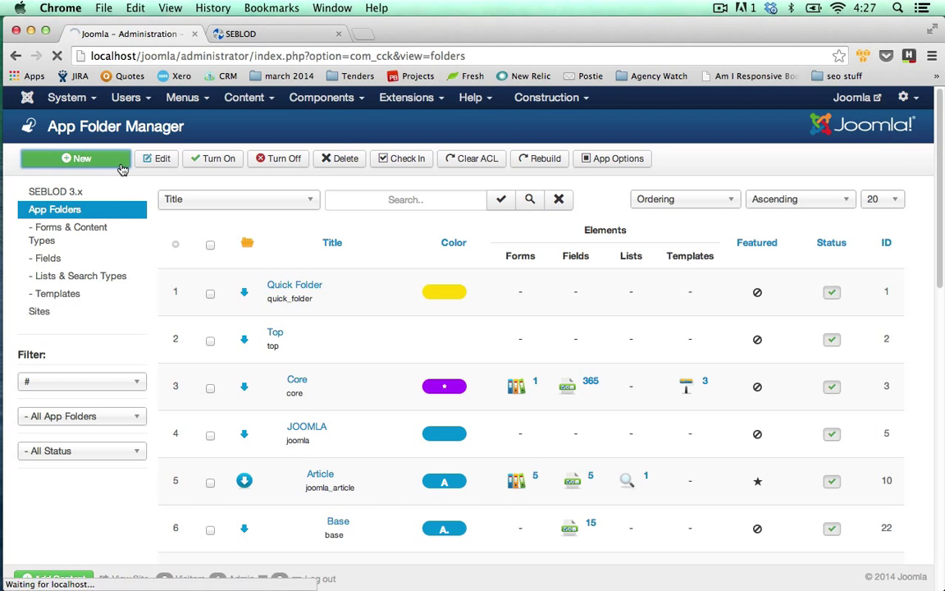
click(76, 157)
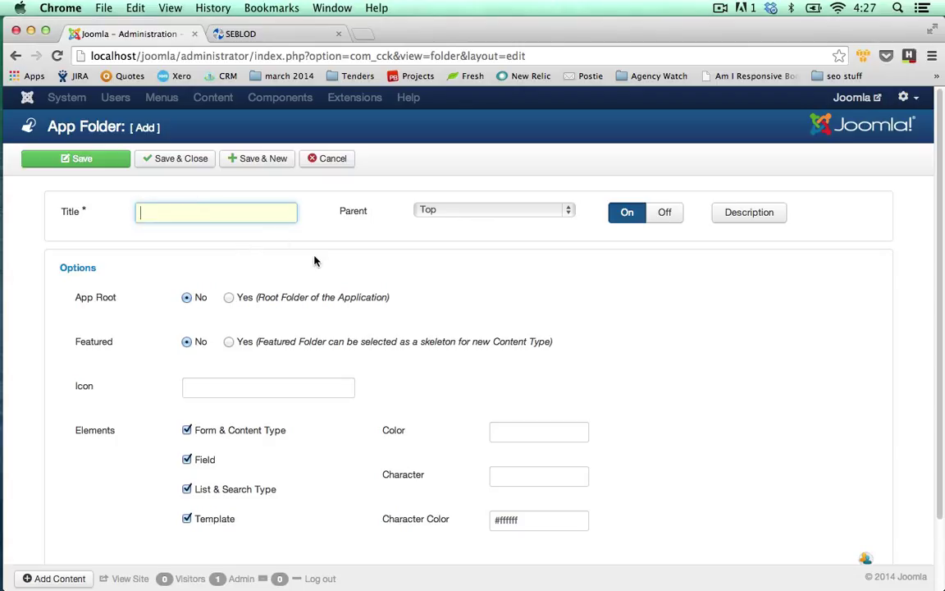
text(Staff Direct)
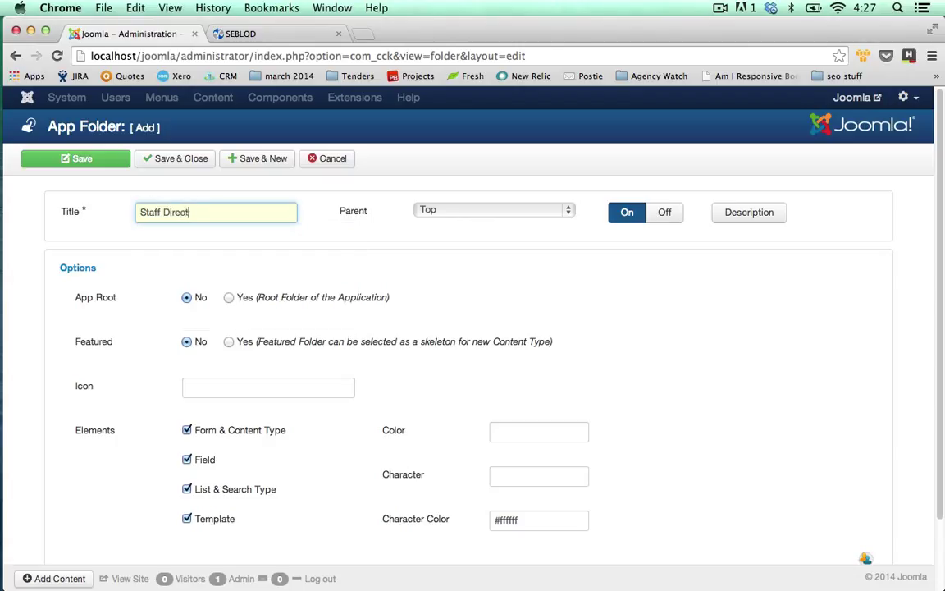
text(ory)
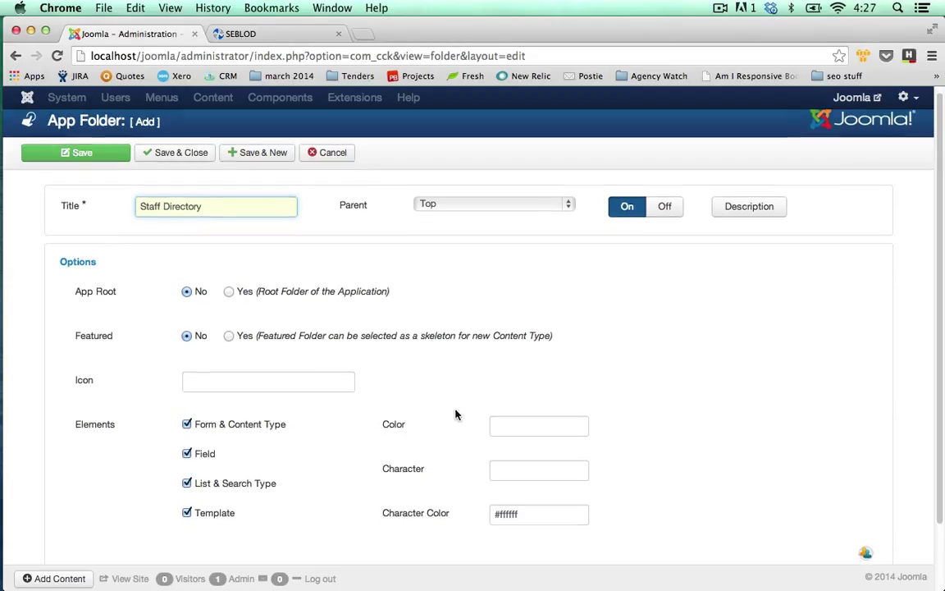
click(269, 380)
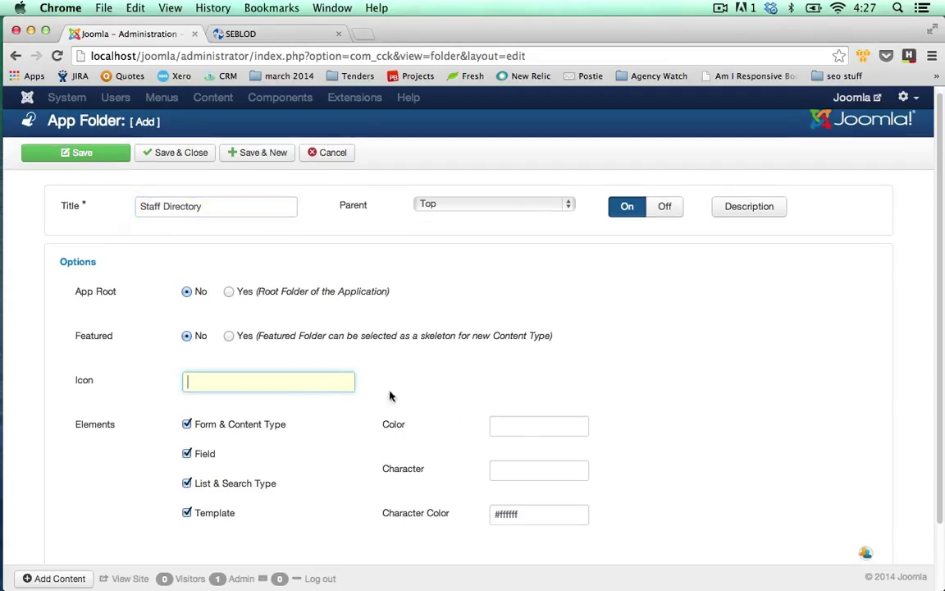
Set colour #00ff00, character SD, character colour #000000, and save the folder.
click(538, 425)
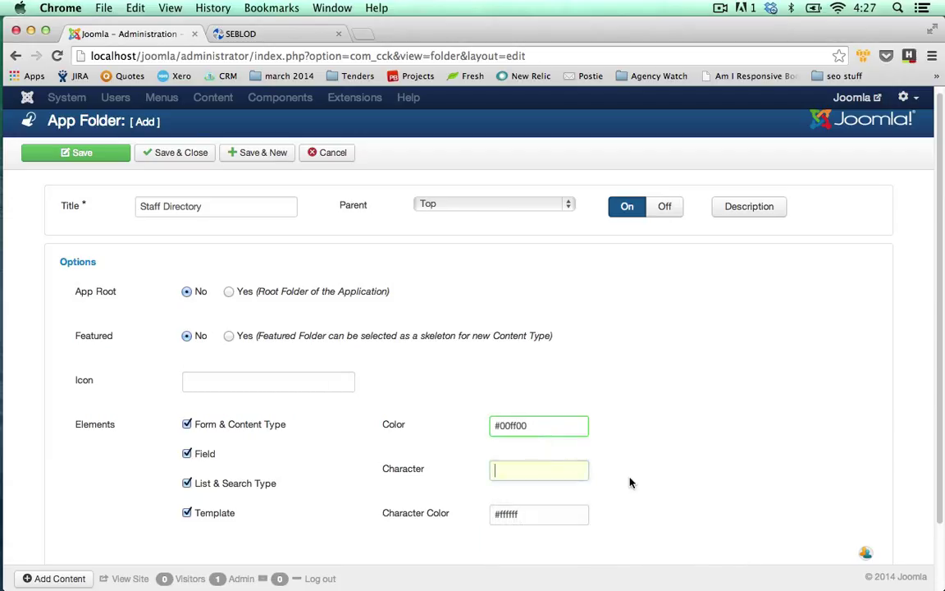
text(SD)
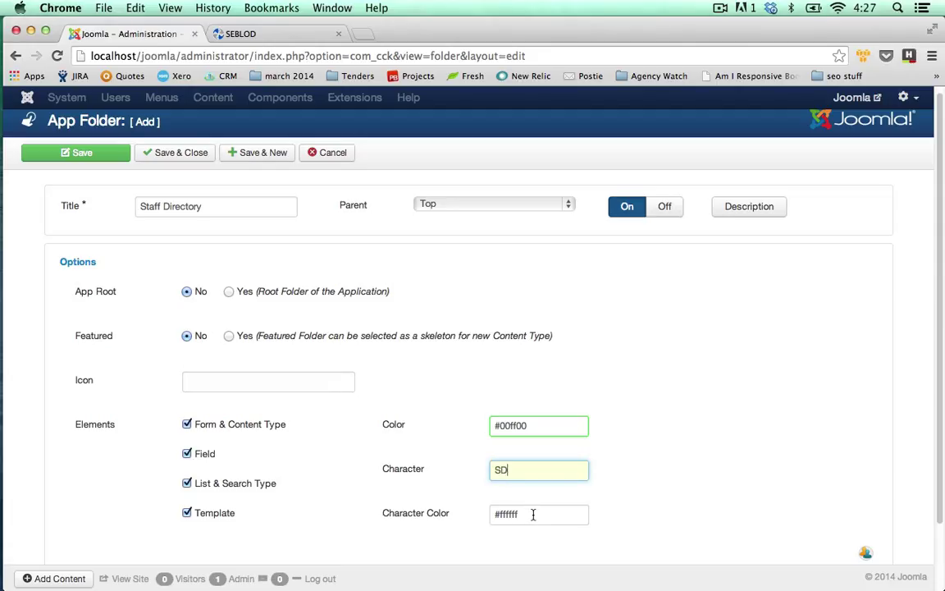
click(538, 514)
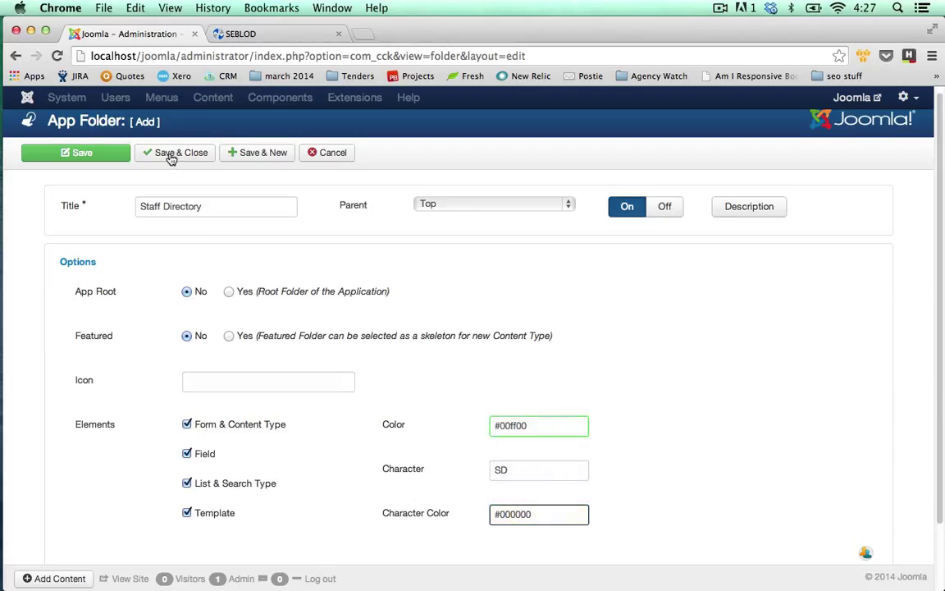
click(174, 151)
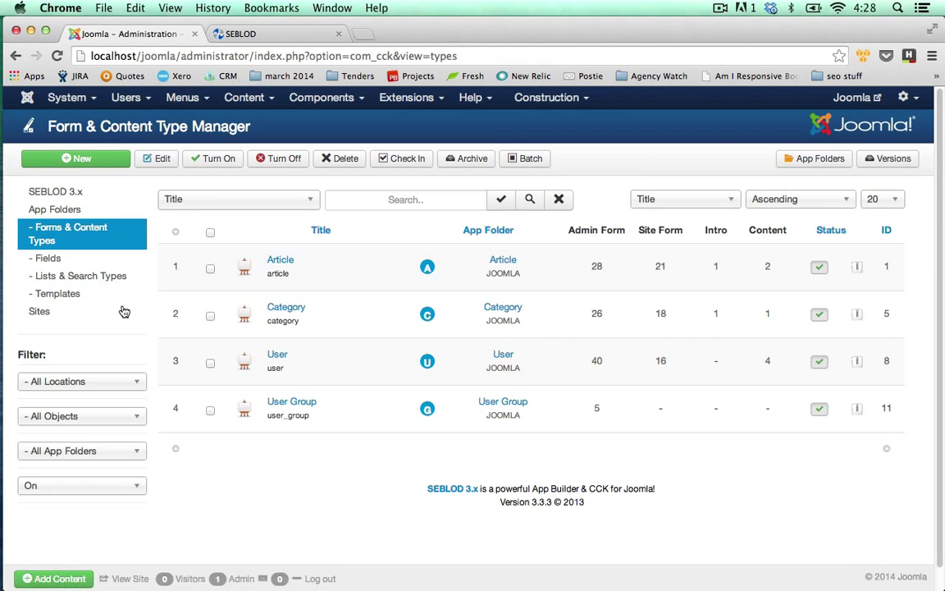
mouse_move(358, 311)
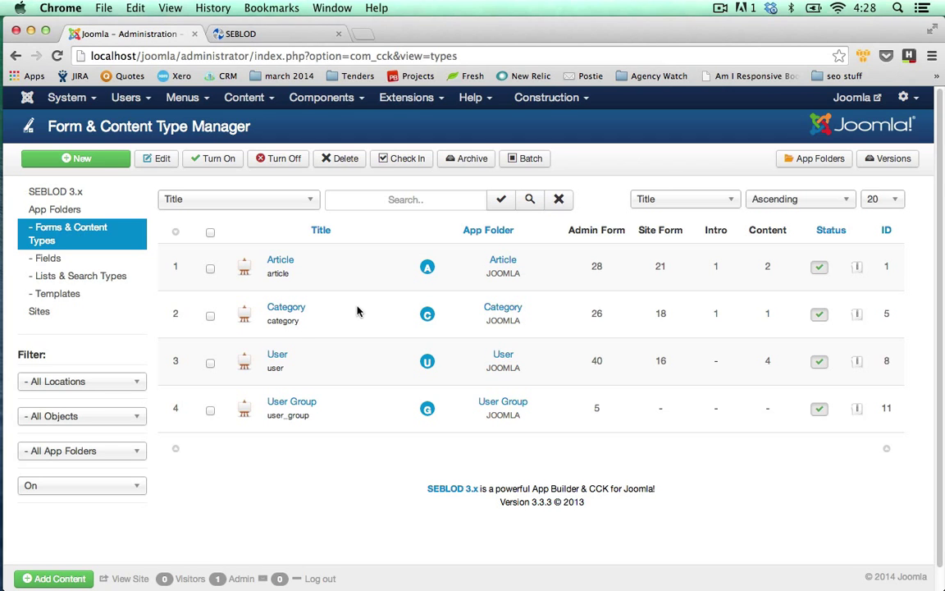
mouse_move(334, 276)
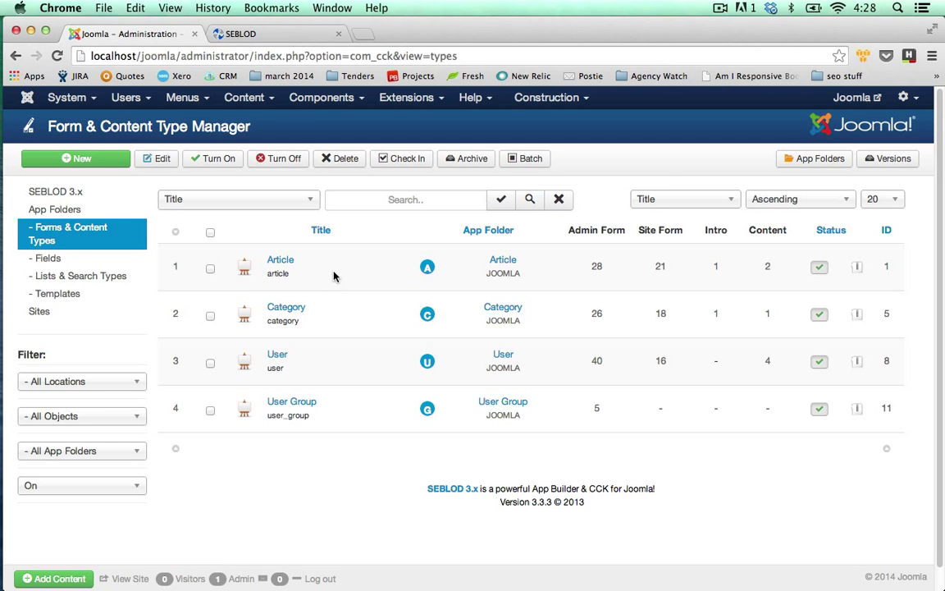
mouse_move(281, 260)
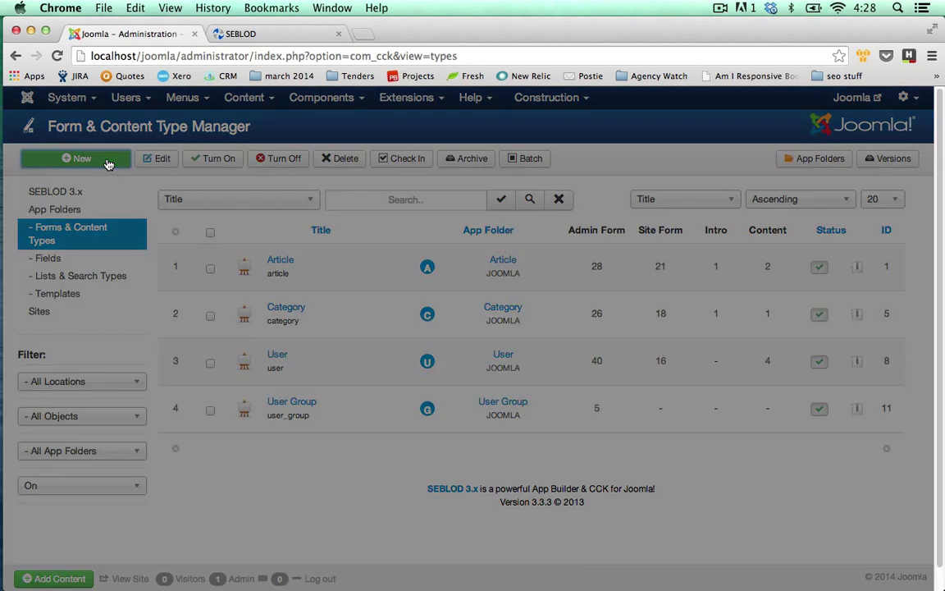
Start a new form and content type from the Form & Content Type Manager.
click(75, 158)
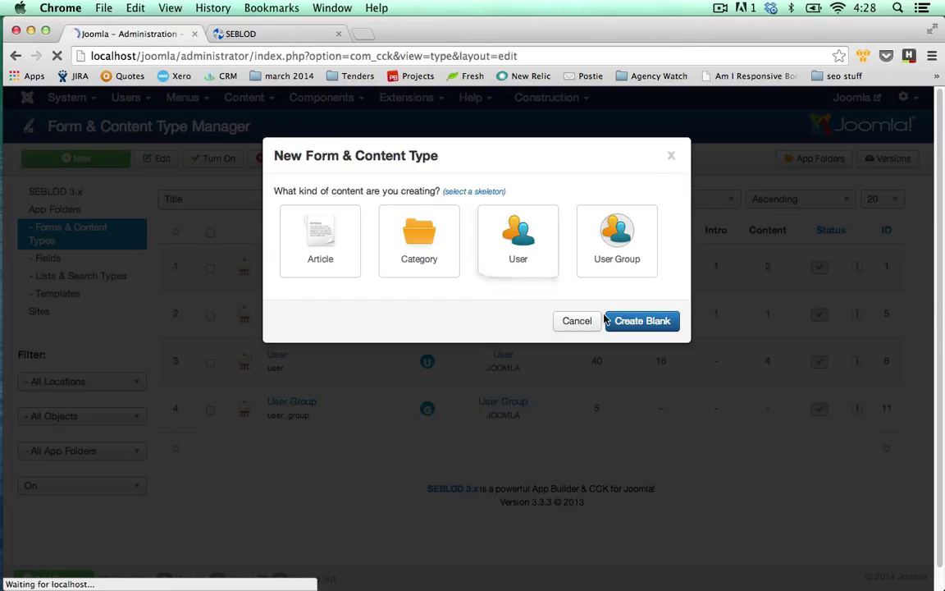
Create the content type from the User skeleton and name it 'Consultant'.
click(640, 320)
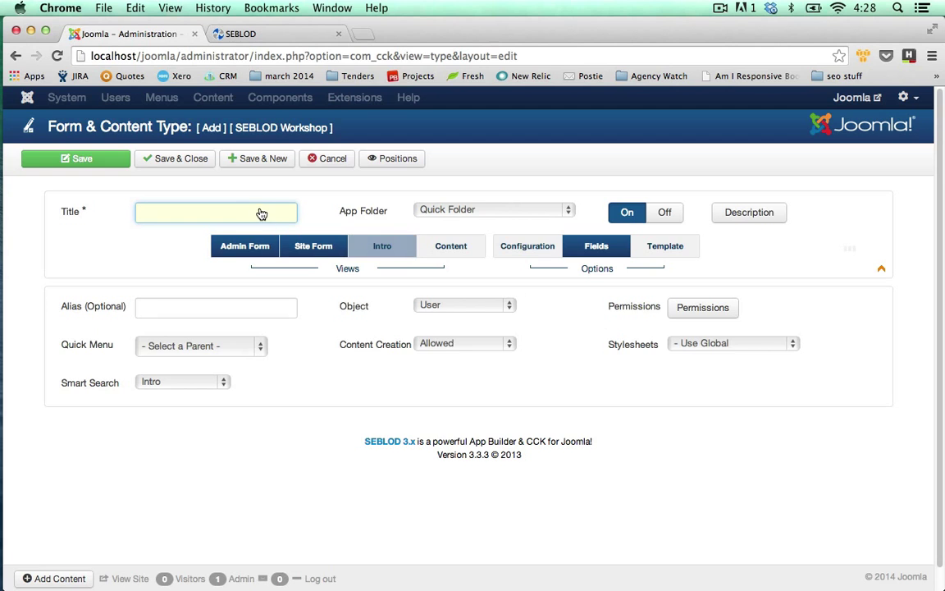
click(244, 246)
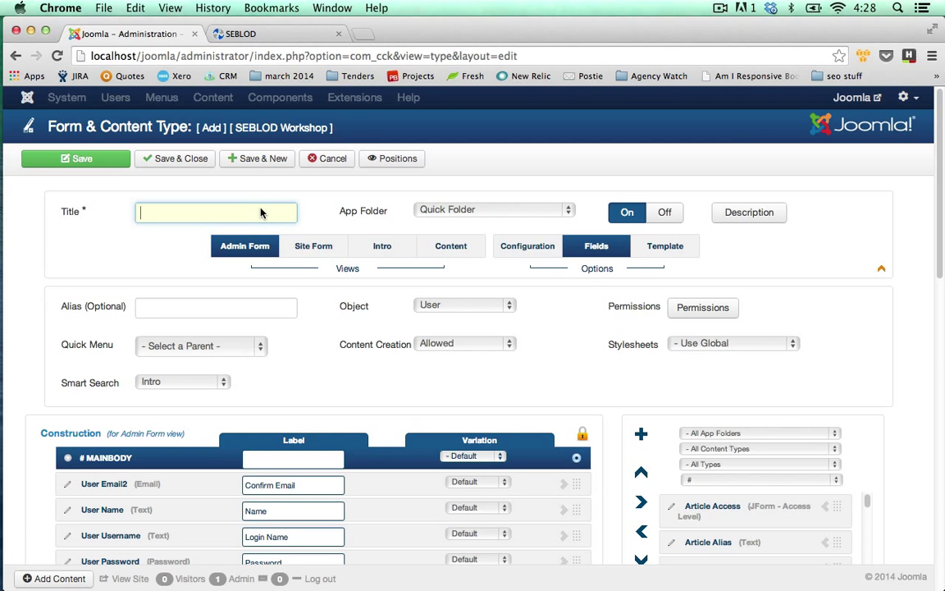
text(Consult)
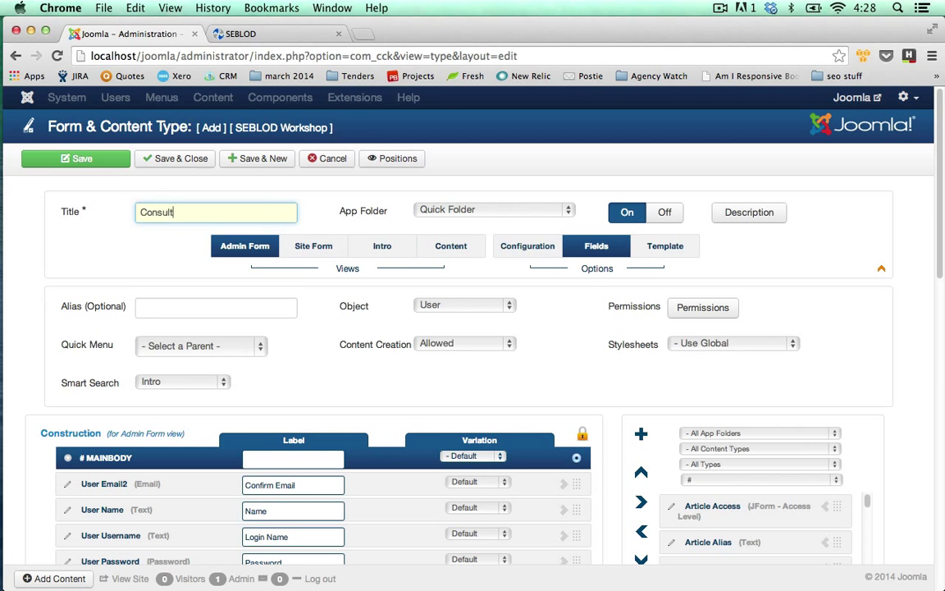
text(ant)
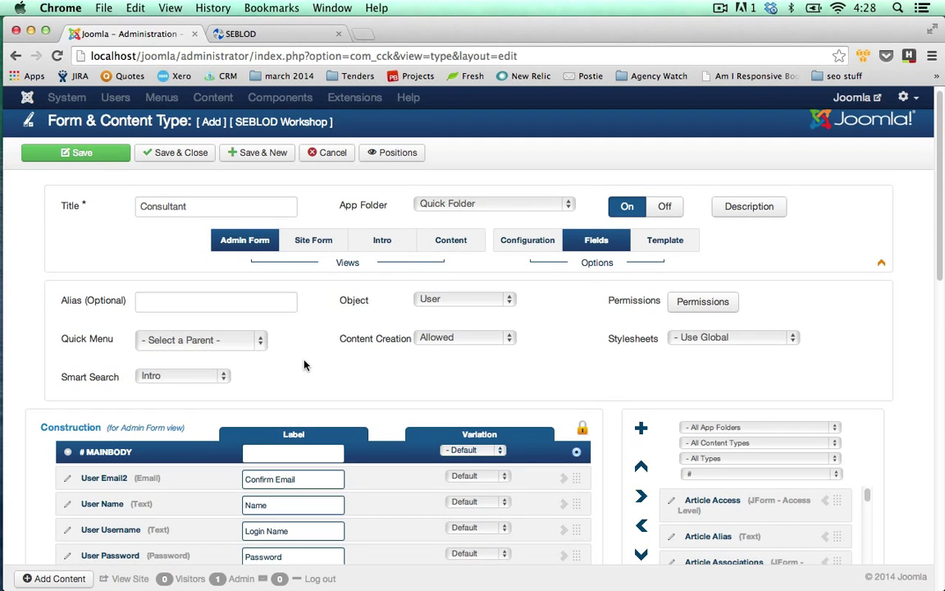
Move the User Email2 field down to sit after User Email in the main body.
scroll(down, 3)
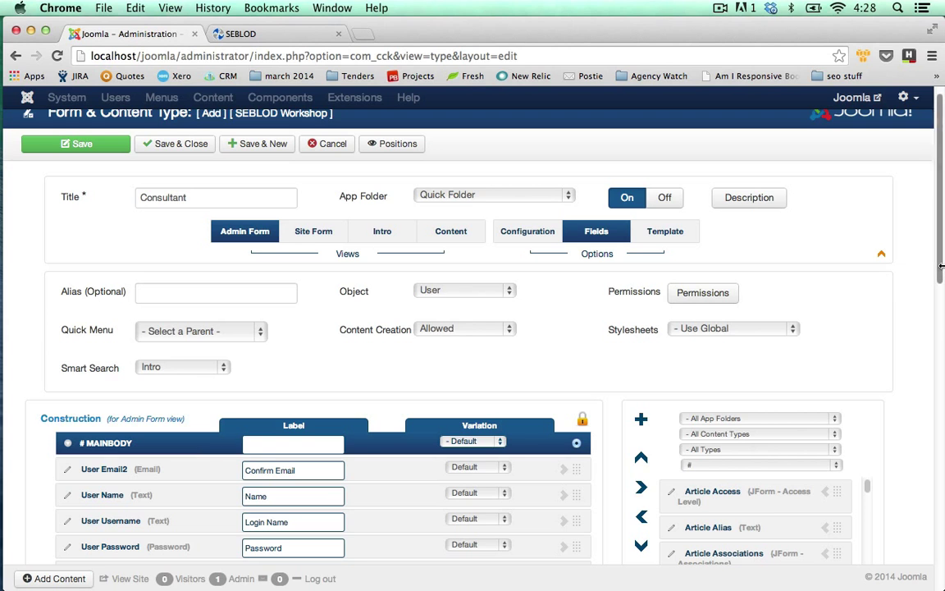
scroll(down, 3)
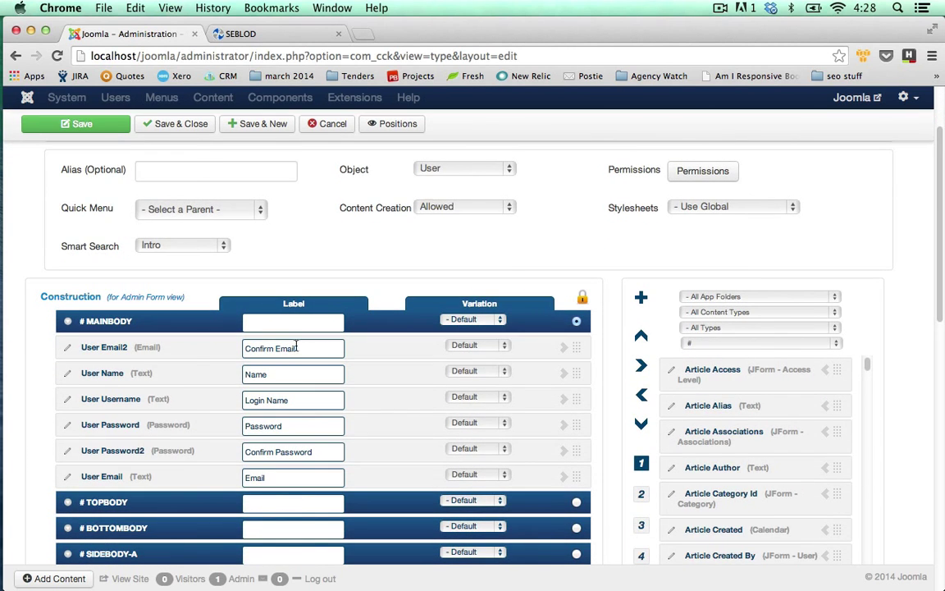
mouse_move(123, 377)
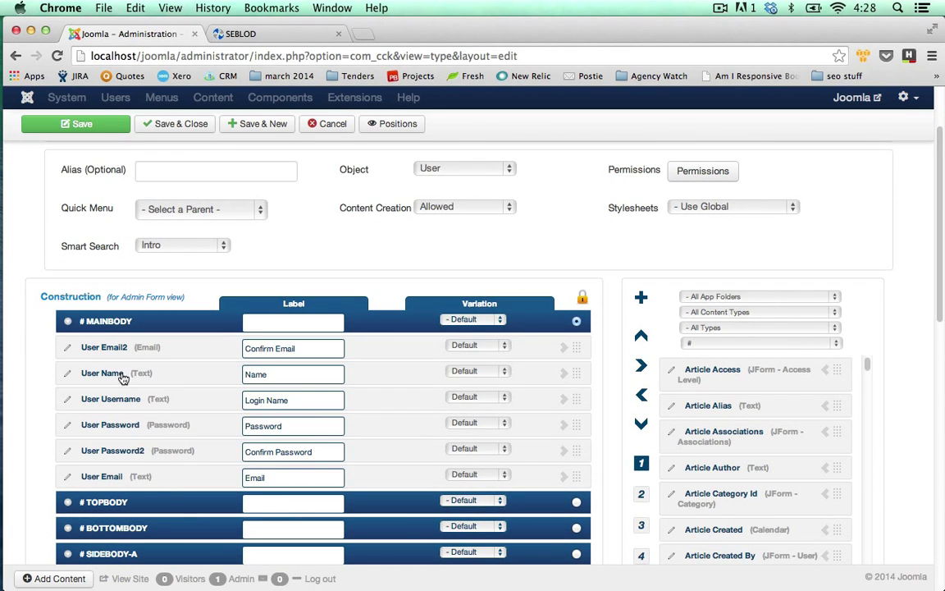
mouse_move(161, 361)
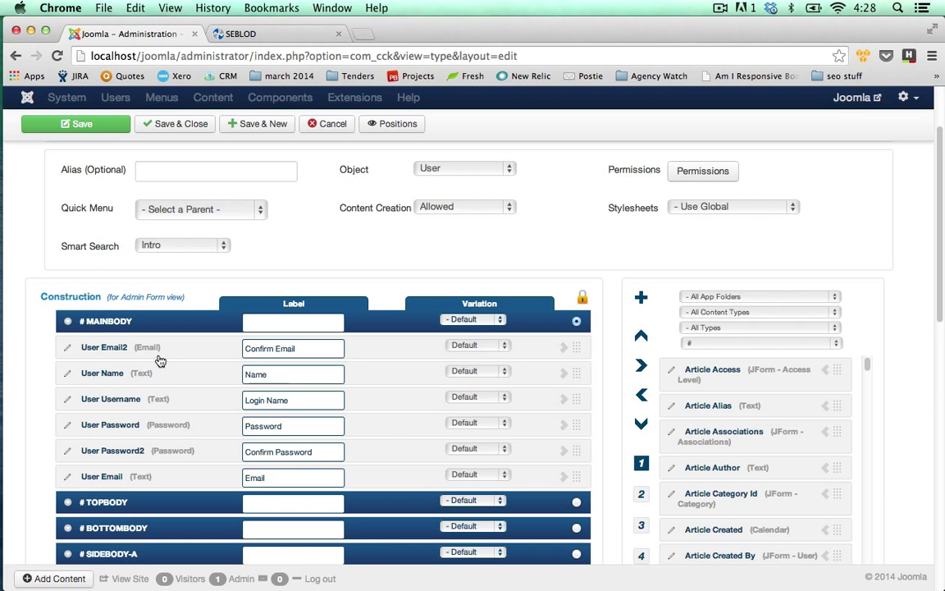
mouse_move(581, 349)
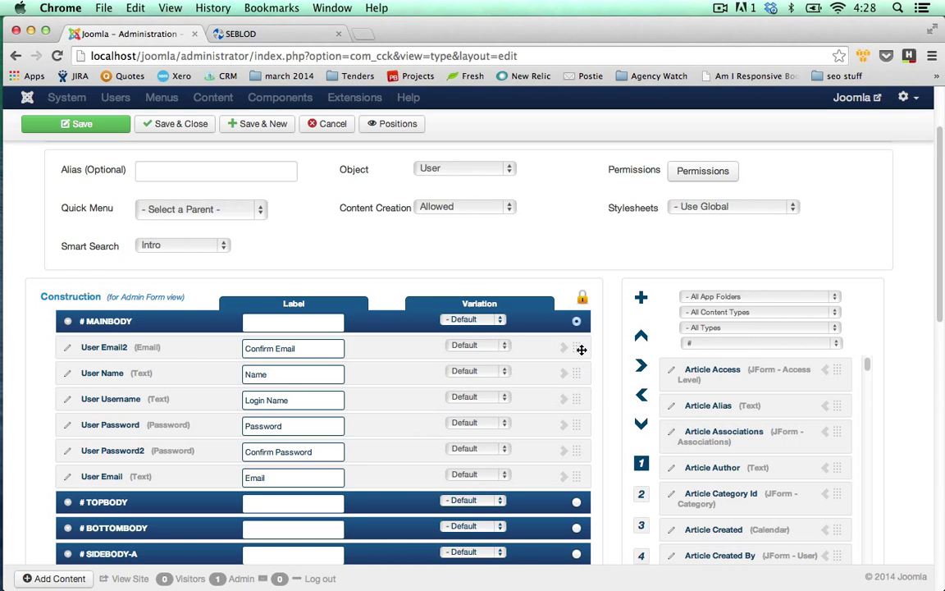
drag(581, 348, 581, 474)
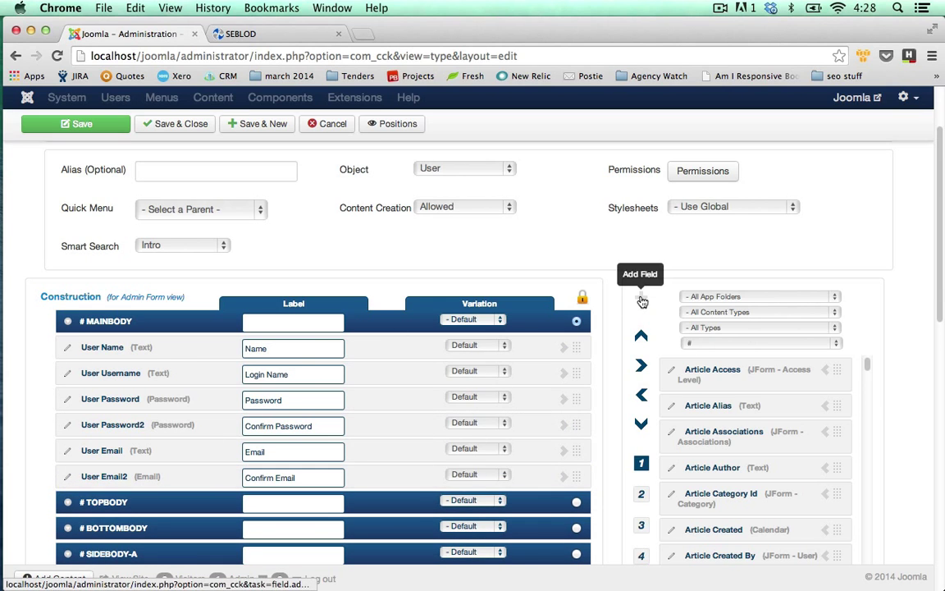
Add a new field titled 'Cons Profile Picture' of type Image.
click(639, 302)
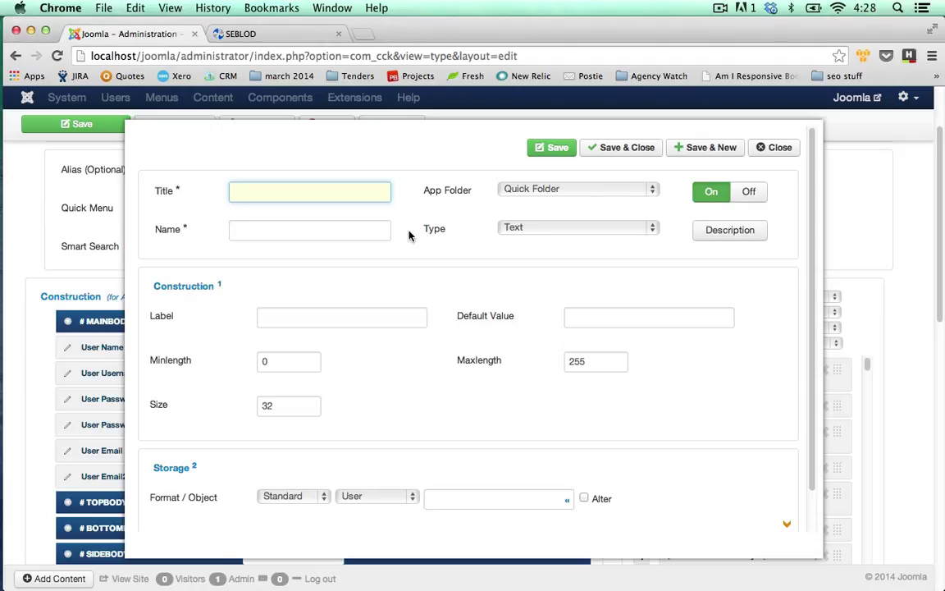
text(Cons)
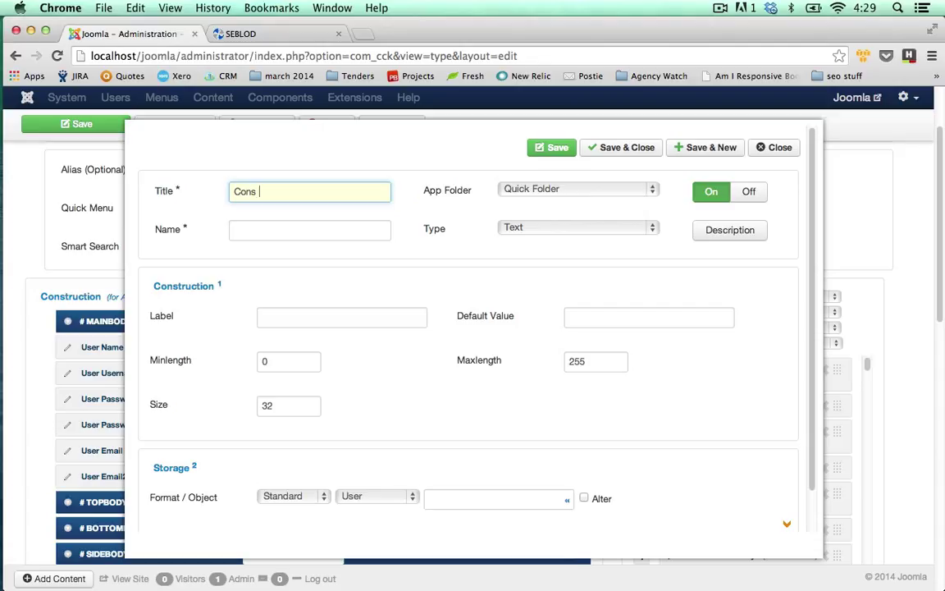
text(Profile Picture)
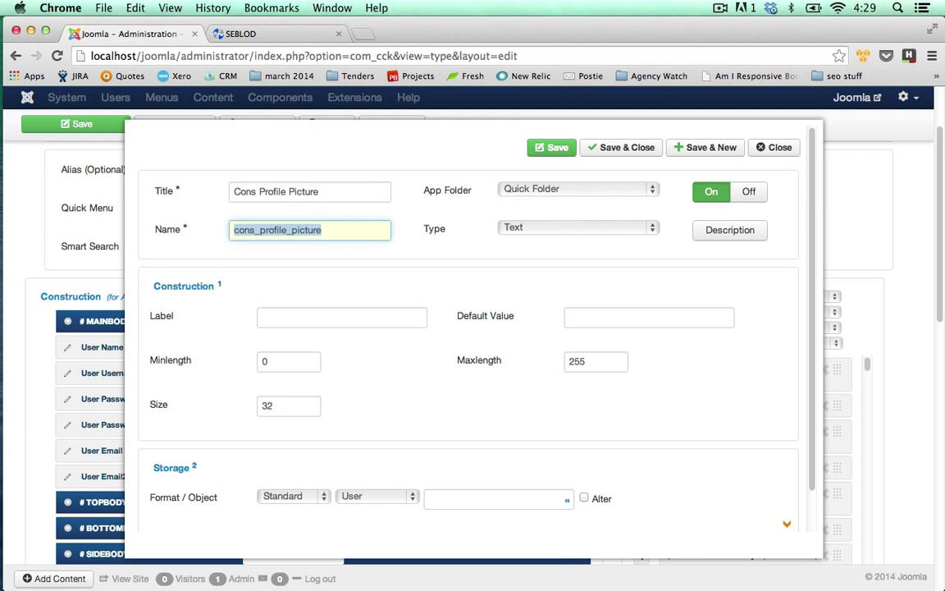
click(578, 226)
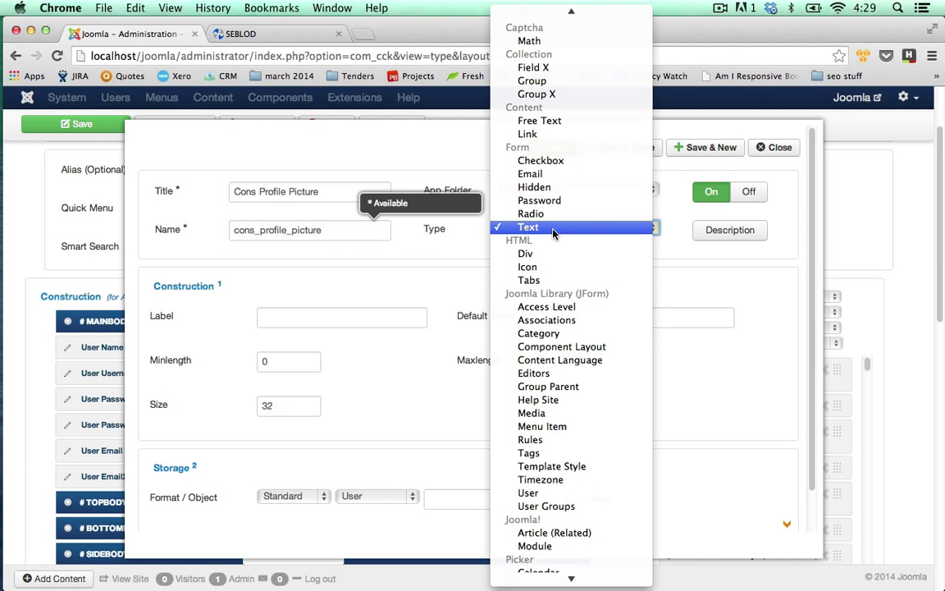
scroll(down, 3)
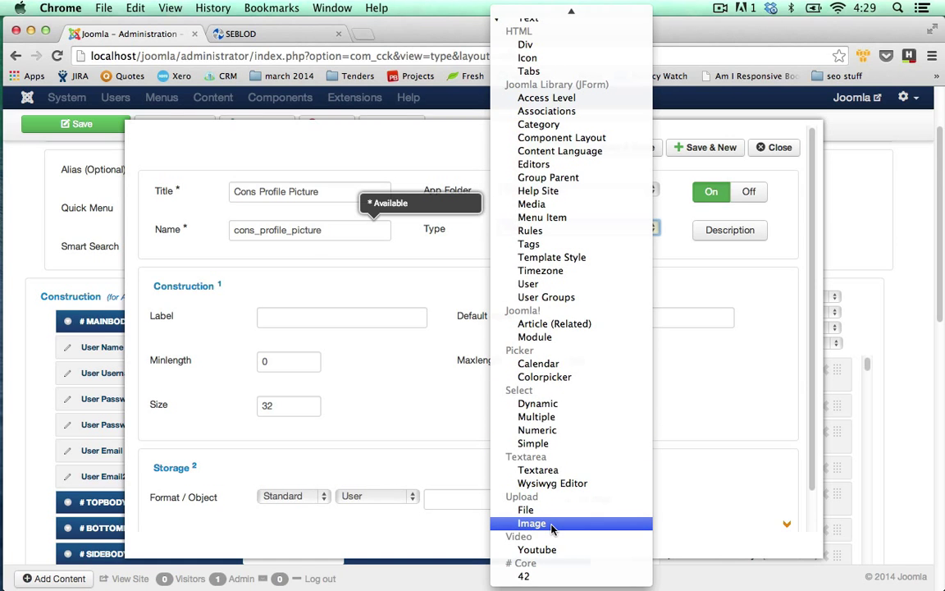
click(532, 521)
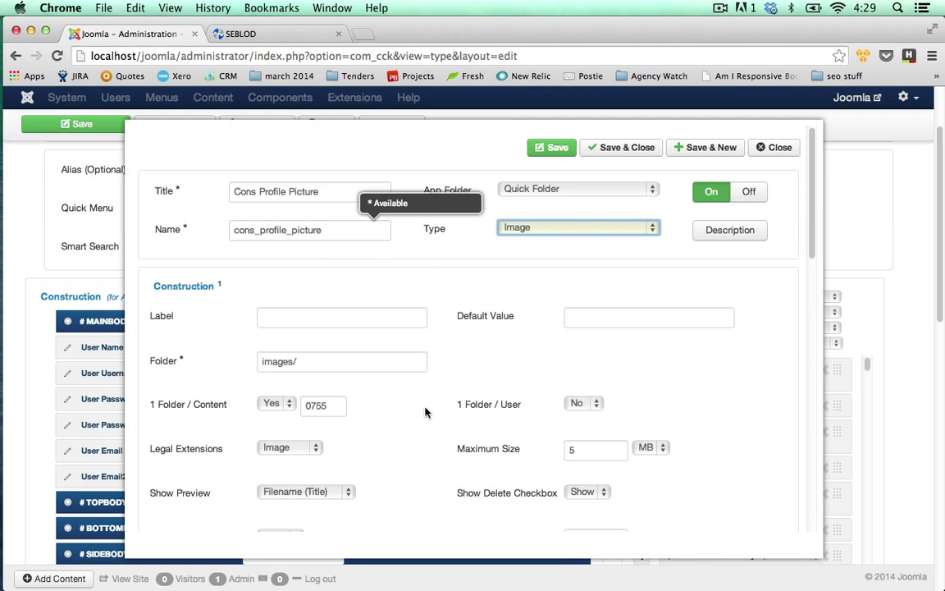
Label it 'Upload a profile picture' and review the one-folder-per-content storage setting.
click(341, 318)
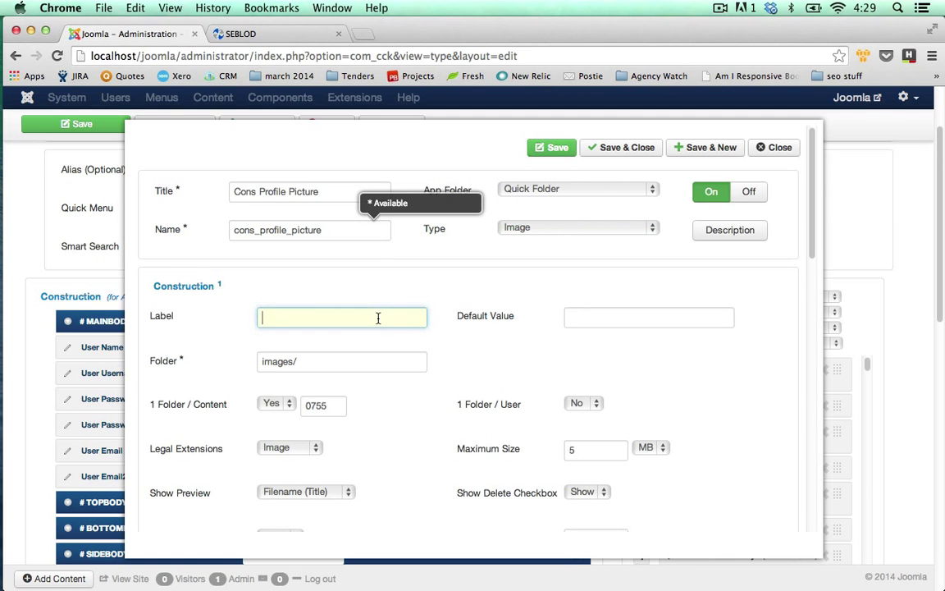
text(Upload a profile picture)
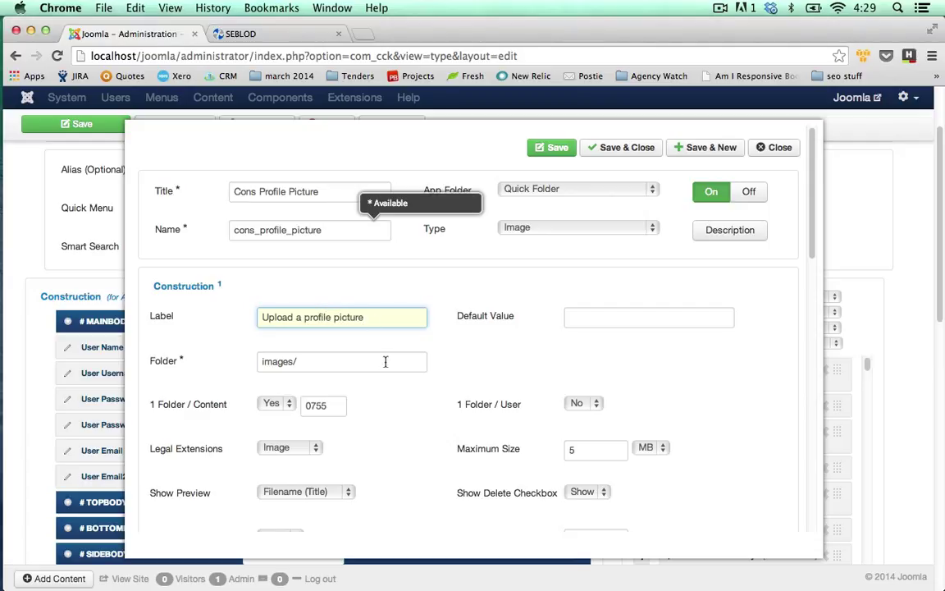
mouse_move(400, 368)
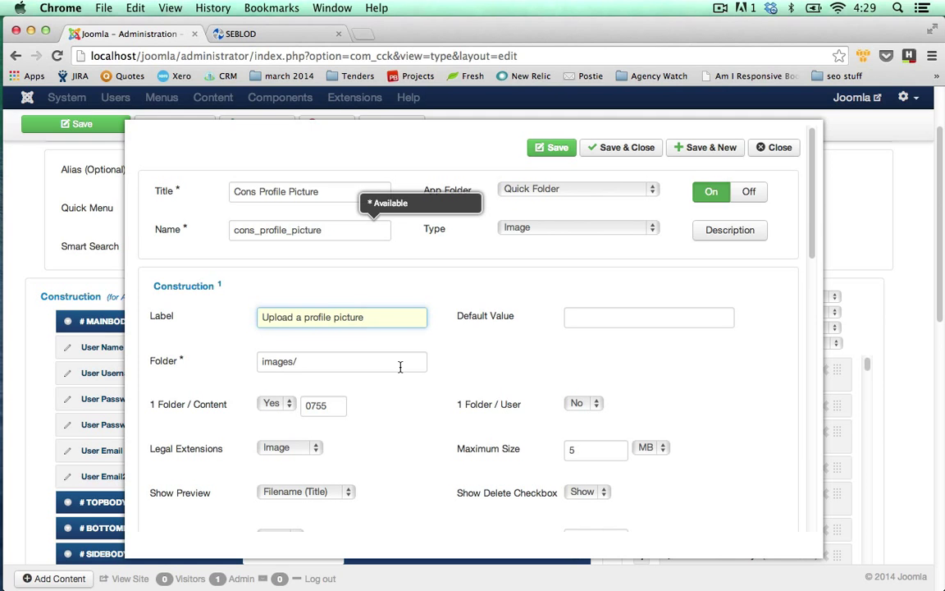
scroll(down, 3)
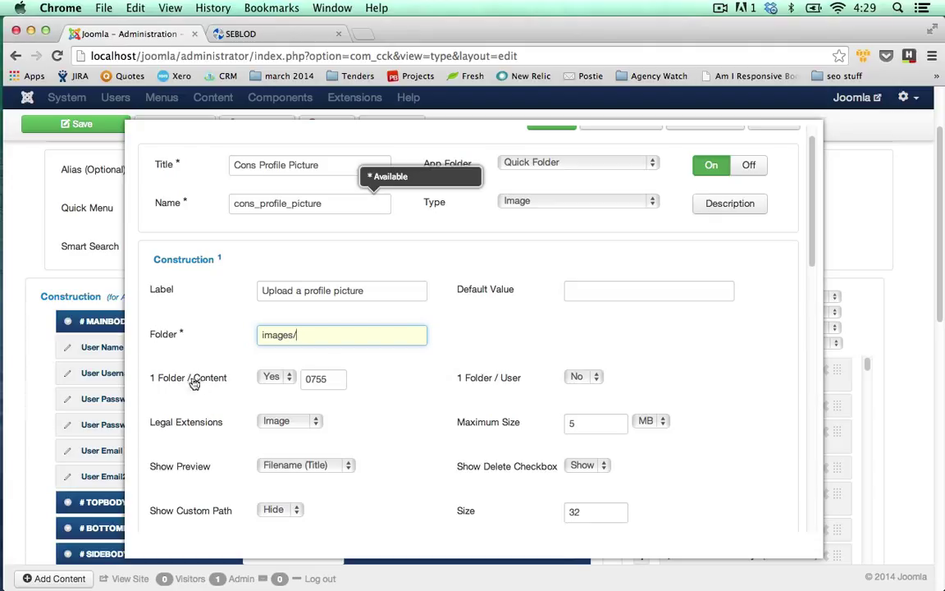
mouse_move(205, 384)
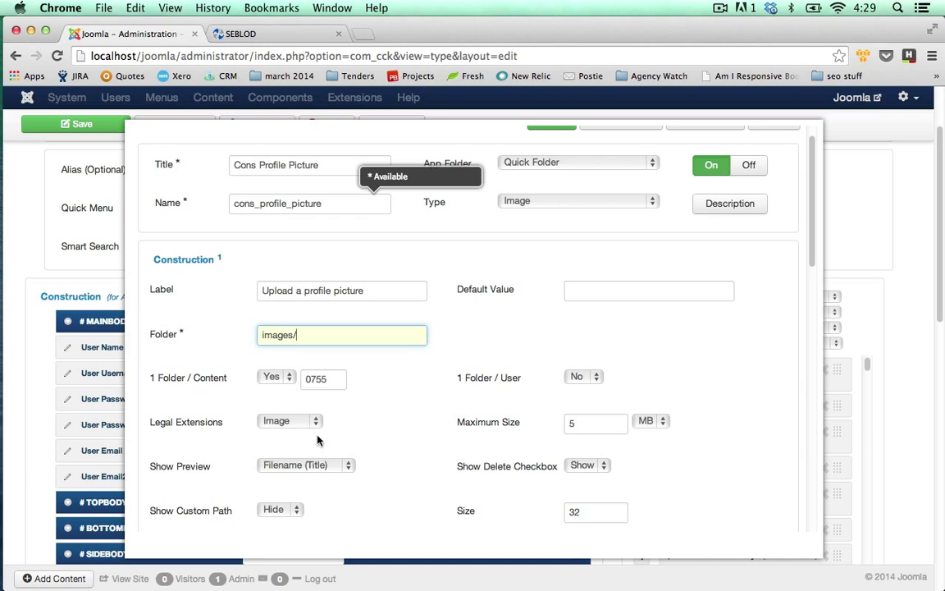
mouse_move(287, 387)
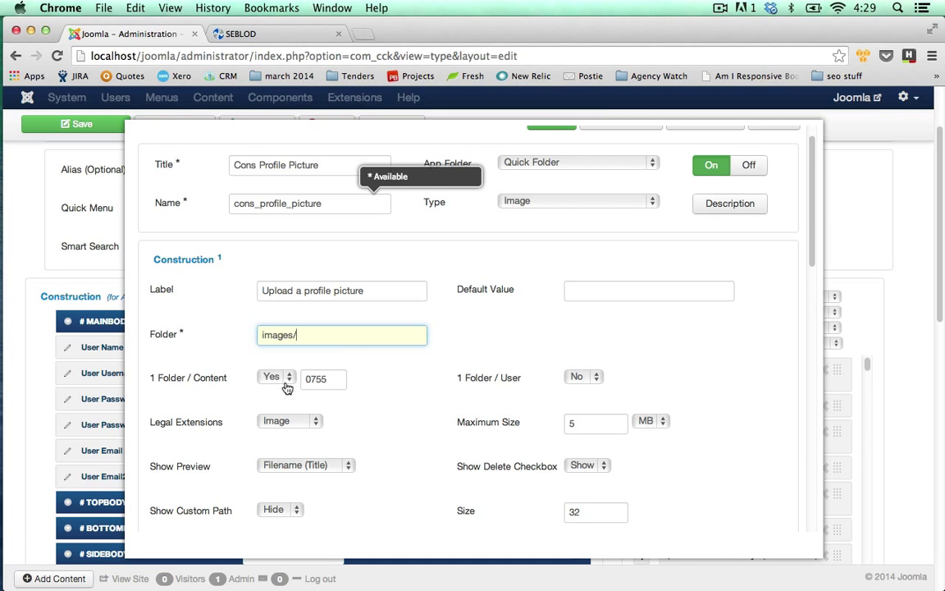
click(276, 378)
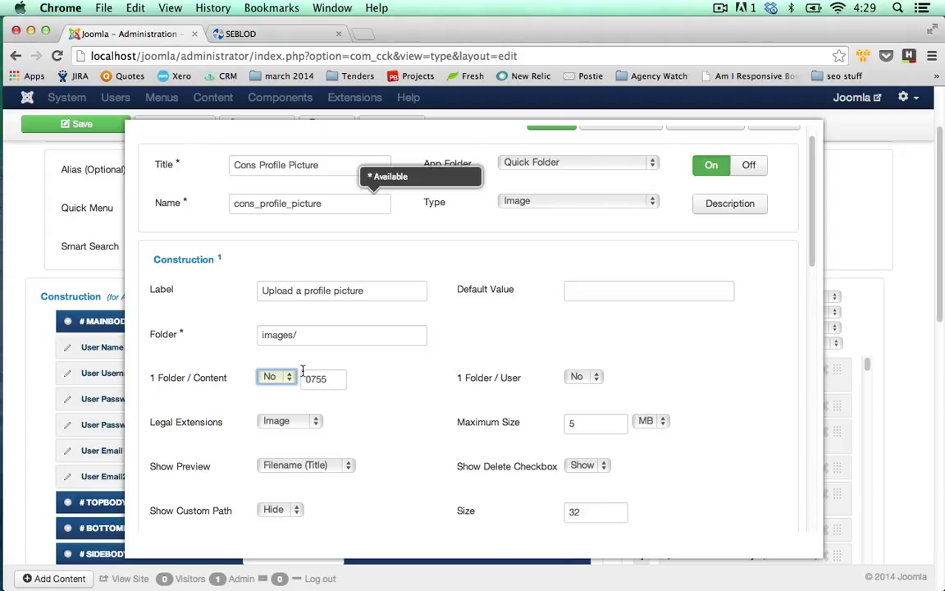
click(276, 375)
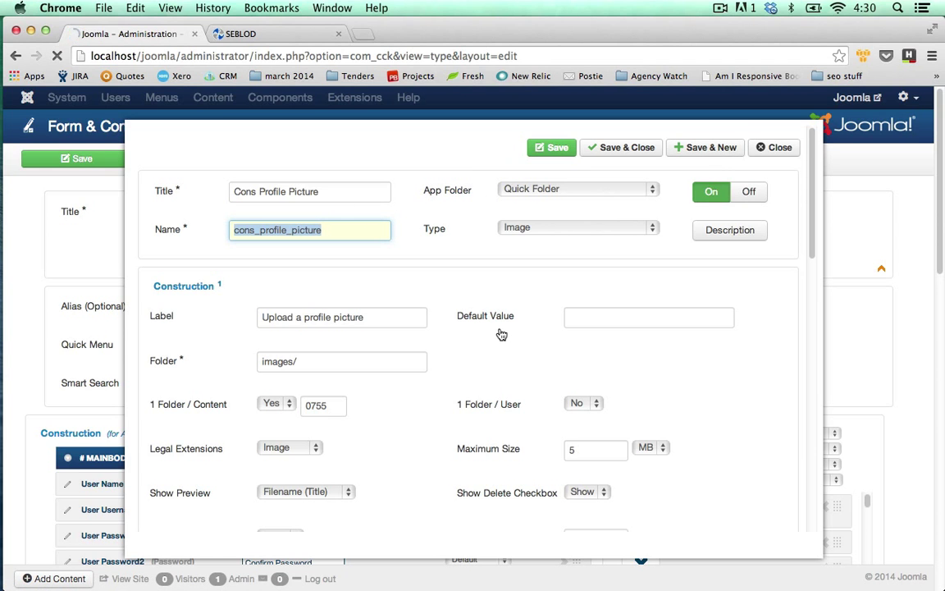
Save and add a text field 'Cons Company' labelled 'Company Name', then begin another.
click(578, 226)
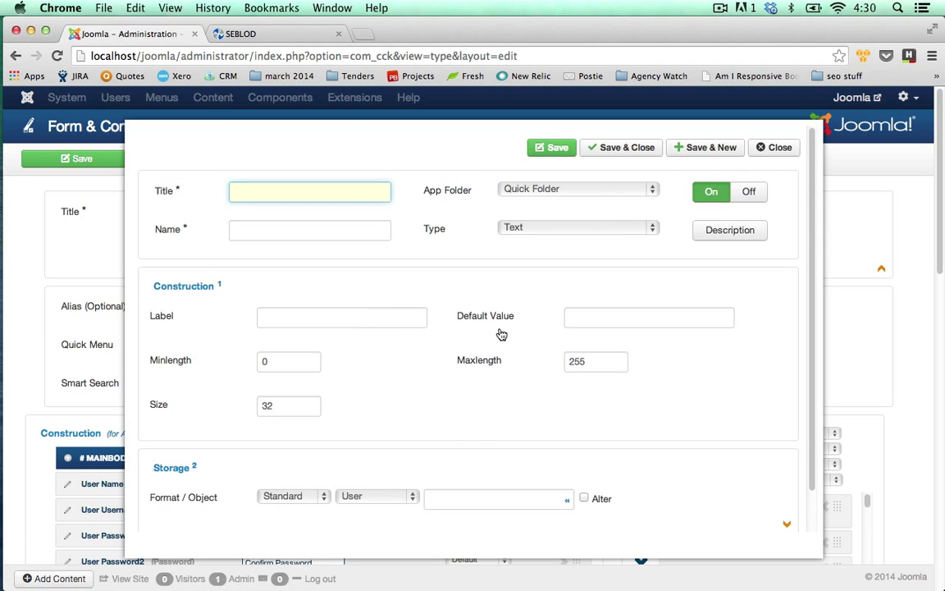
text(Cons)
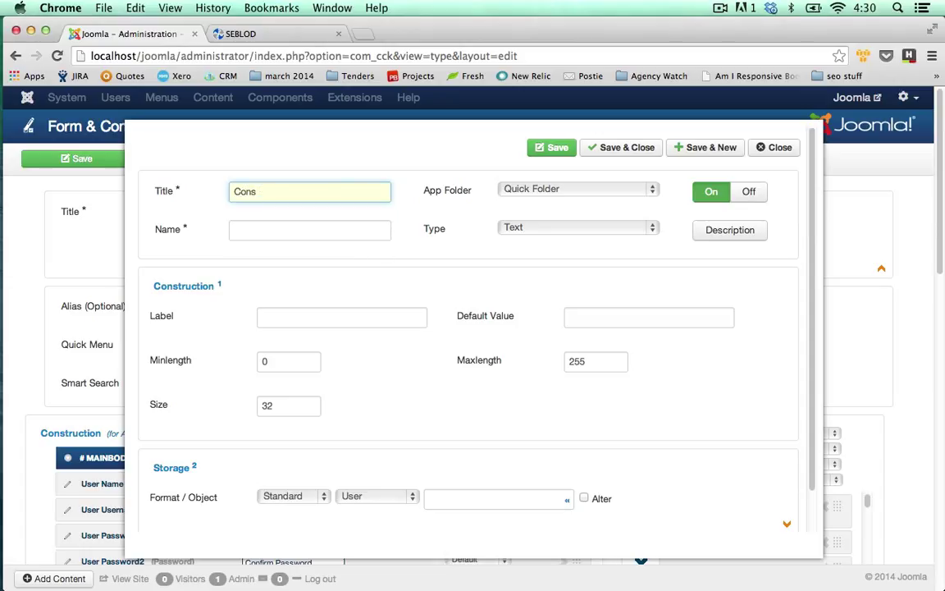
text(Company)
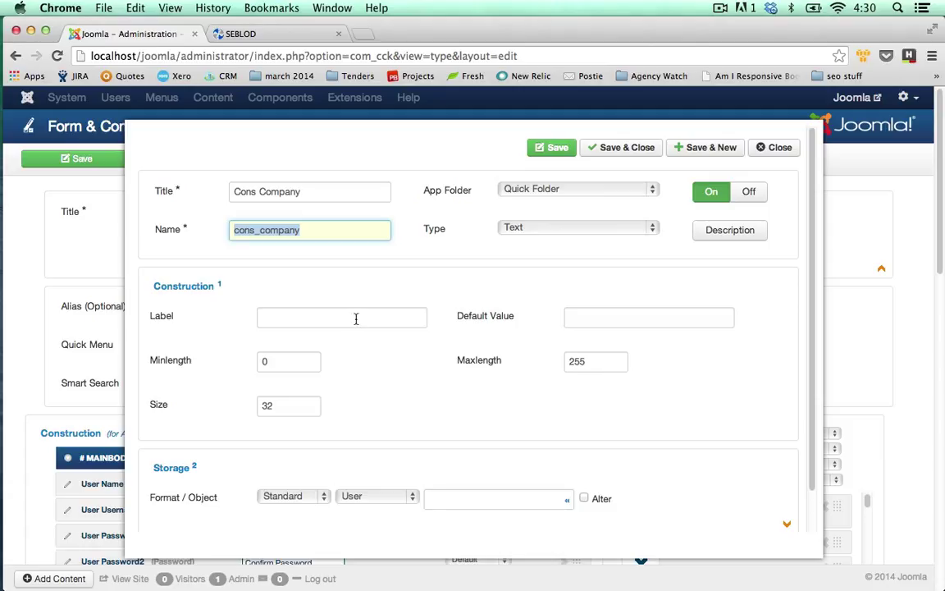
click(342, 318)
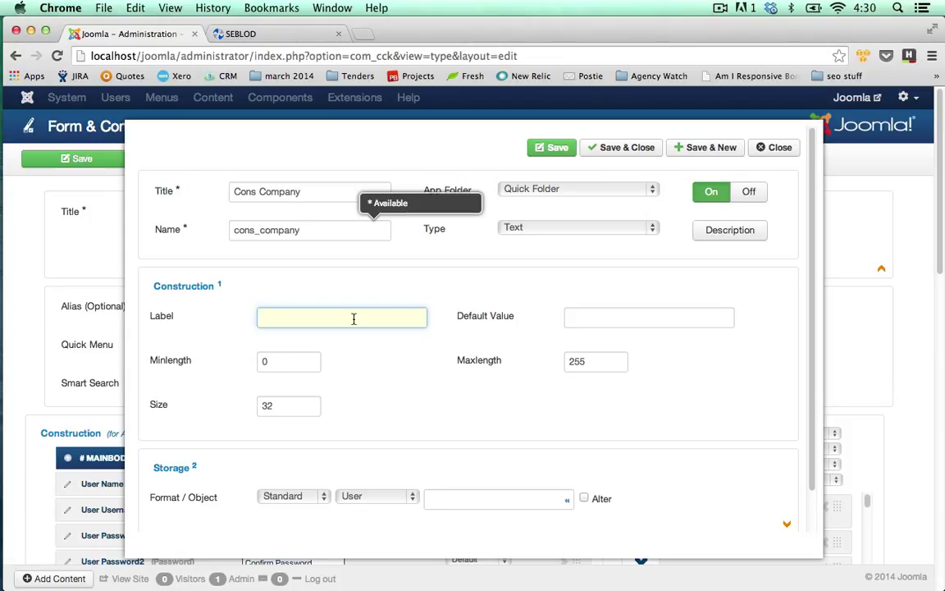
text(Company Name)
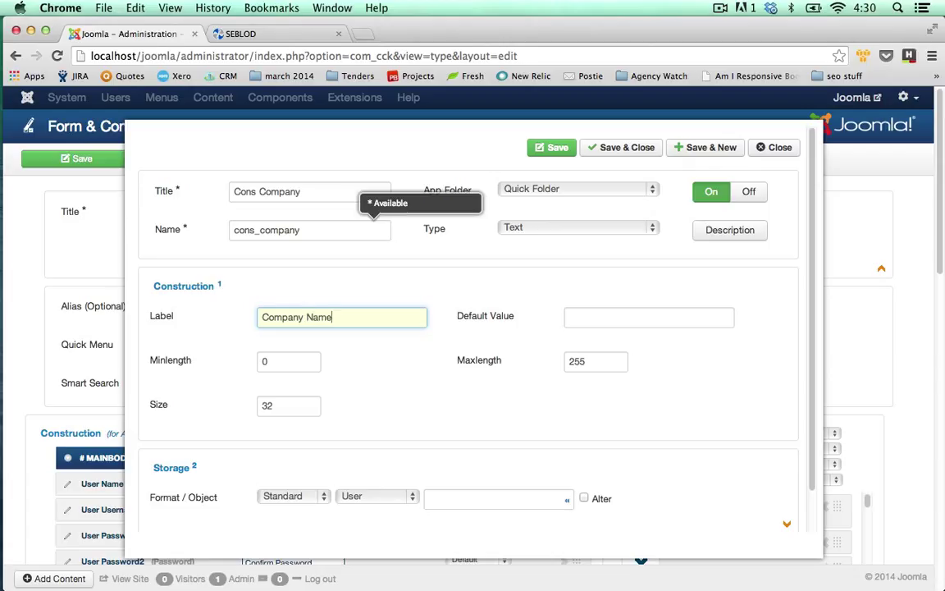
click(310, 229)
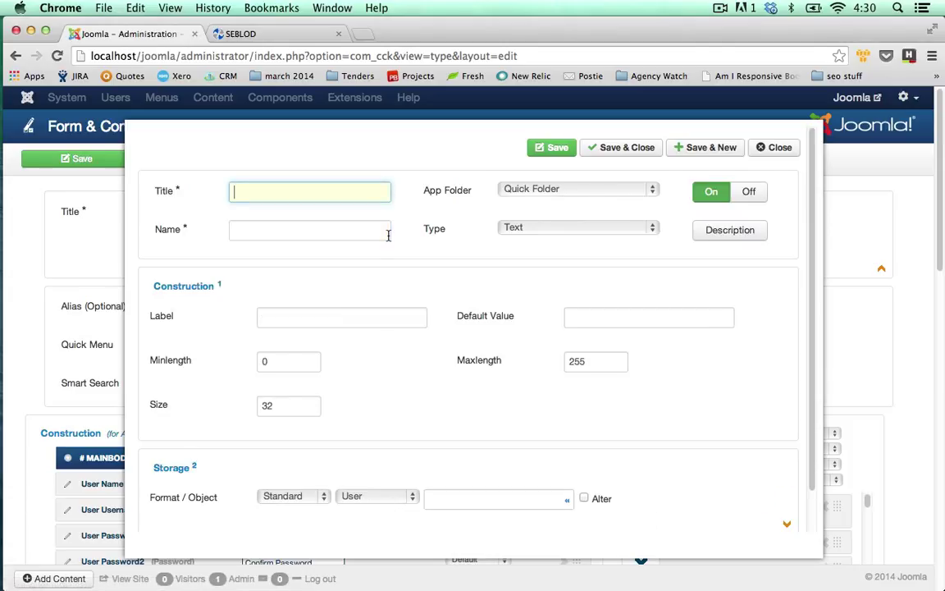
Add a text field 'Cons Twitter' labelled 'Twitter Handle' and save it.
text(Cons Twit)
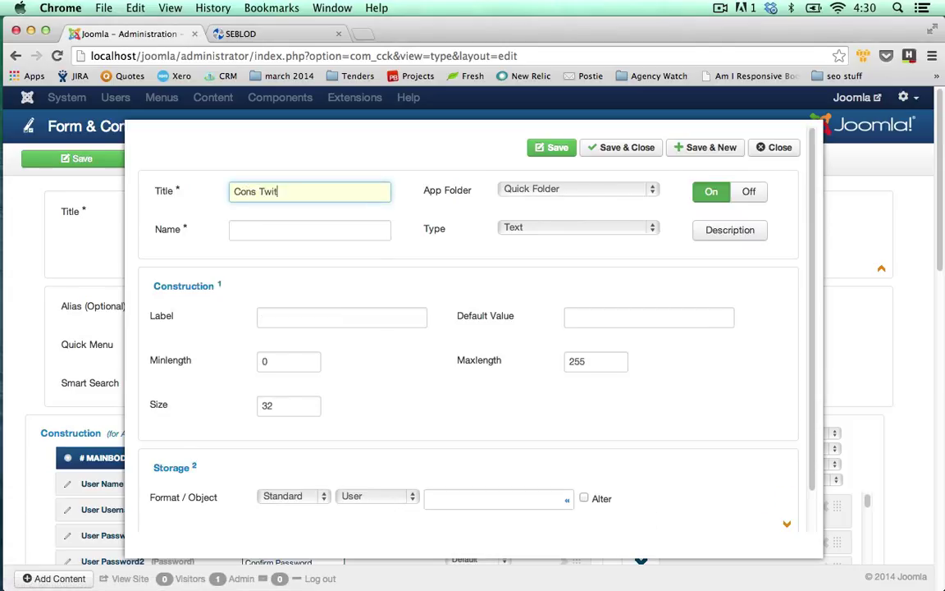
click(341, 317)
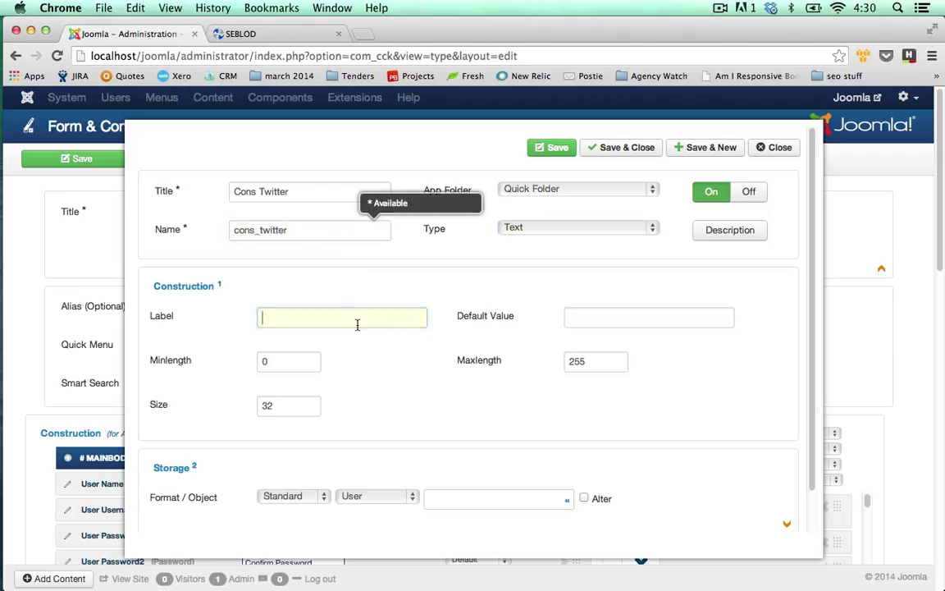
text(Twitte)
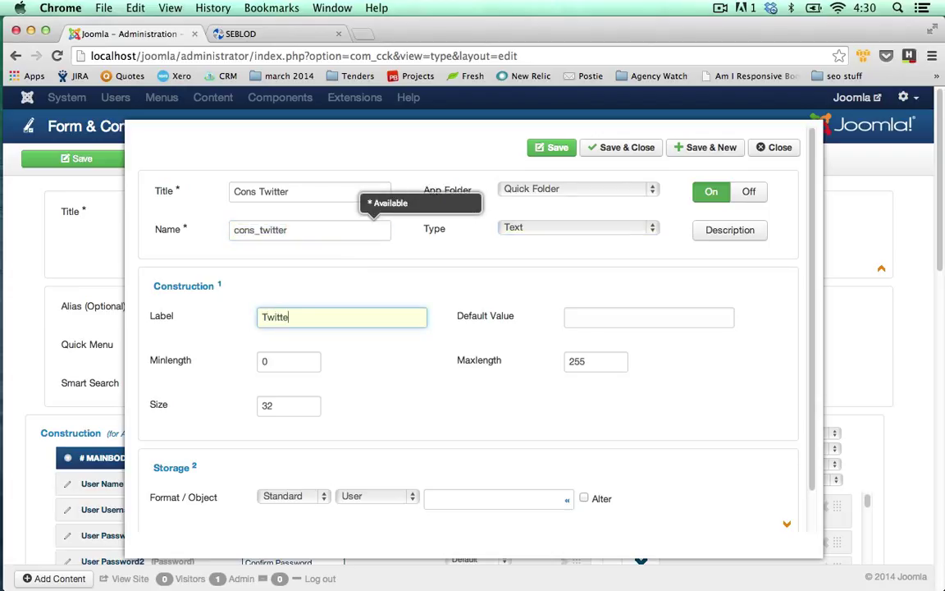
text(Twitter Handle)
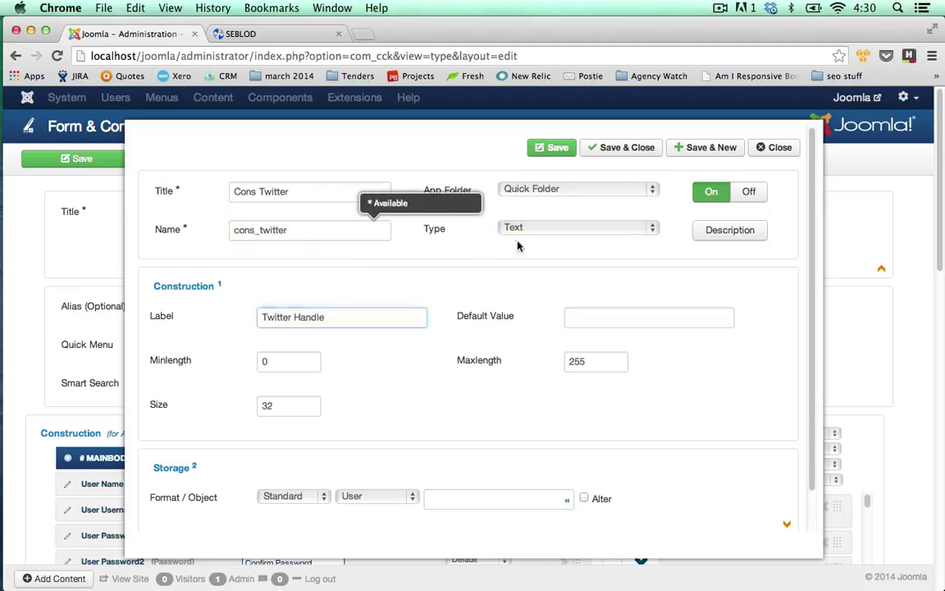
mouse_move(708, 153)
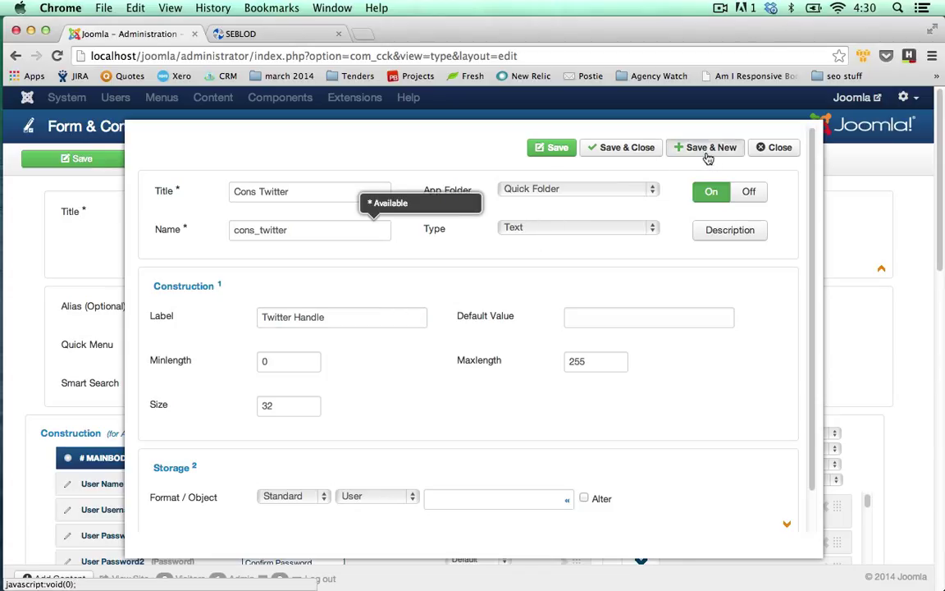
triple_click(308, 230)
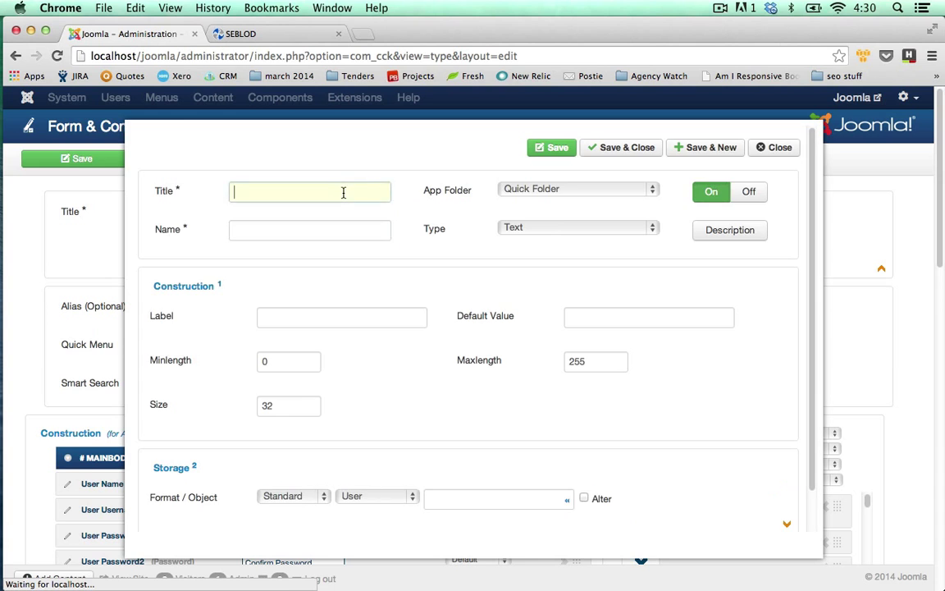
Add a text field 'Cons Linkedin' labelled 'Linkedin Profile URL'.
text(Cons Linkedin)
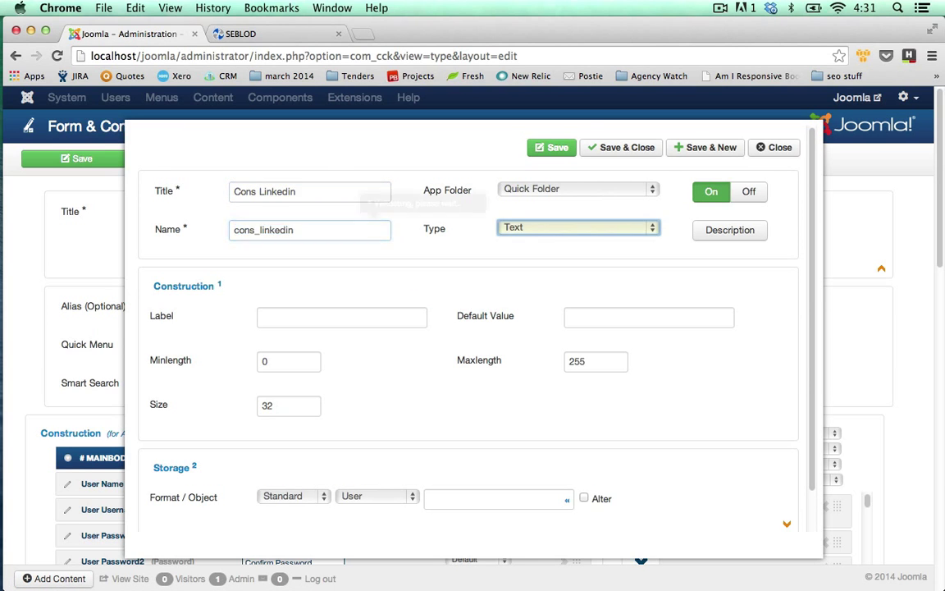
text(Lin)
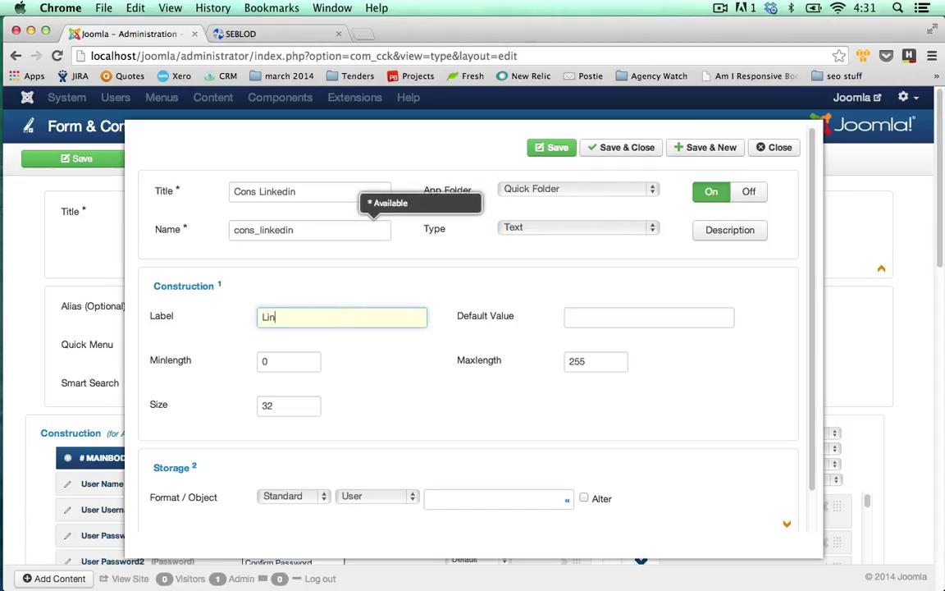
text(Linkedin Profile)
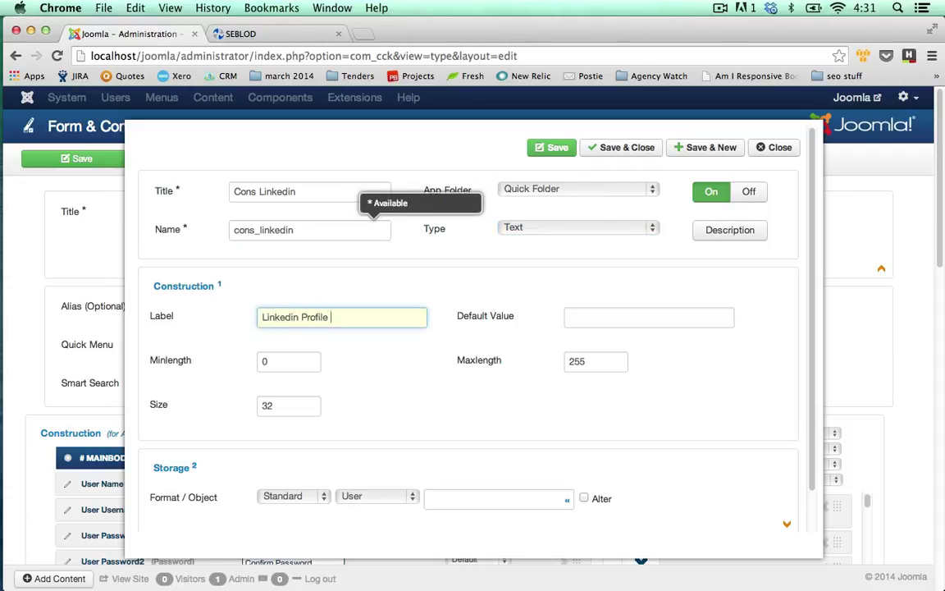
text(URL)
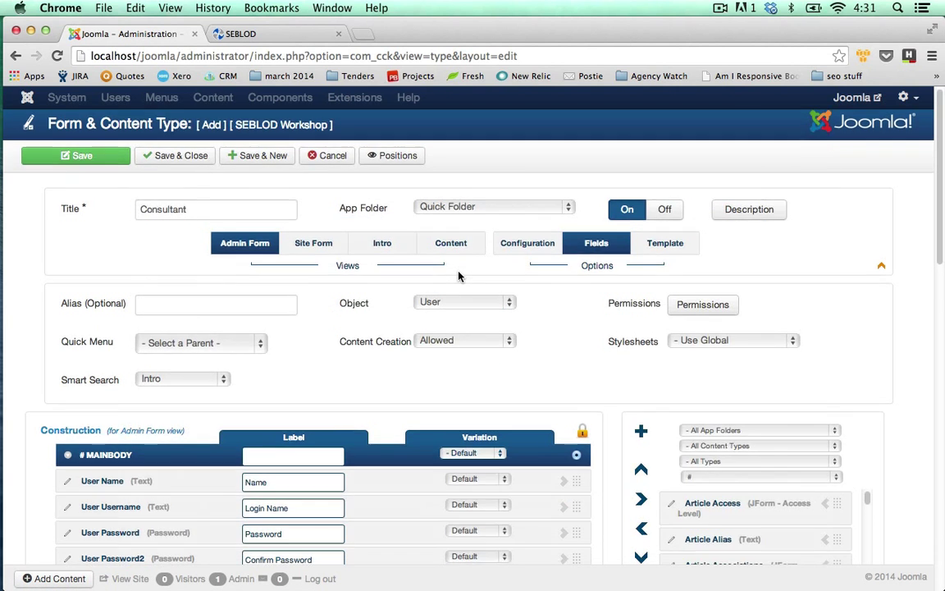
Assign the Consultant content type to the Staff Directory app folder and review its fields.
scroll(down, 3)
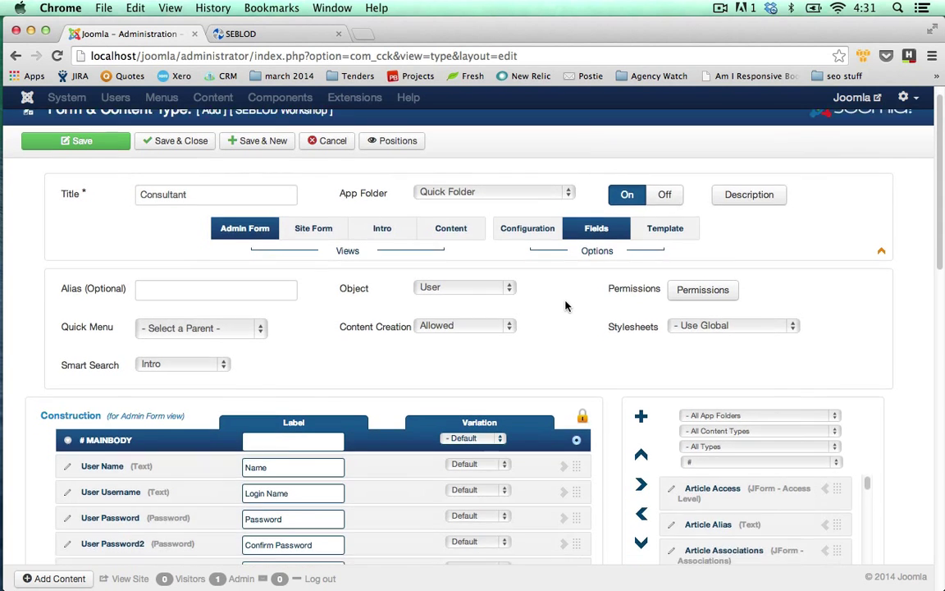
scroll(down, 3)
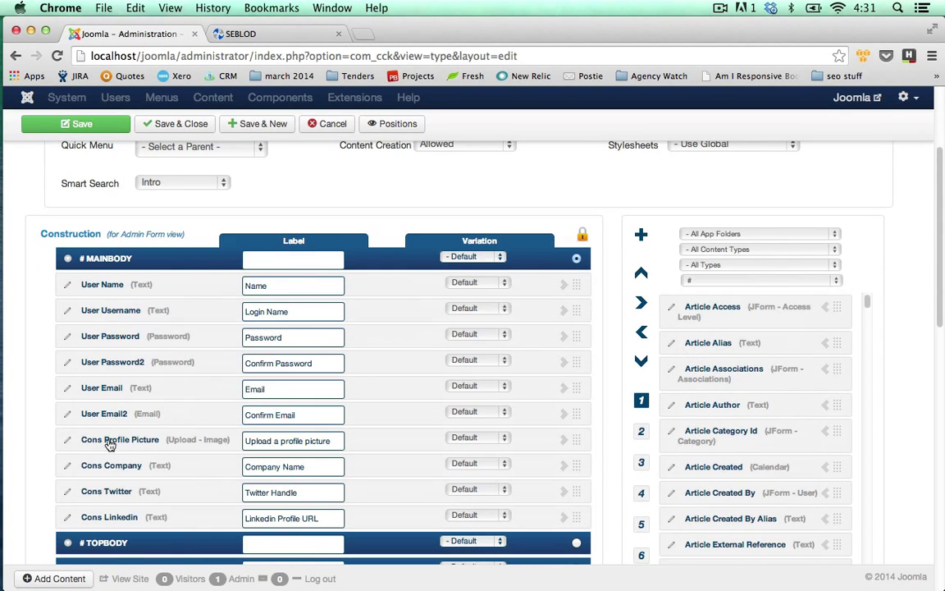
mouse_move(97, 394)
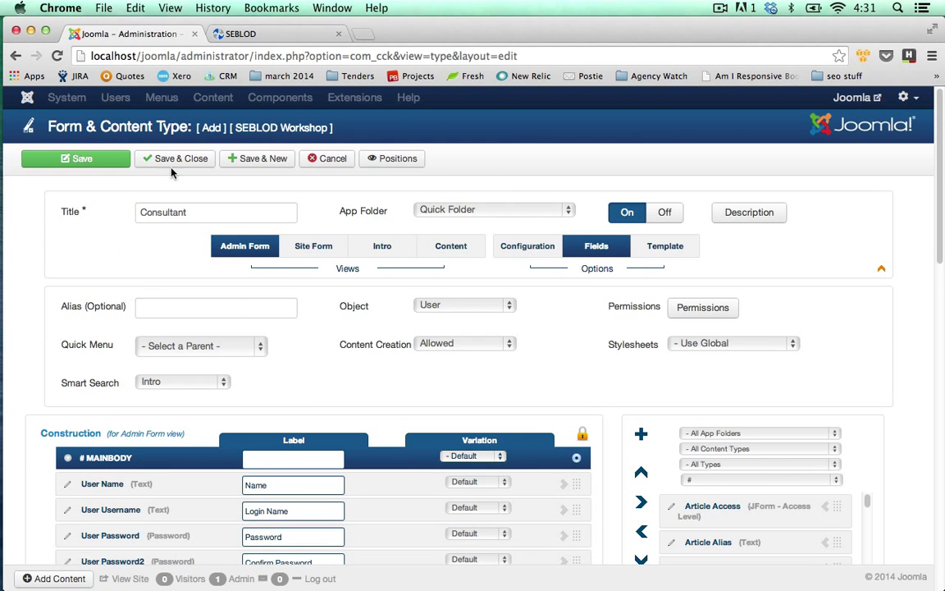
mouse_move(509, 211)
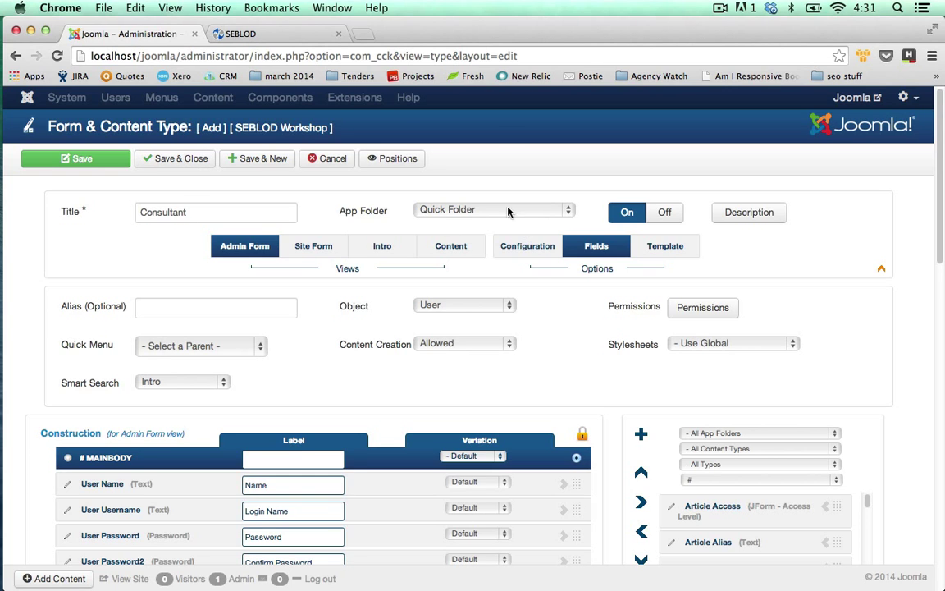
mouse_move(571, 217)
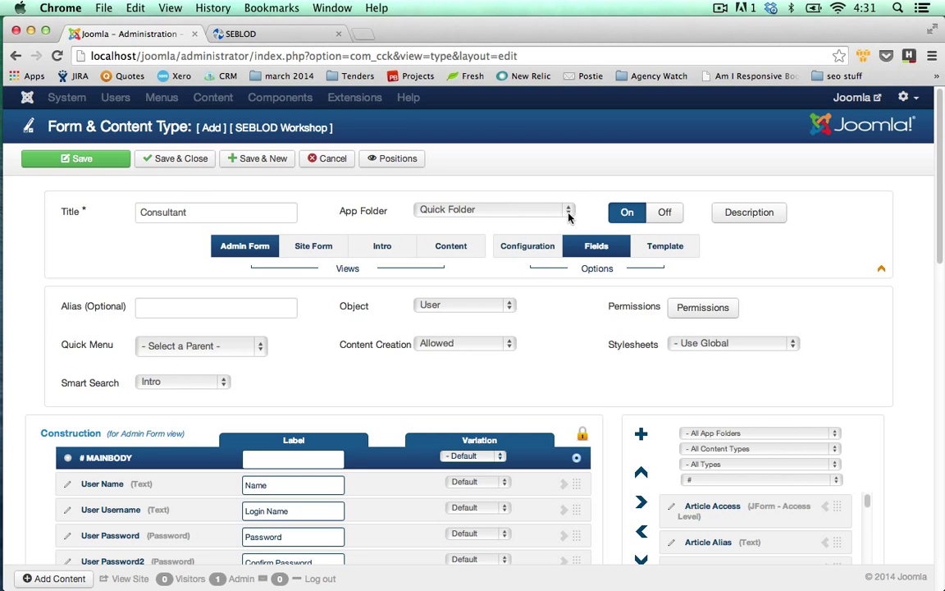
mouse_move(569, 212)
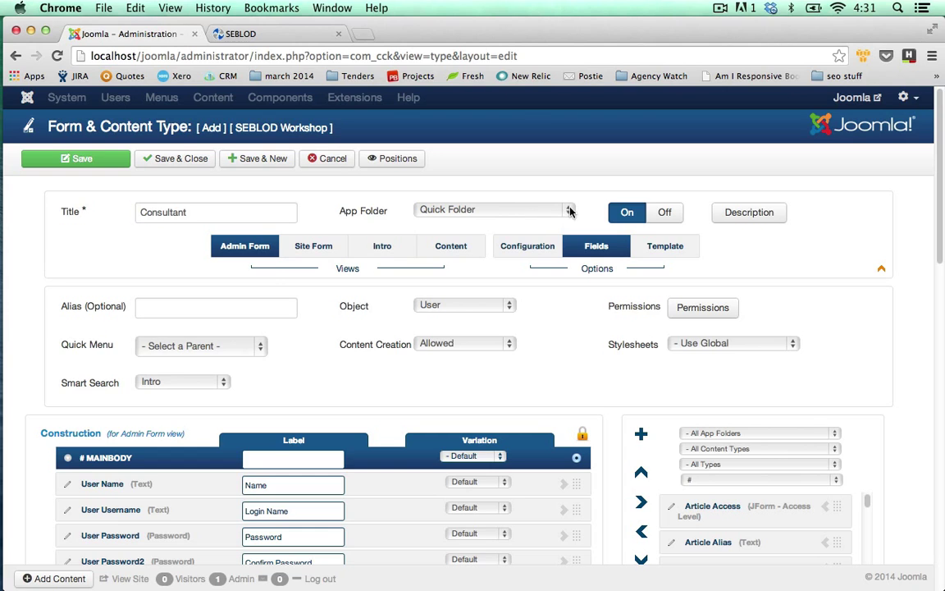
mouse_move(561, 216)
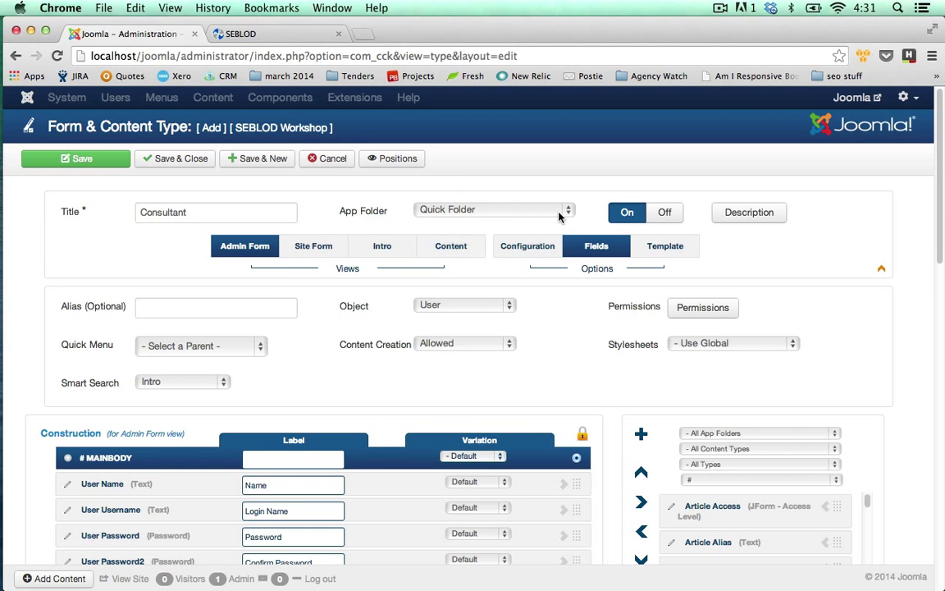
click(492, 210)
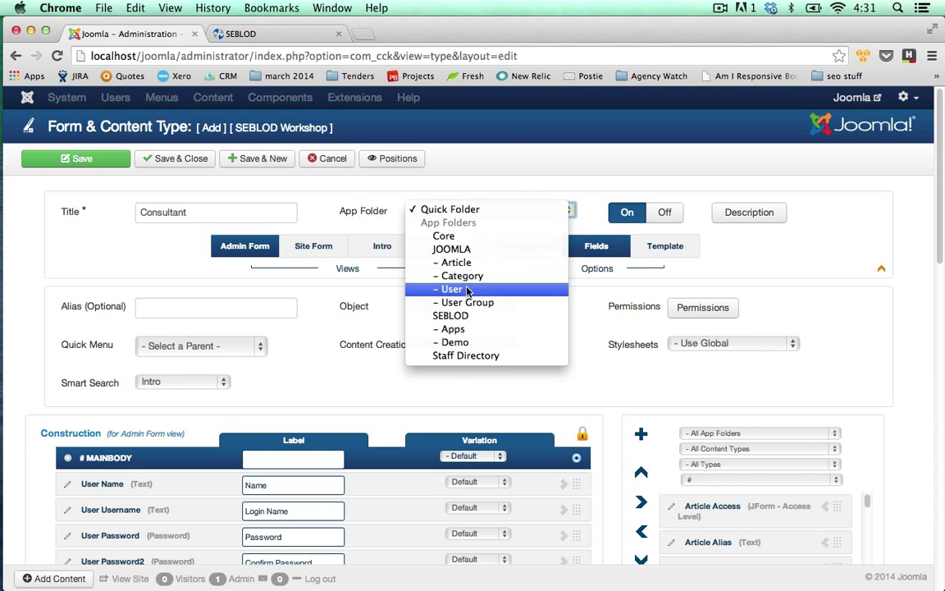
click(466, 354)
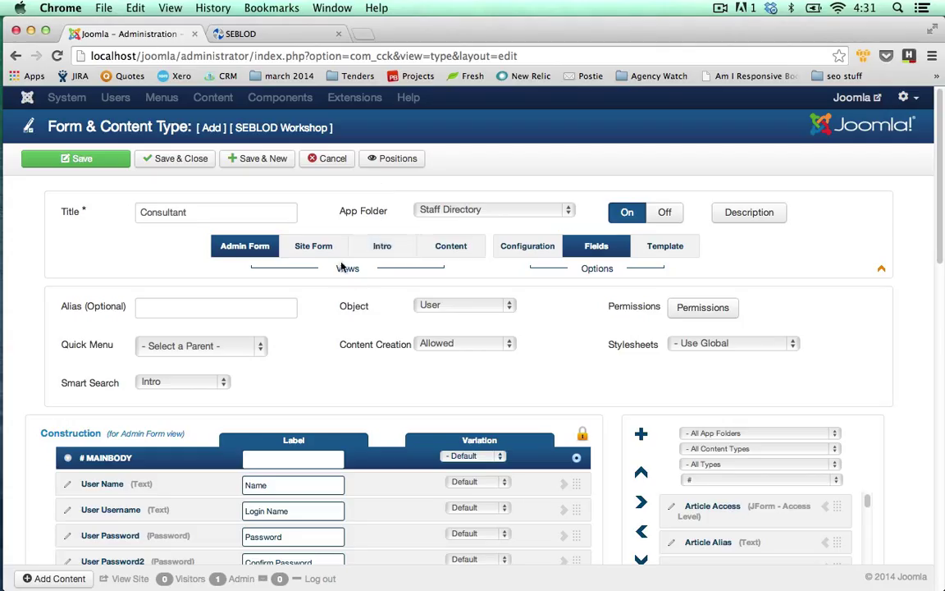
scroll(down, 3)
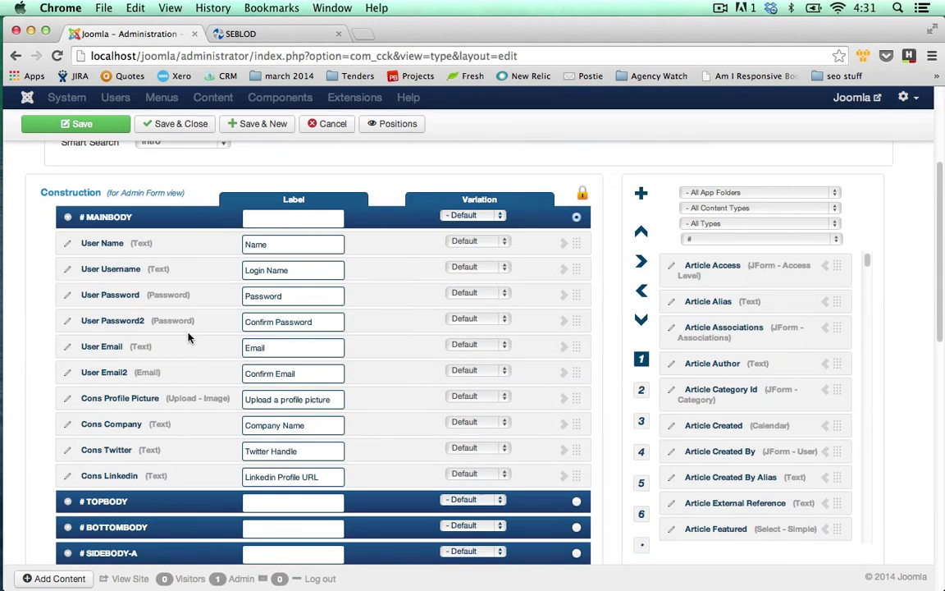
mouse_move(167, 258)
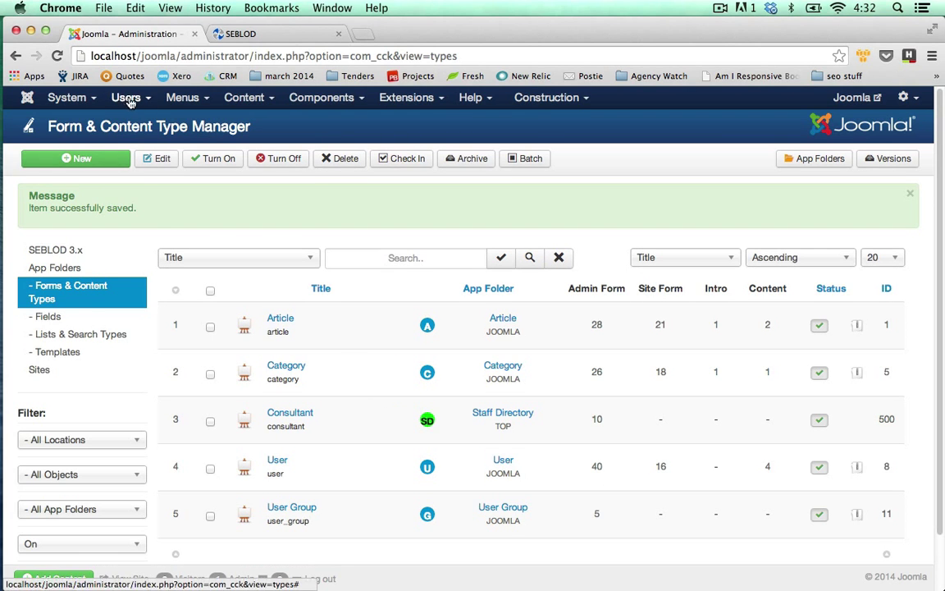
Check the Add New User form, cancel it, and go to the Article Manager.
click(124, 96)
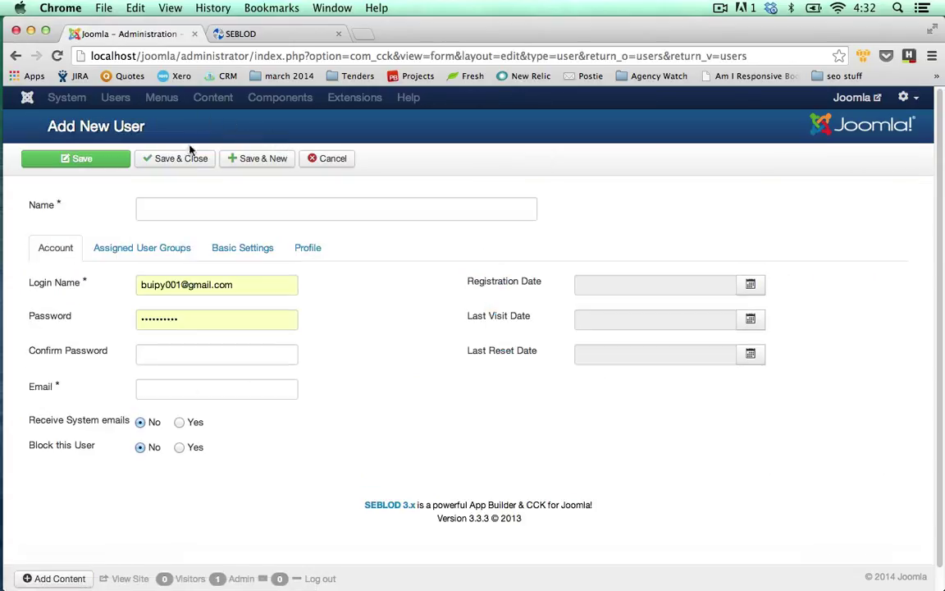
click(327, 158)
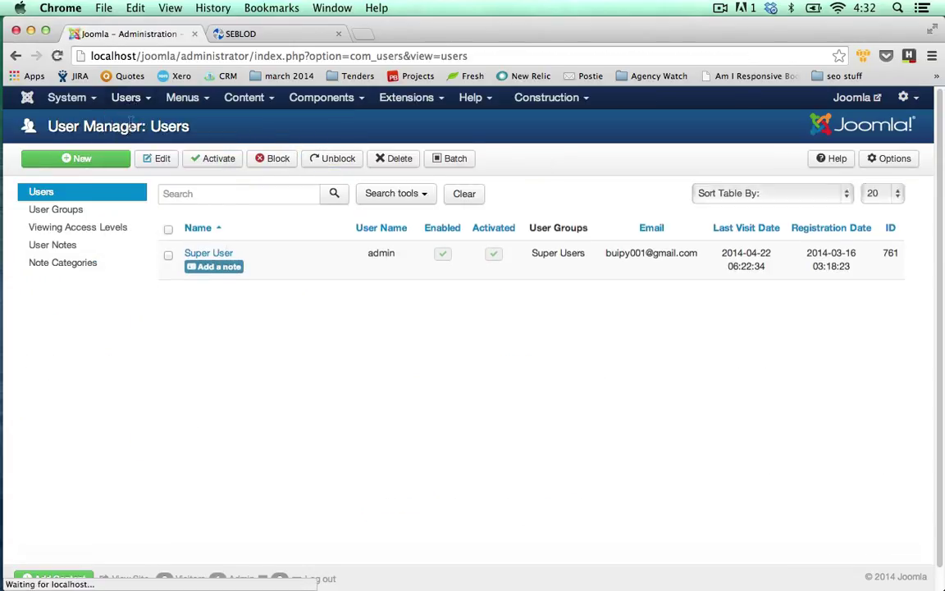
click(244, 97)
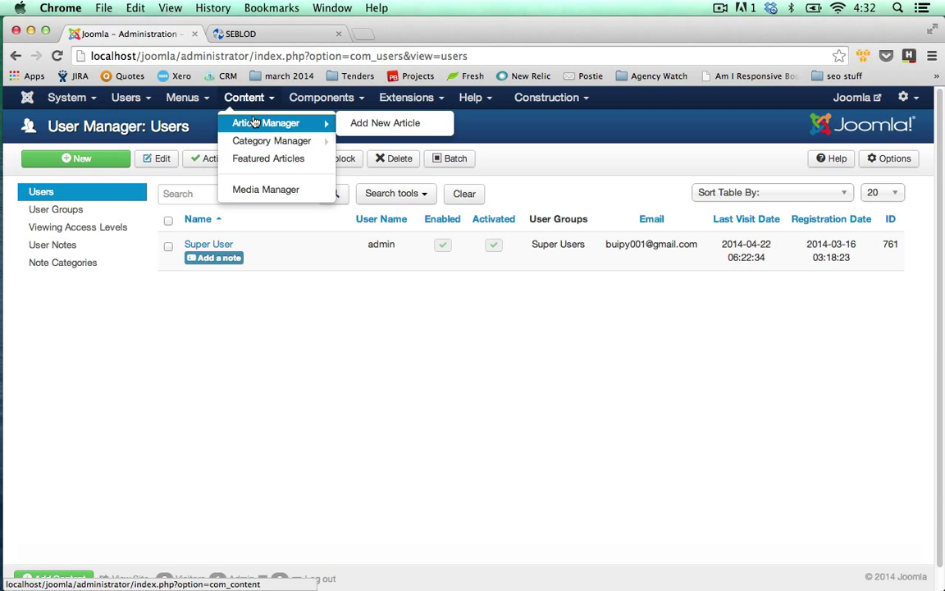
click(266, 122)
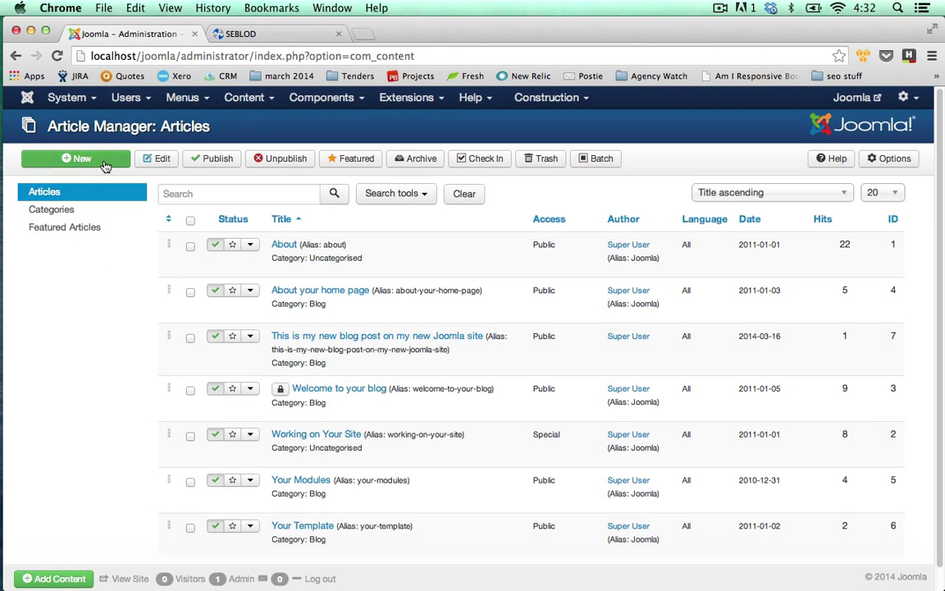
Peek at the new-article form chooser, close it, and return to the User Manager.
click(76, 157)
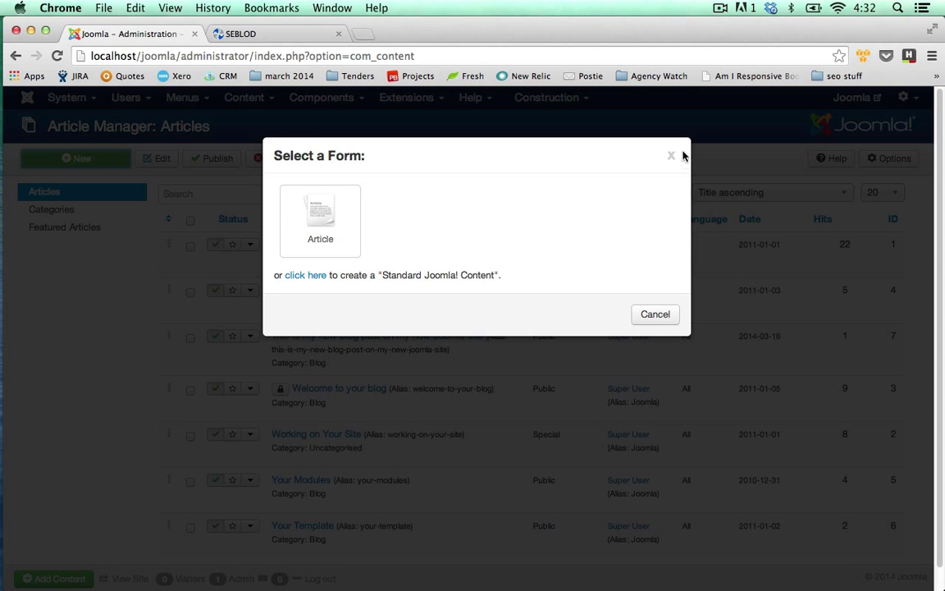
click(126, 97)
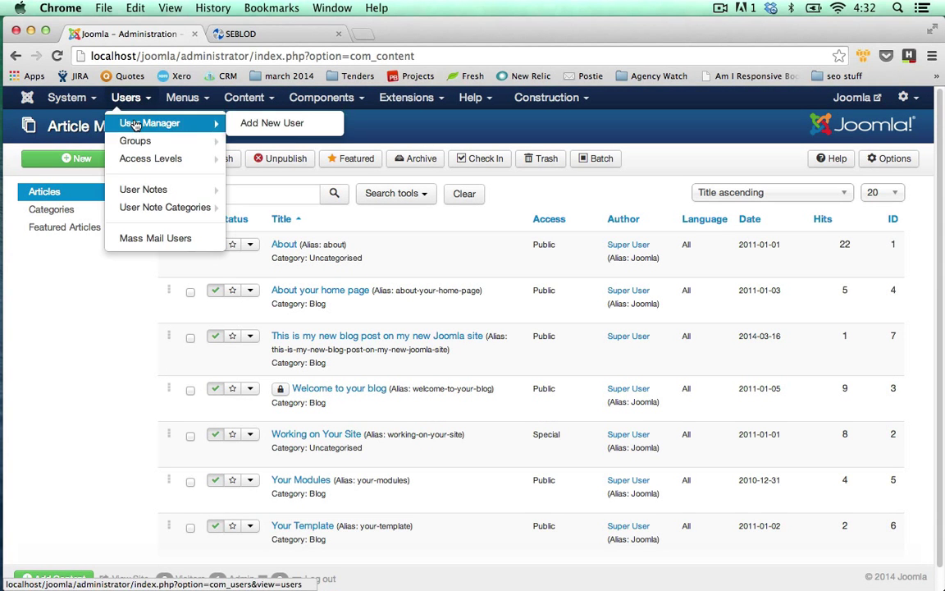
click(151, 121)
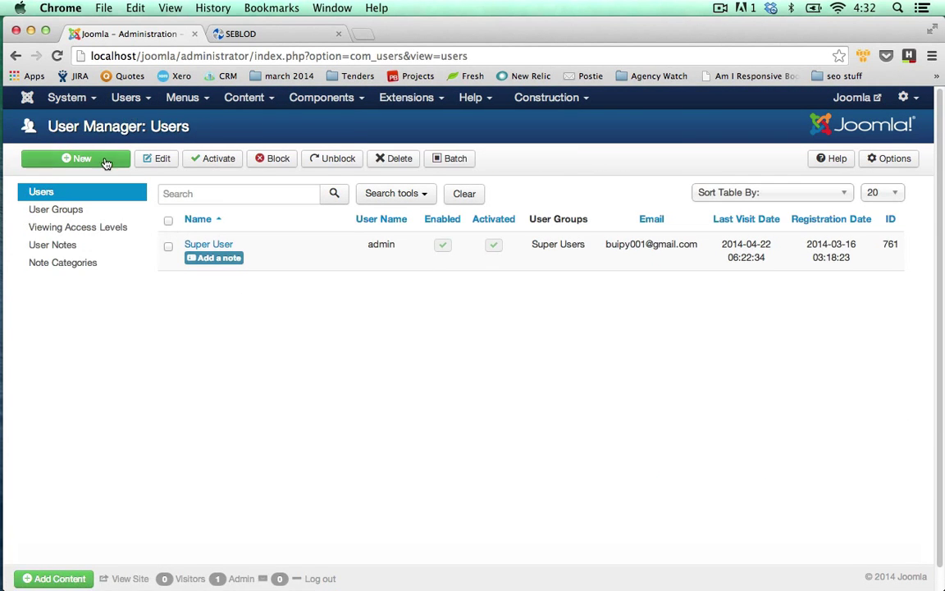
Start a new user with the Consultant form and review its picture, company, Twitter and LinkedIn fields.
click(79, 158)
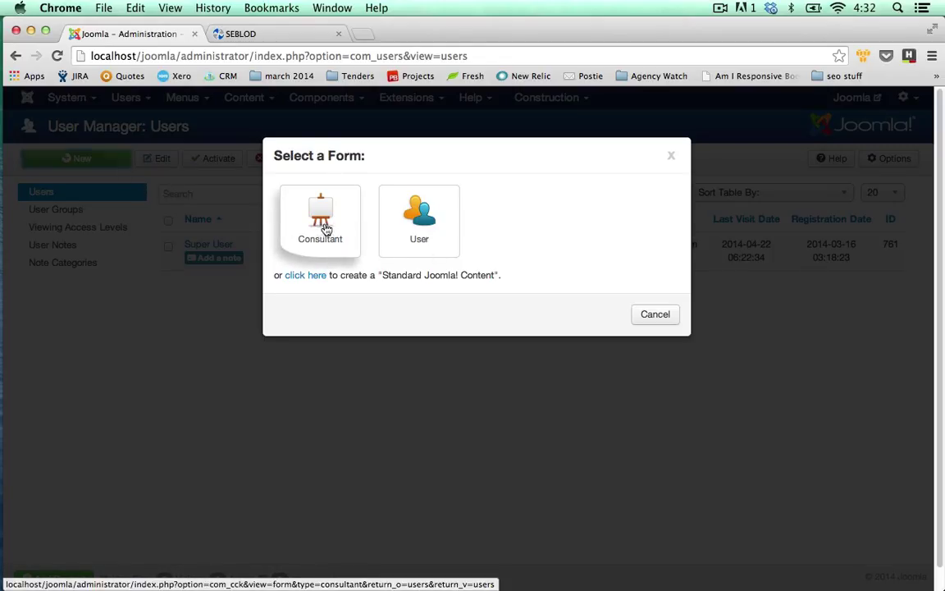
click(320, 220)
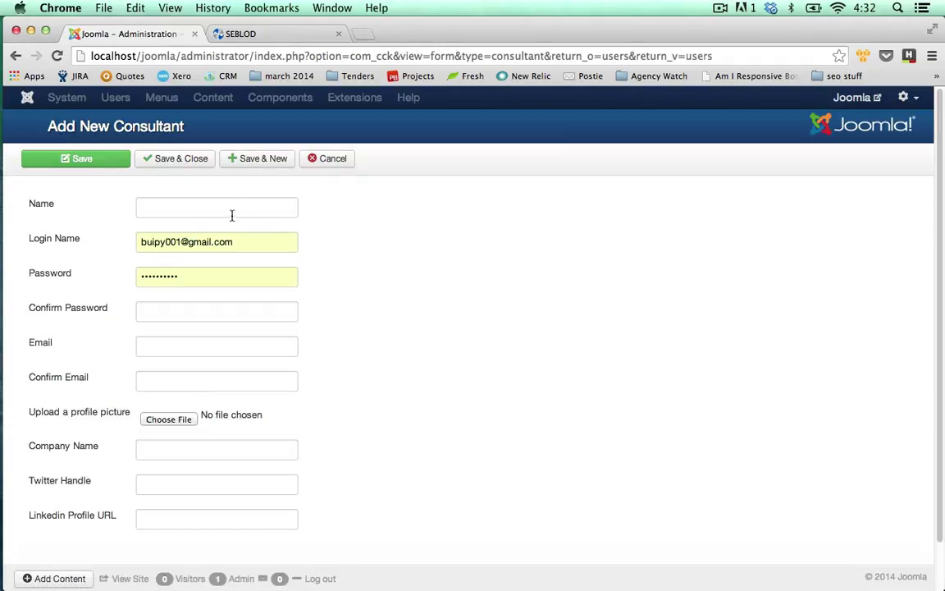
scroll(down, 3)
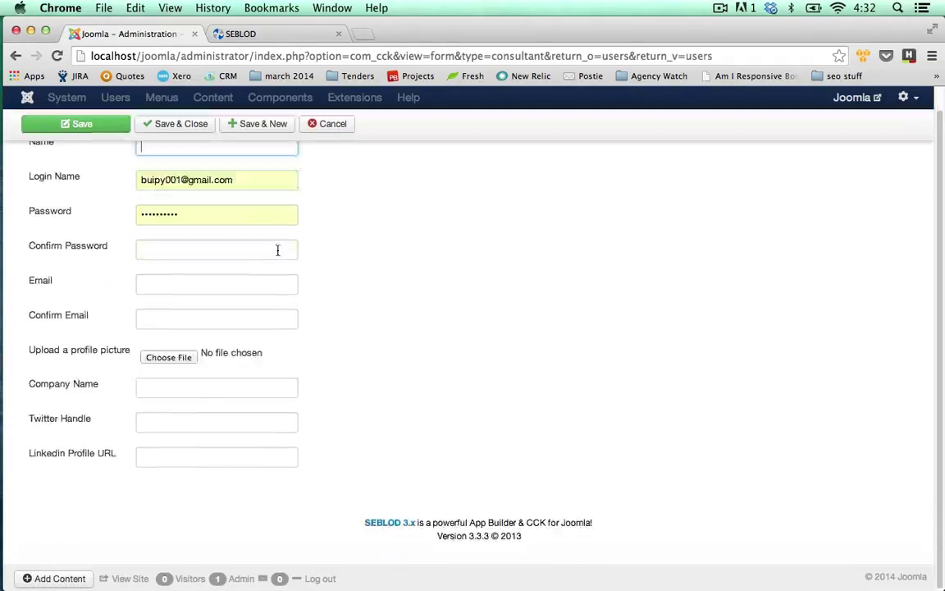
scroll(down, 3)
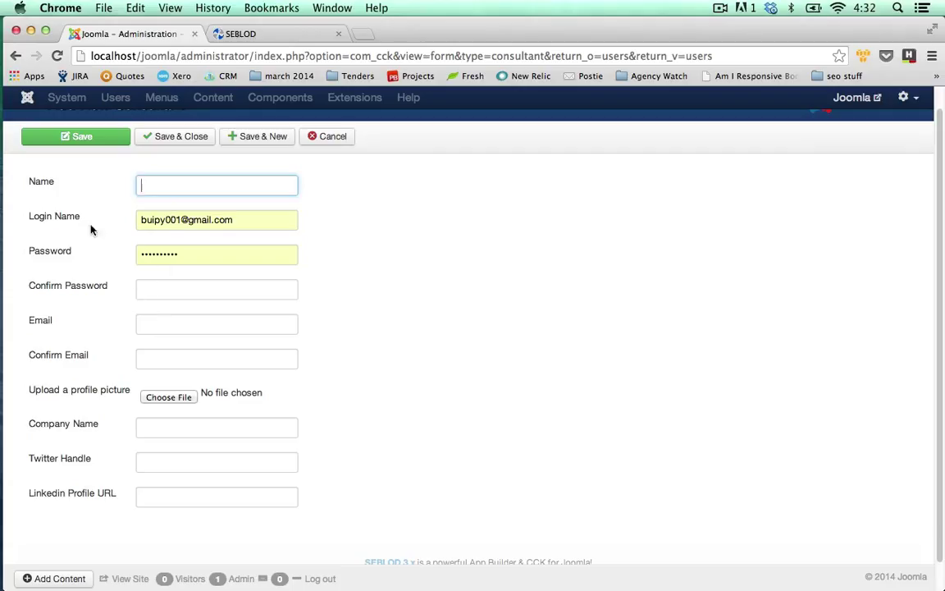
mouse_move(60, 223)
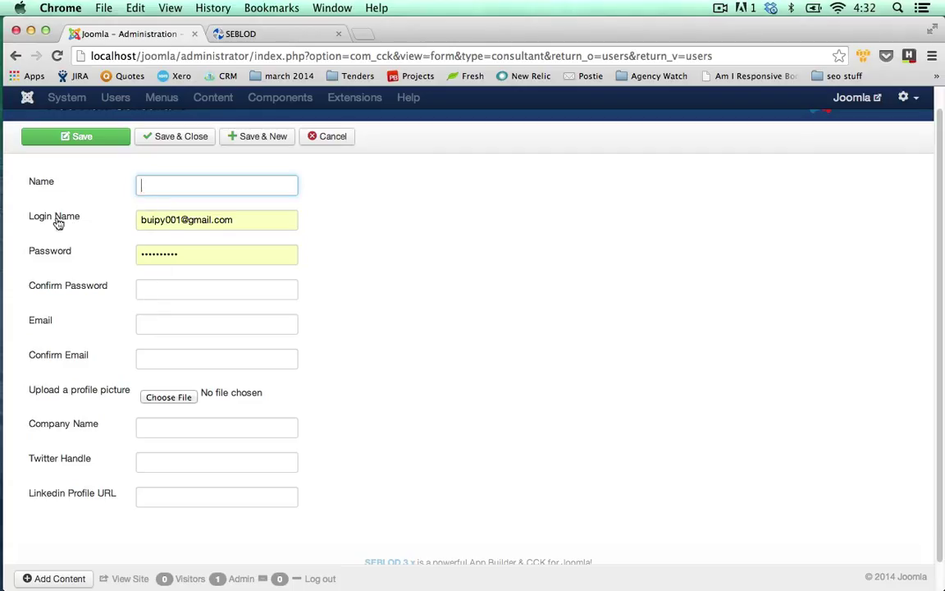
mouse_move(66, 315)
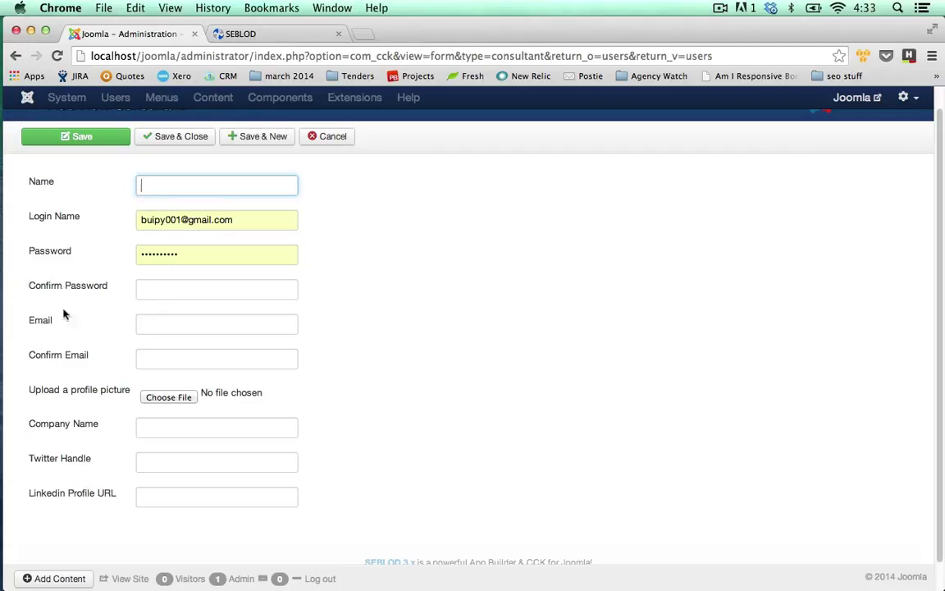
mouse_move(189, 390)
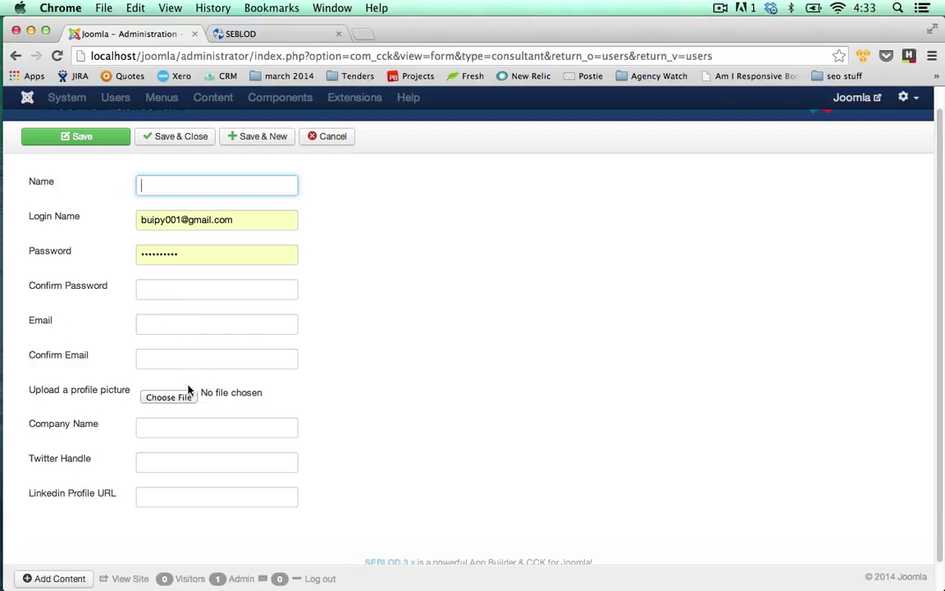
mouse_move(72, 440)
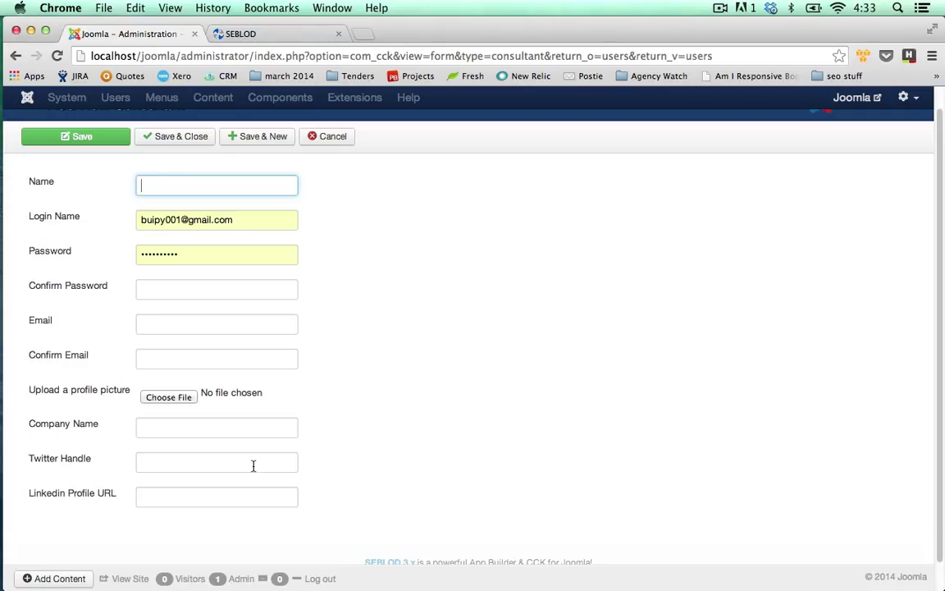
text(James)
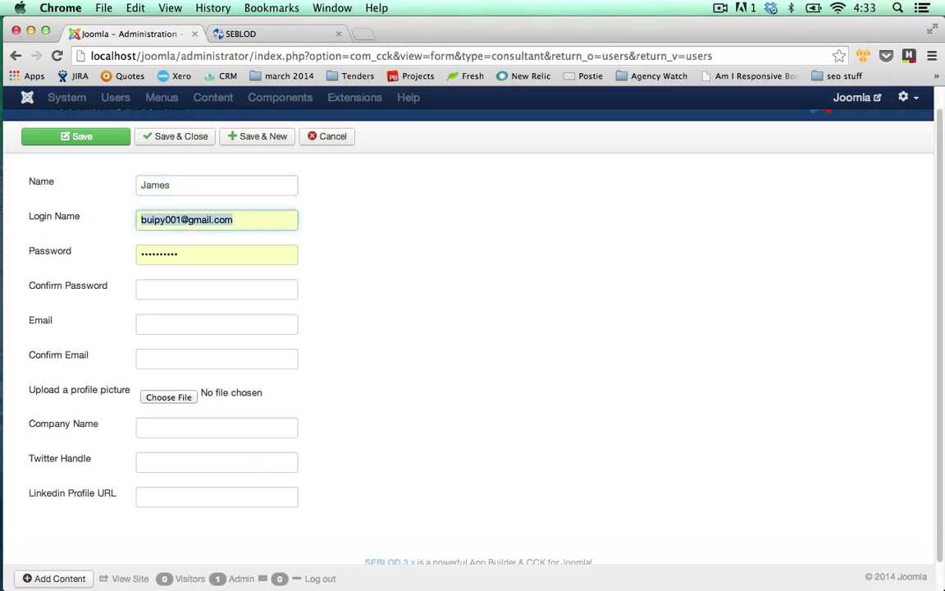
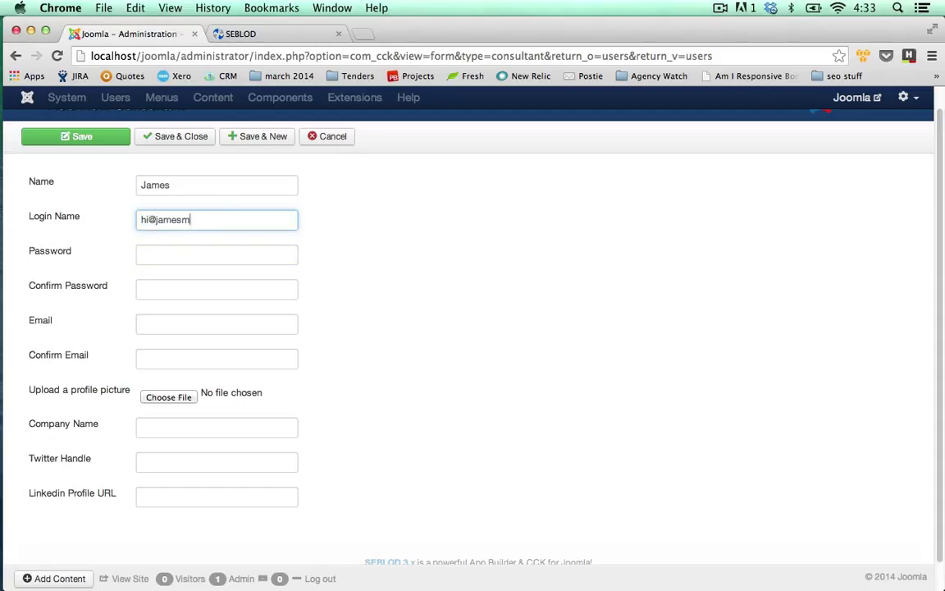
text(••)
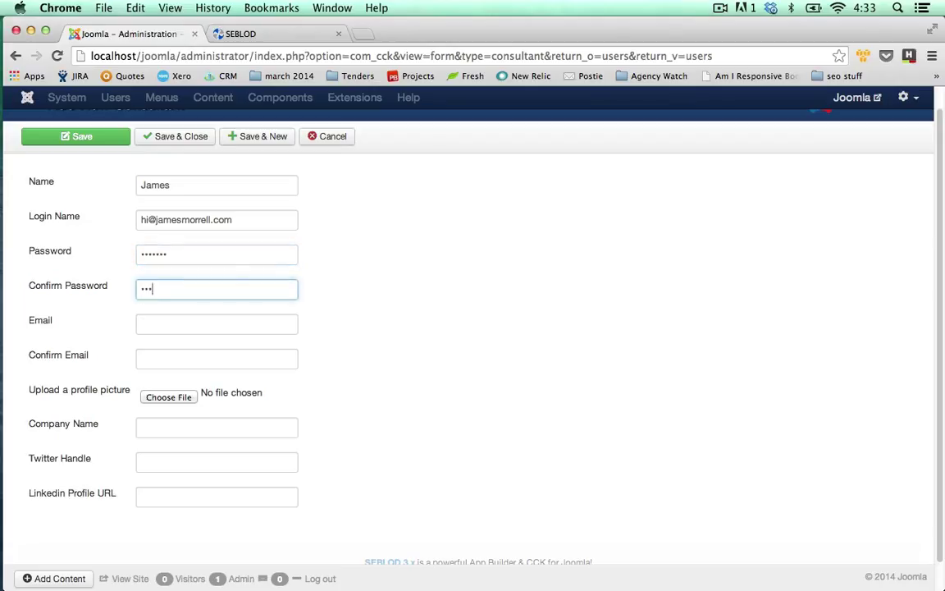
click(217, 324)
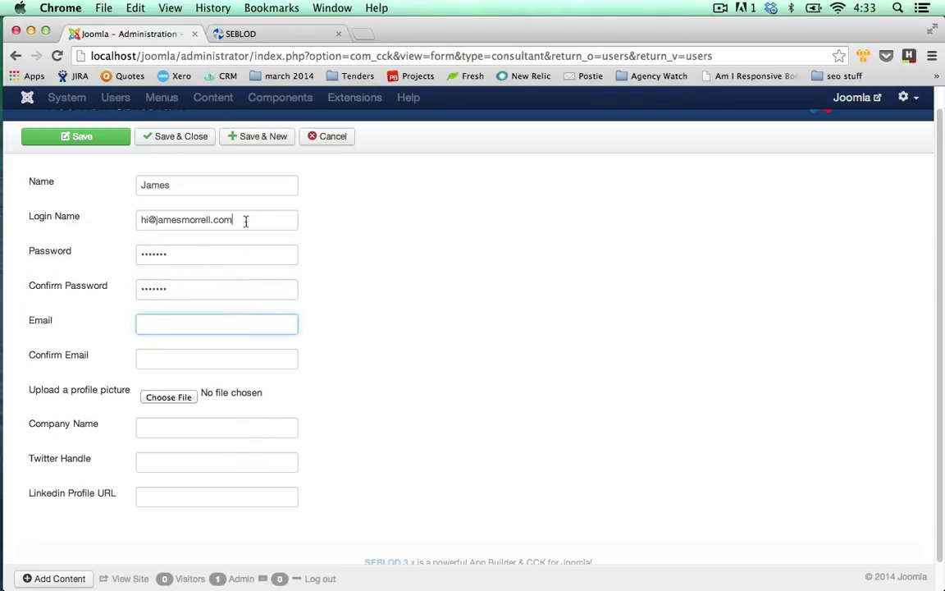
text(x)
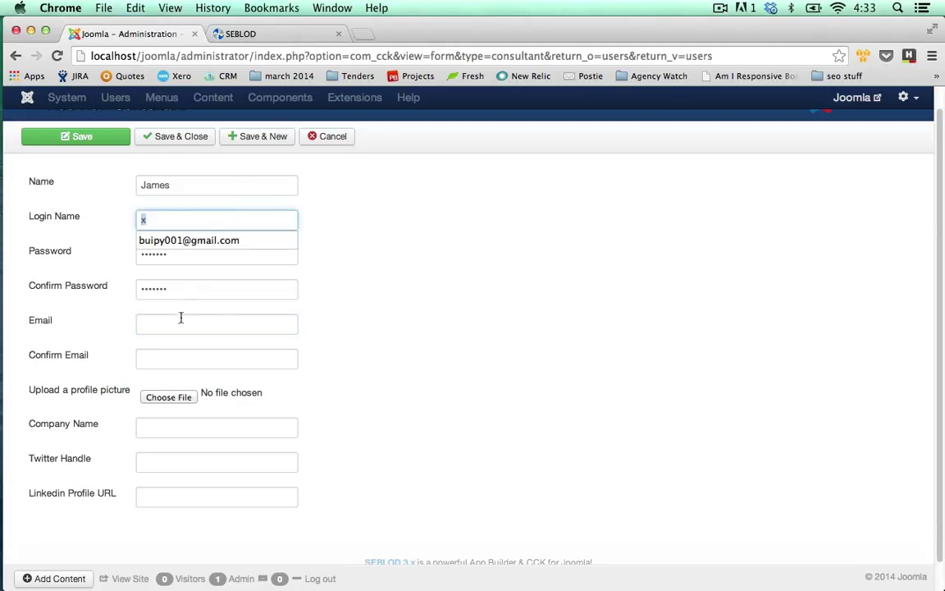
key(Backspace)
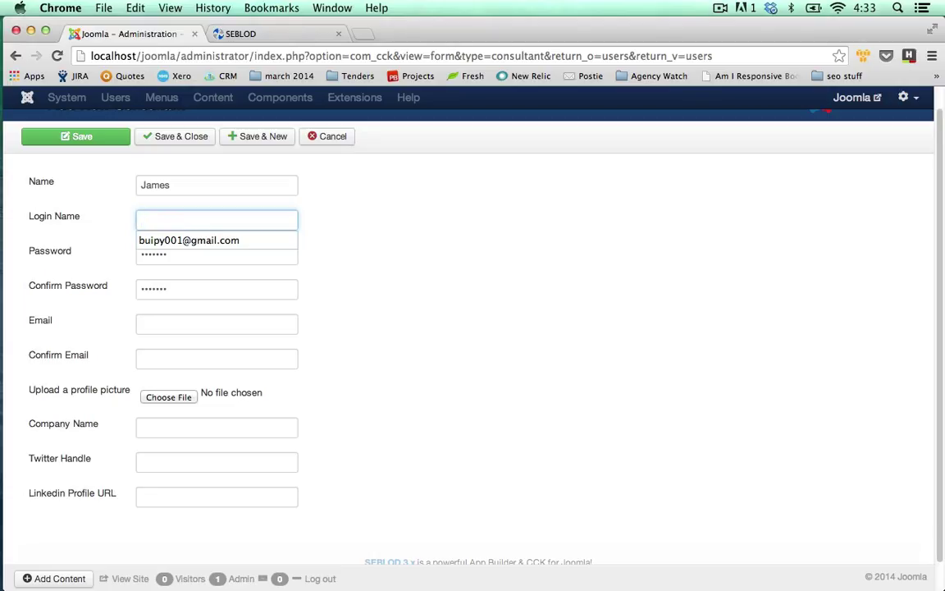
text(JamesM)
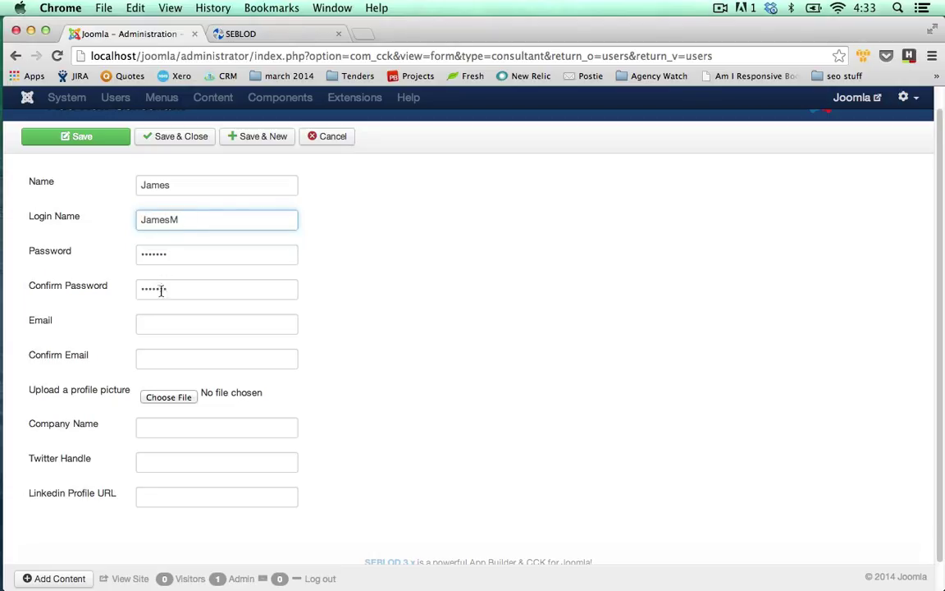
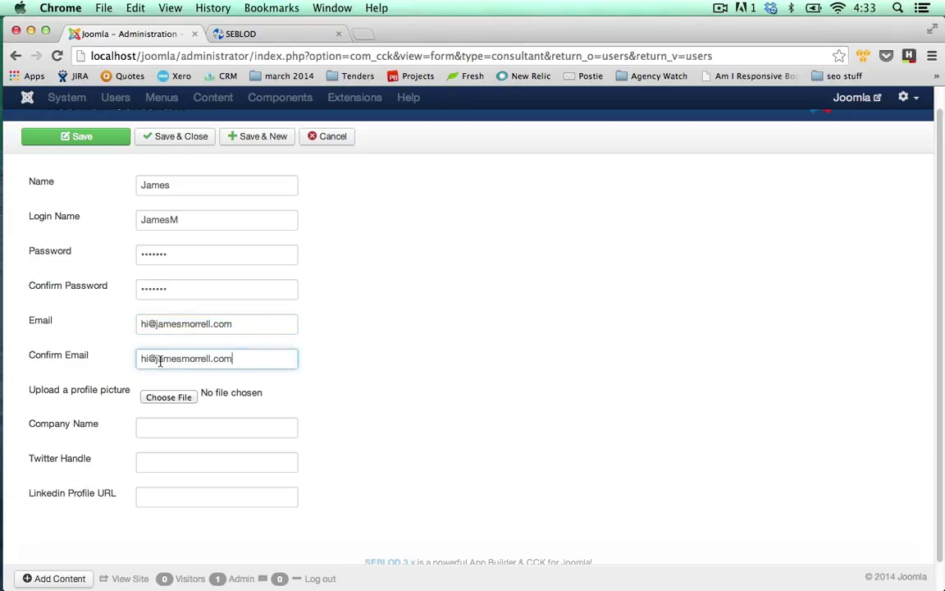
mouse_move(204, 410)
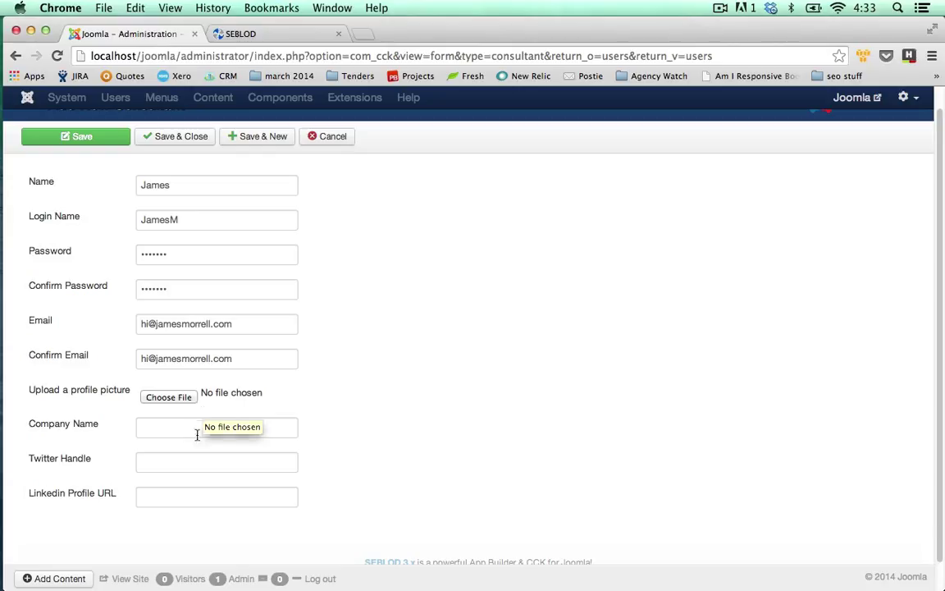
text(Loudbox Media)
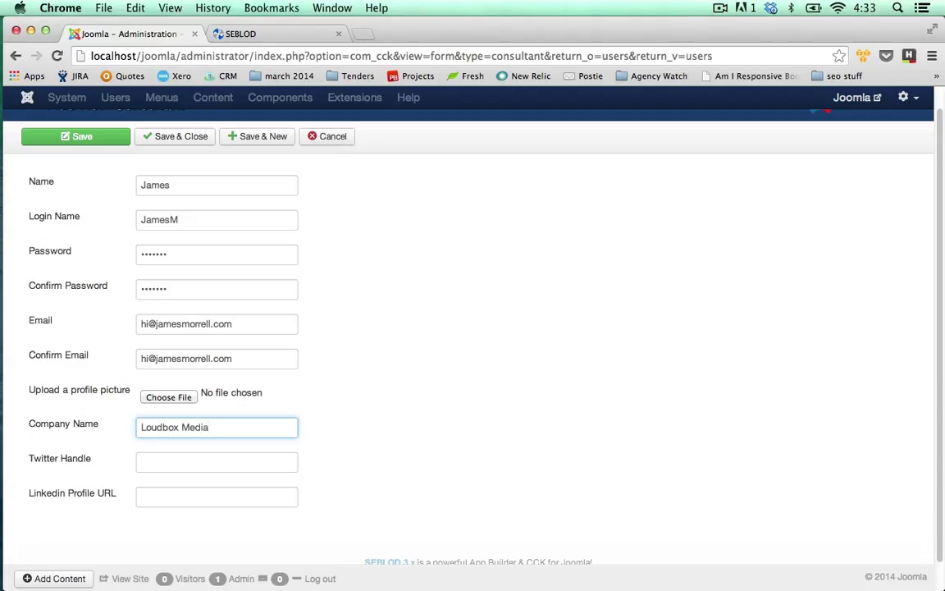
click(216, 461)
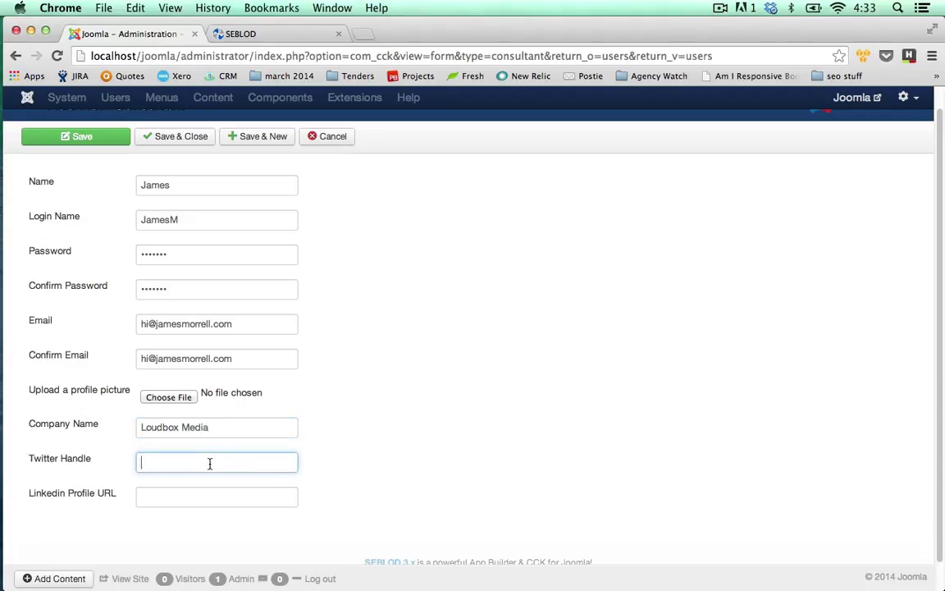
text(_jrmo)
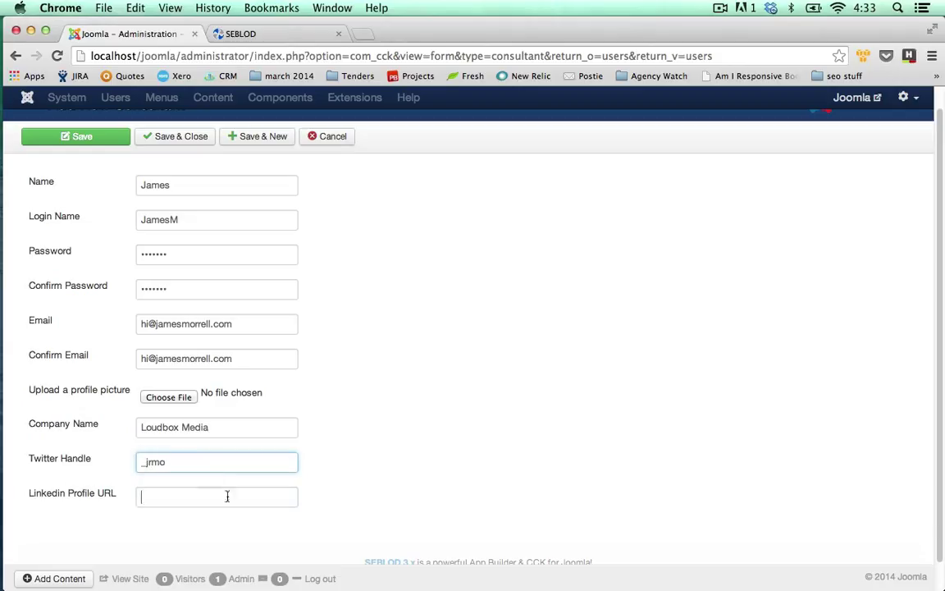
text(www.)
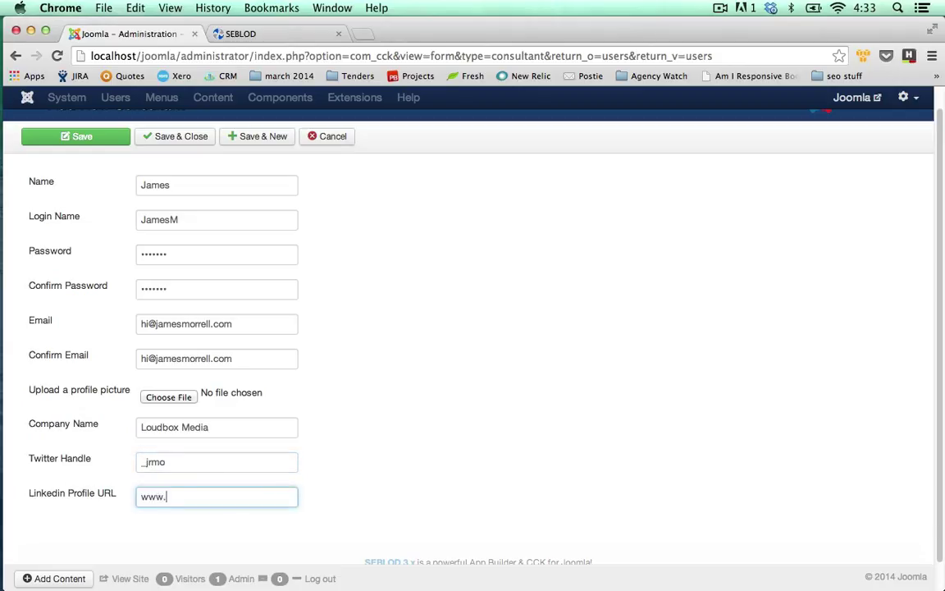
text(linked)
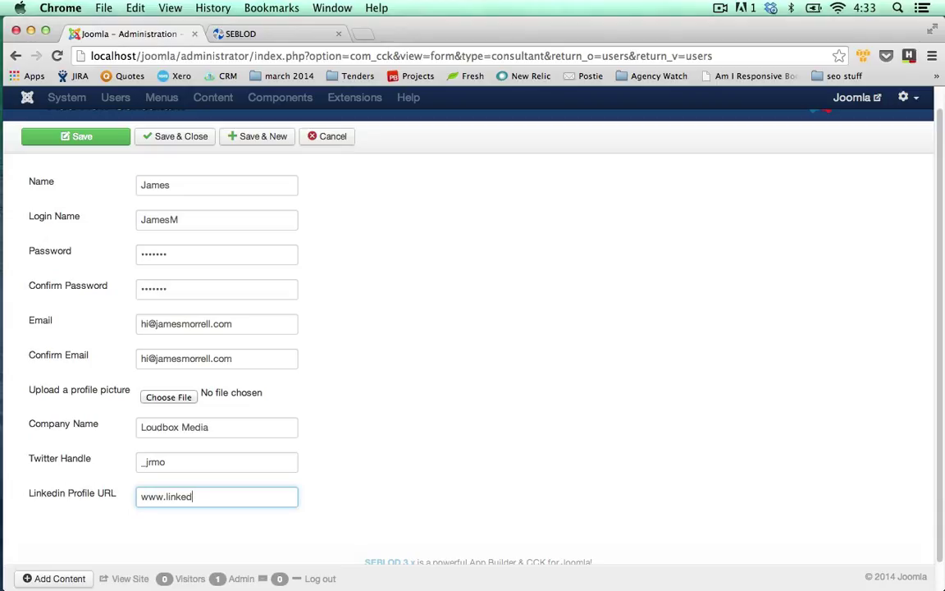
text(in.com)
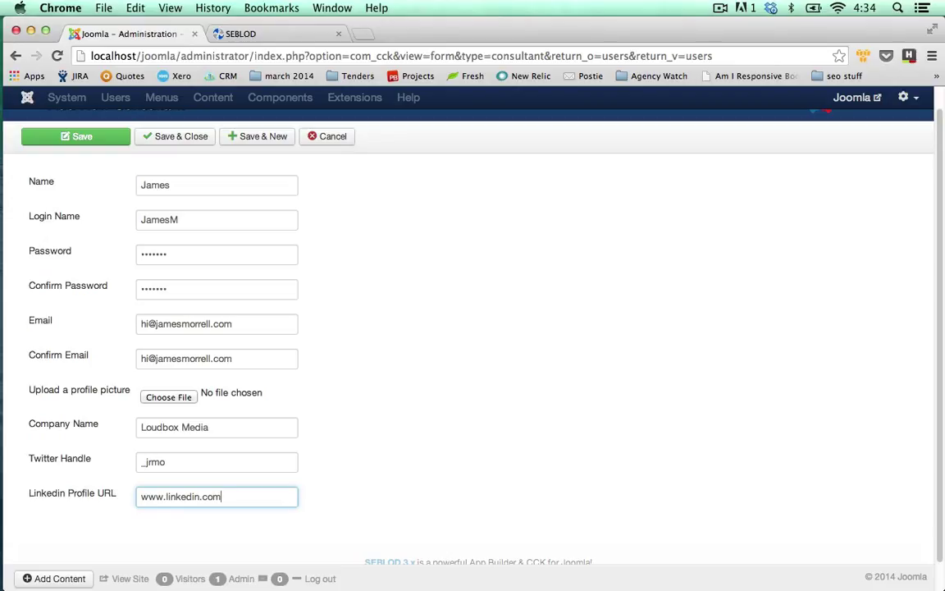
mouse_move(240, 307)
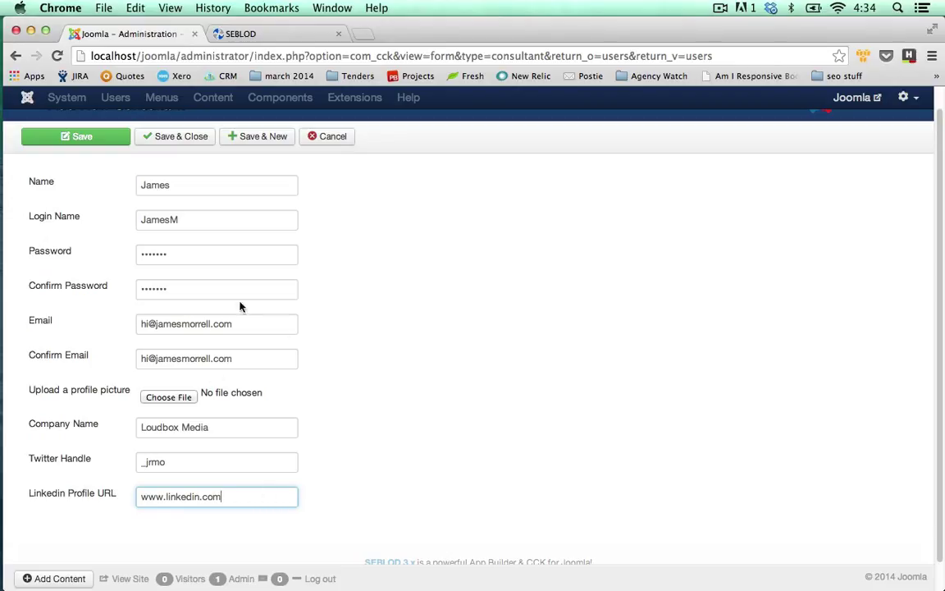
mouse_move(116, 407)
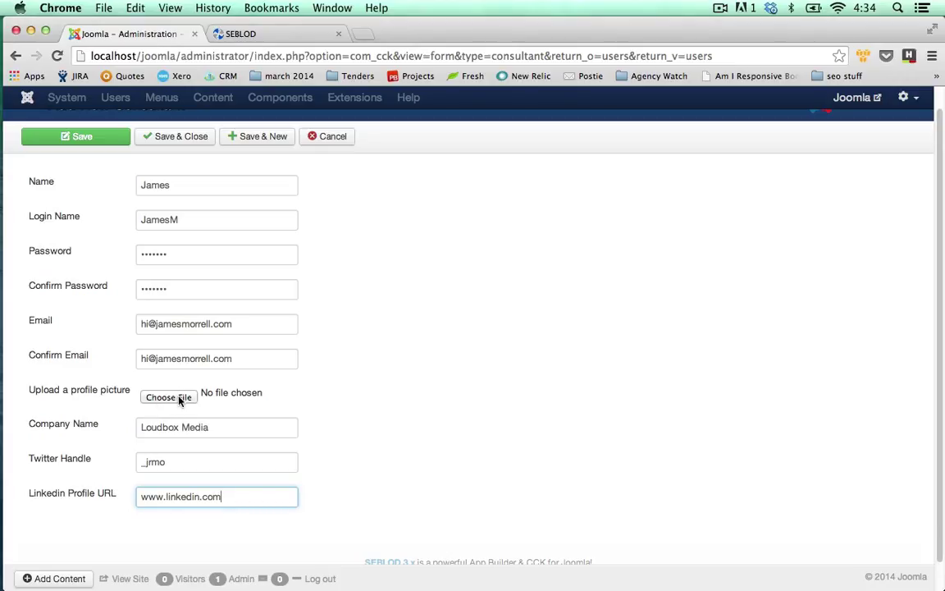
mouse_move(183, 404)
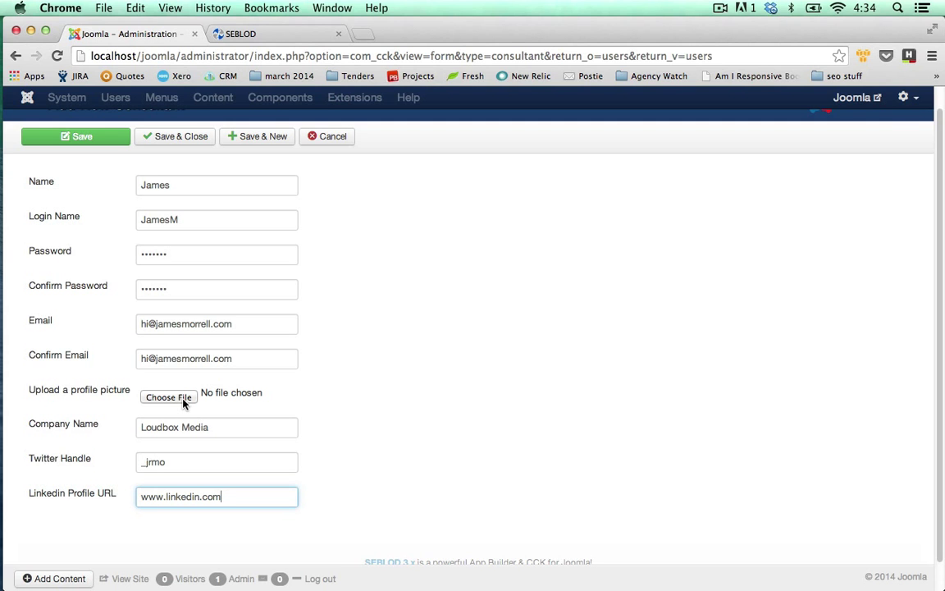
Attach the PNG profile picture to James and save and close the consultant.
click(167, 397)
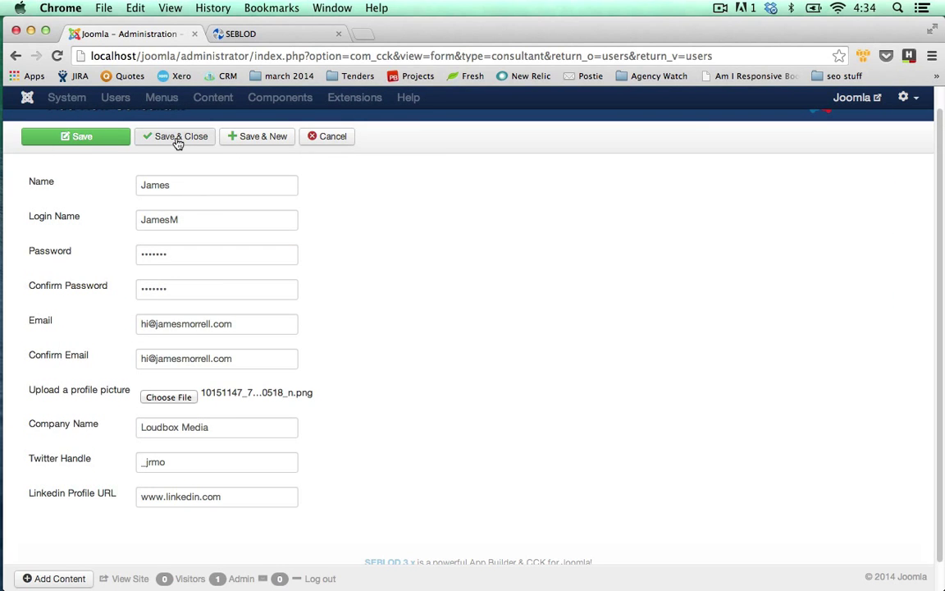
mouse_move(183, 140)
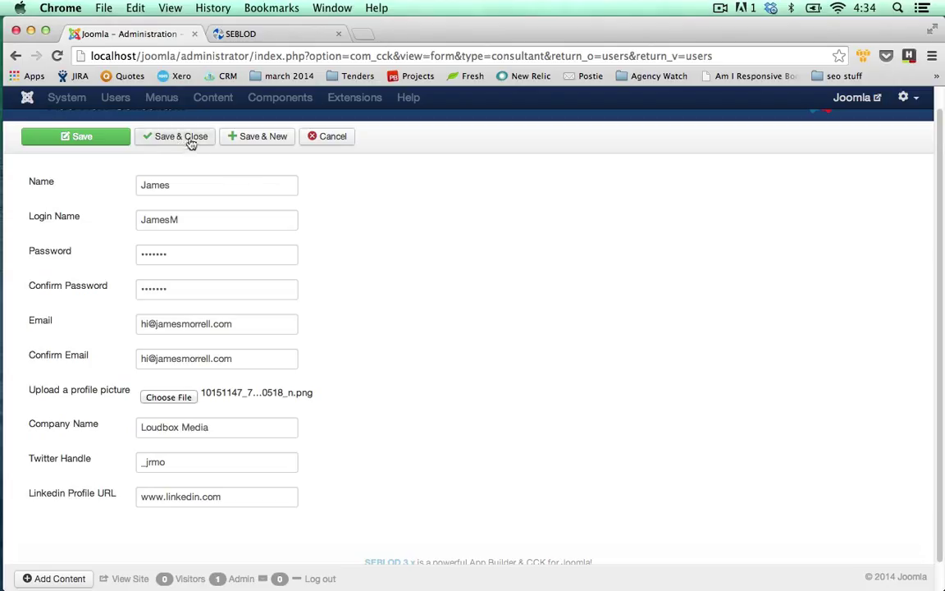
click(174, 136)
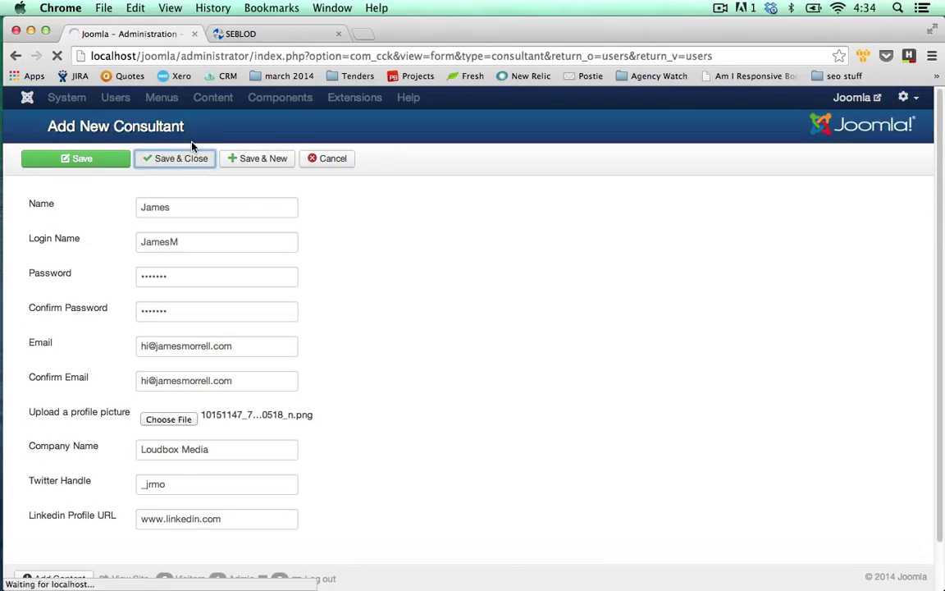
click(174, 158)
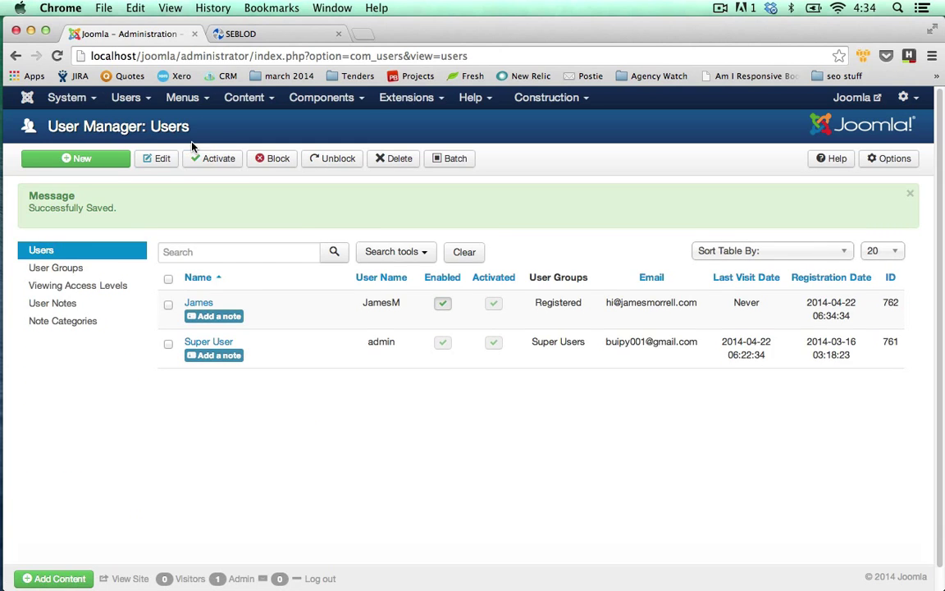
mouse_move(199, 302)
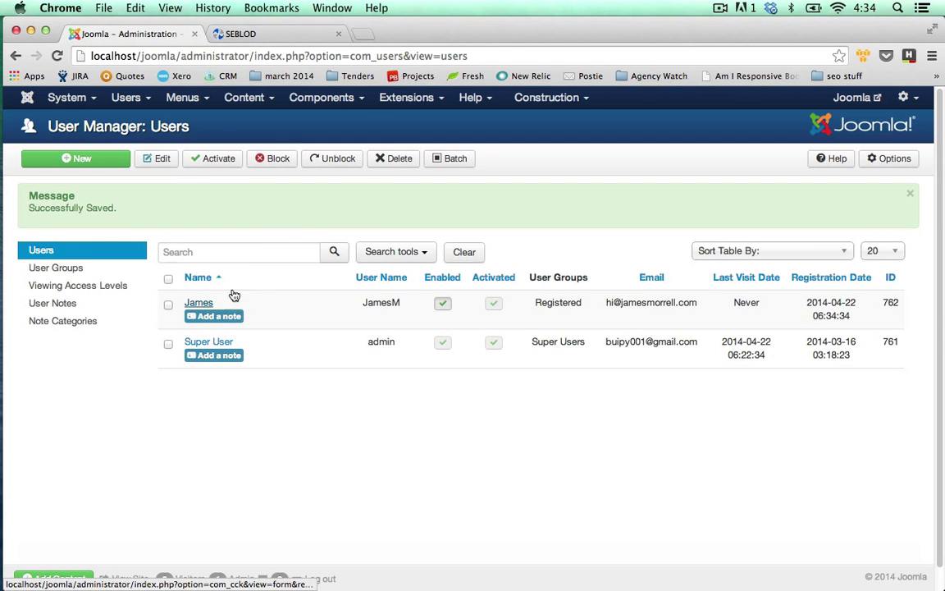
mouse_move(335, 112)
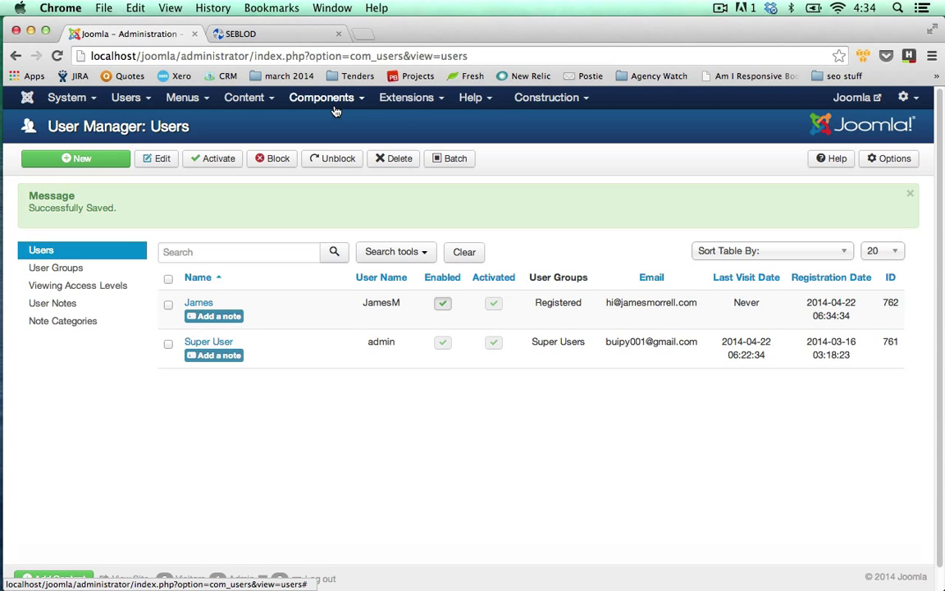
mouse_move(322, 102)
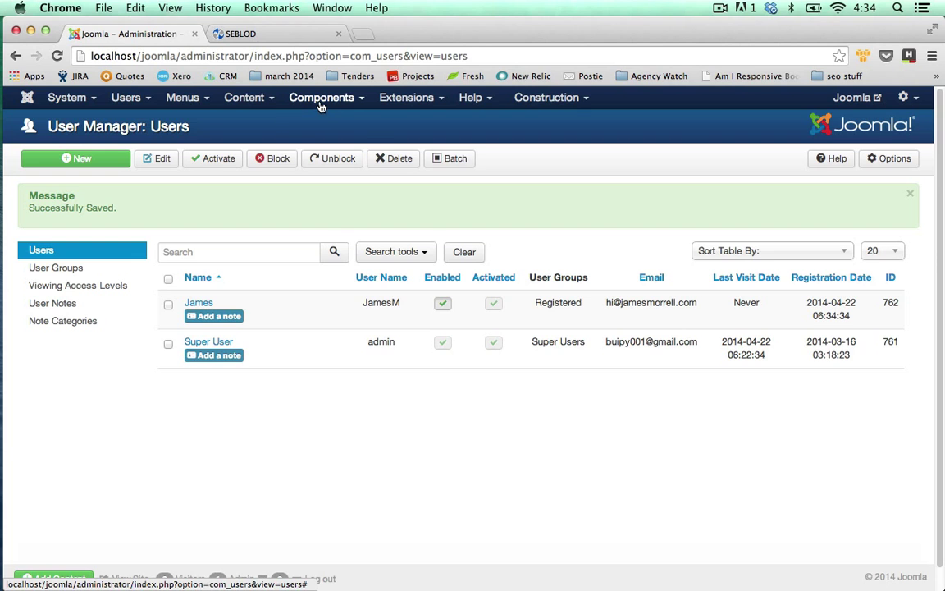
Go through Components > SEBLOD 3.x > Form & Content Types and edit the Consultant type.
click(321, 97)
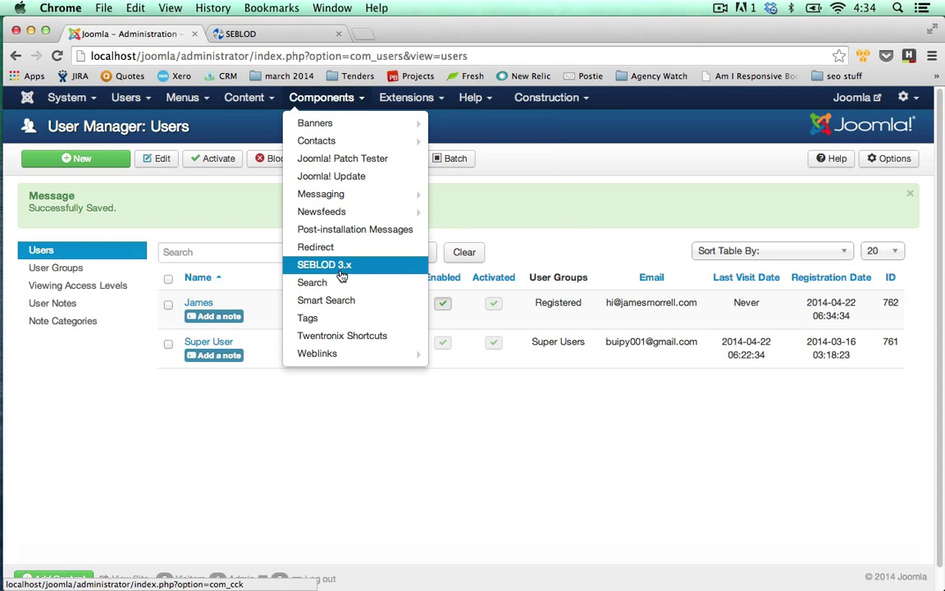
click(325, 265)
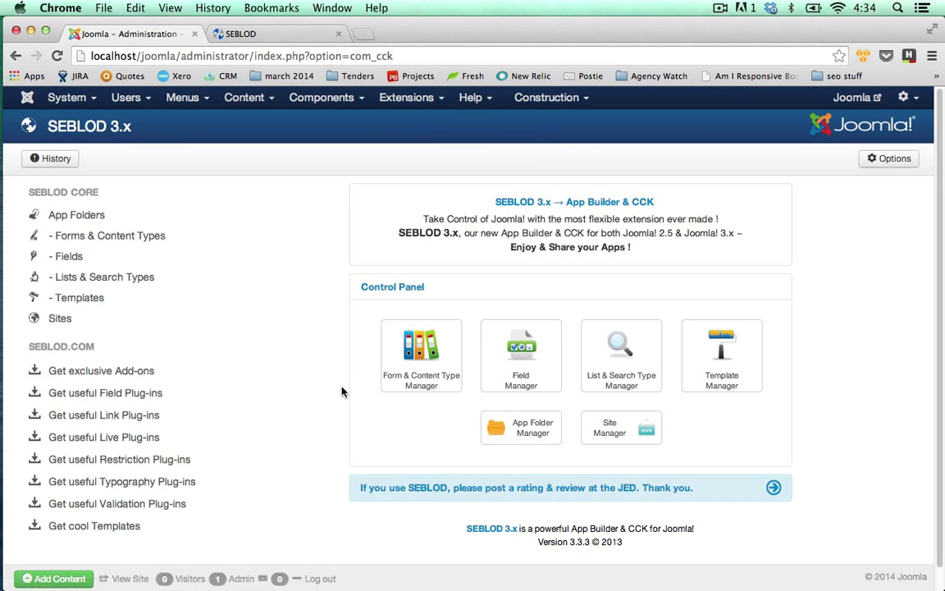
click(420, 354)
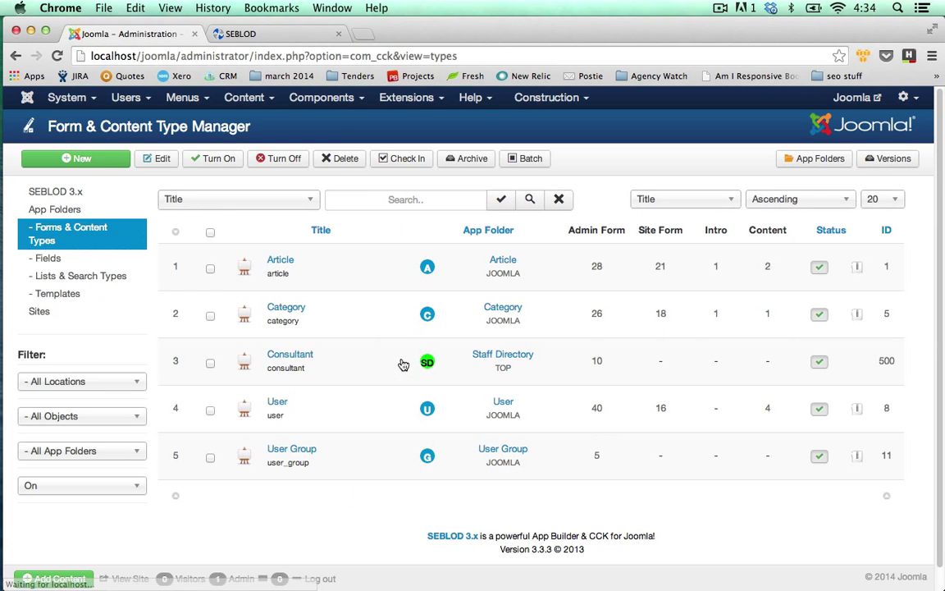
click(289, 354)
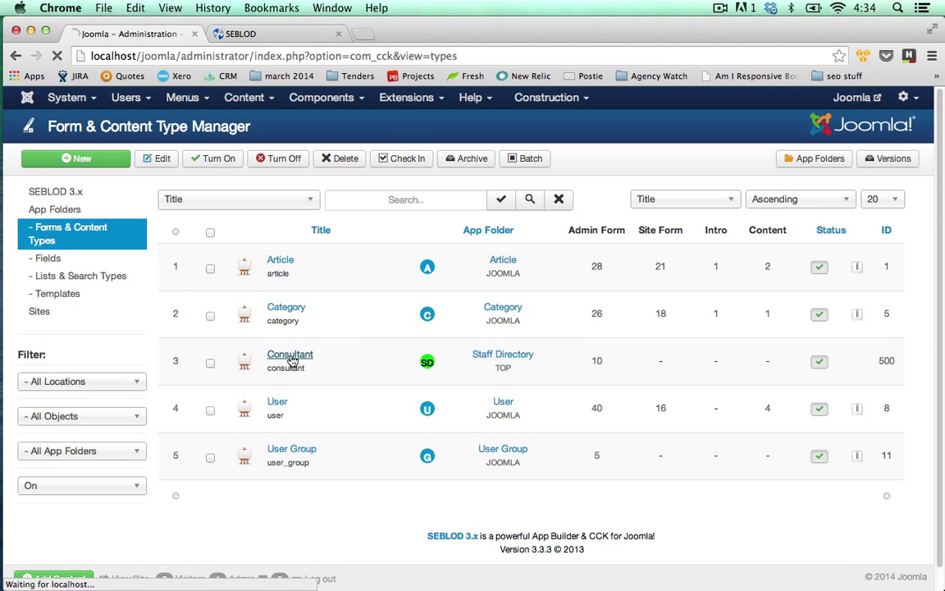
click(288, 355)
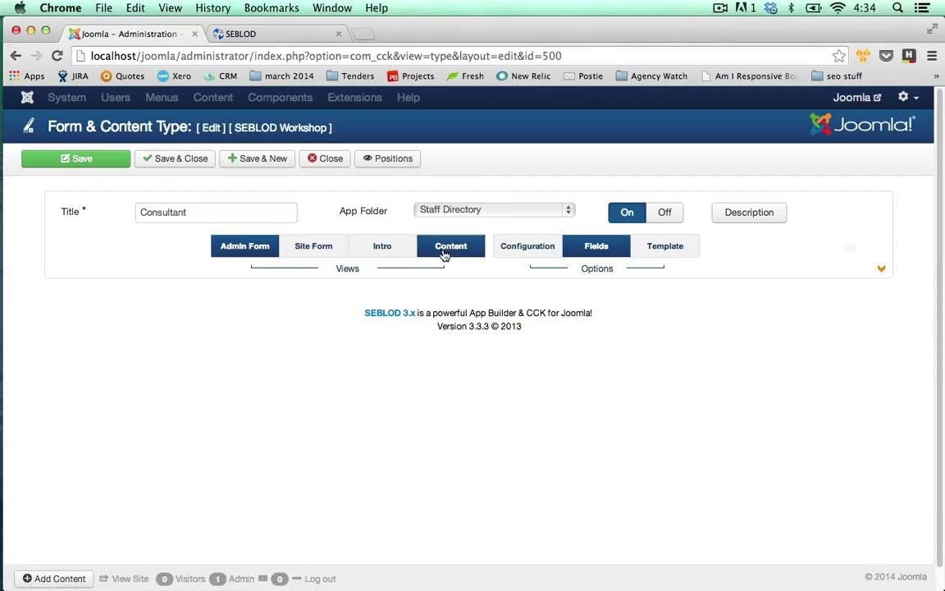
click(450, 246)
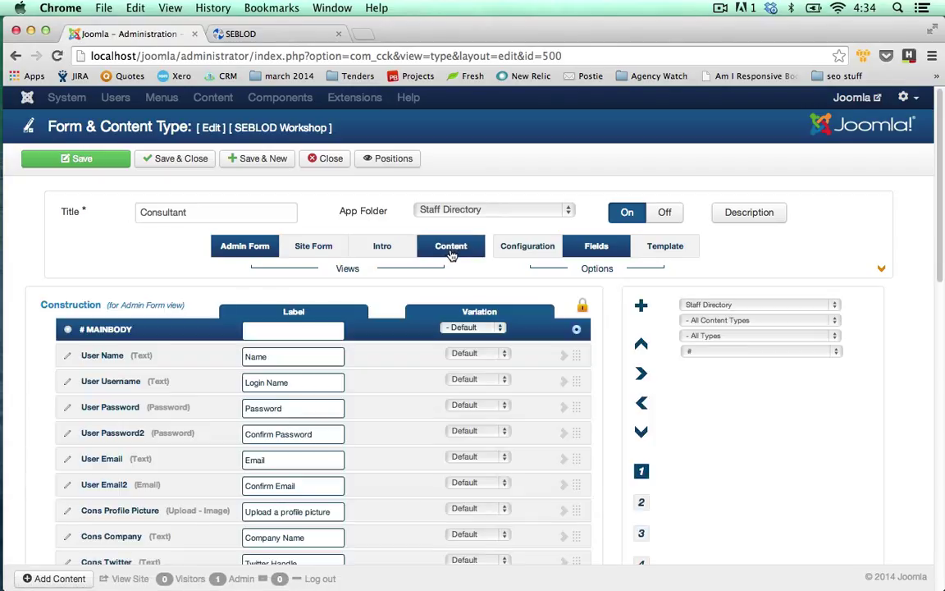
click(450, 246)
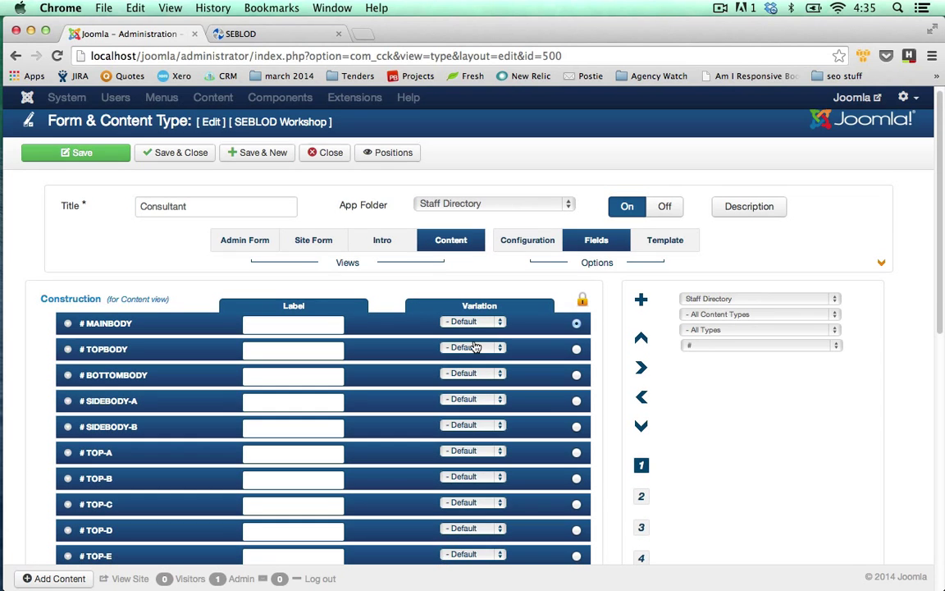
mouse_move(748, 302)
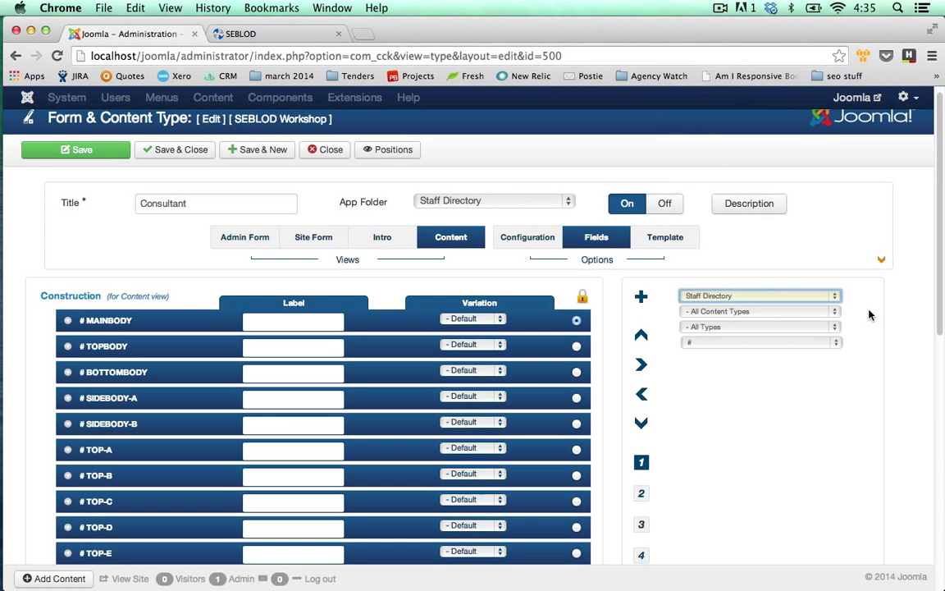
scroll(down, 3)
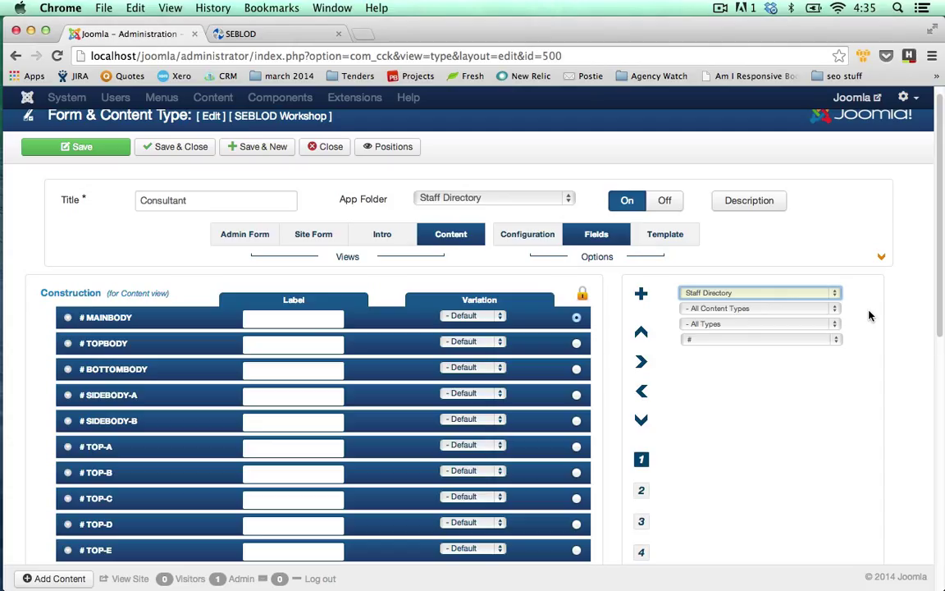
mouse_move(868, 318)
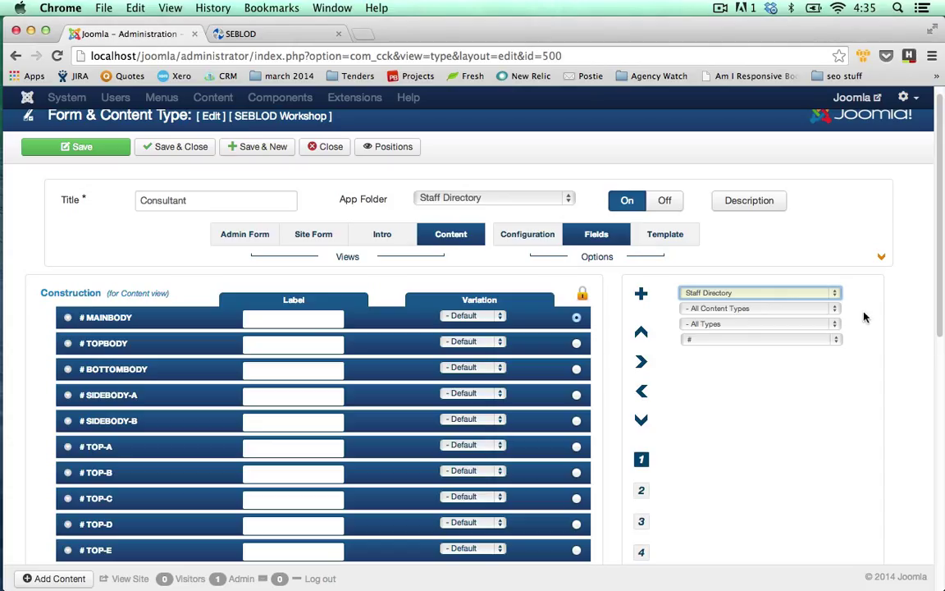
mouse_move(708, 368)
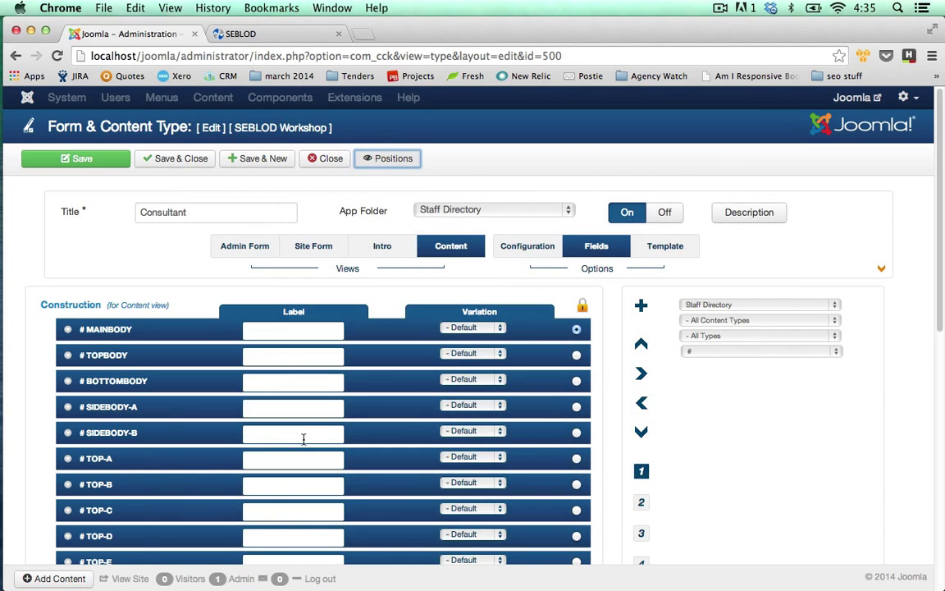
Preview the template positions, then filter the Fields panel to Quick Folder listing the four Cons fields.
click(387, 157)
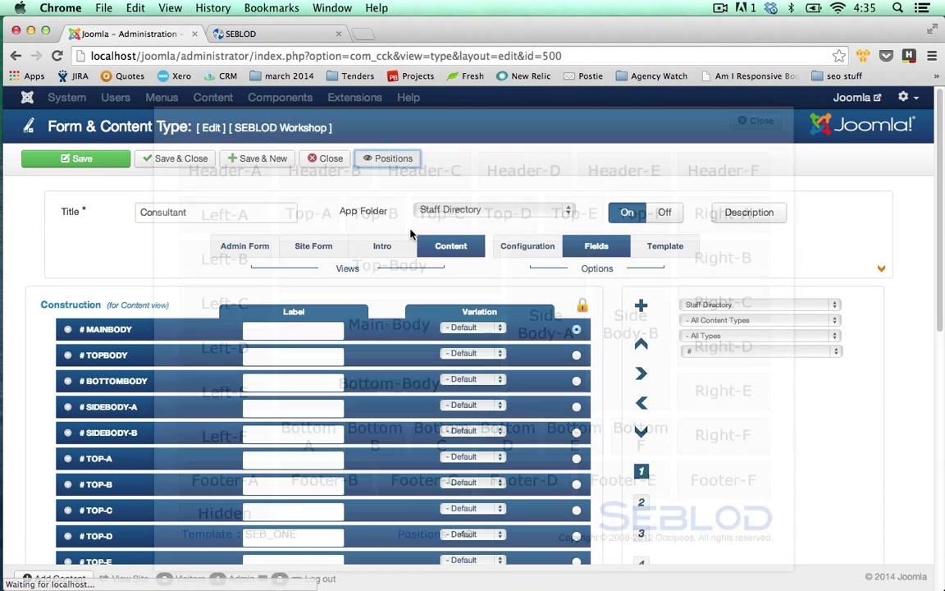
click(387, 157)
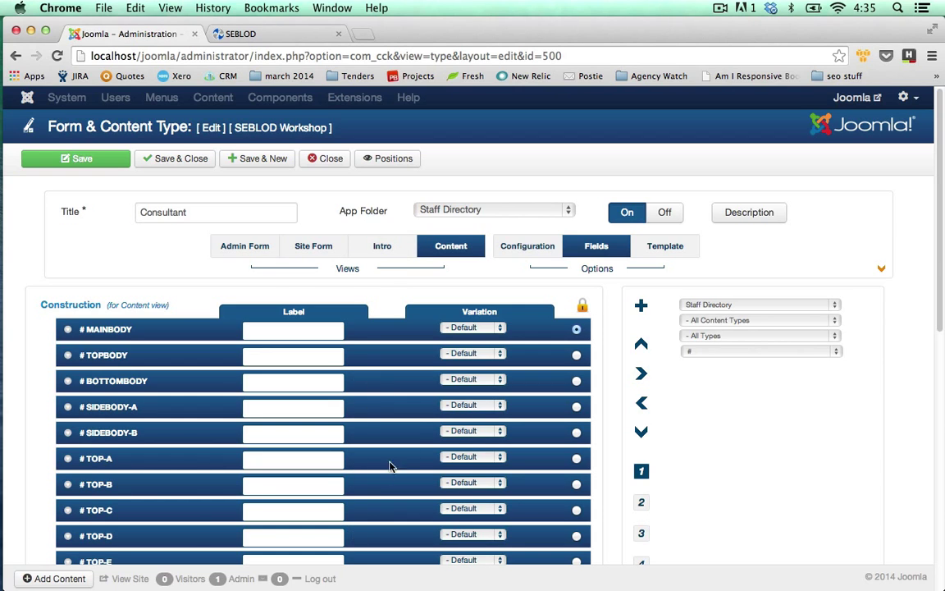
mouse_move(446, 279)
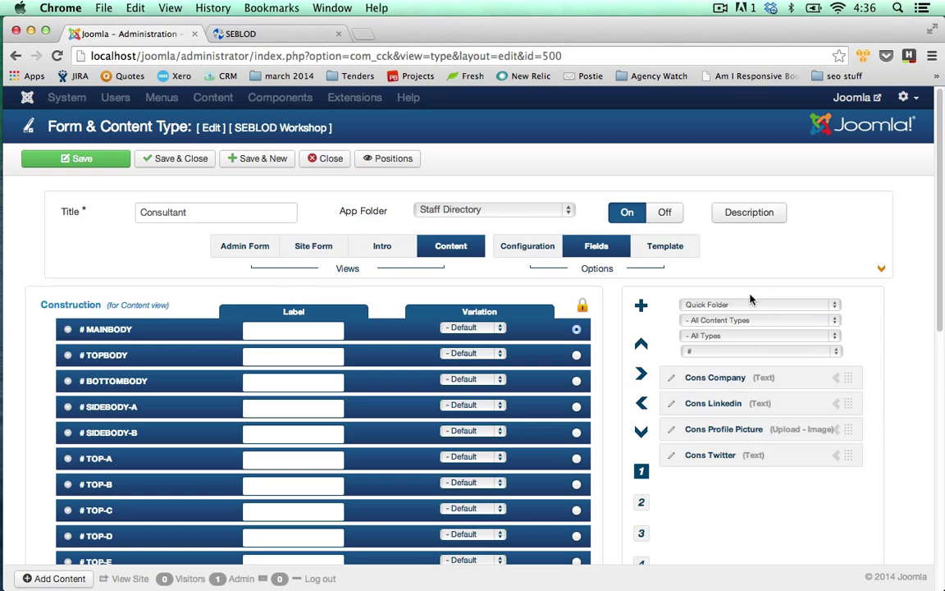
mouse_move(545, 212)
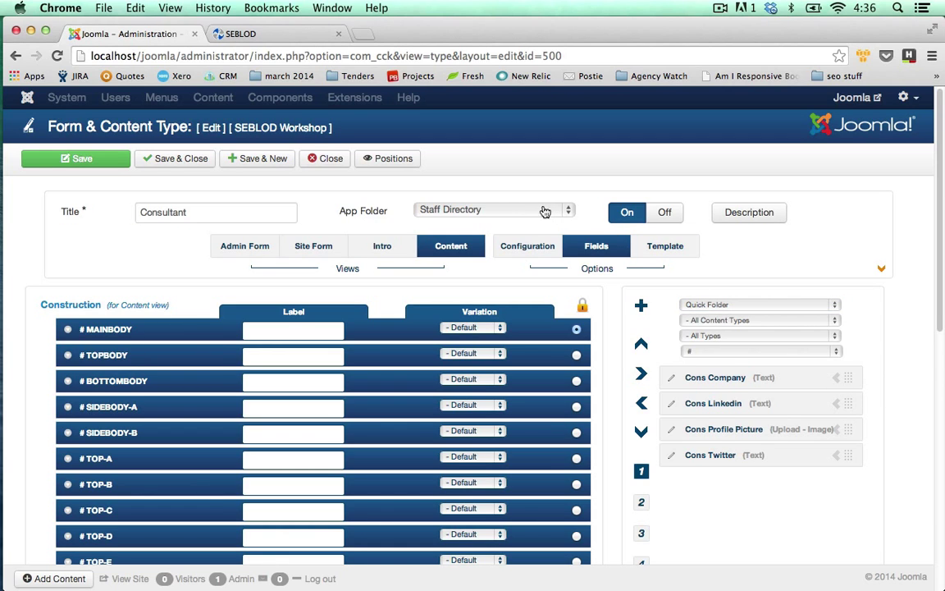
mouse_move(779, 412)
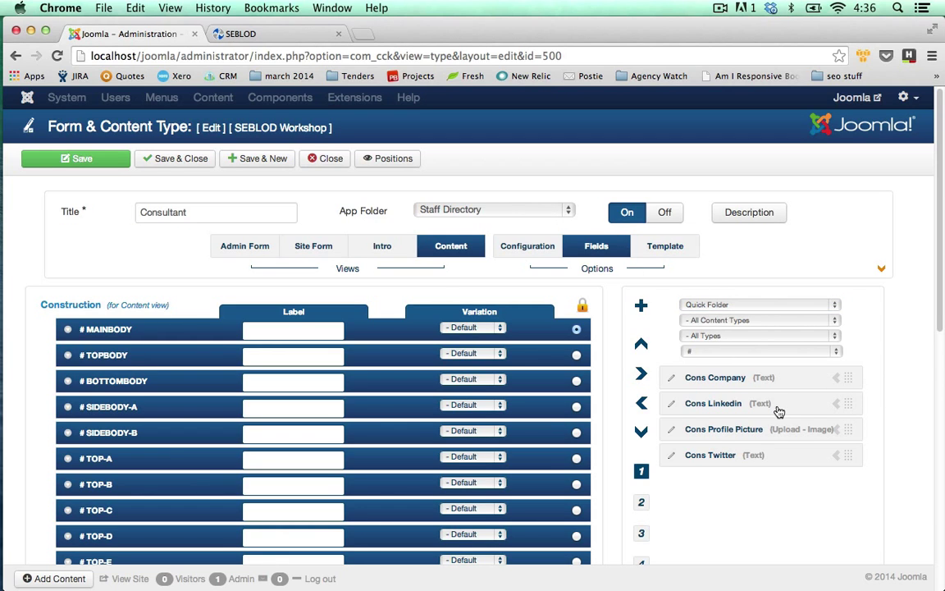
mouse_move(742, 321)
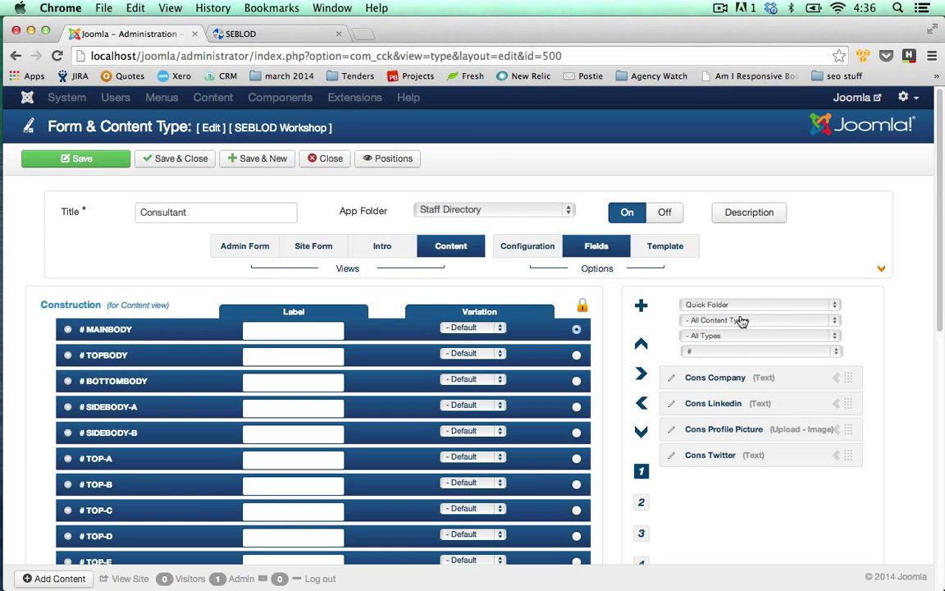
click(755, 303)
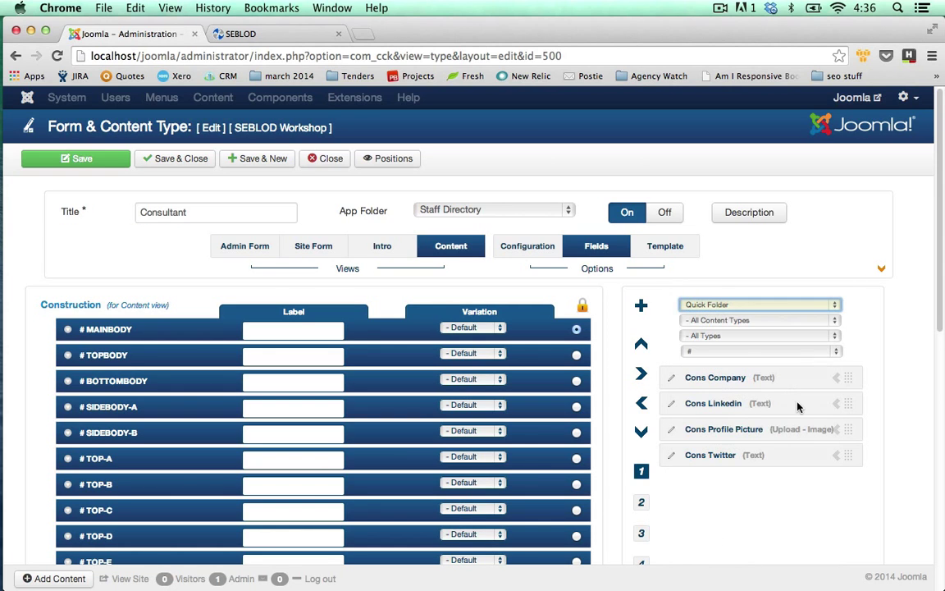
mouse_move(758, 304)
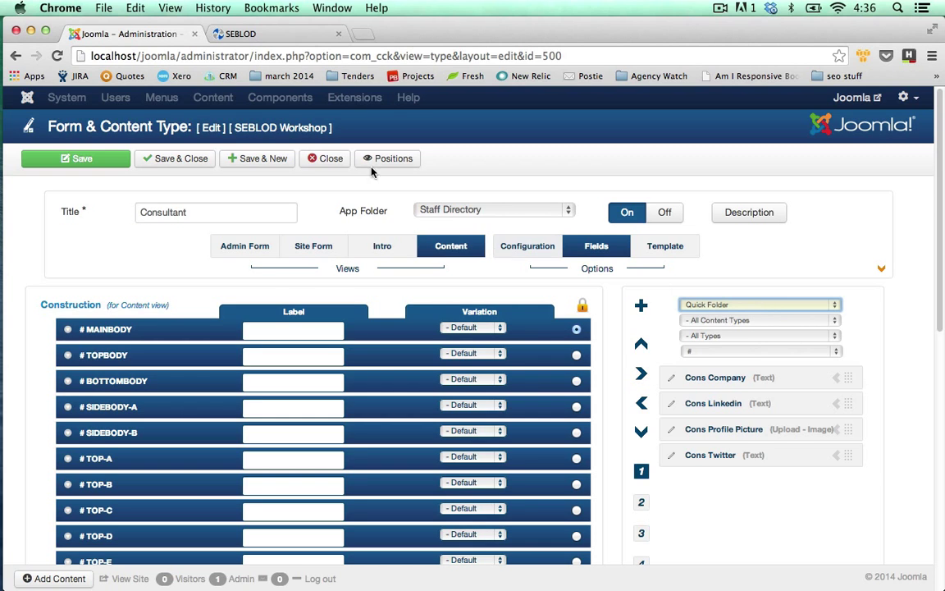
In Field Manager search 'cons' and tick the Cons Company, Linkedin and Profile Picture fields.
click(325, 158)
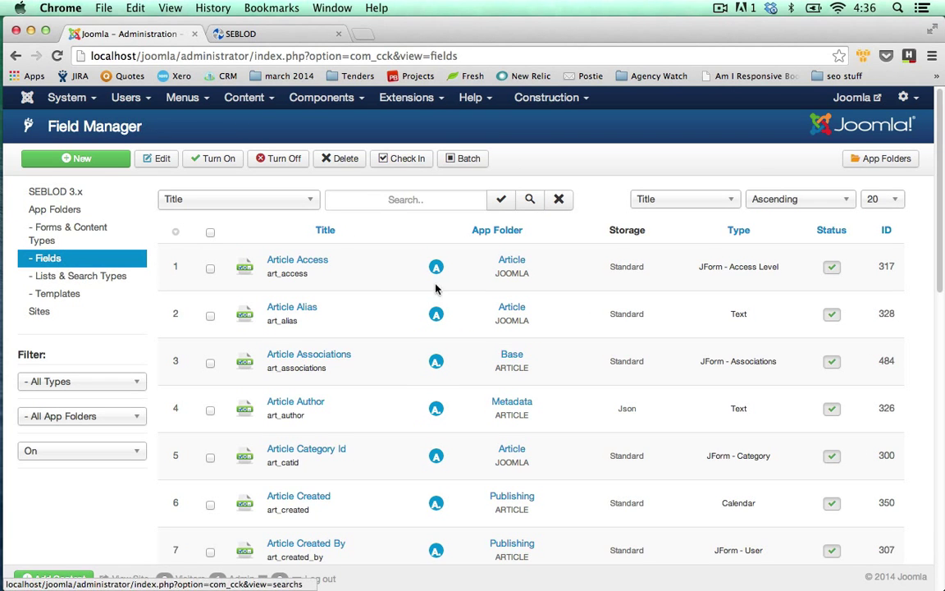
text(c)
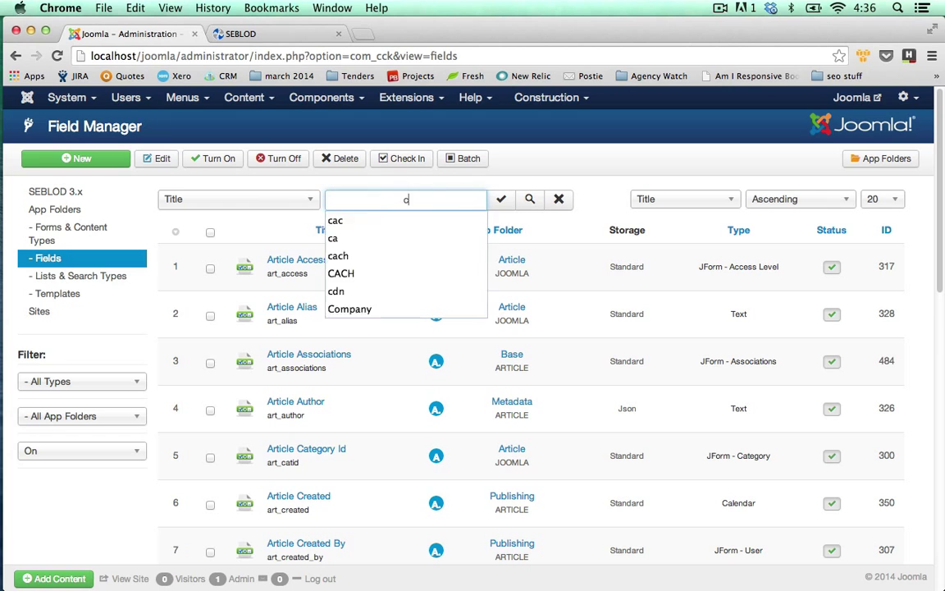
text(ons)
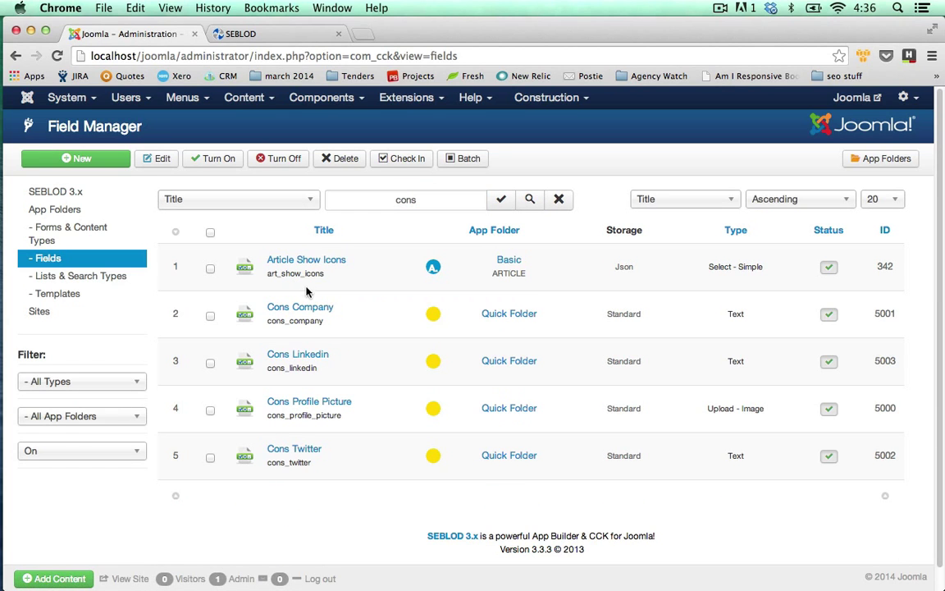
click(210, 315)
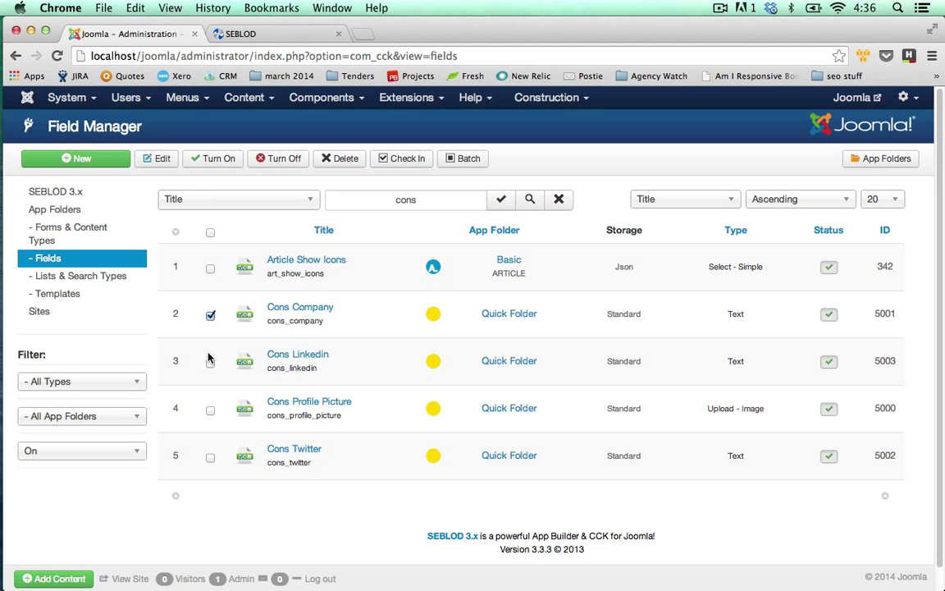
click(210, 361)
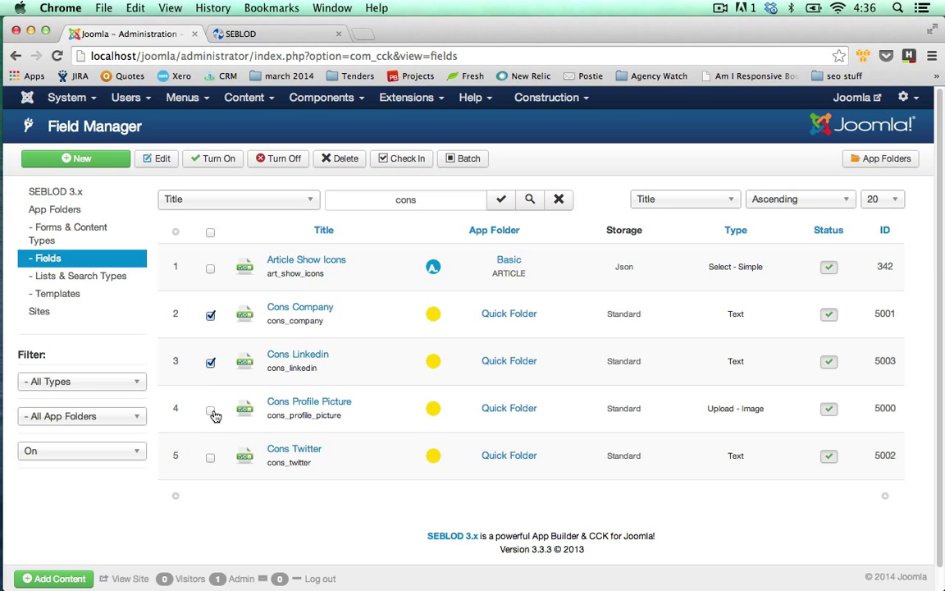
click(210, 406)
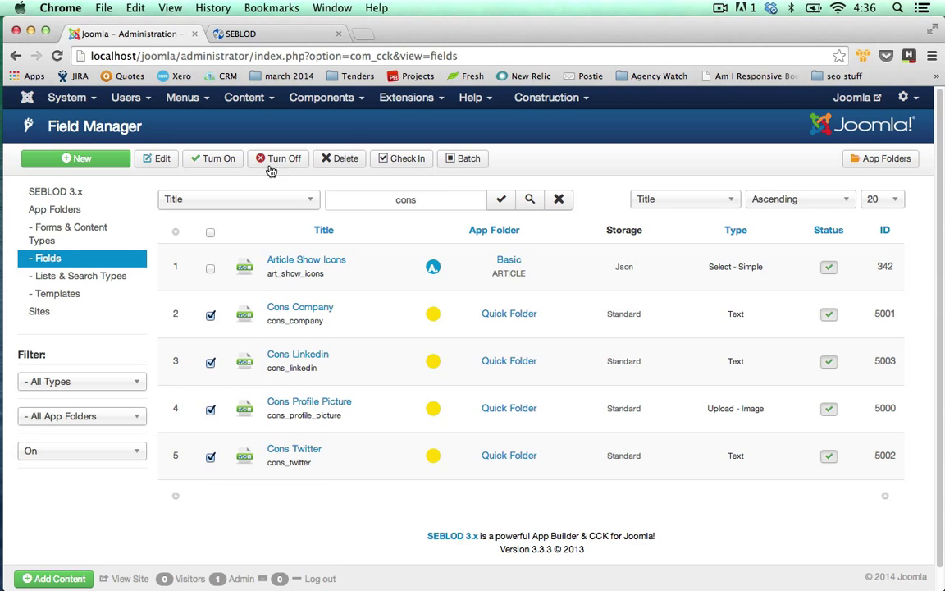
Batch-move the selected fields into the Staff Directory app folder and return to Content Types.
click(462, 158)
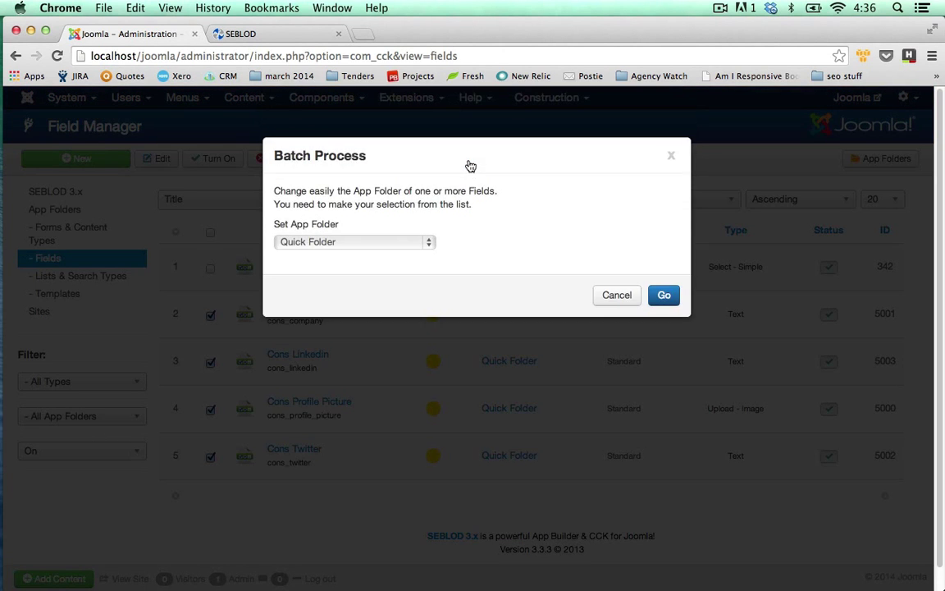
click(353, 241)
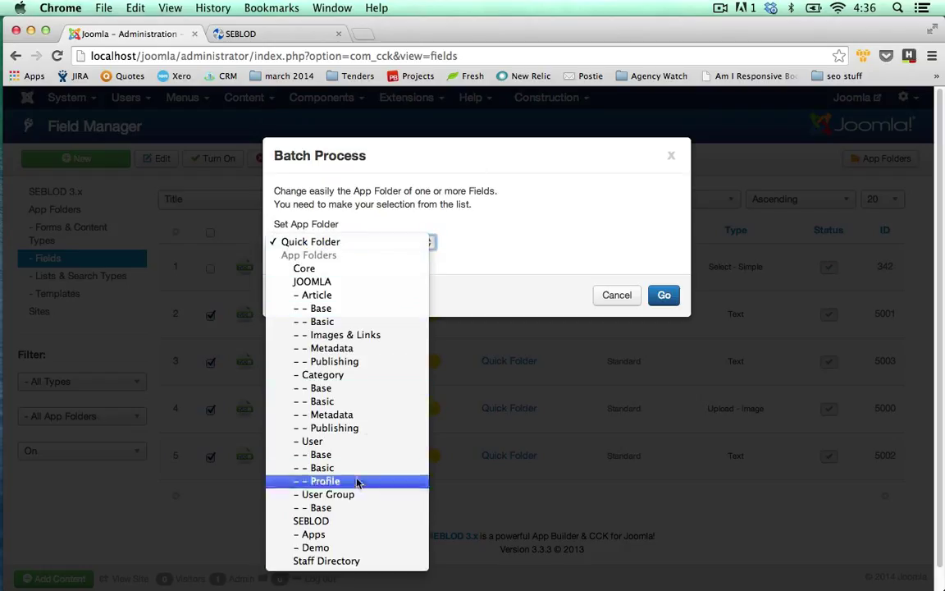
click(327, 561)
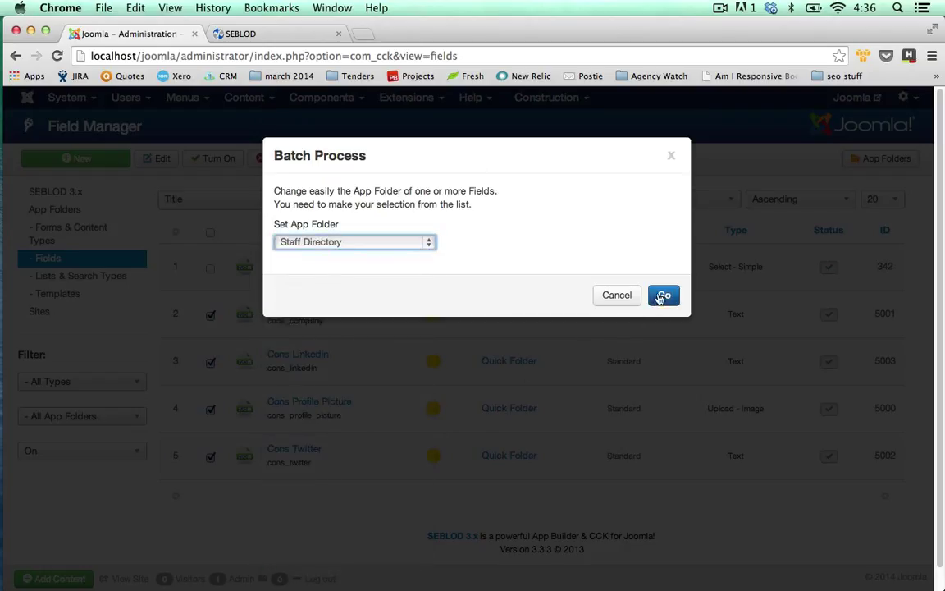
click(663, 296)
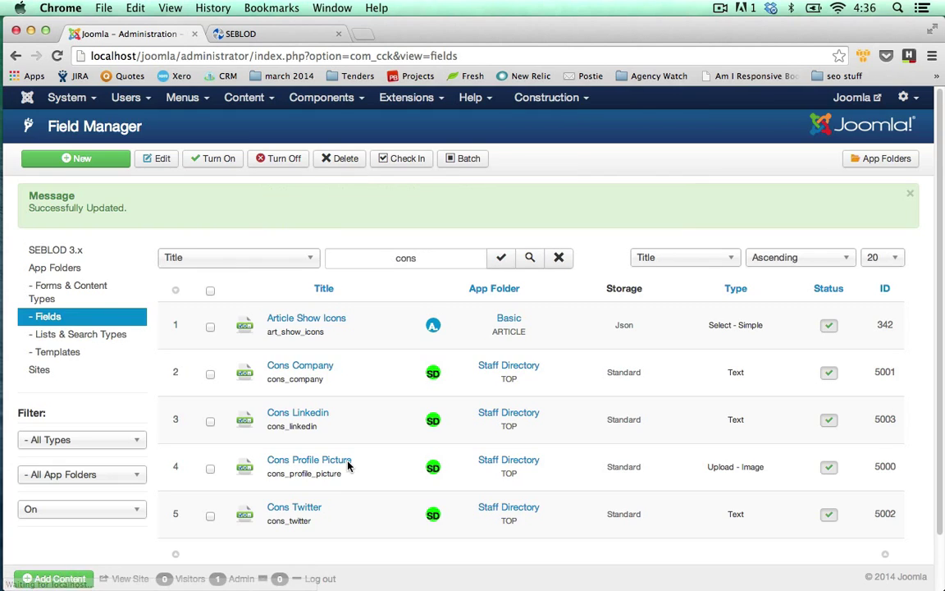
click(68, 292)
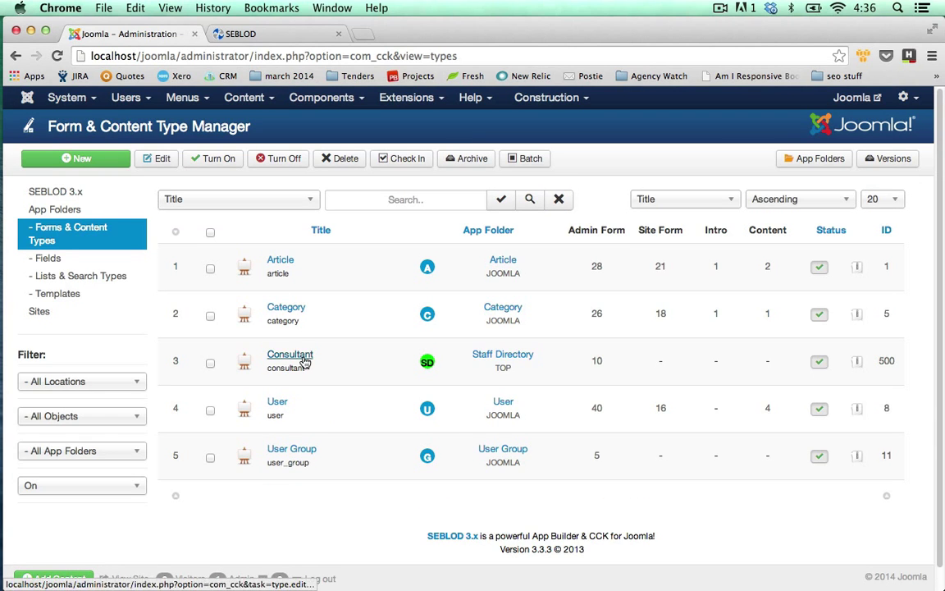
Reopen the Consultant content type, then head to the SEBLOD website.
click(289, 354)
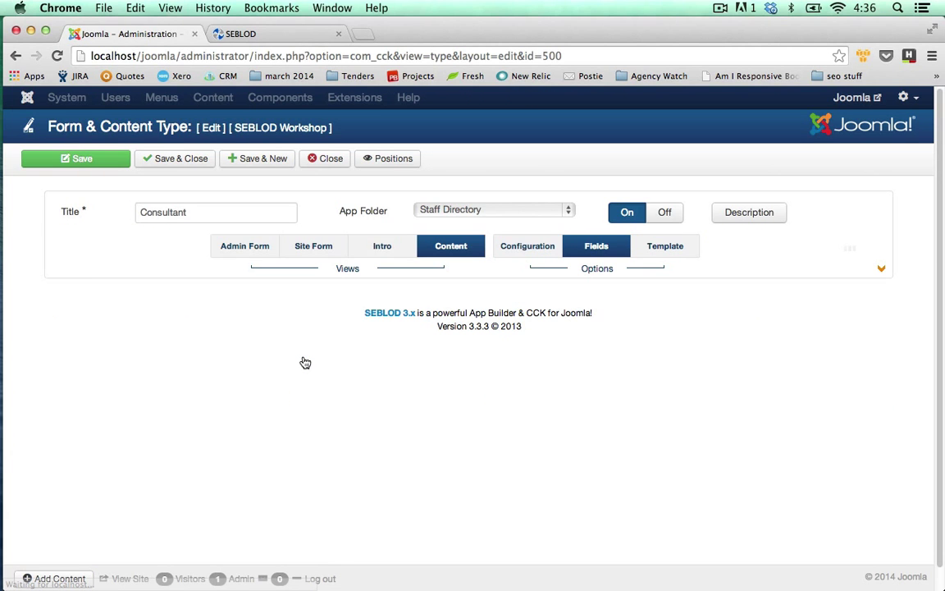
click(450, 246)
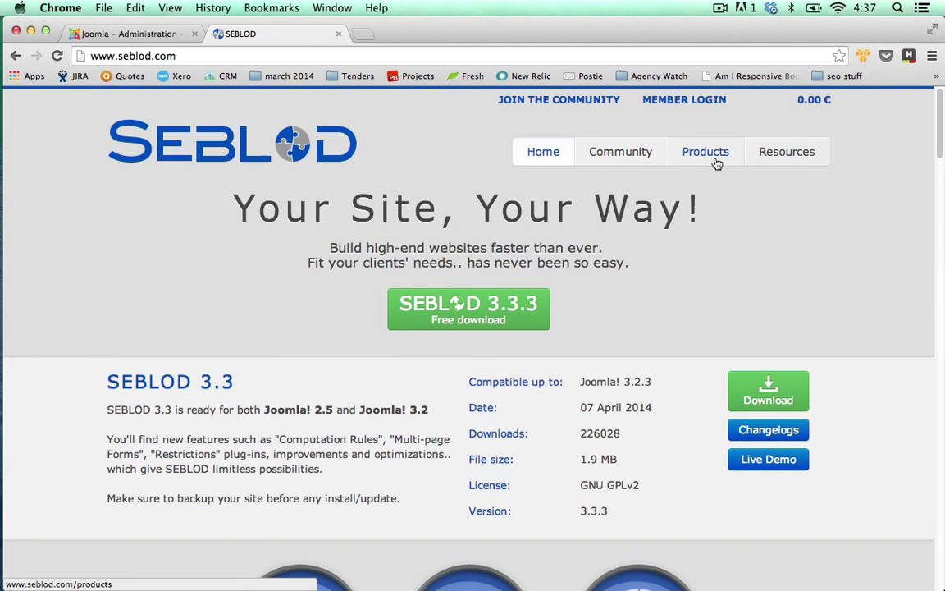
Browse seblod.com Products and filter the Category to Templates, leaving 11 products.
click(706, 151)
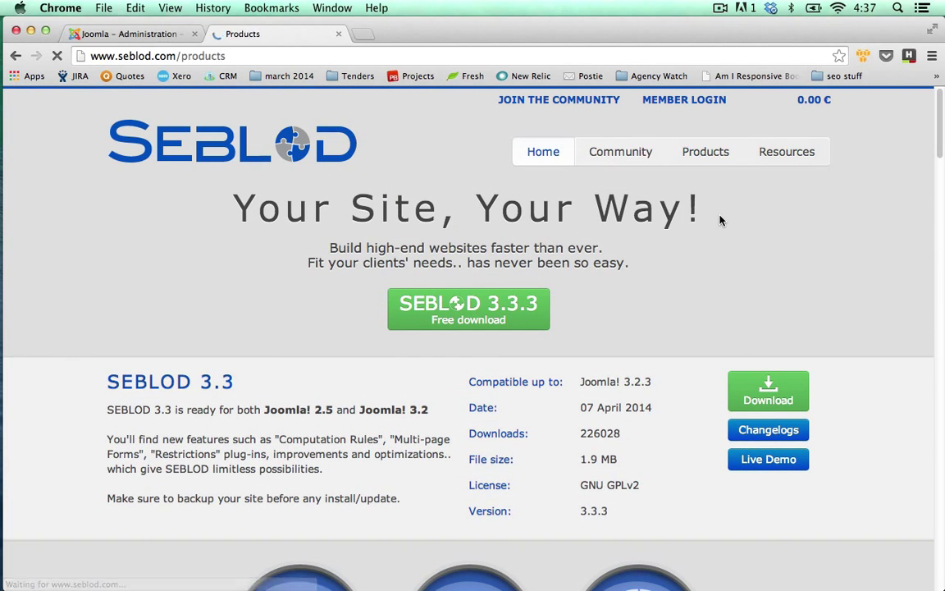
click(706, 151)
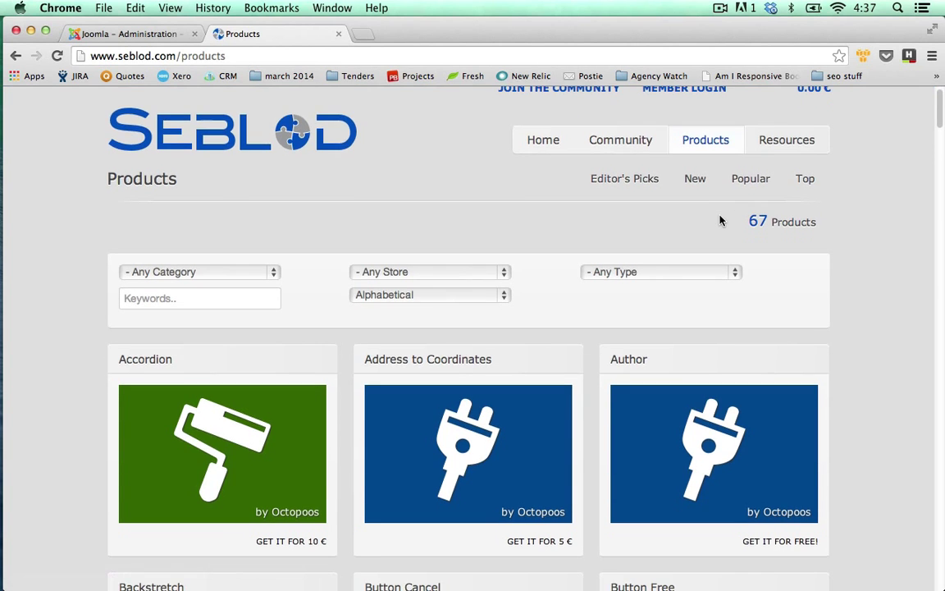
scroll(down, 3)
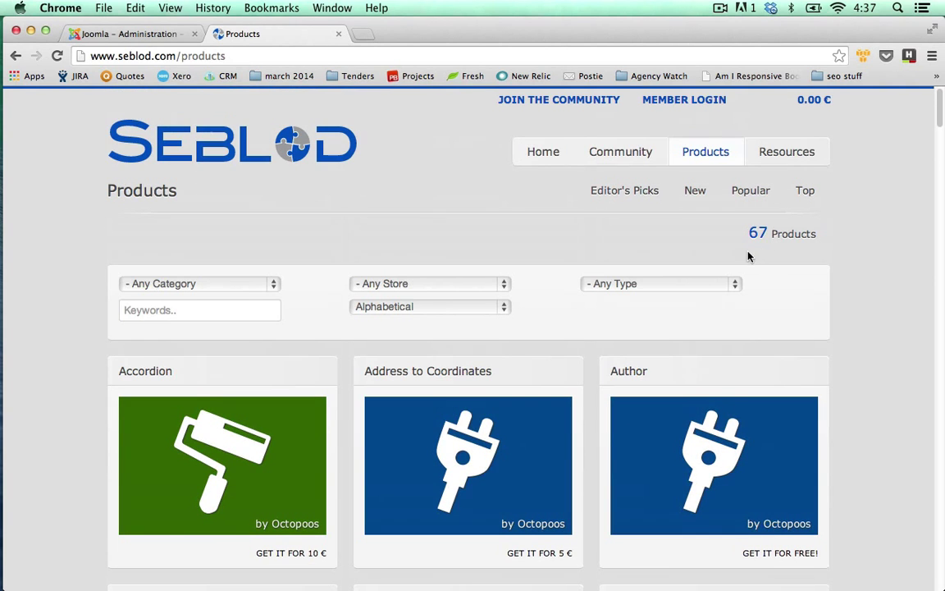
mouse_move(630, 329)
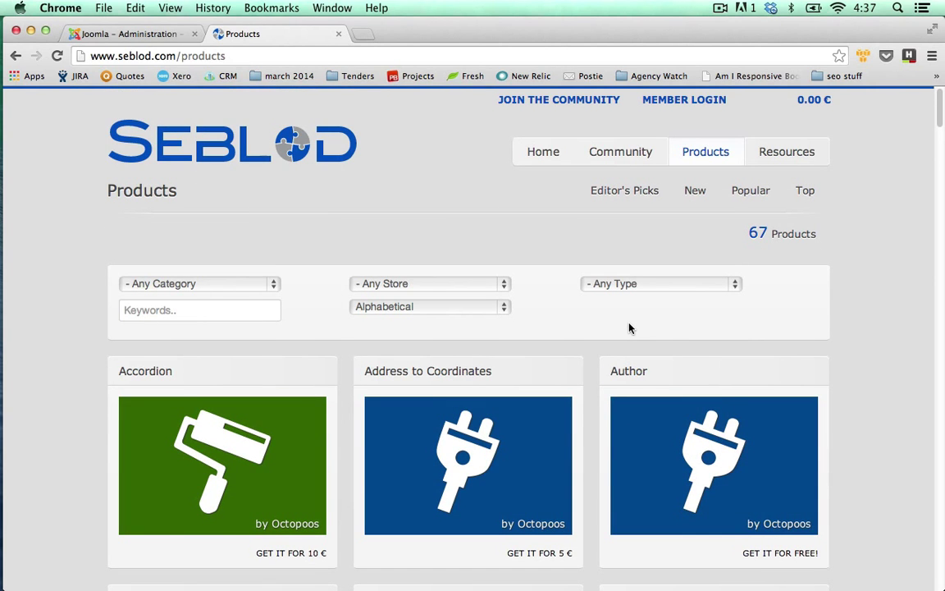
mouse_move(528, 362)
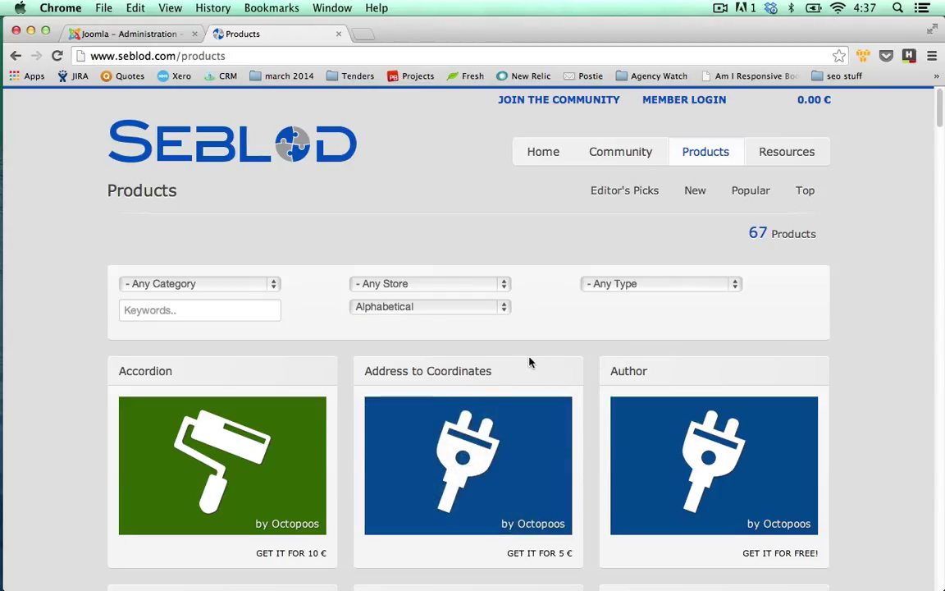
mouse_move(479, 368)
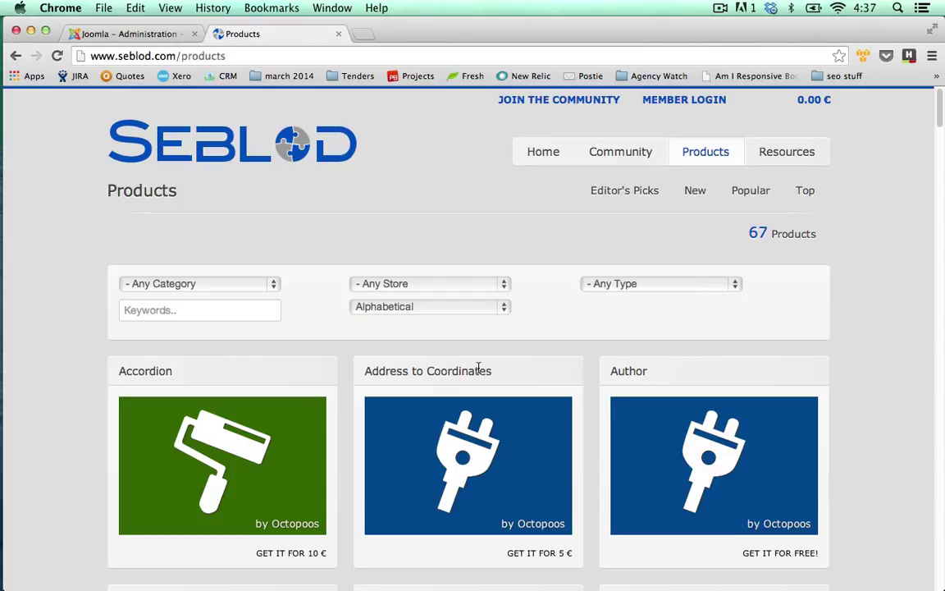
mouse_move(473, 371)
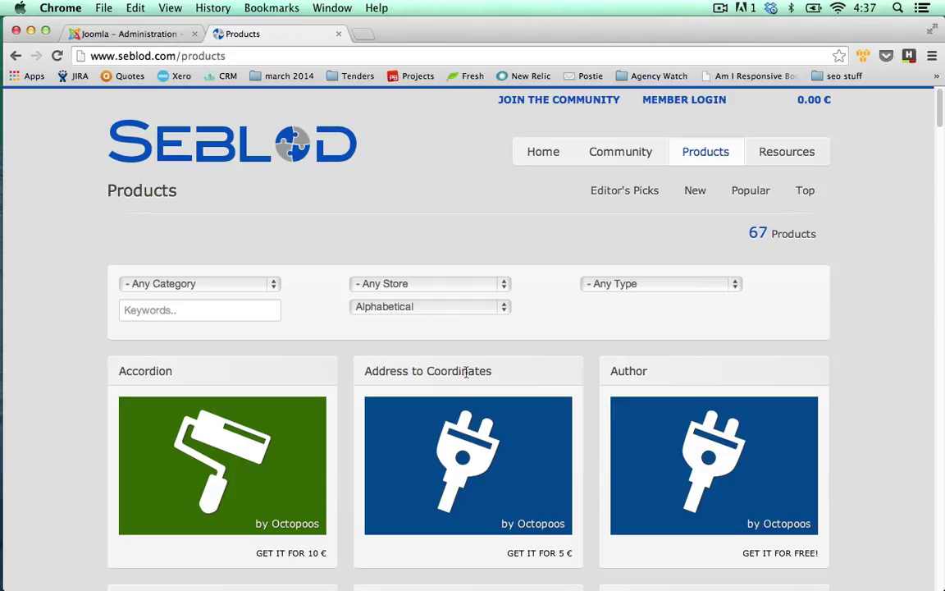
mouse_move(542, 319)
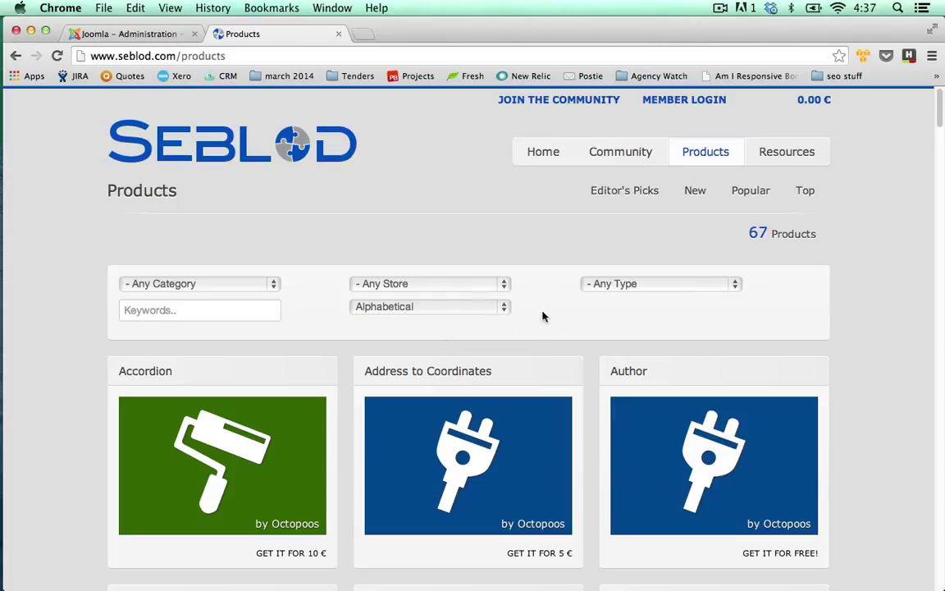
click(426, 307)
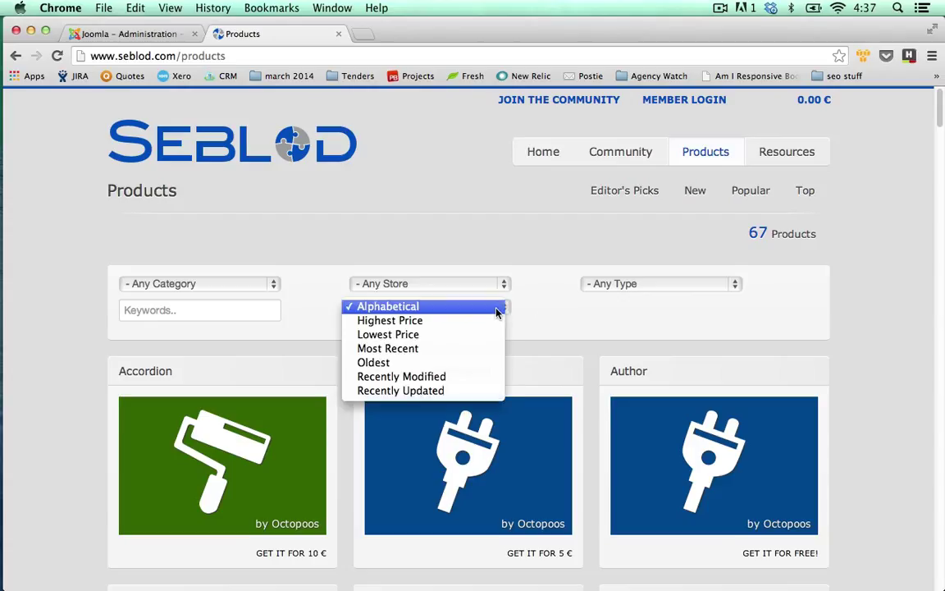
click(660, 282)
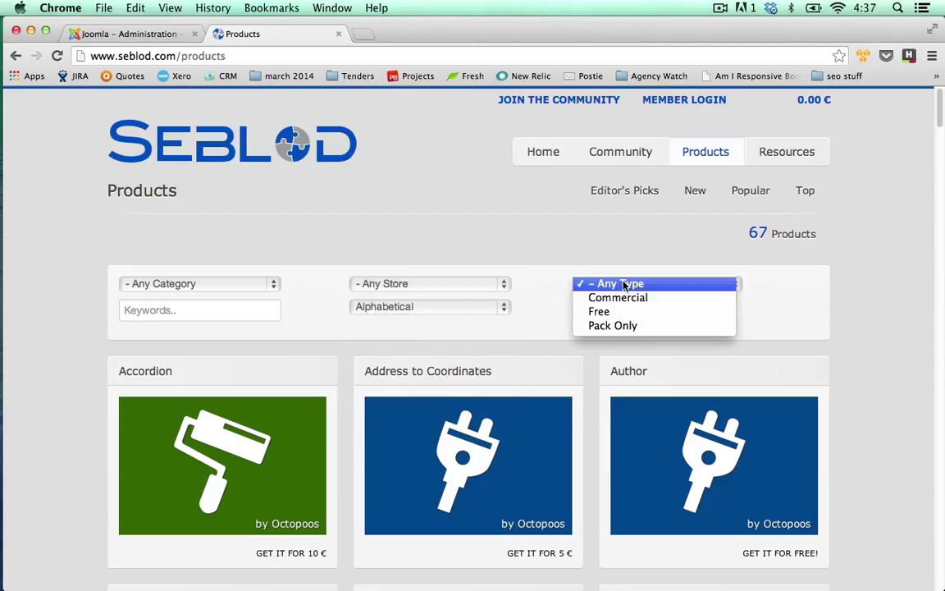
click(200, 282)
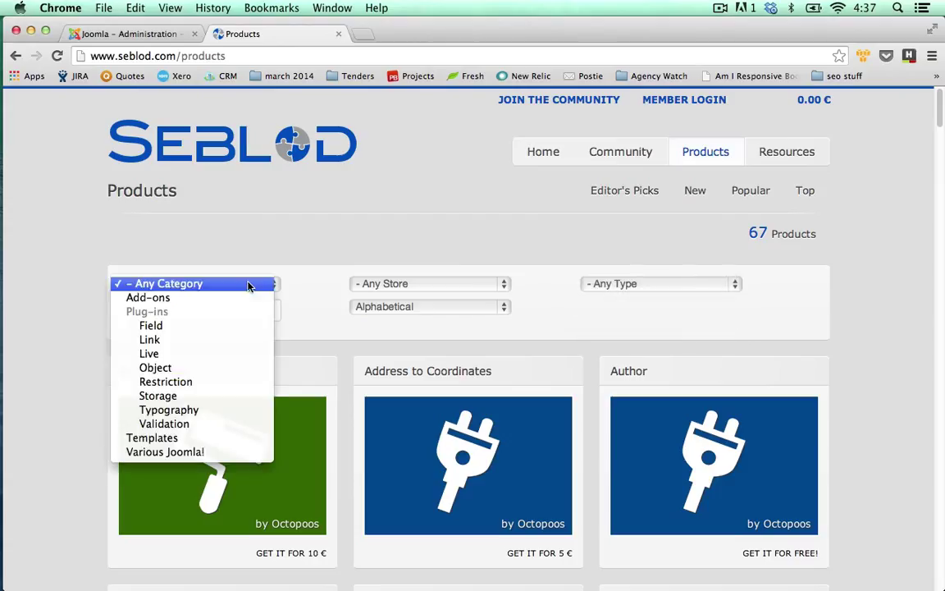
click(151, 436)
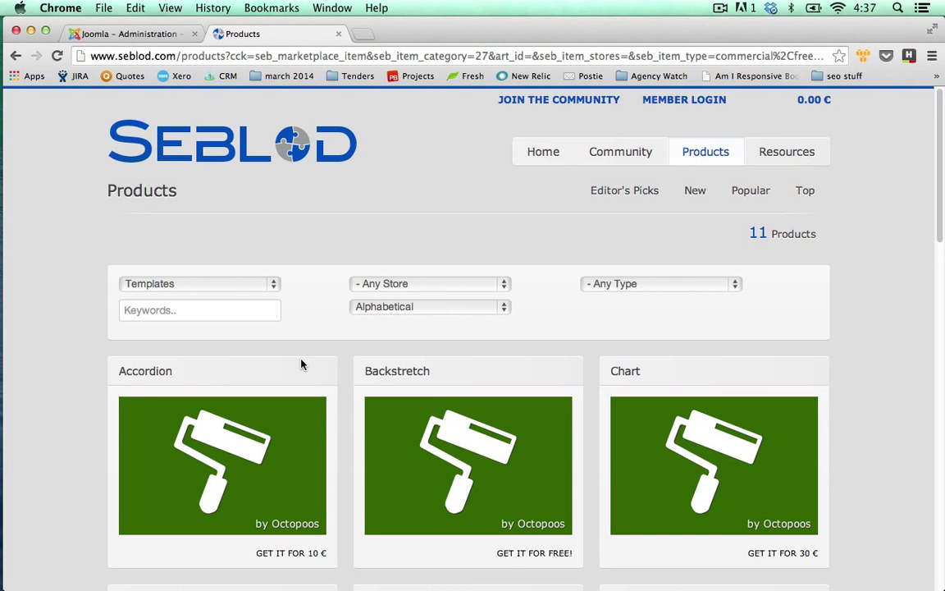
scroll(down, 3)
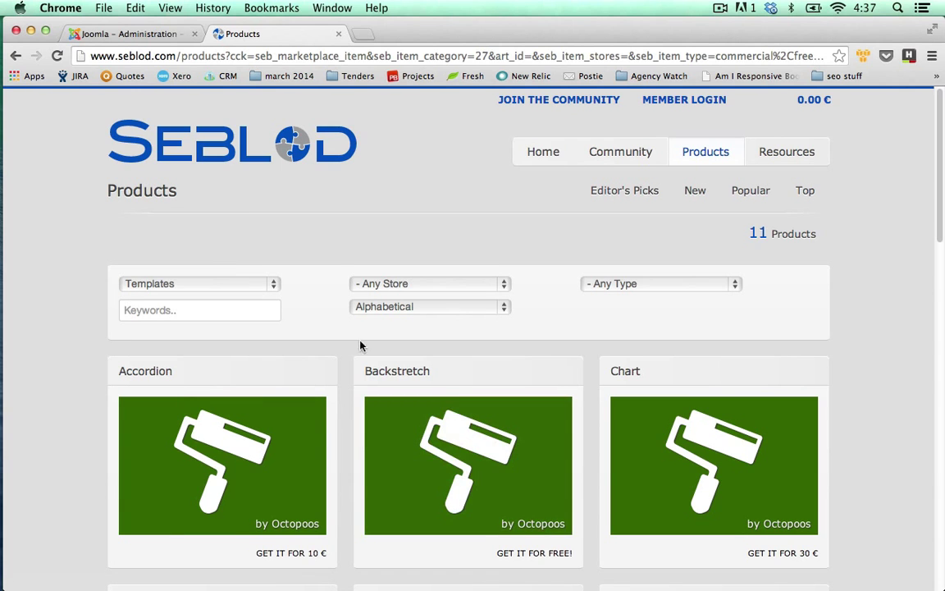
scroll(down, 3)
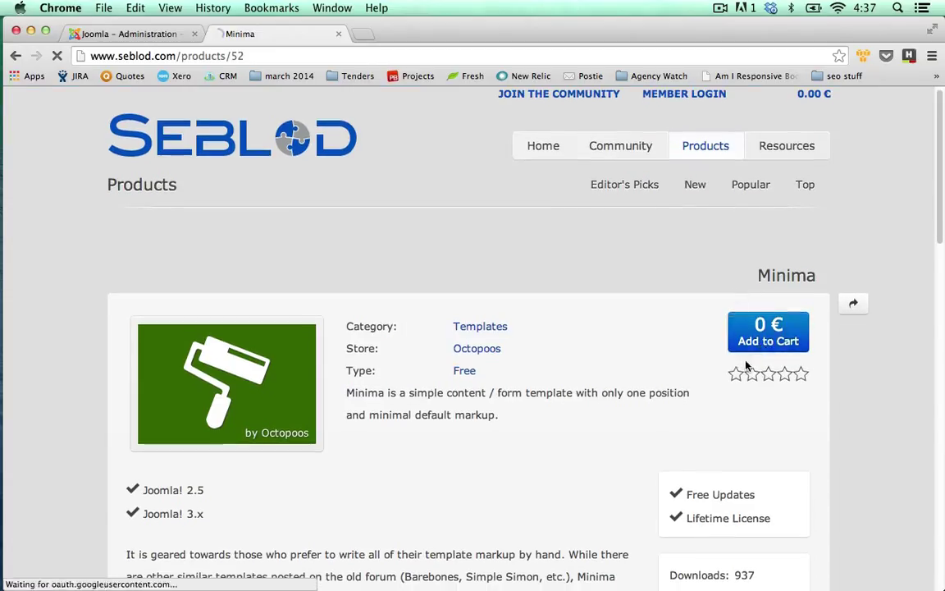
Add Minima to the cart, go to checkout and log in as _jrmo with the password.
click(768, 331)
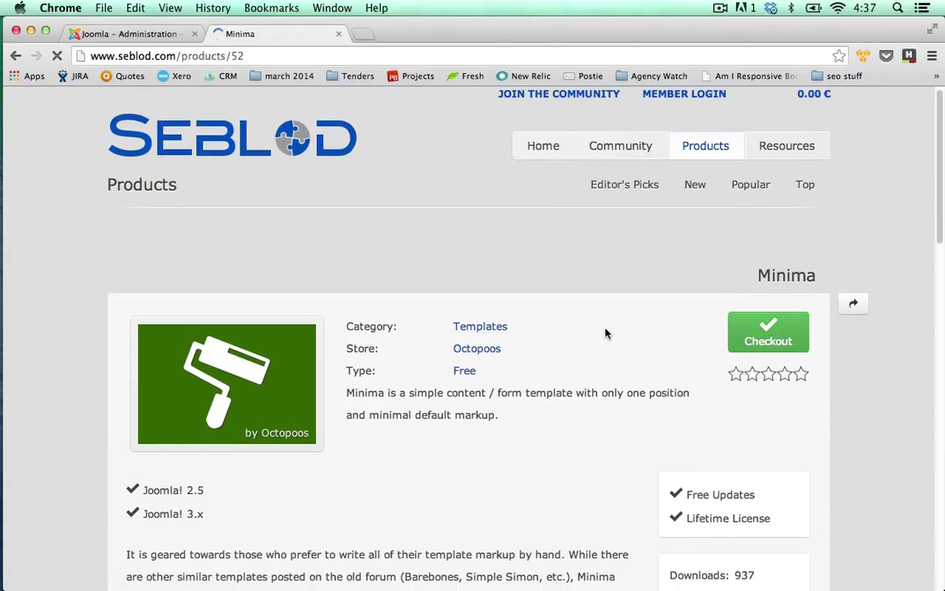
mouse_move(709, 388)
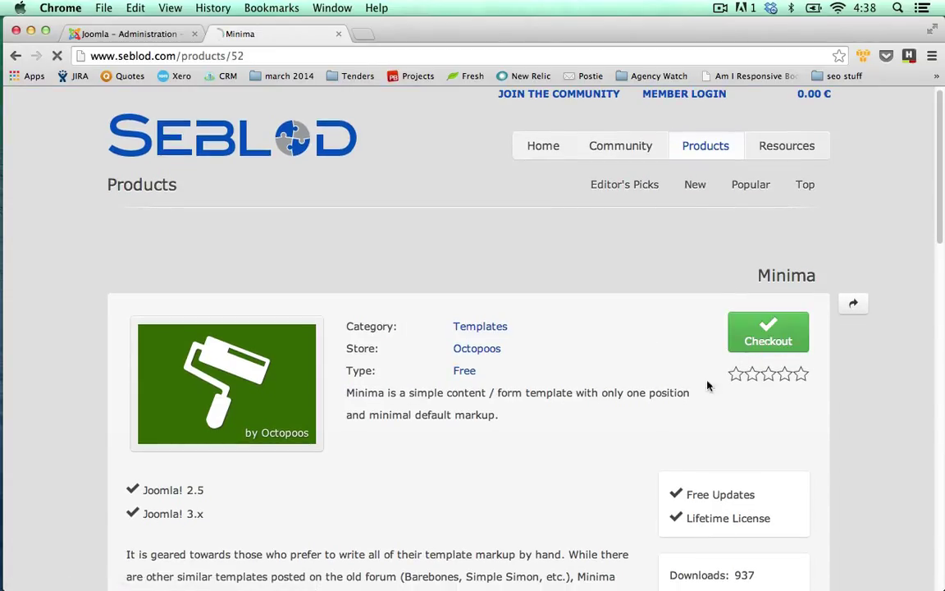
click(682, 93)
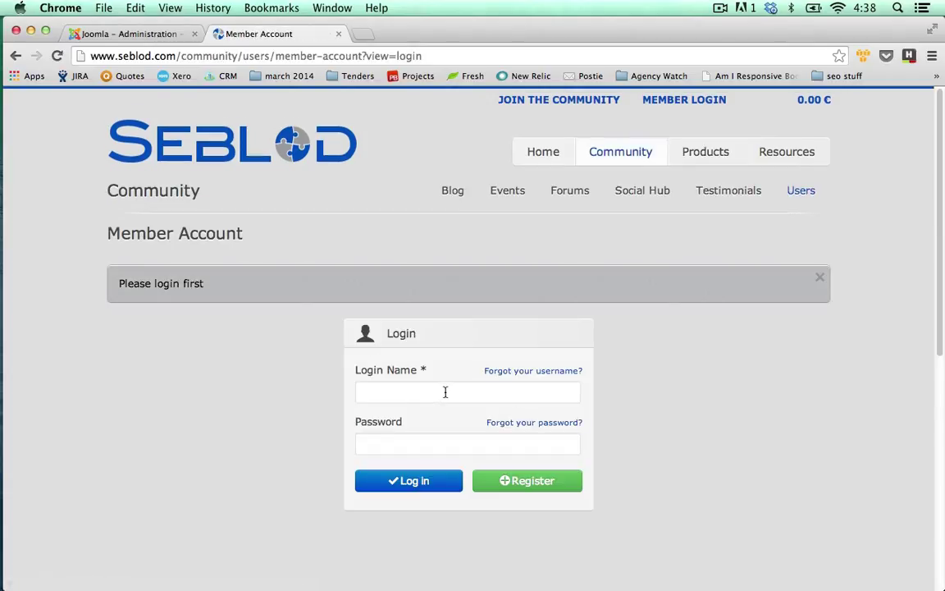
text(_jrmo)
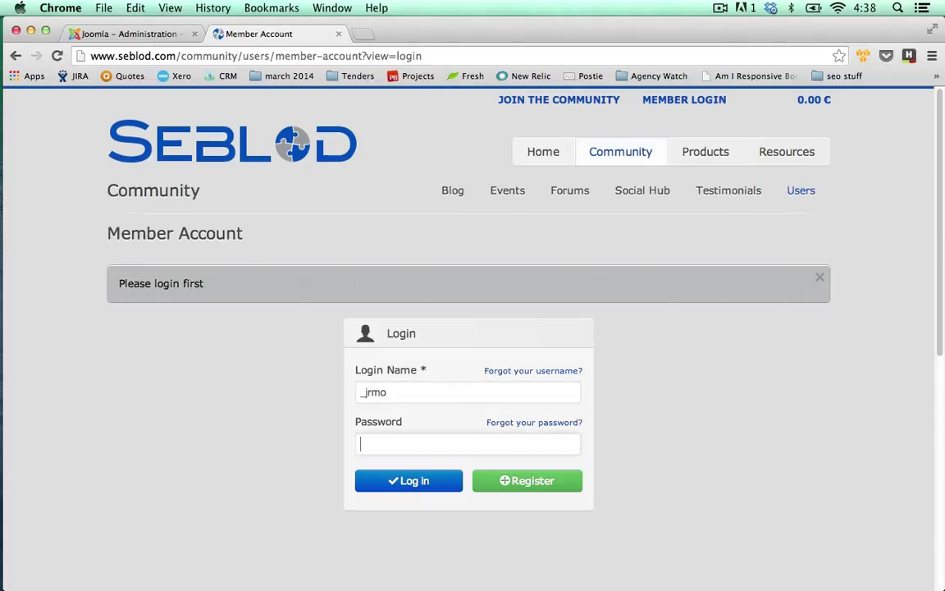
text(password)
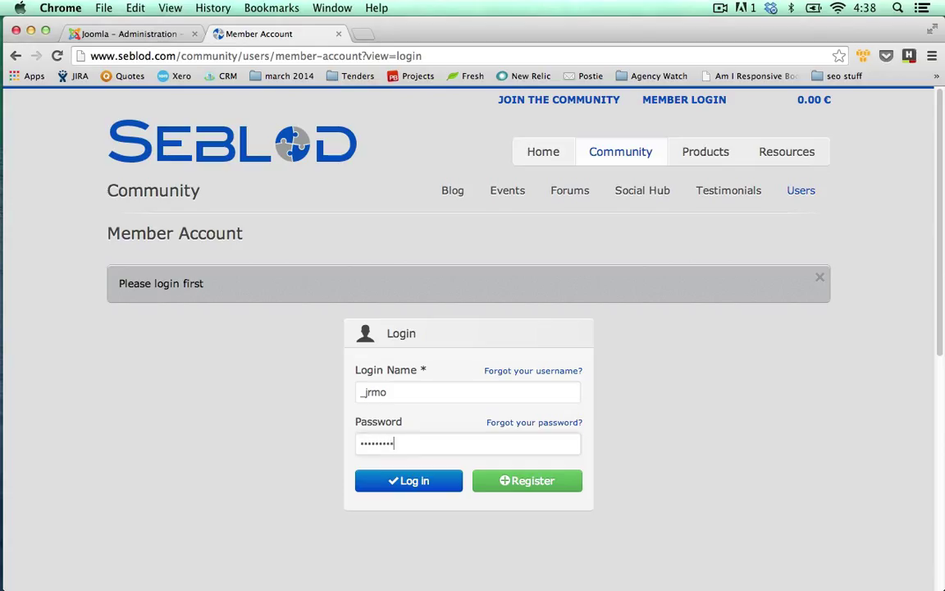
click(409, 479)
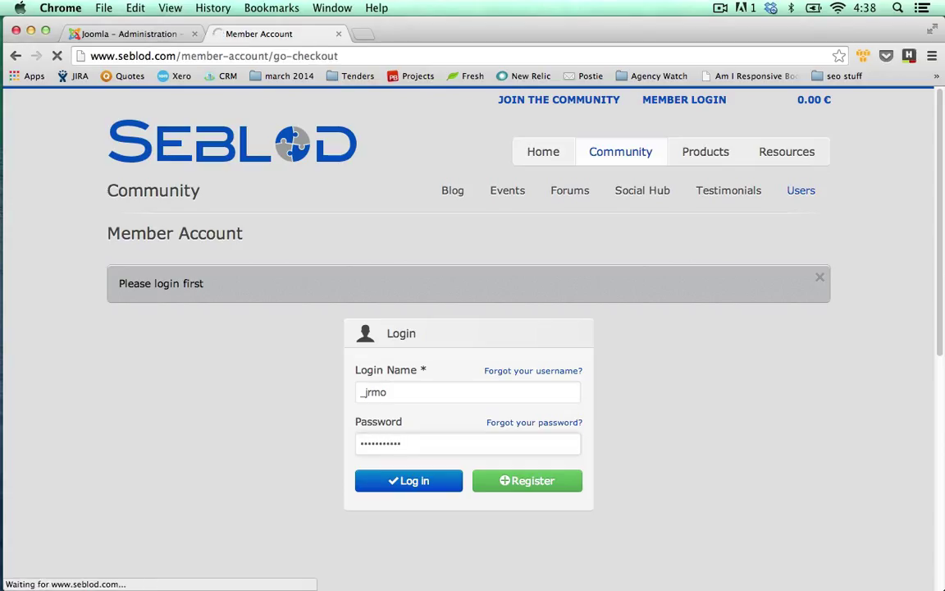
Agree to the Terms & Conditions and check out the free Minima order.
click(409, 479)
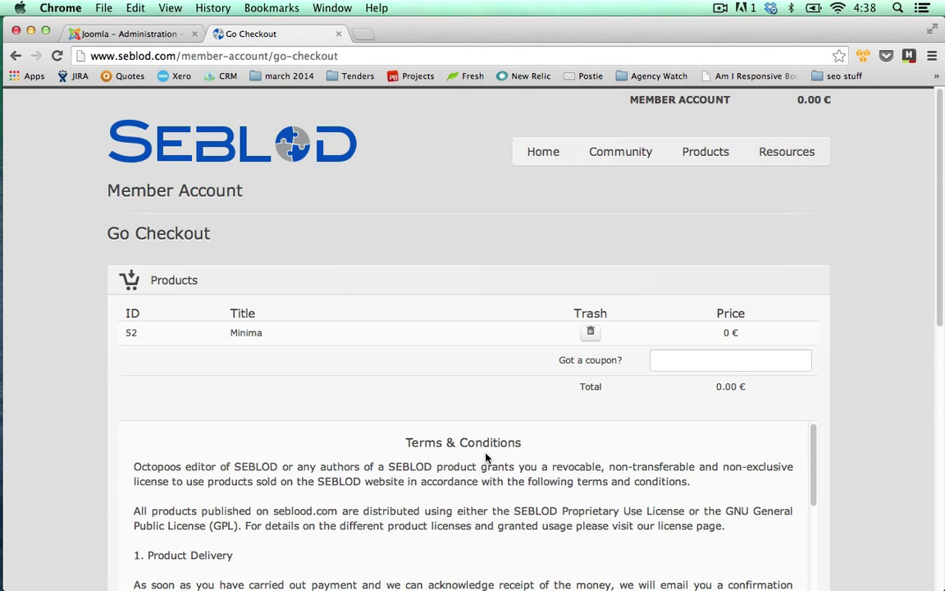
scroll(down, 3)
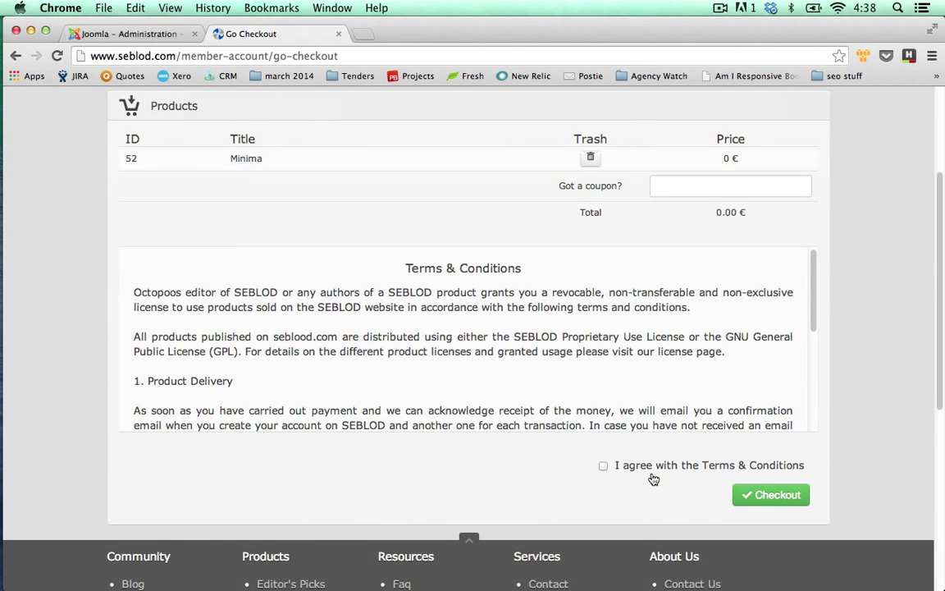
click(604, 465)
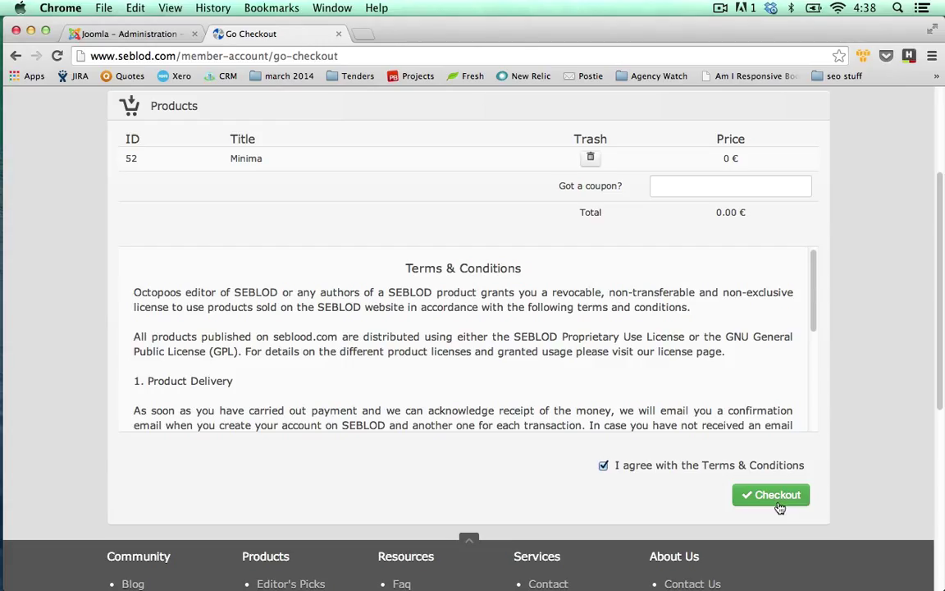
click(771, 495)
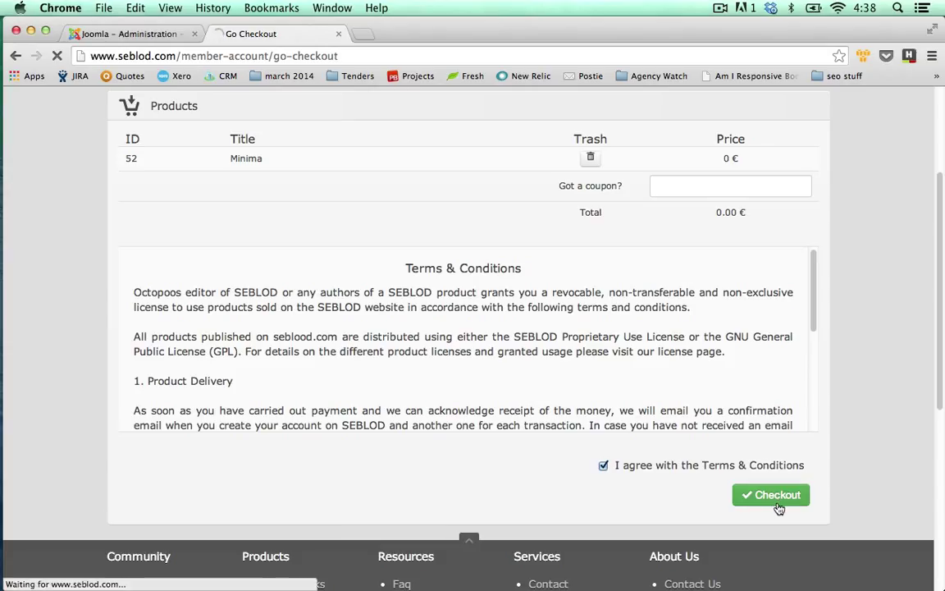
click(771, 494)
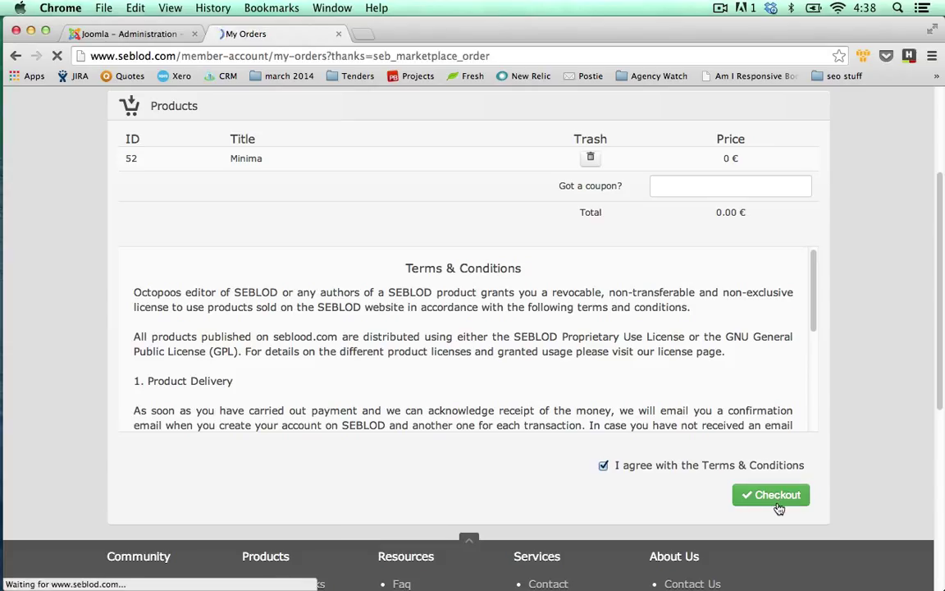
click(771, 495)
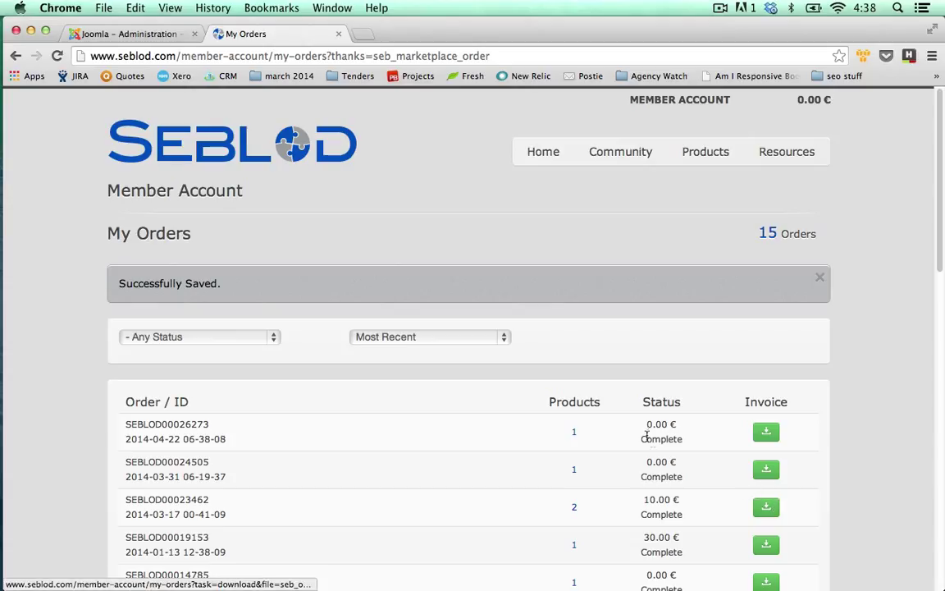
mouse_move(574, 434)
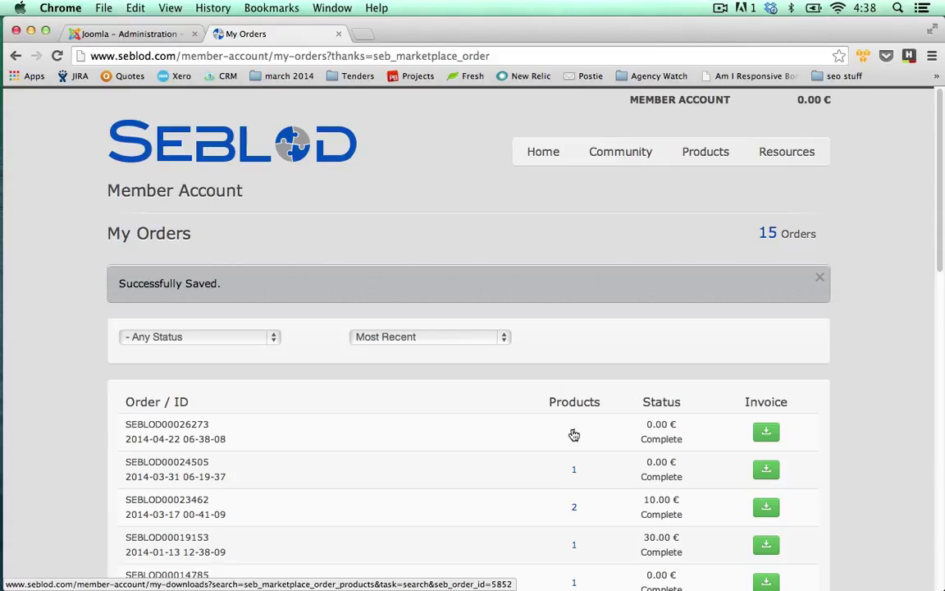
mouse_move(578, 435)
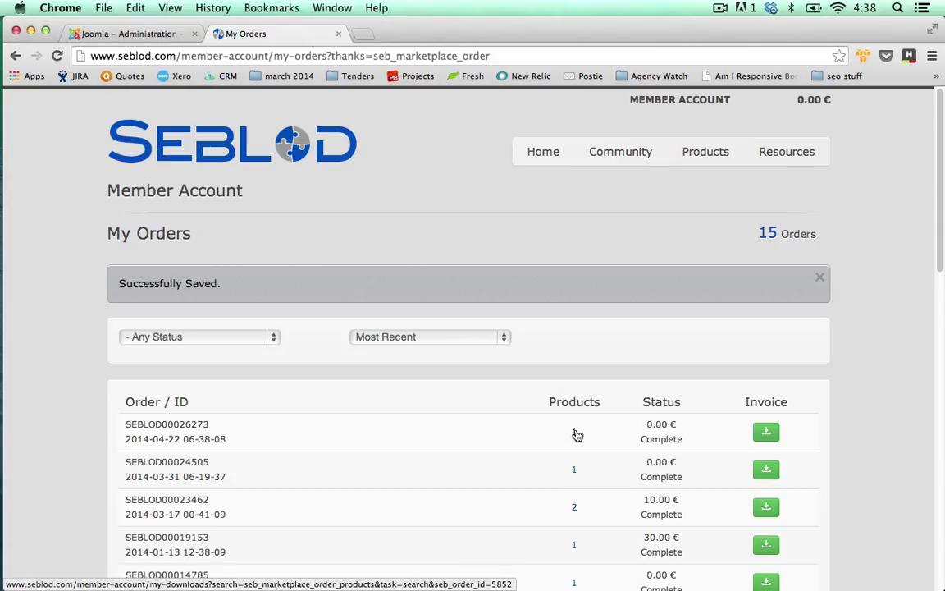
View the products of the newest order on the My Downloads page.
click(765, 431)
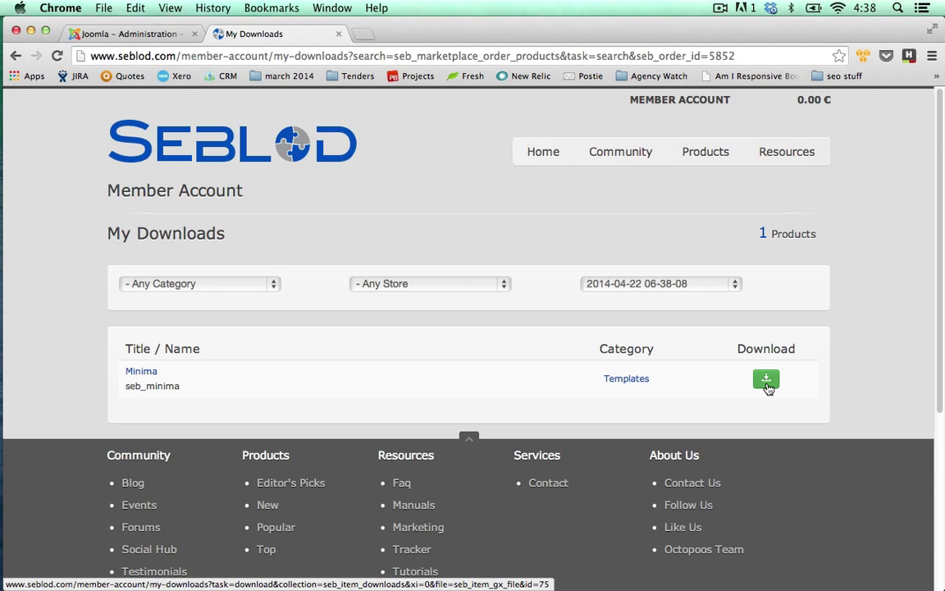
Download tpl_seb_minima_1.1.1.zip from the Minima order to the Desktop.
click(765, 378)
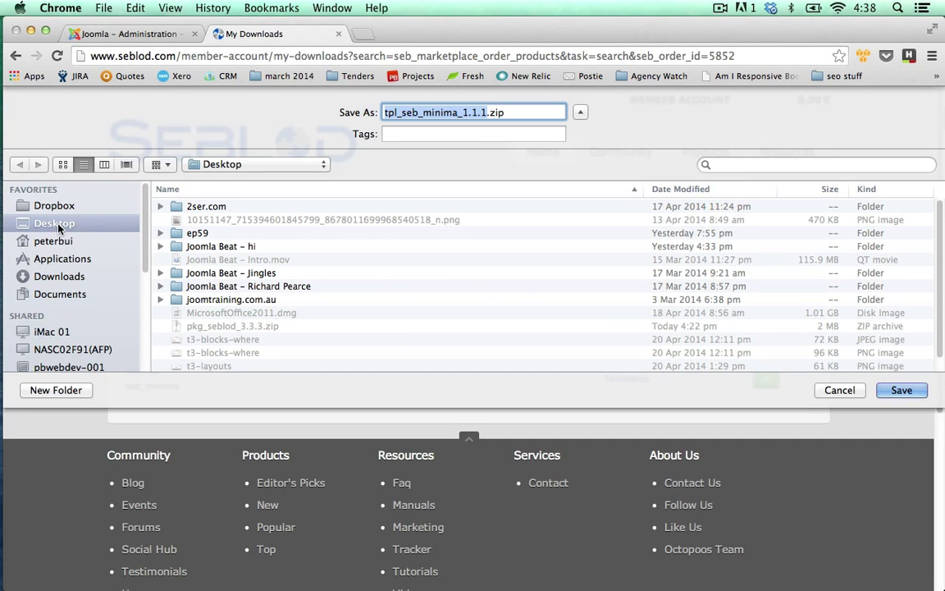
mouse_move(732, 359)
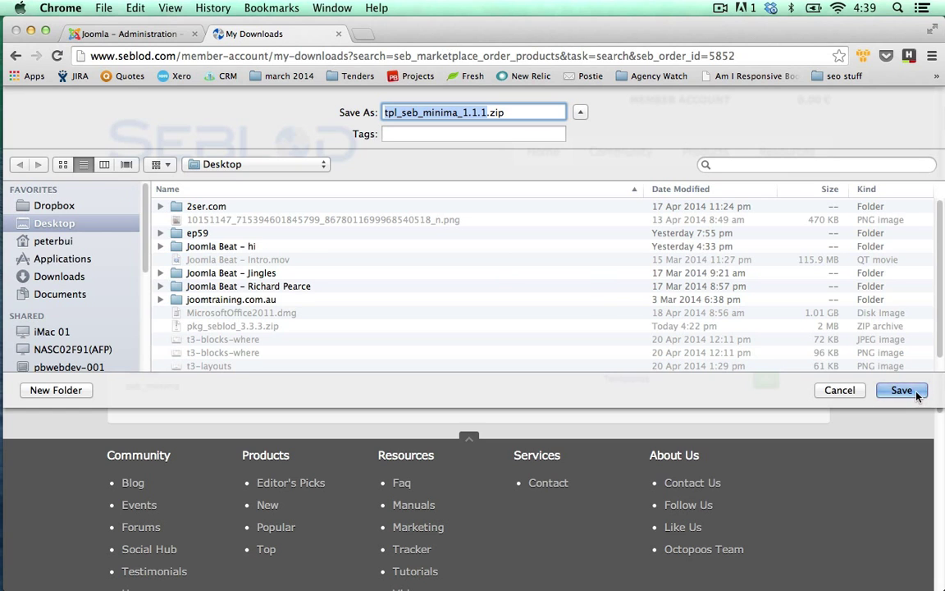
click(901, 391)
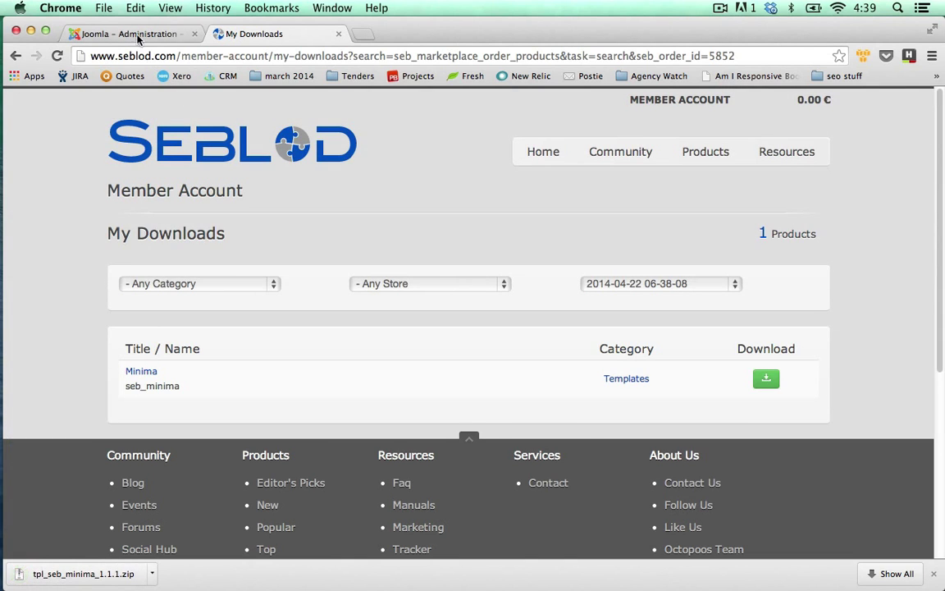
Return to Joomla administration and reach Extension Manager's Upload Package File page.
click(123, 33)
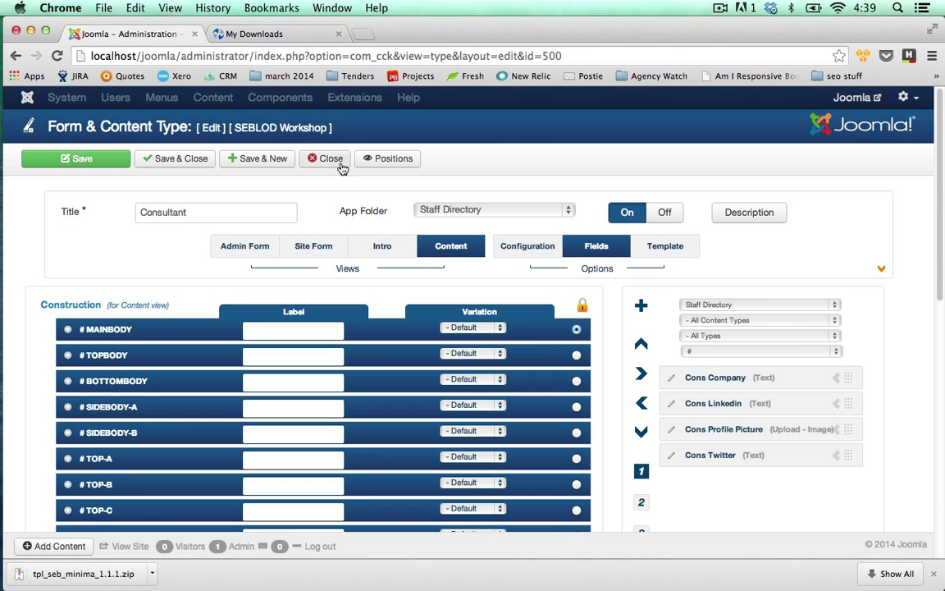
click(325, 157)
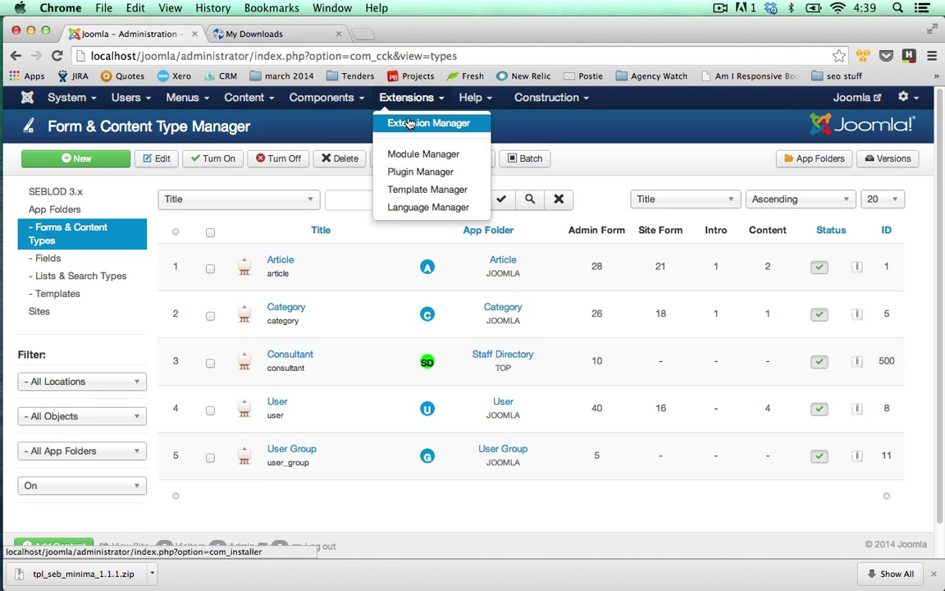
click(428, 121)
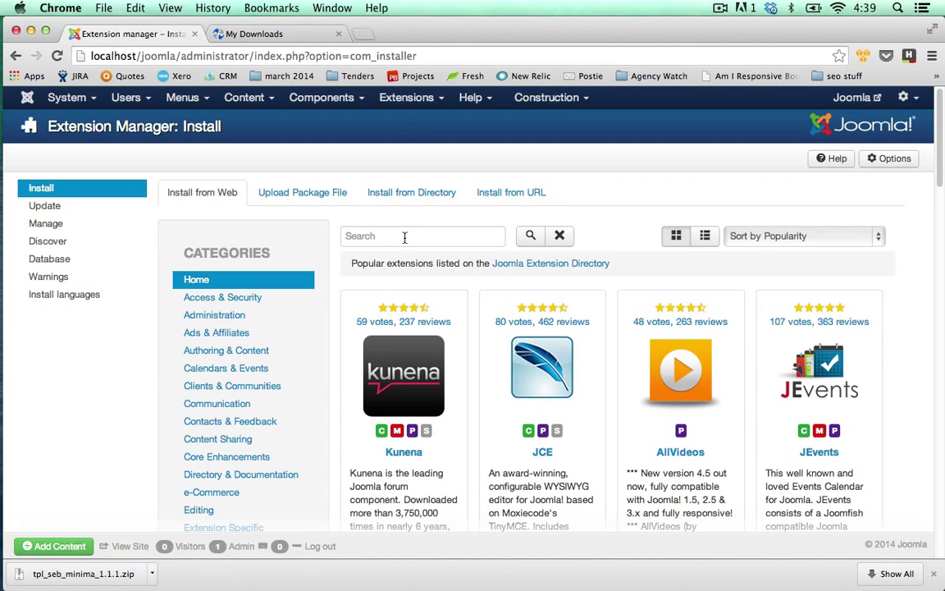
click(45, 207)
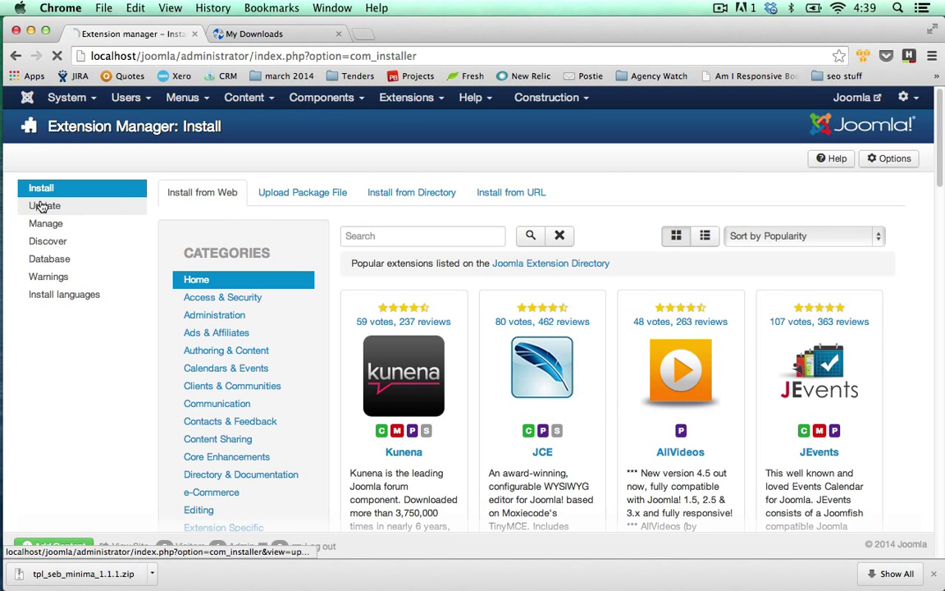
click(44, 205)
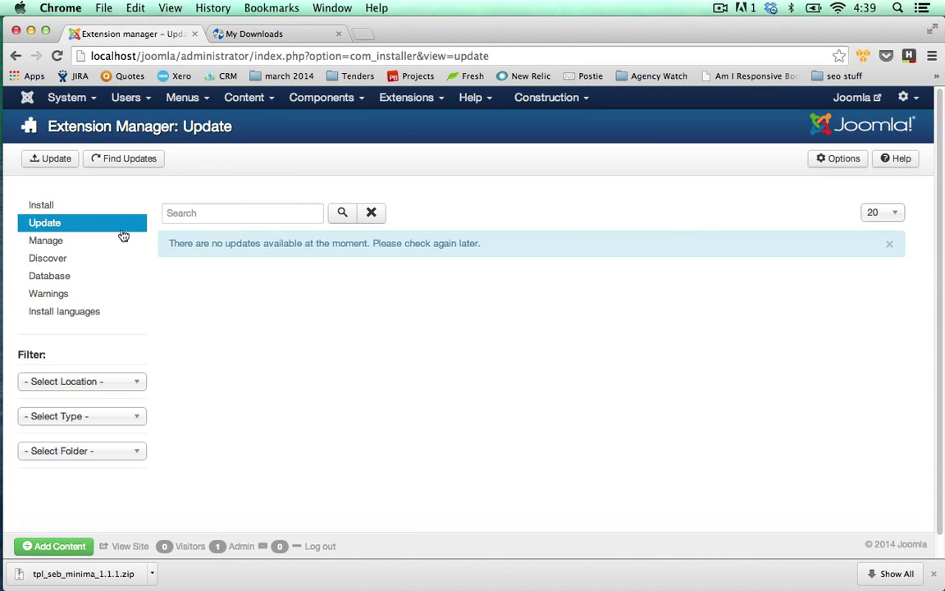
click(41, 203)
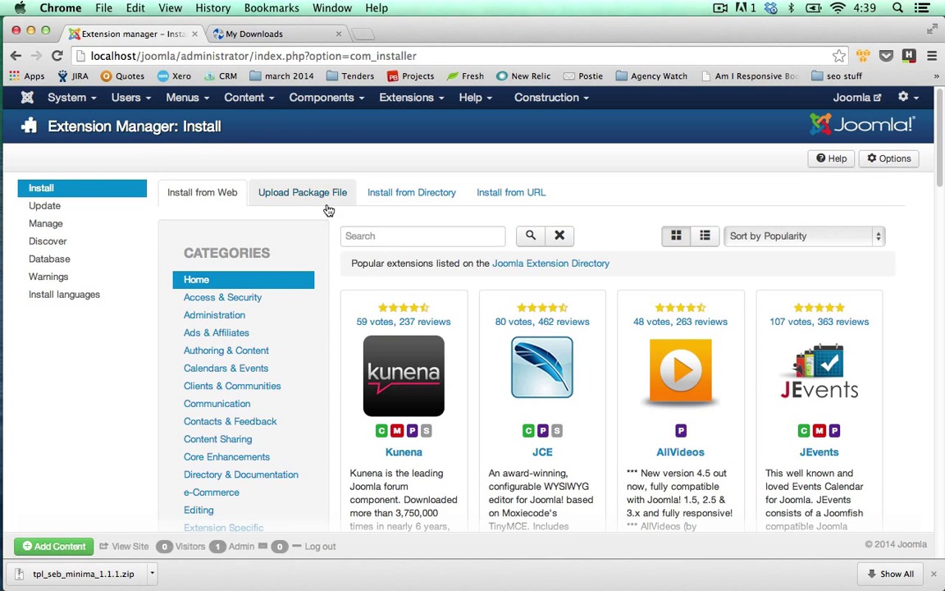
Choose tpl_seb_minima_1.1.1.zip from the Desktop and upload and install it.
click(302, 192)
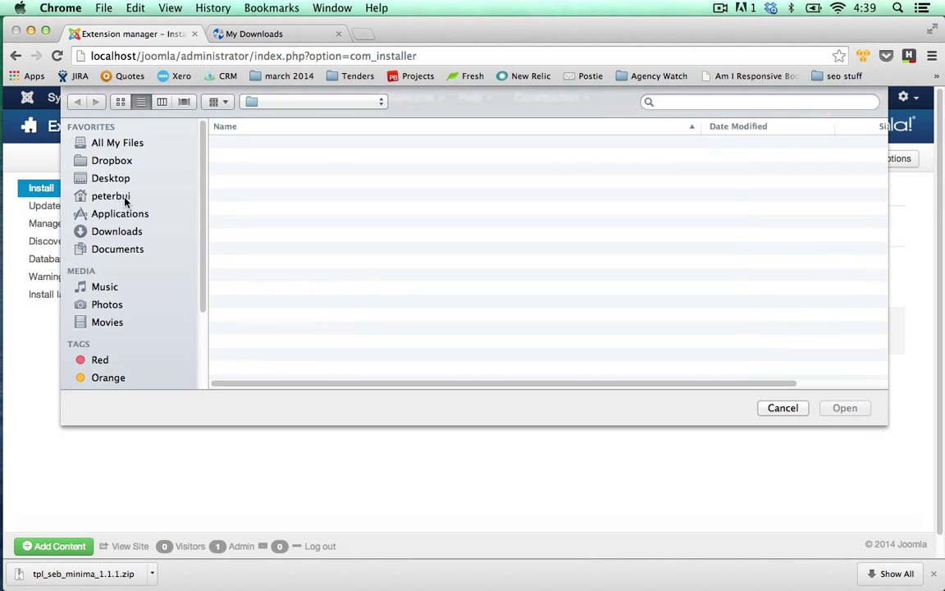
click(111, 178)
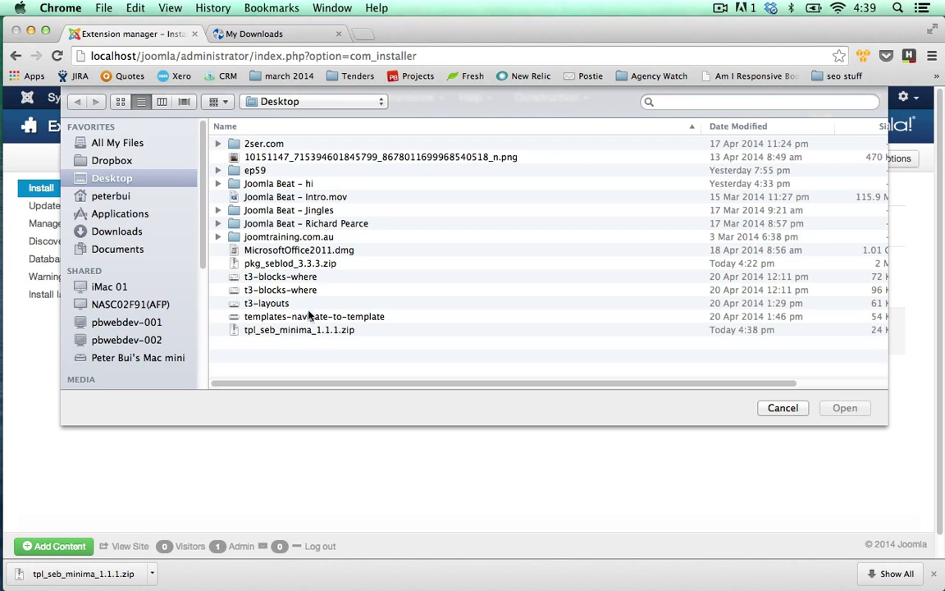
mouse_move(282, 331)
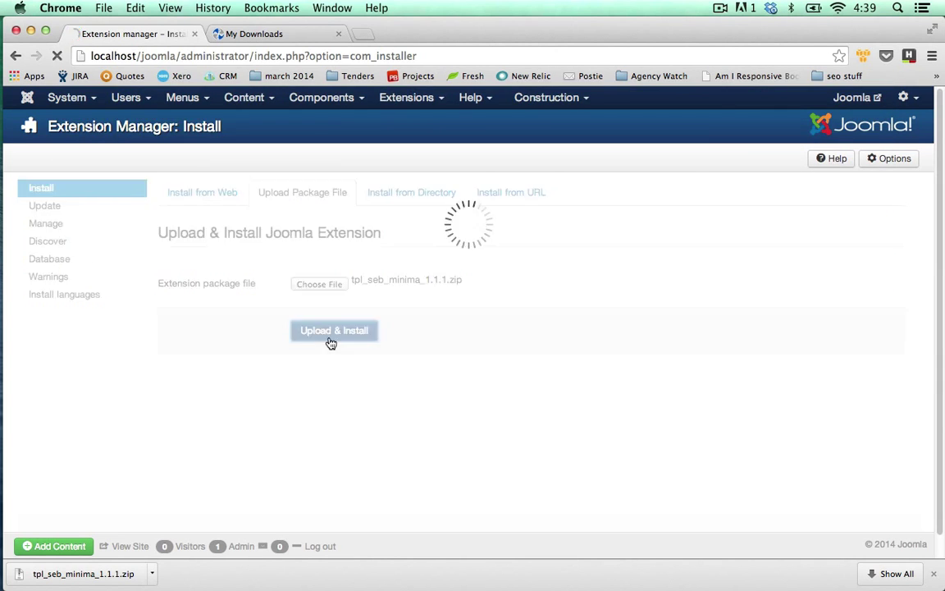
click(334, 330)
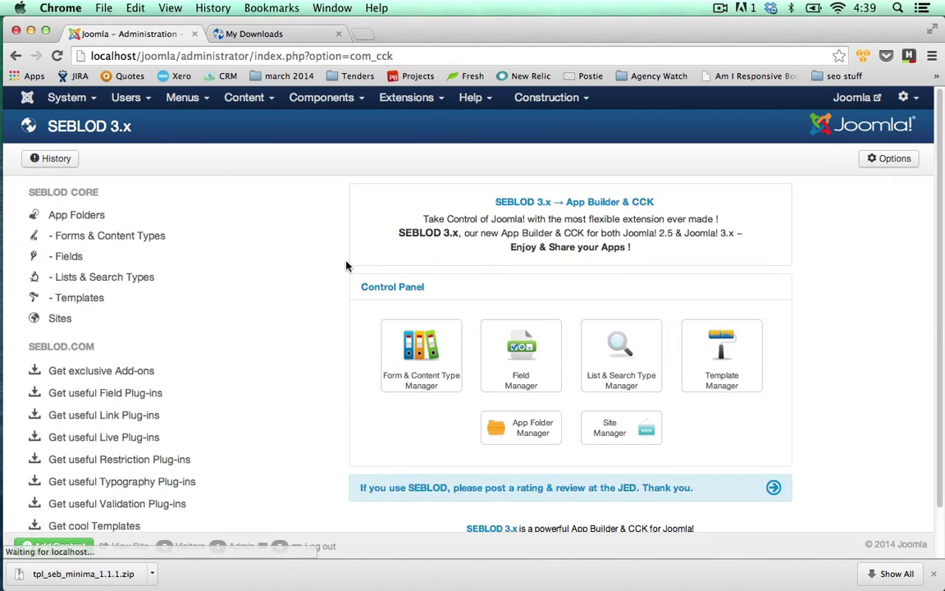
Open SEBLOD's Template Manager listing the Blog, One and Table templates.
click(722, 356)
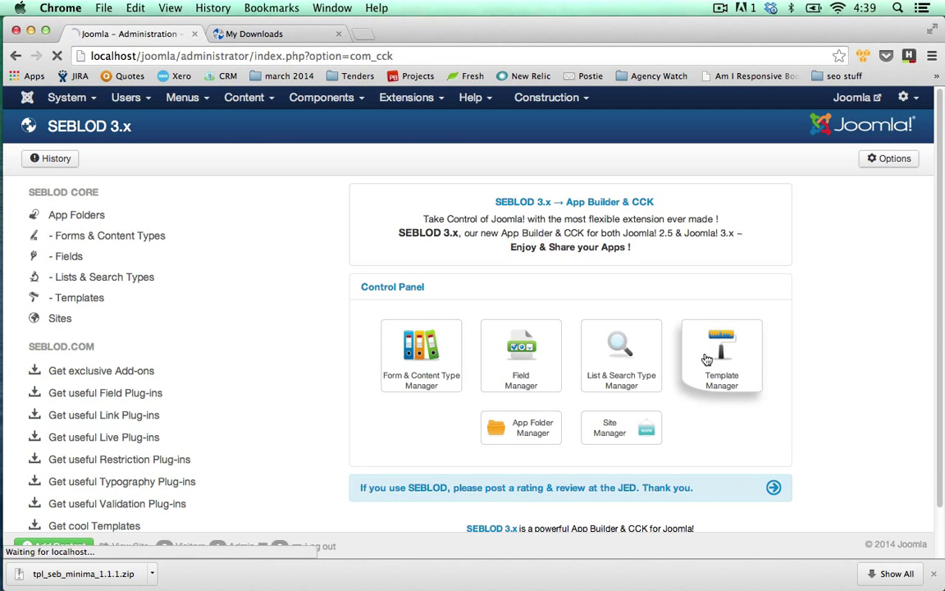
click(721, 358)
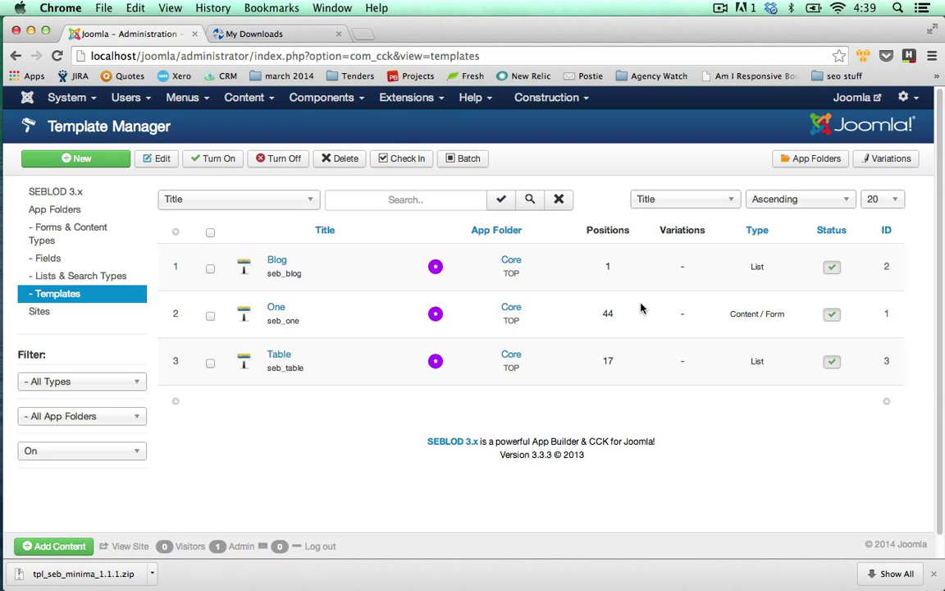
mouse_move(587, 307)
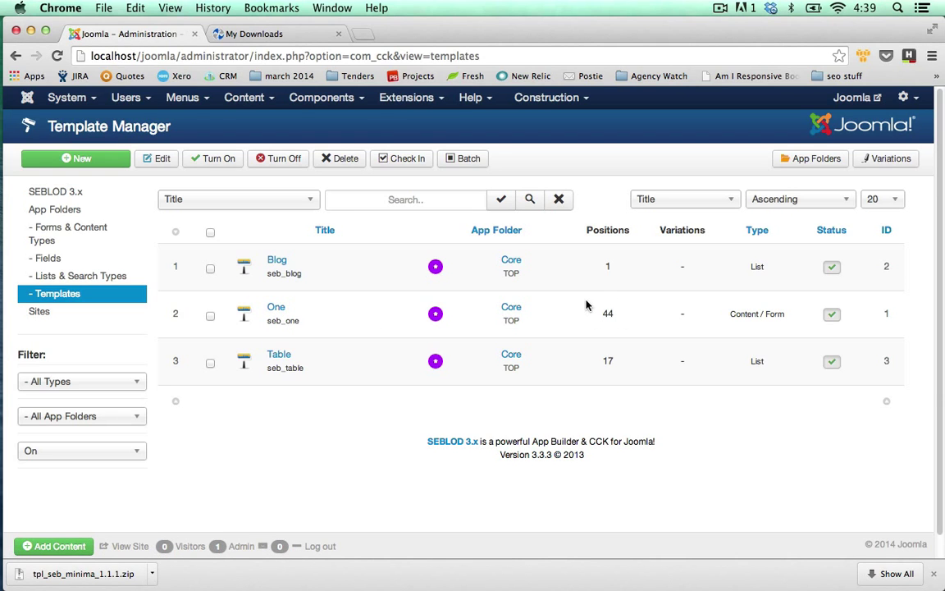
click(76, 157)
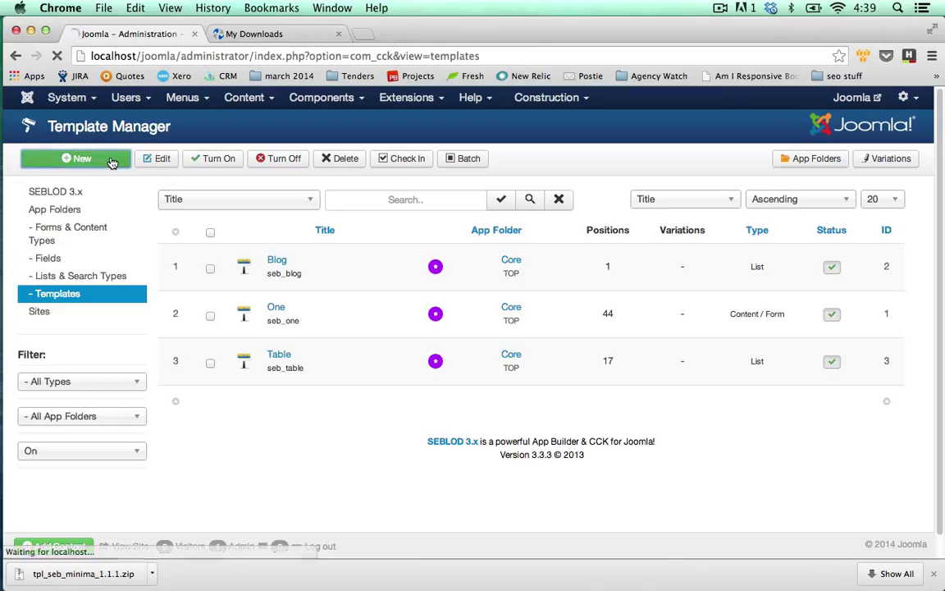
Start a new template titled Minimal based on the seb_minima site template.
click(77, 157)
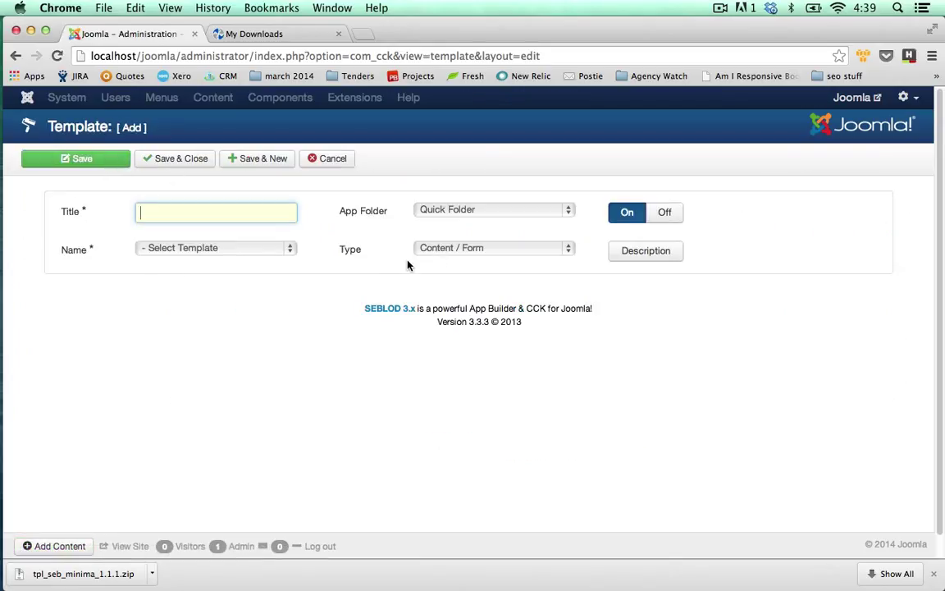
text(Minimal)
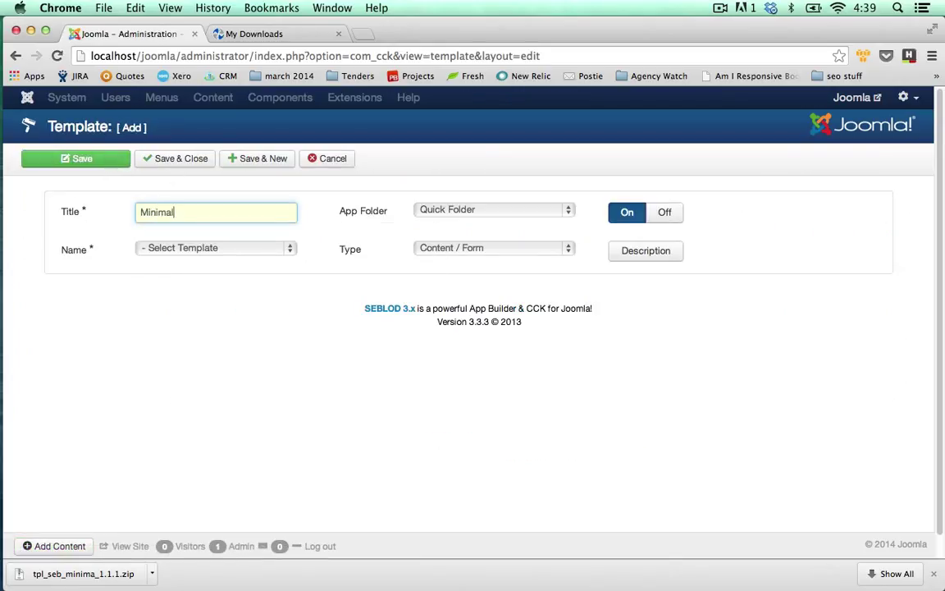
mouse_move(301, 257)
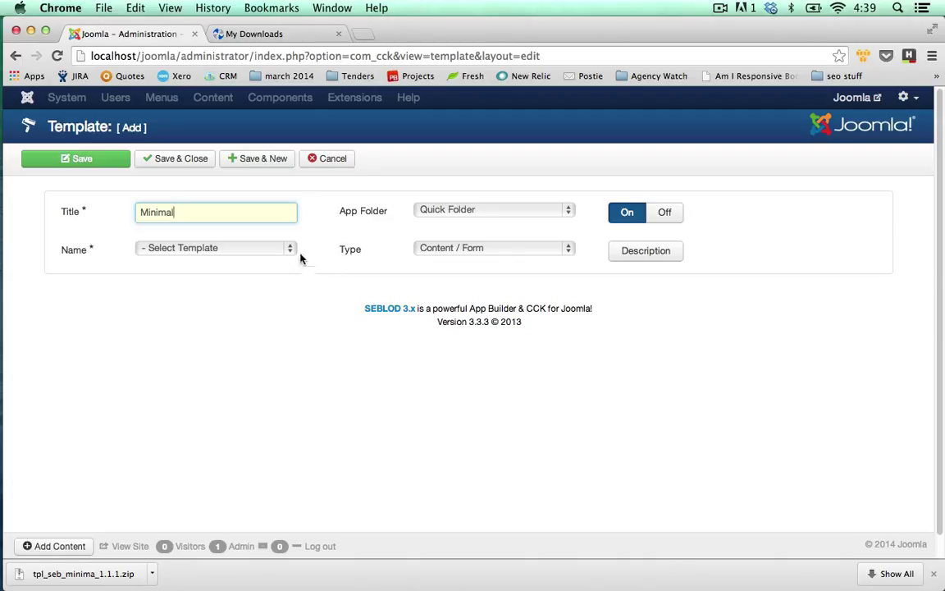
click(217, 247)
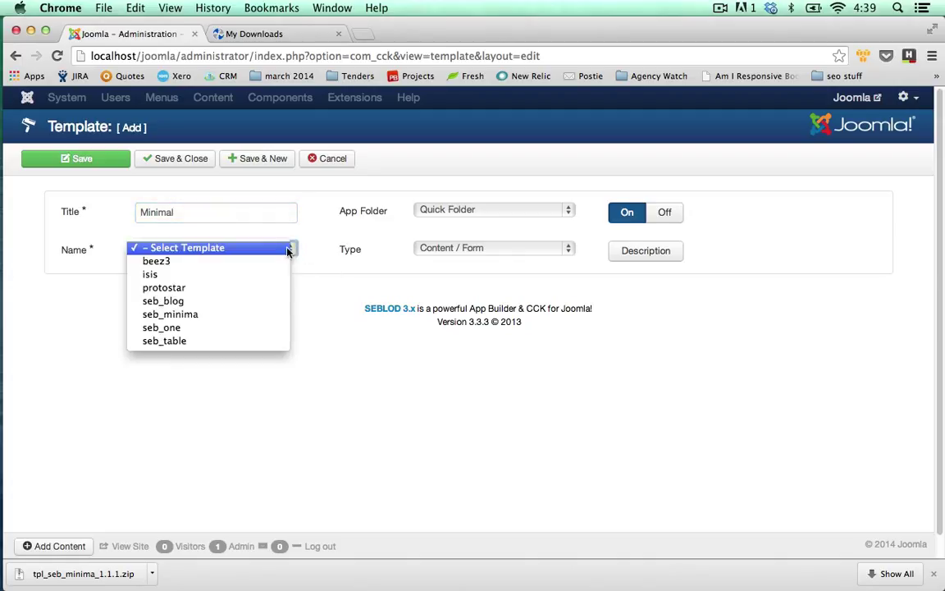
click(171, 313)
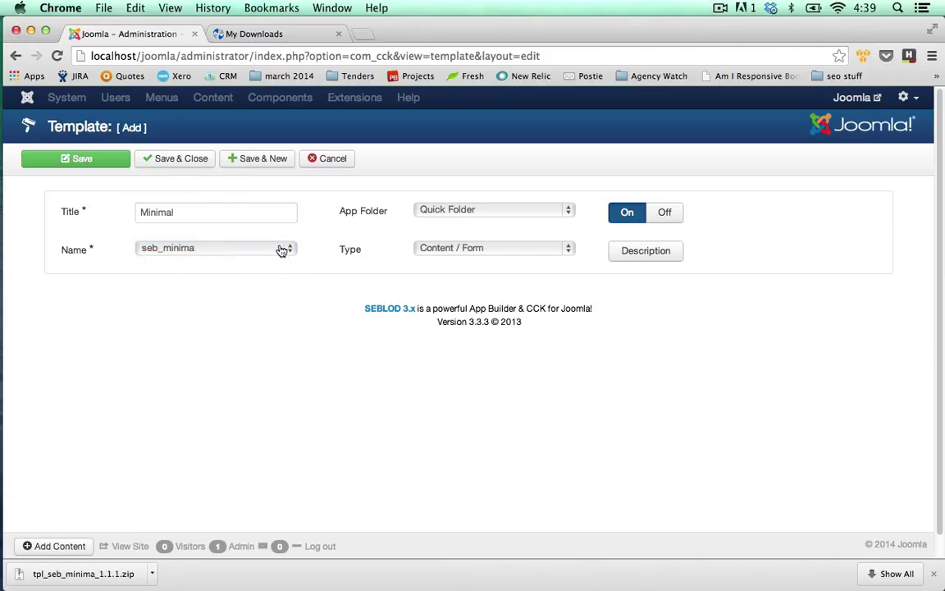
File it in the Staff Directory folder as type Content / Form and save it.
click(492, 210)
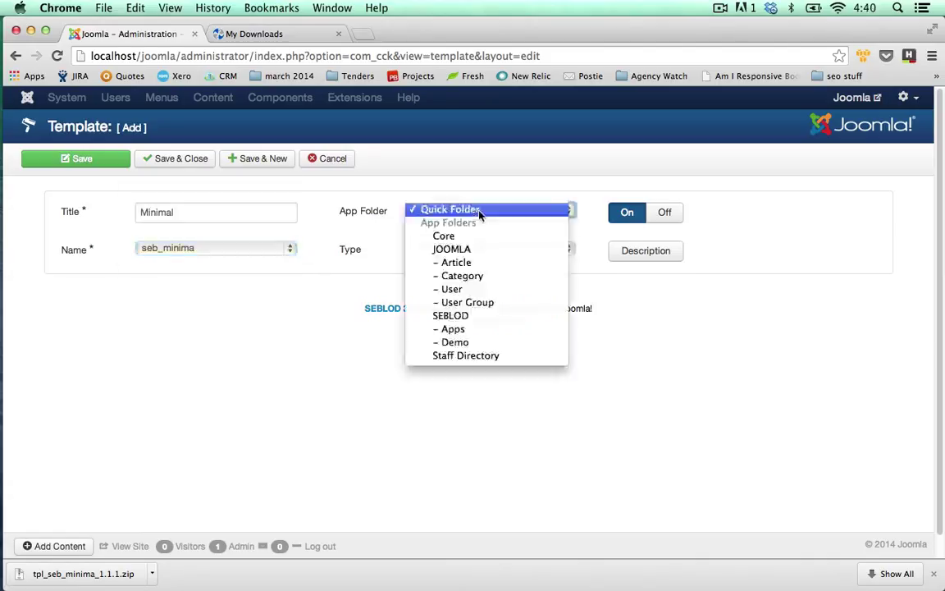
click(466, 354)
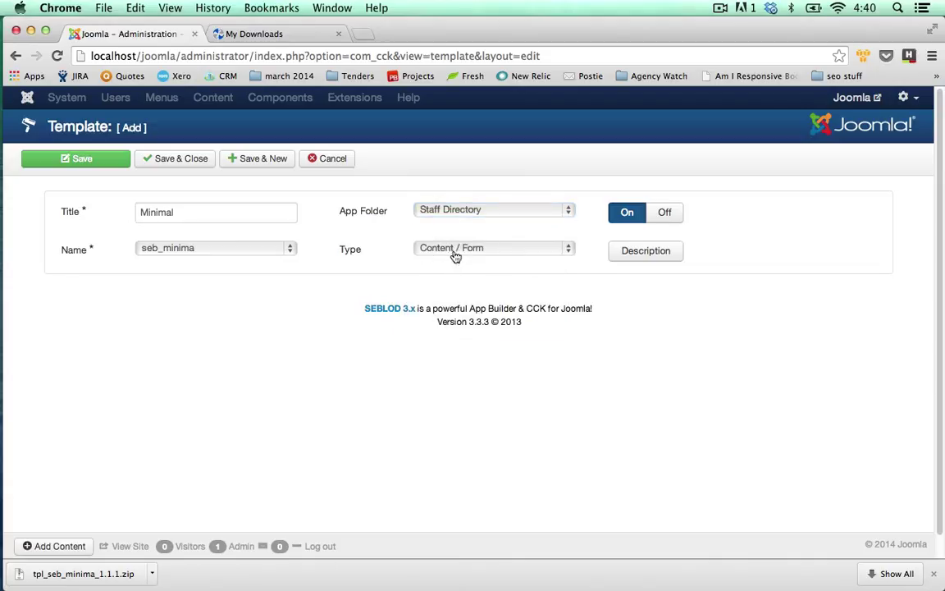
click(494, 247)
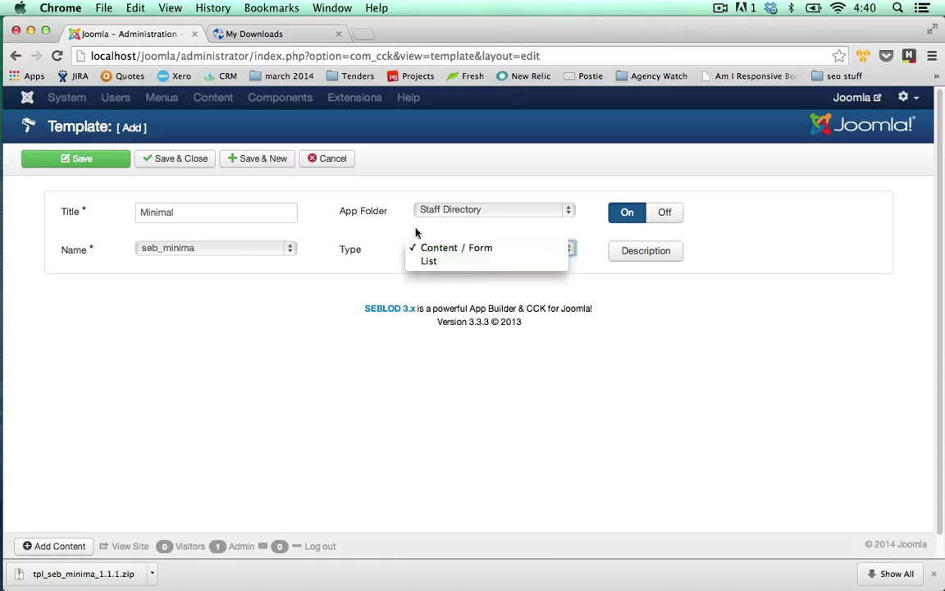
click(456, 246)
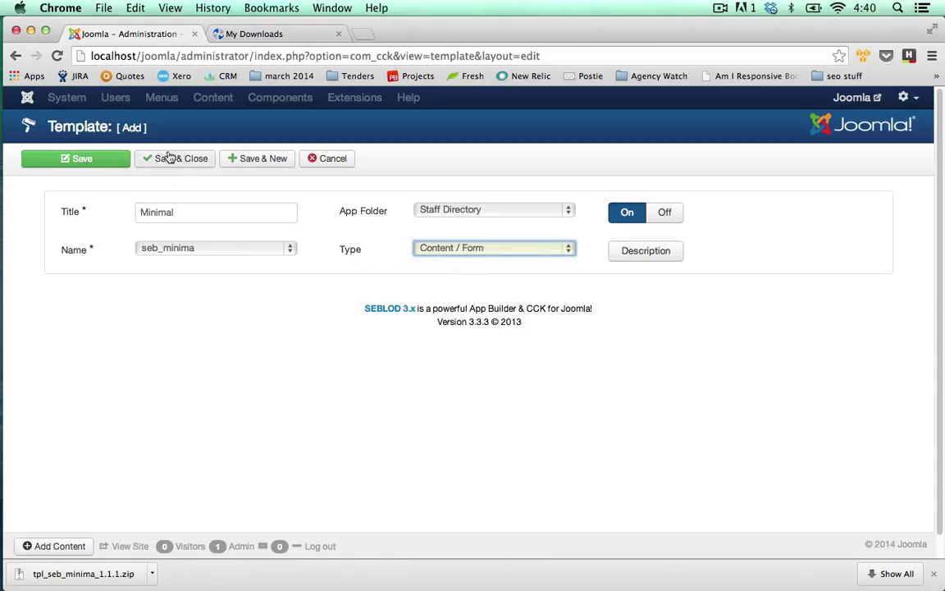
click(174, 158)
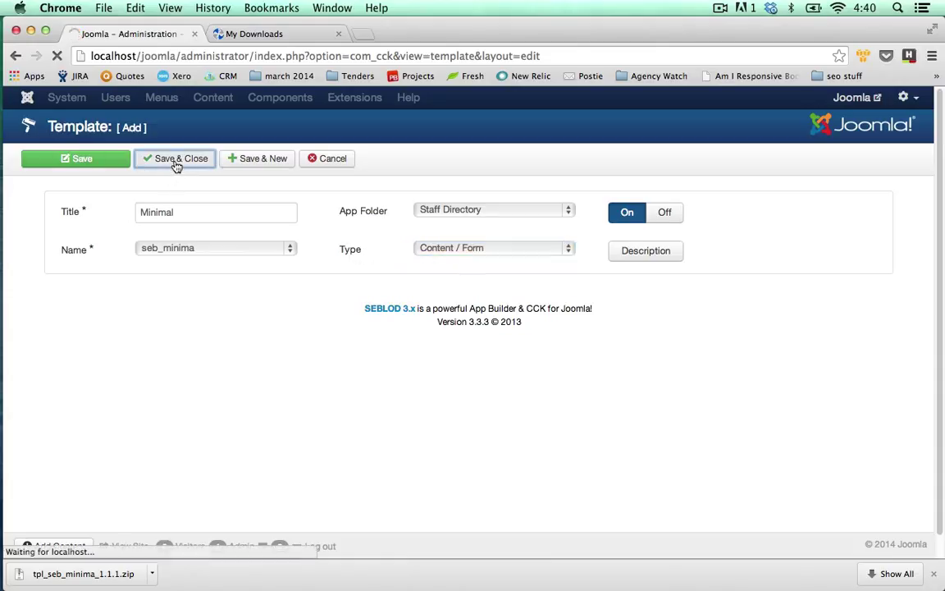
click(174, 158)
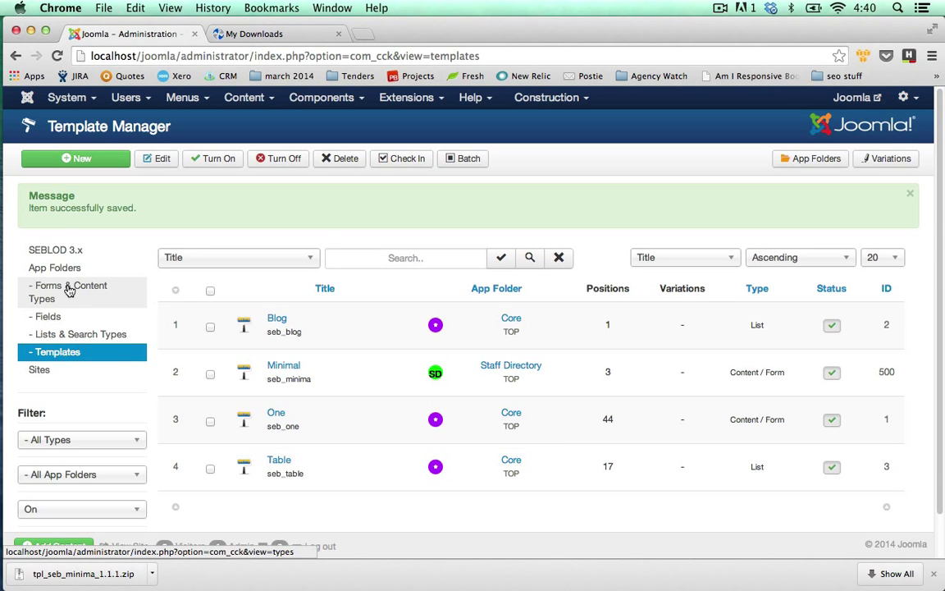
Edit the Consultant content type and set its Content view template to Minimal - seb_minima.
click(69, 293)
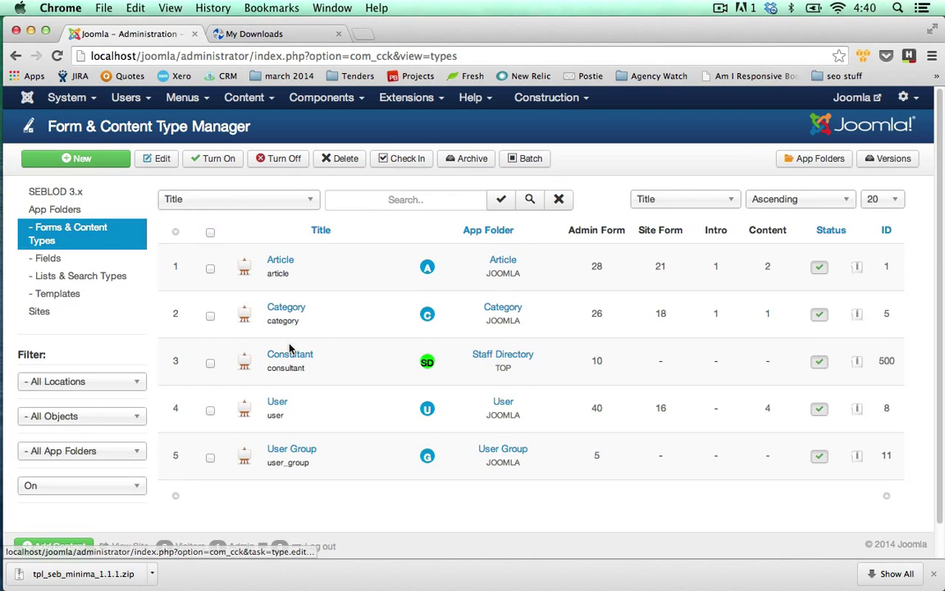
click(289, 355)
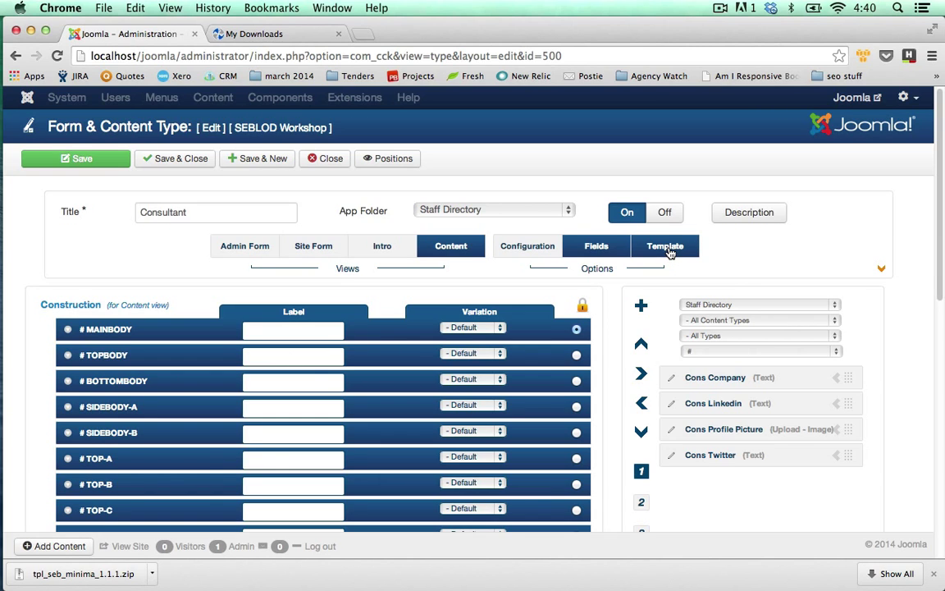
click(665, 246)
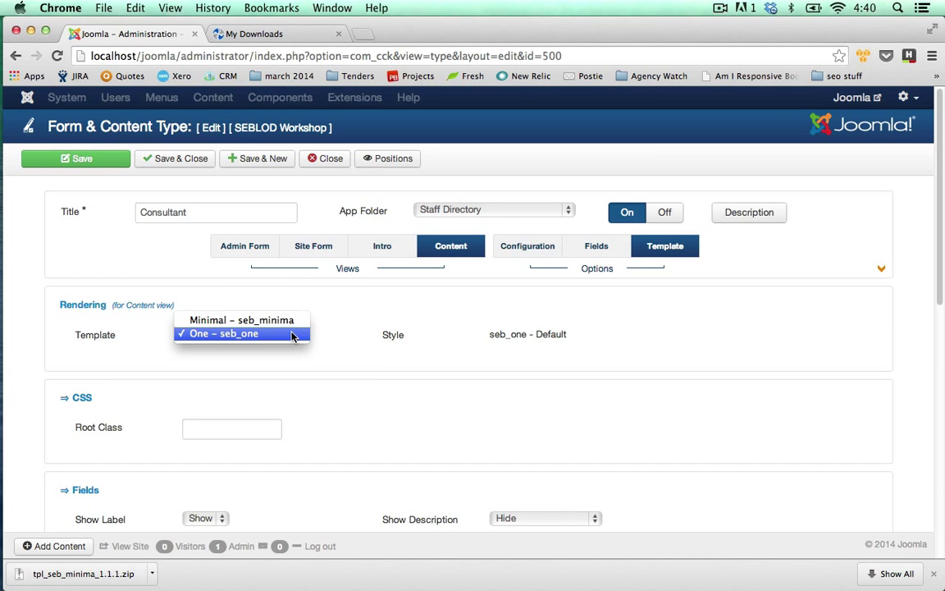
click(595, 247)
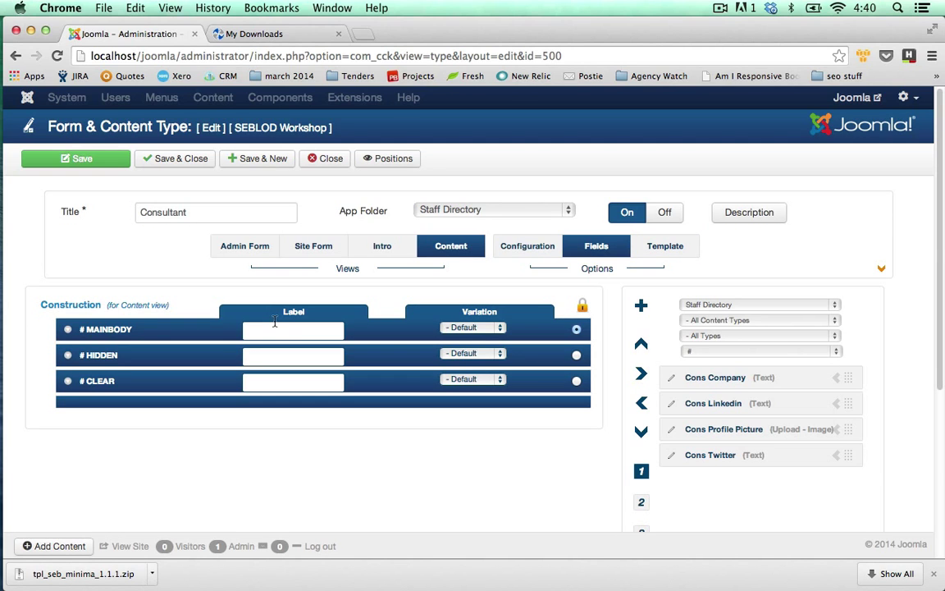
mouse_move(778, 476)
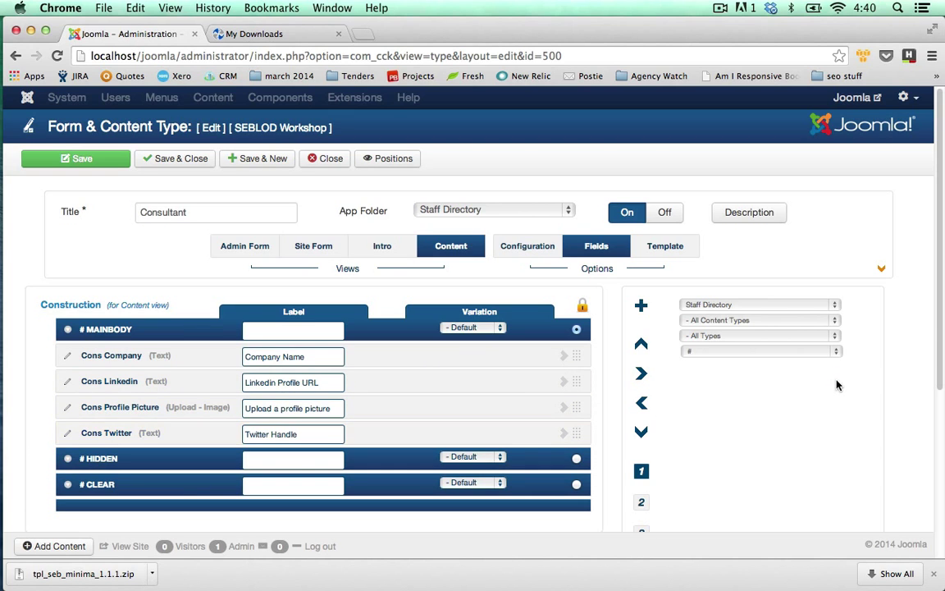
mouse_move(739, 381)
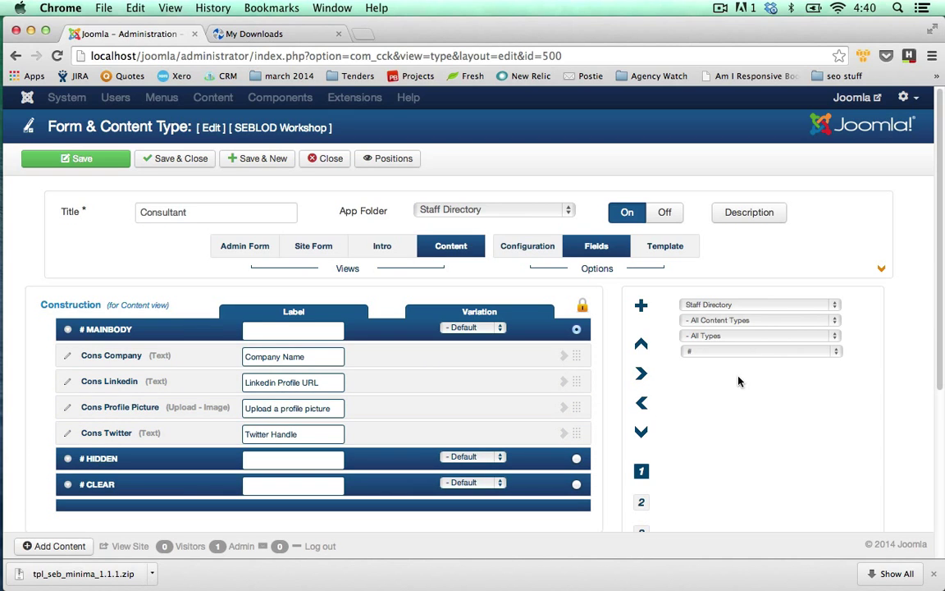
Show fields from all app folders and scroll to User Name for the Content view's mainbody.
click(758, 304)
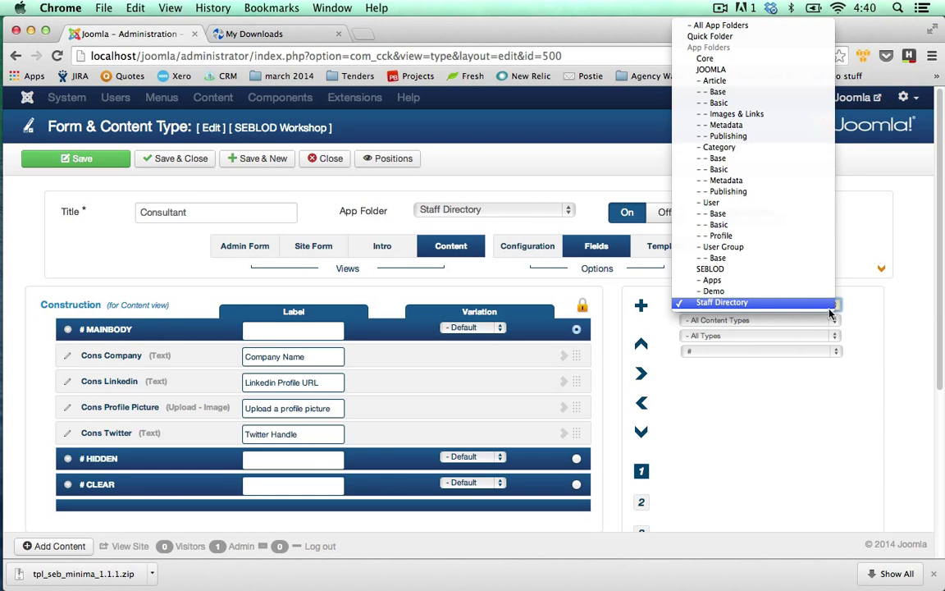
mouse_move(718, 26)
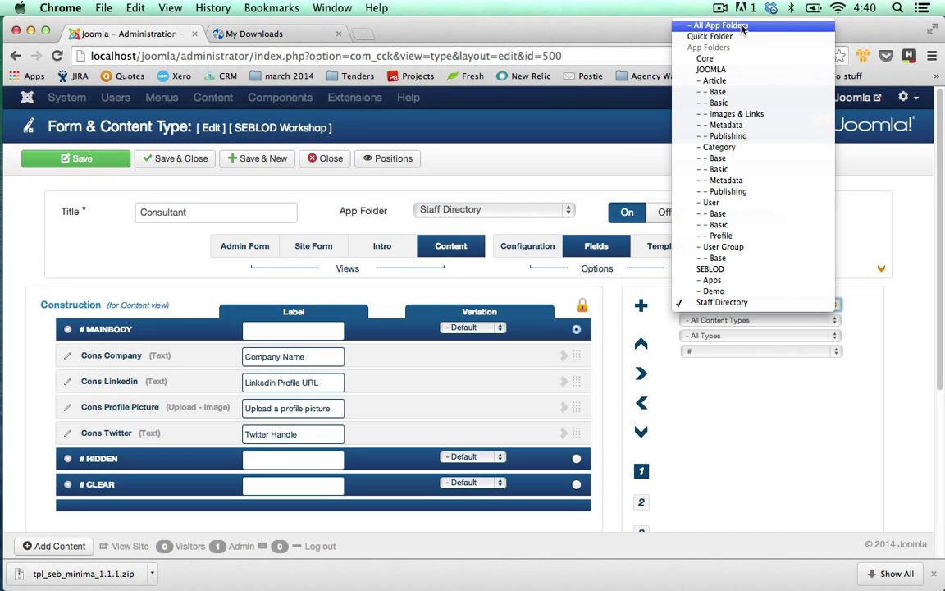
click(717, 24)
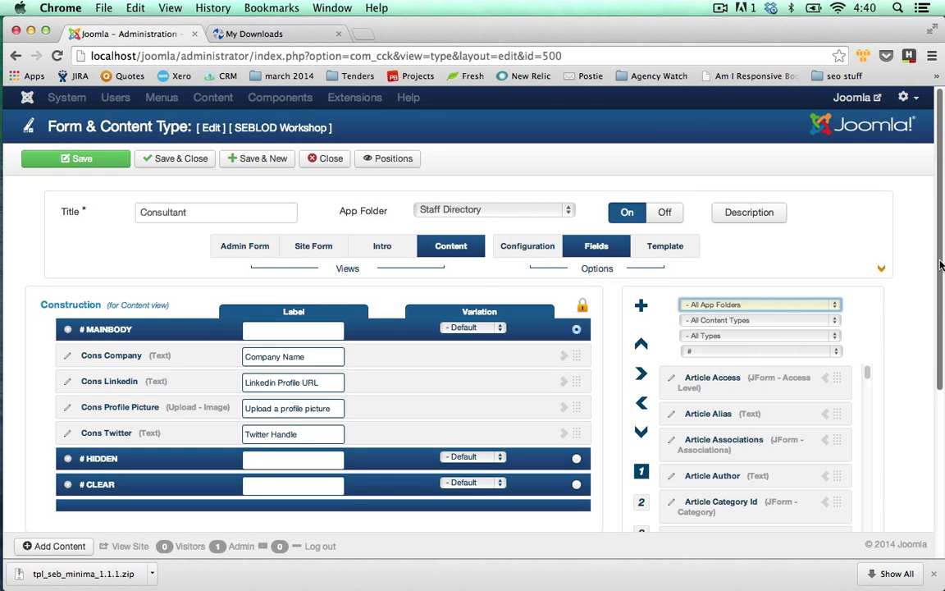
scroll(down, 3)
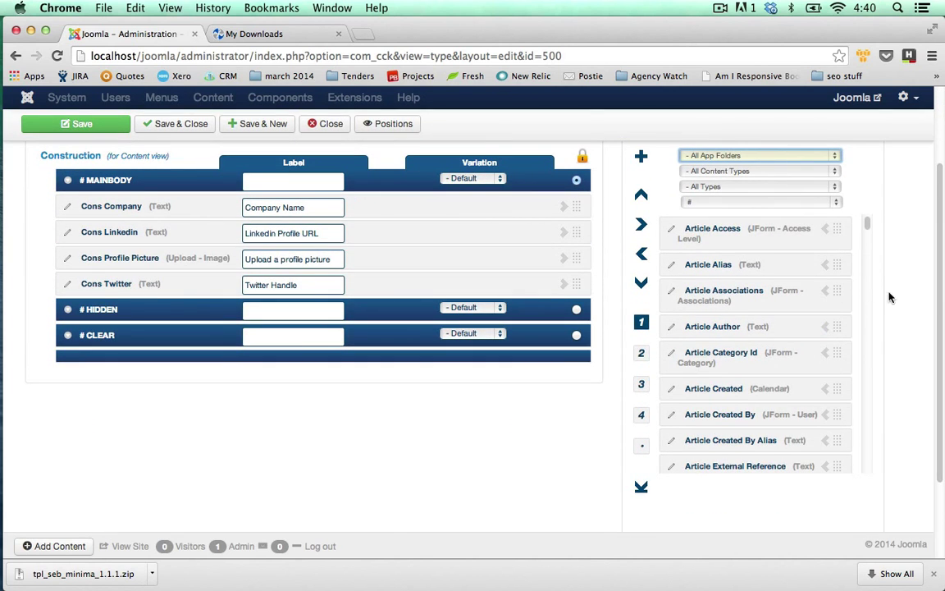
mouse_move(866, 227)
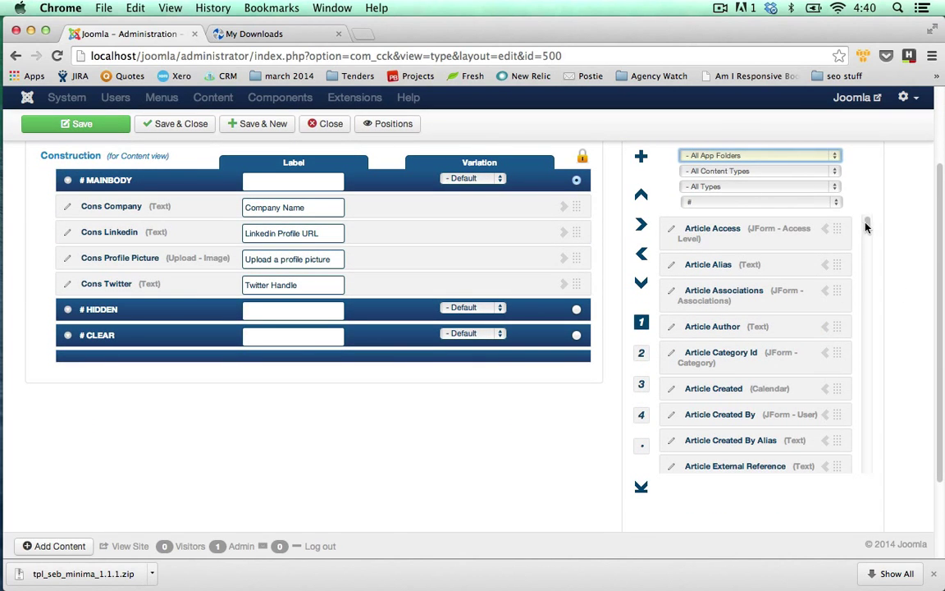
scroll(down, 3)
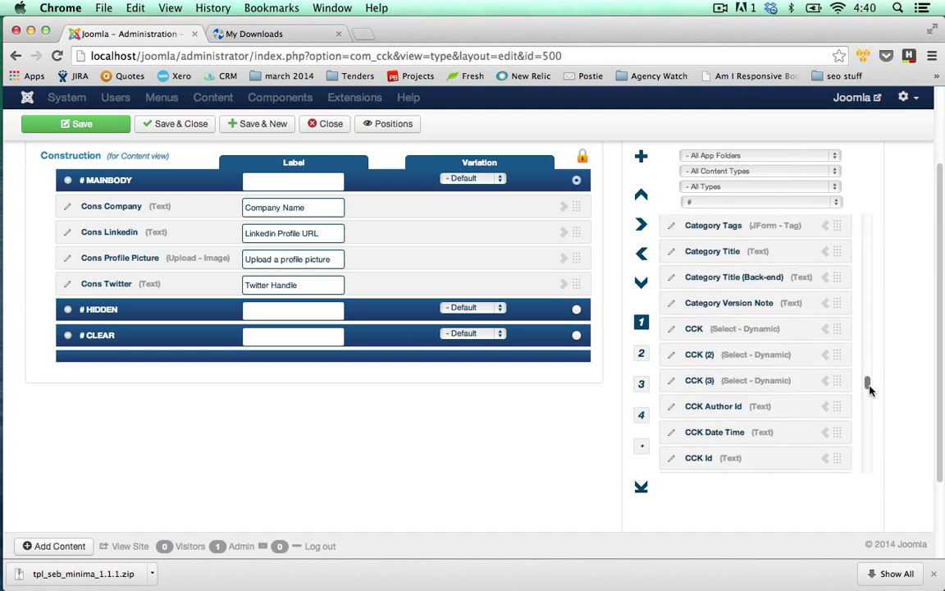
scroll(down, 3)
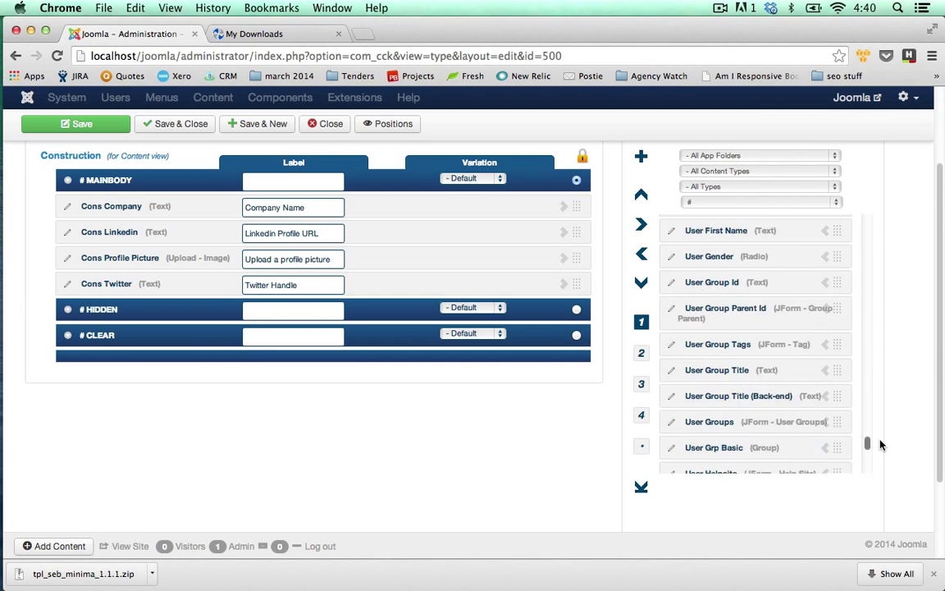
scroll(down, 3)
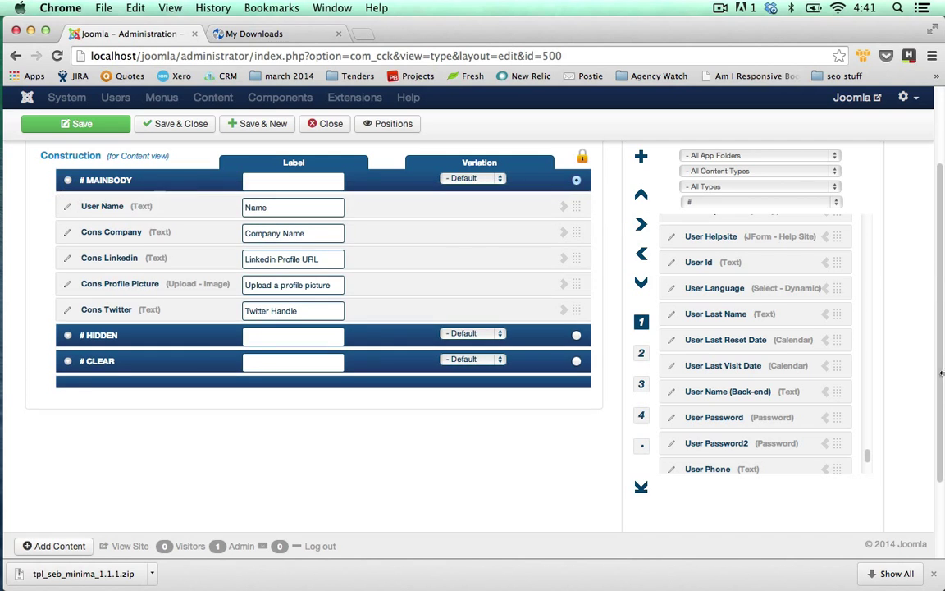
scroll(down, 3)
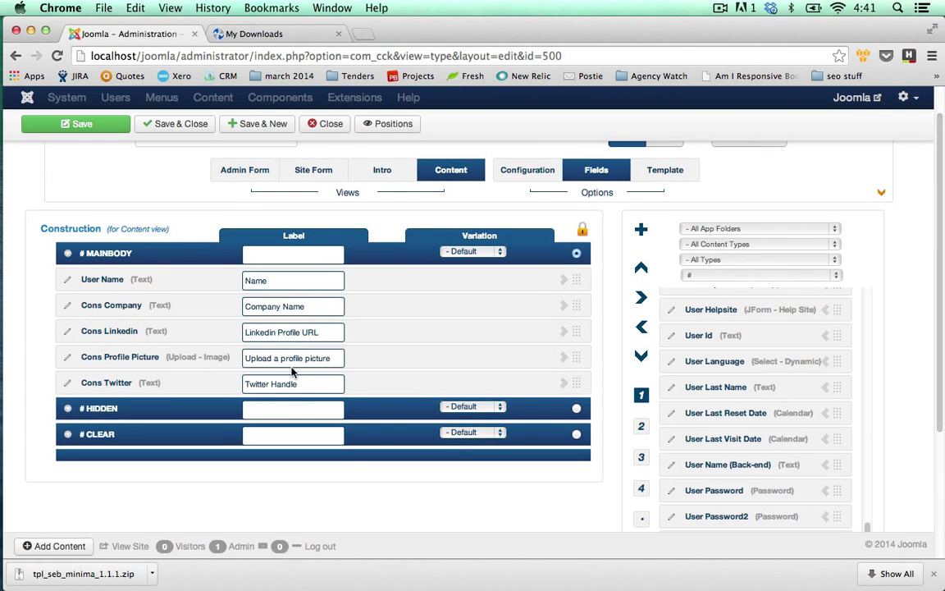
mouse_move(385, 364)
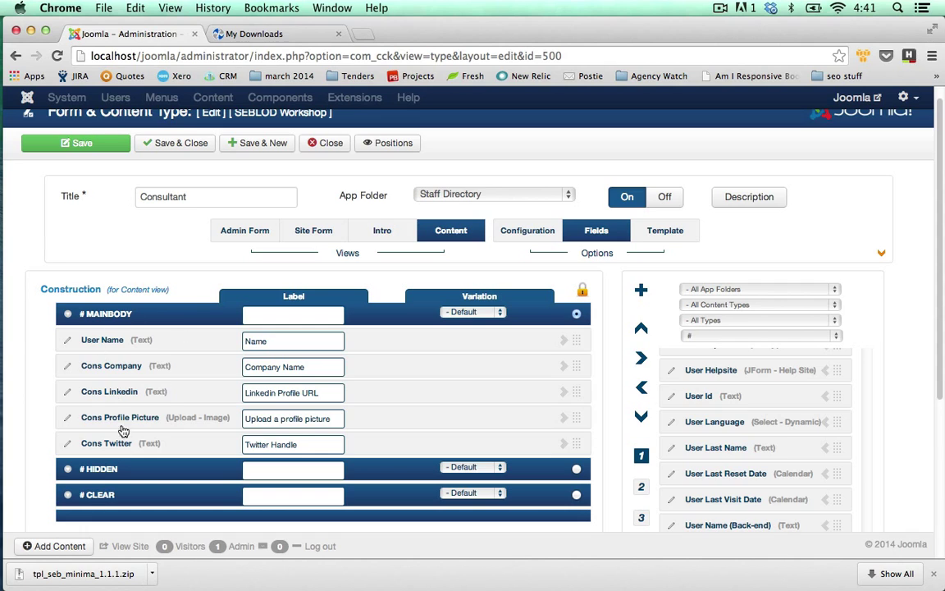
mouse_move(182, 213)
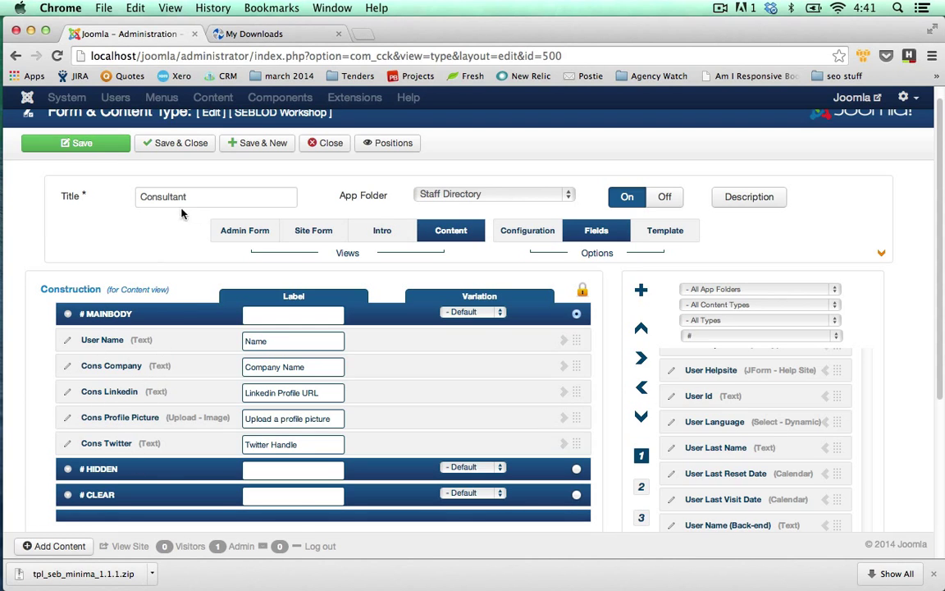
Save and close the Consultant type, then open the List & Search Type Manager.
click(173, 143)
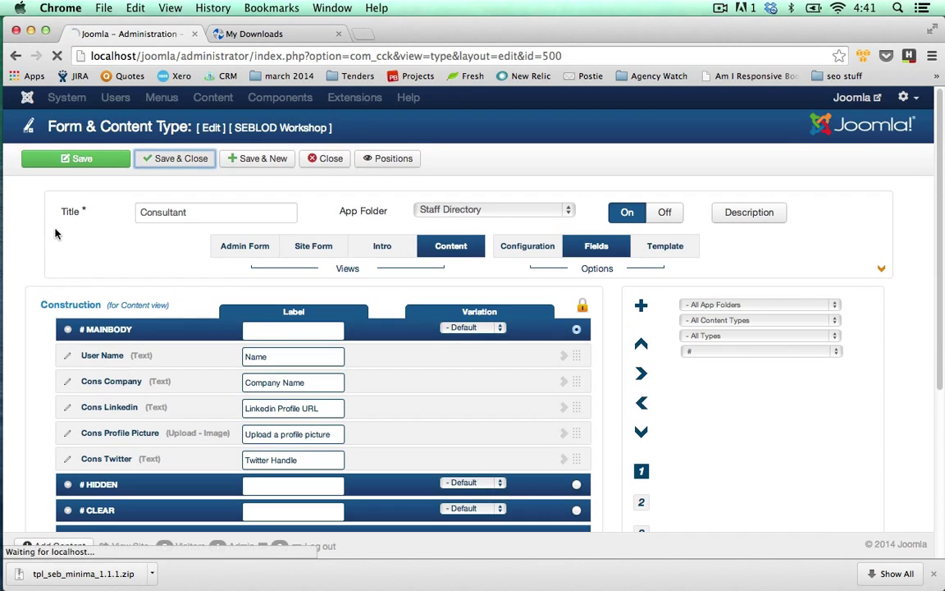
click(174, 158)
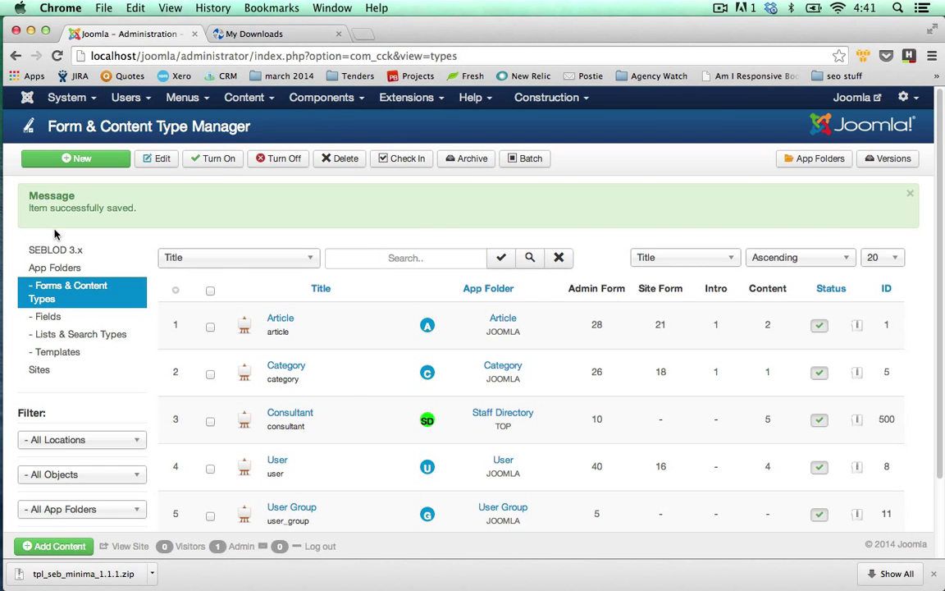
mouse_move(282, 305)
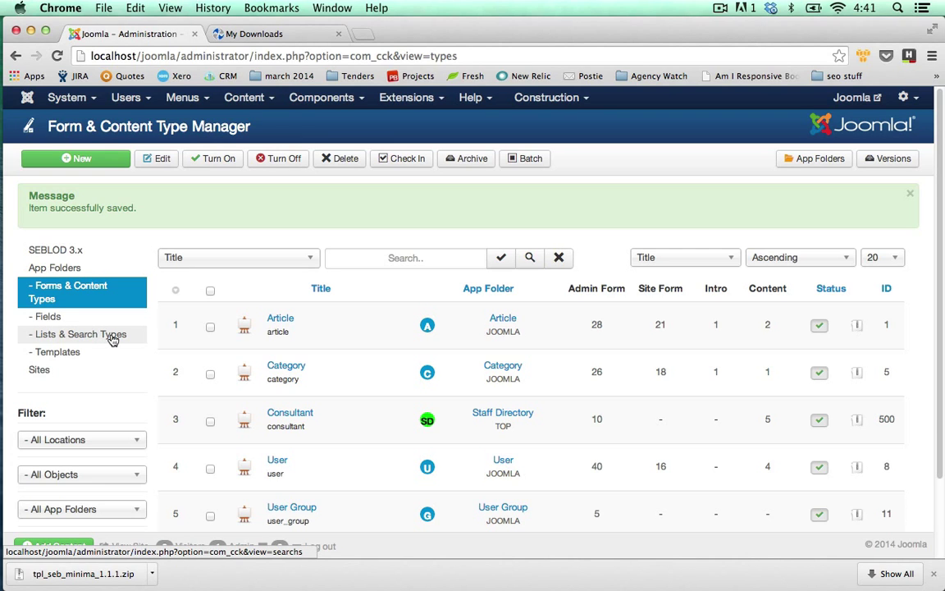
click(79, 334)
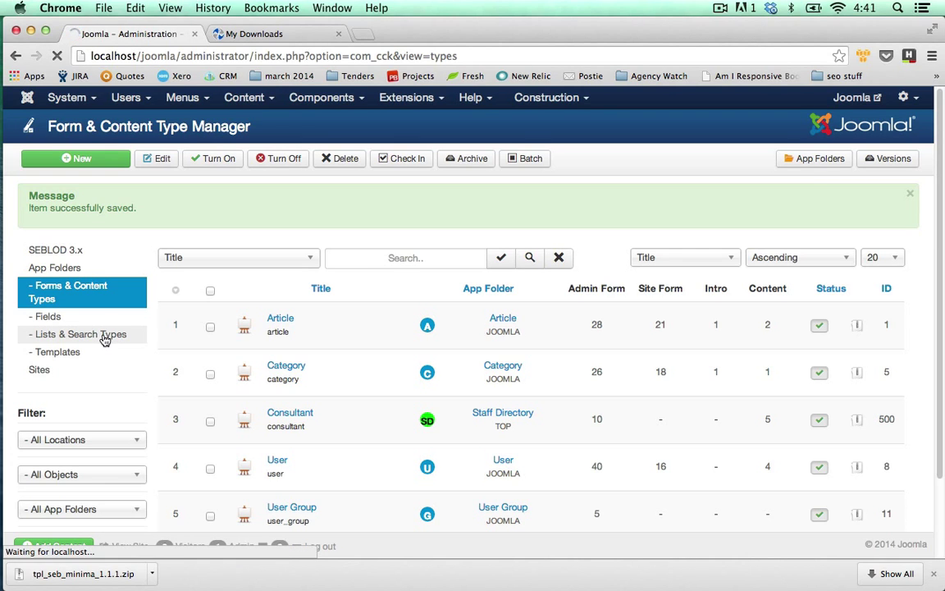
click(79, 334)
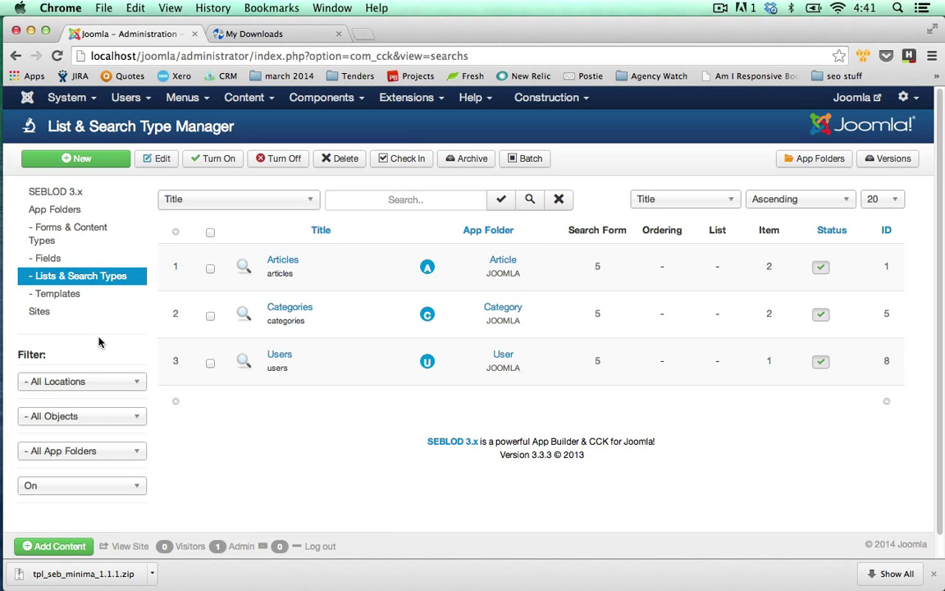
mouse_move(95, 282)
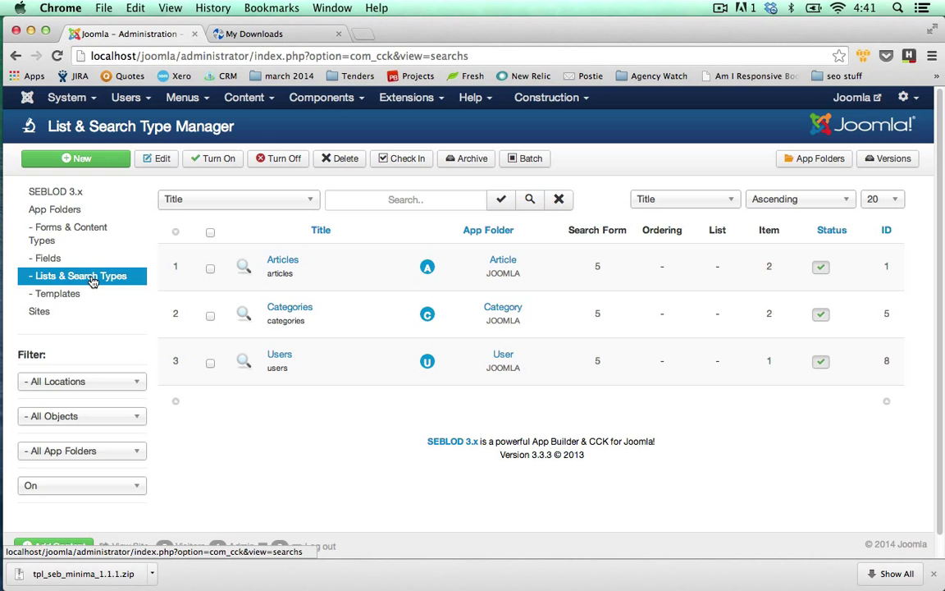
Create a new List & Search Type that searches Consultant items.
click(75, 157)
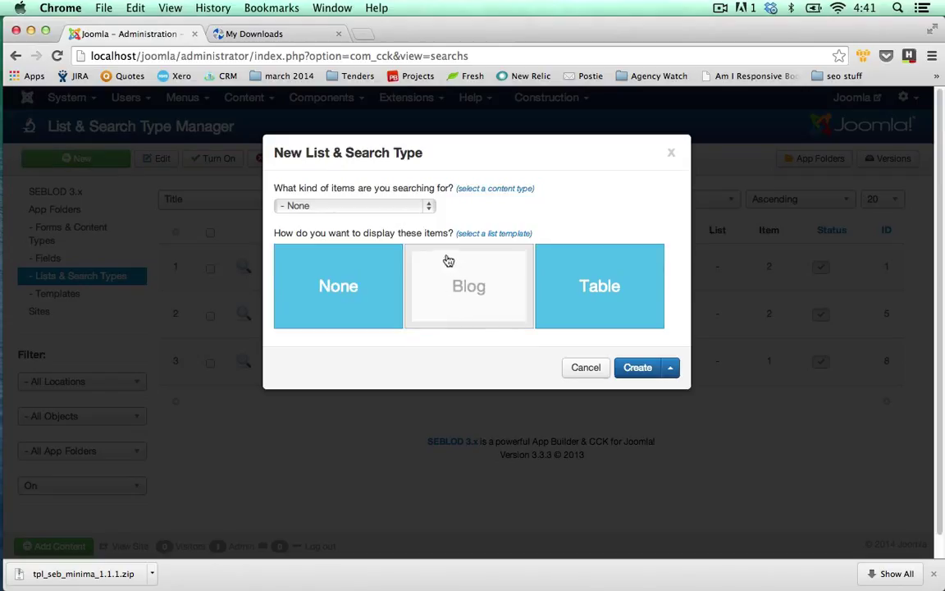
mouse_move(456, 298)
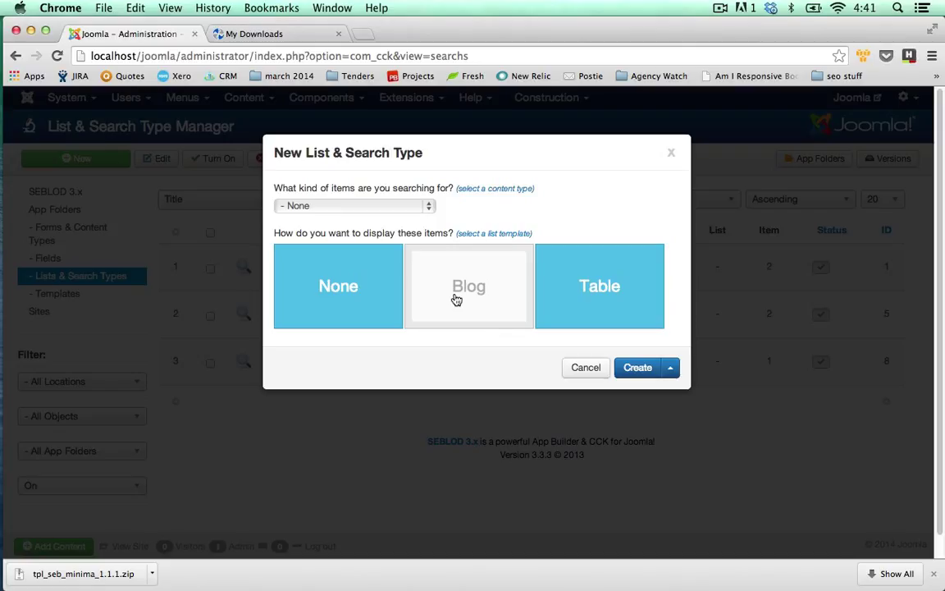
mouse_move(430, 212)
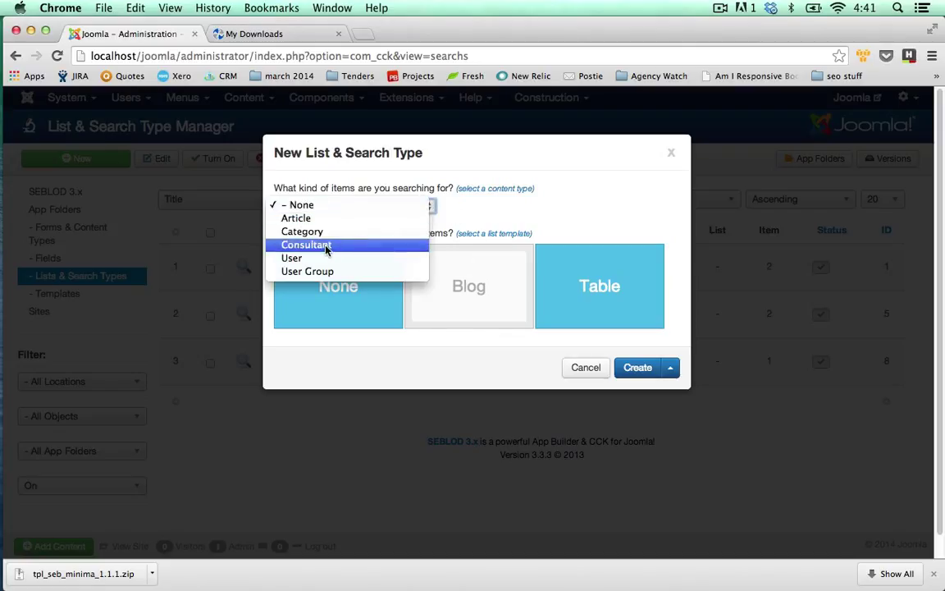
click(305, 244)
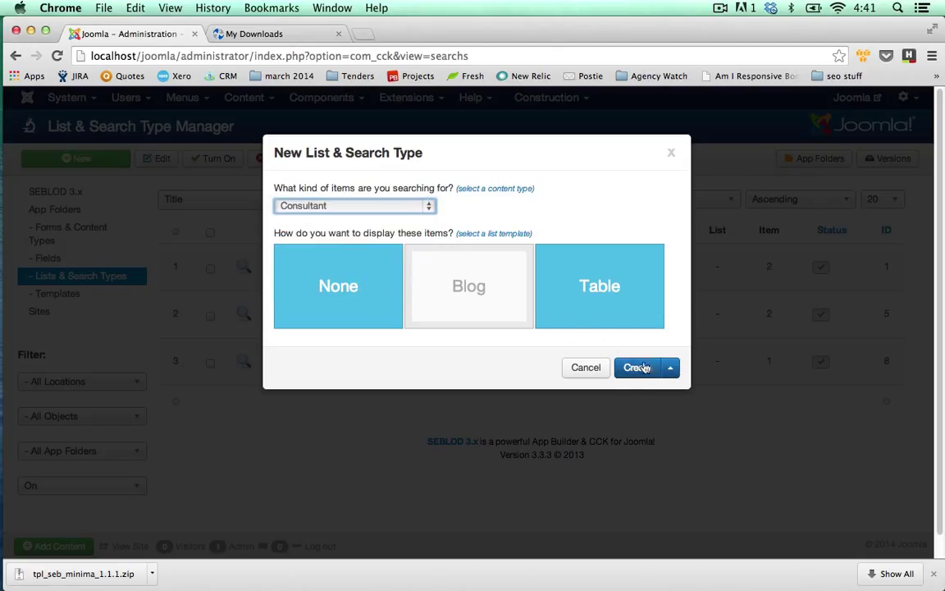
click(636, 368)
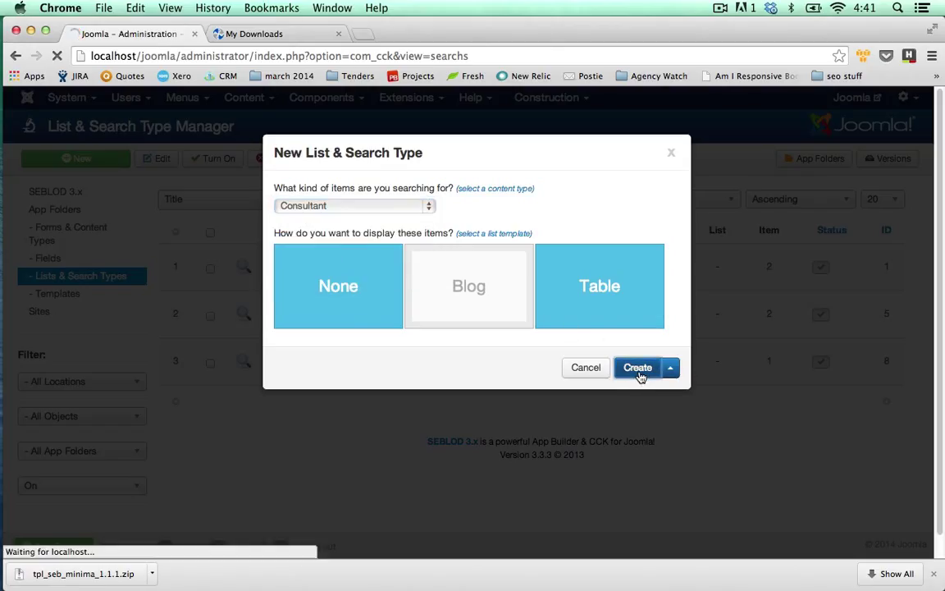
click(637, 368)
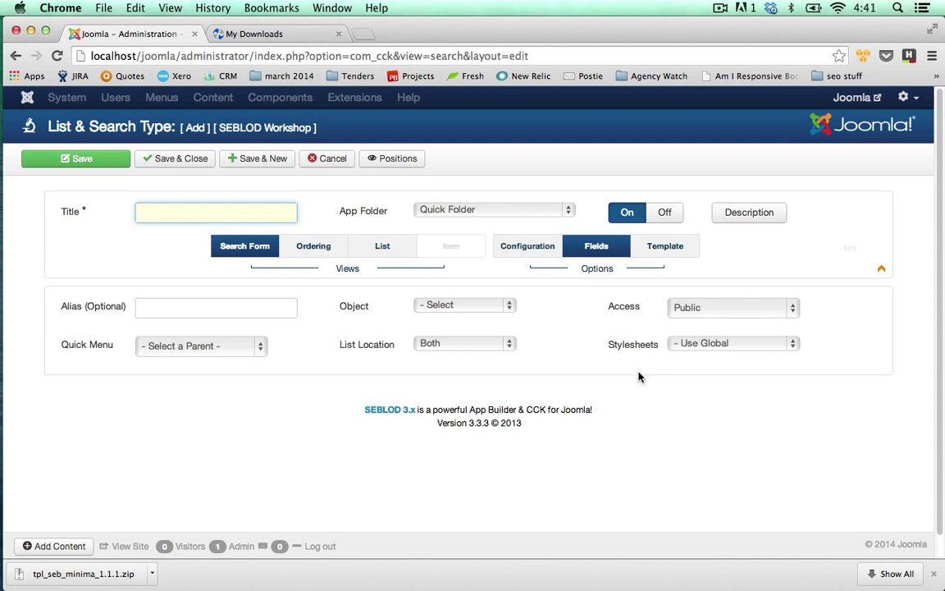
Title the new list Staff Directory and file it in the Staff Directory app folder.
click(596, 246)
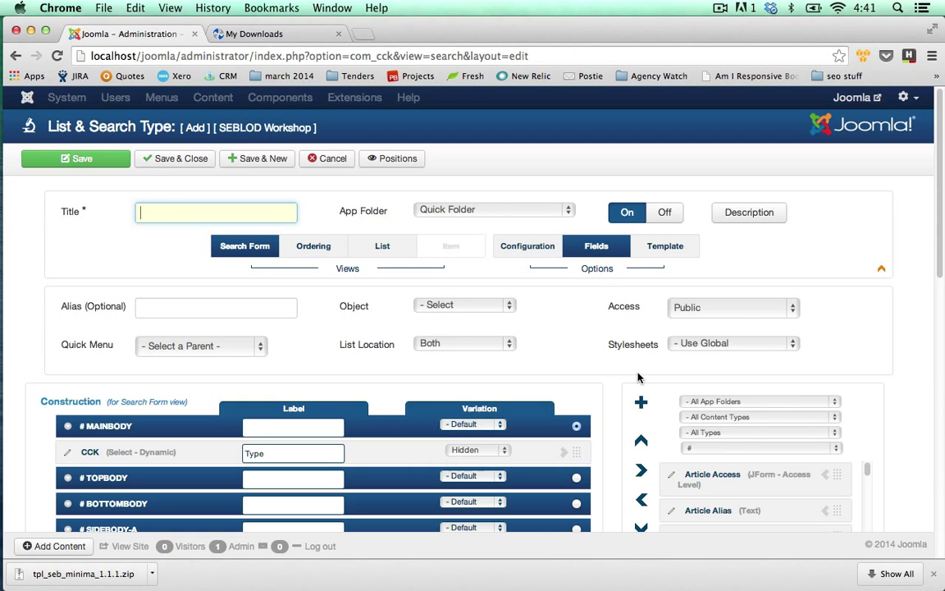
text(Staff Directory)
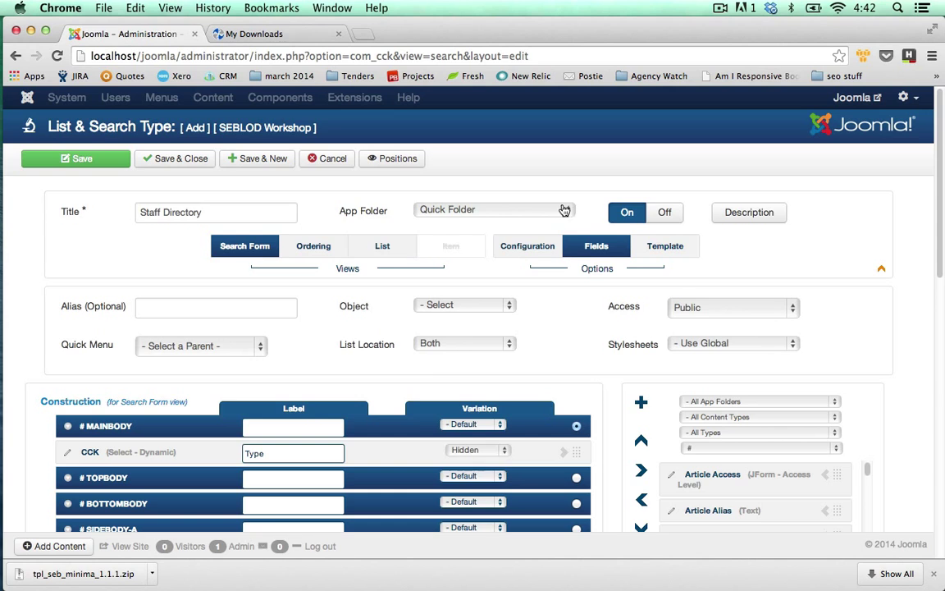
click(494, 210)
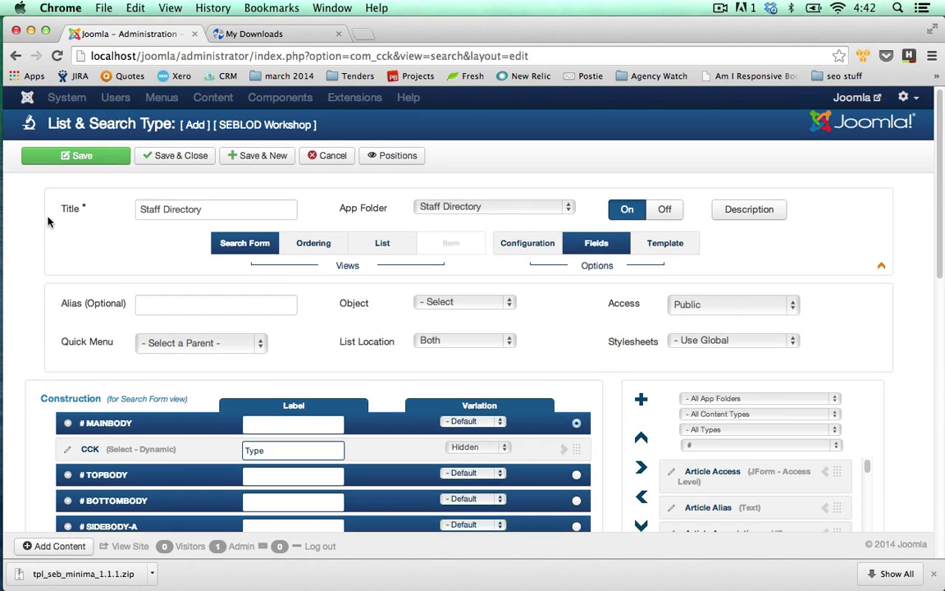
Scroll the available fields list down to User Name for the search form.
scroll(down, 3)
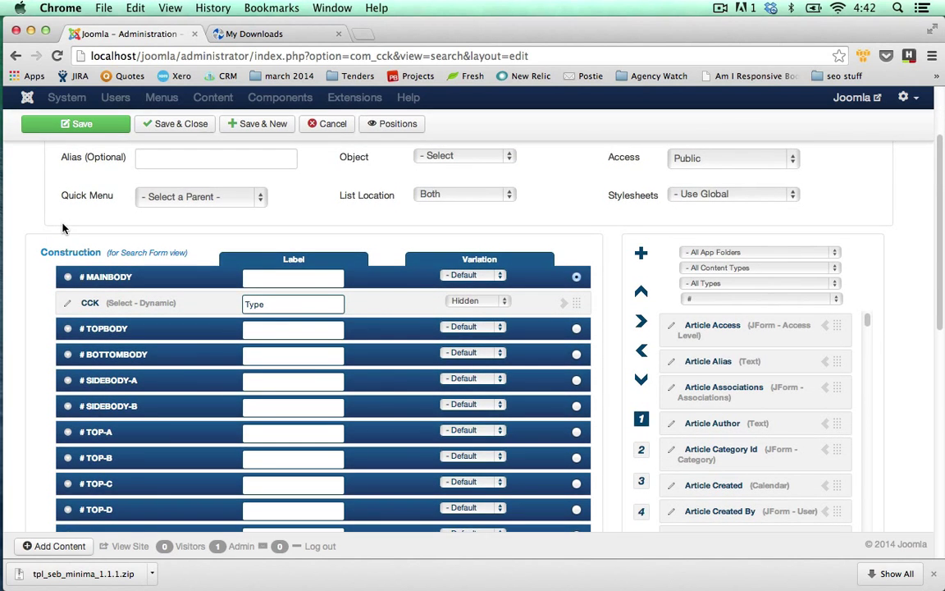
mouse_move(76, 230)
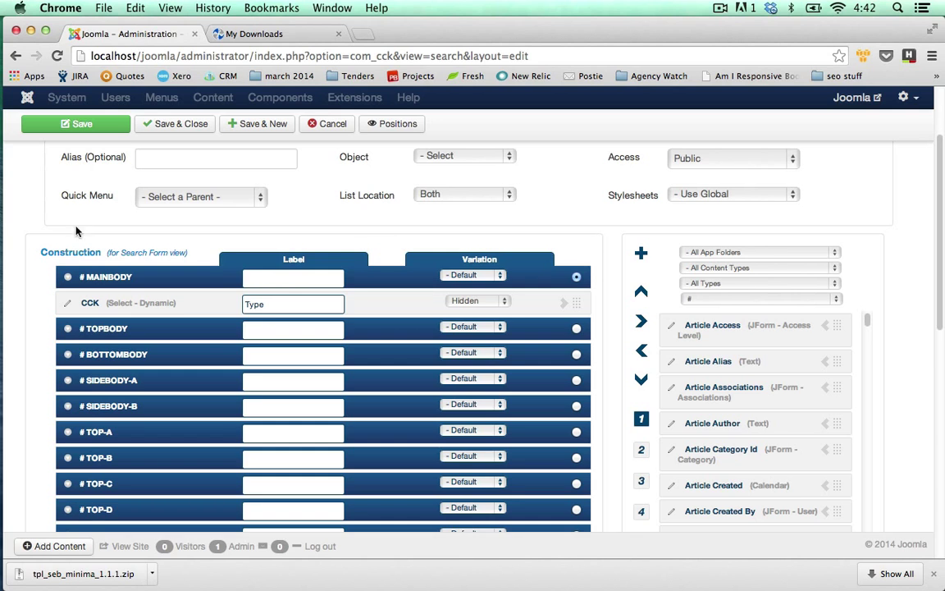
scroll(down, 3)
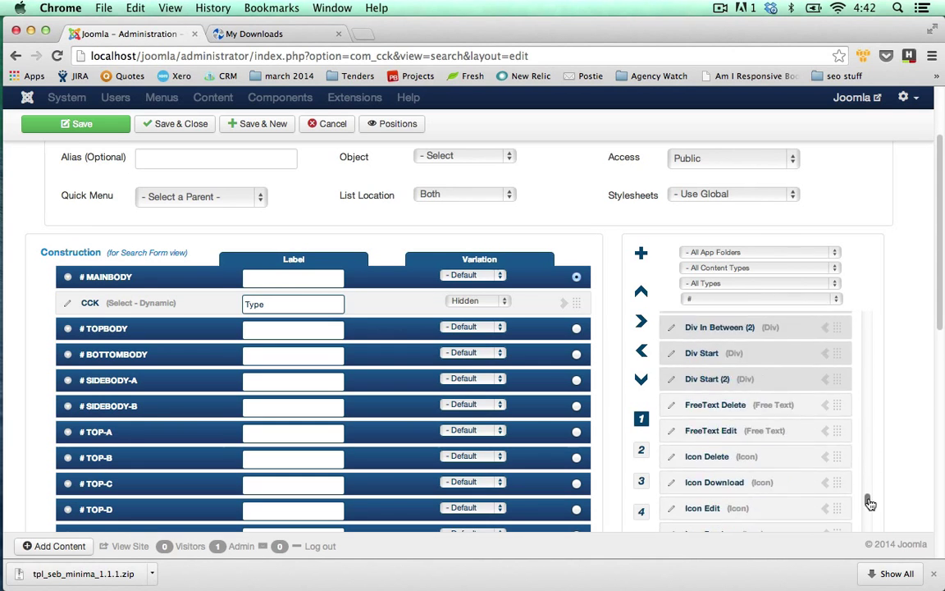
scroll(down, 3)
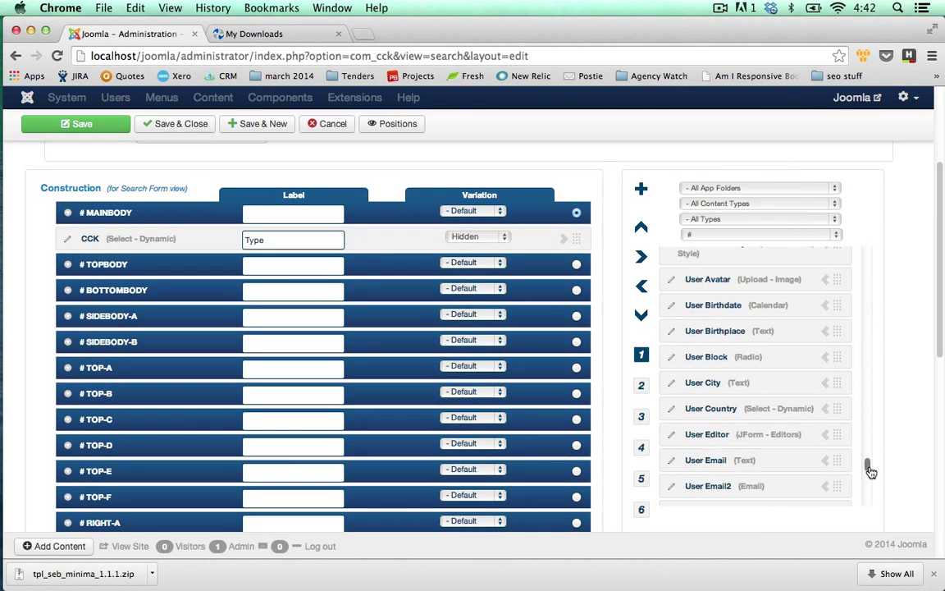
scroll(down, 3)
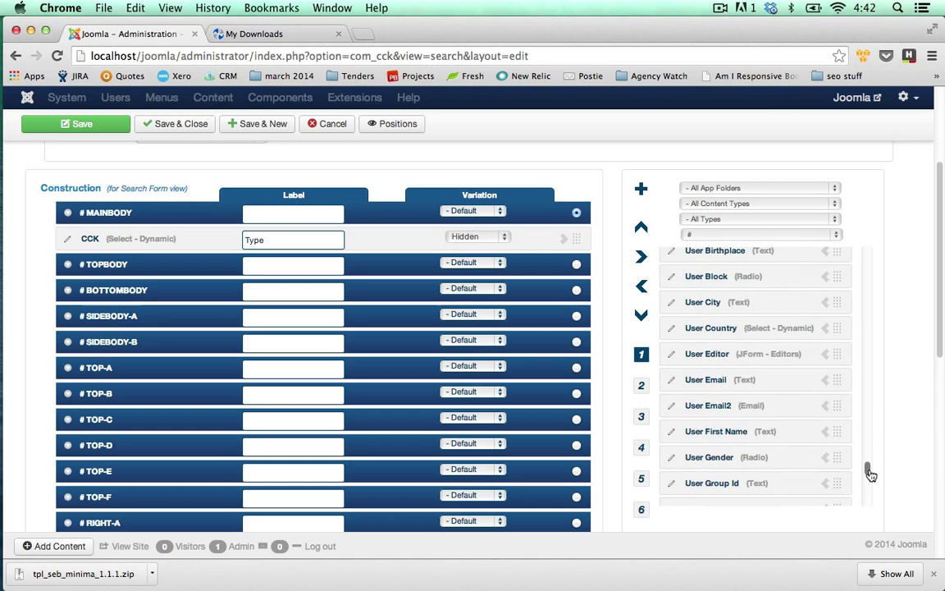
scroll(down, 3)
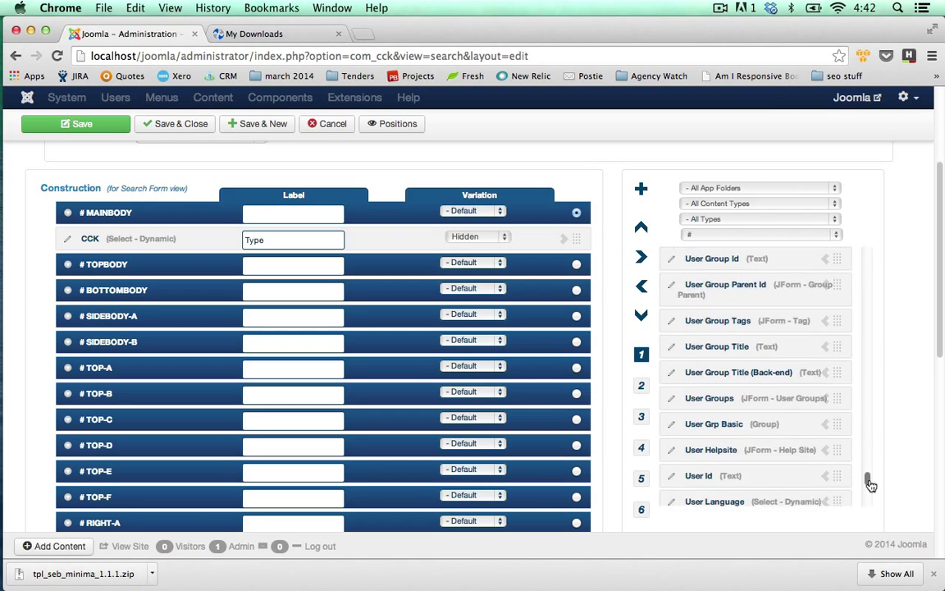
scroll(down, 3)
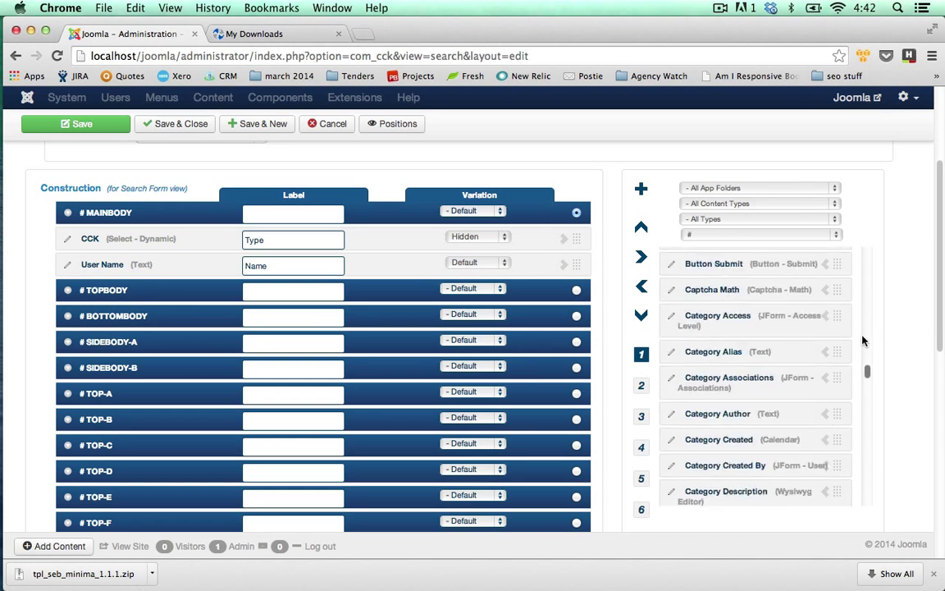
Filter the field library to the Staff Directory app folder.
click(755, 187)
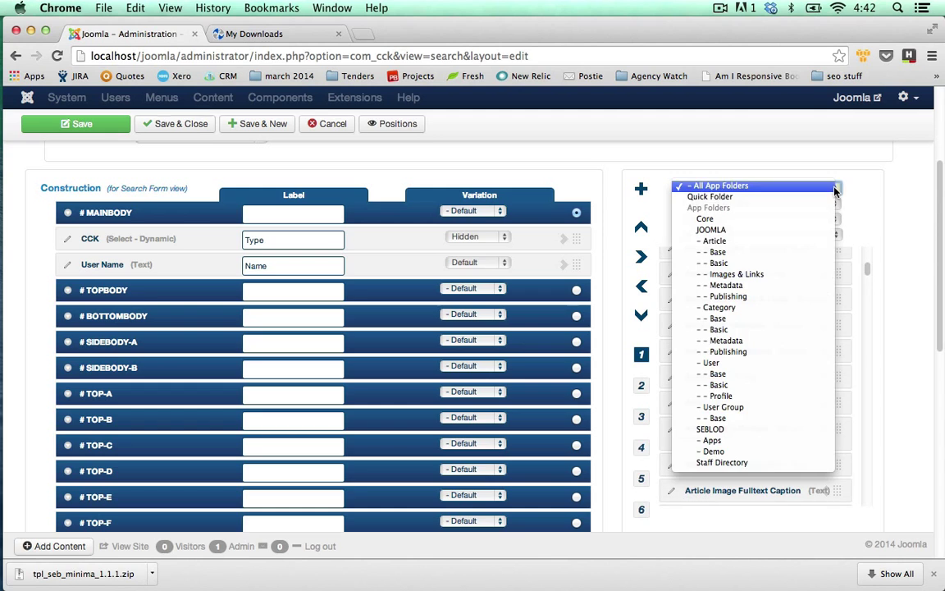
click(722, 463)
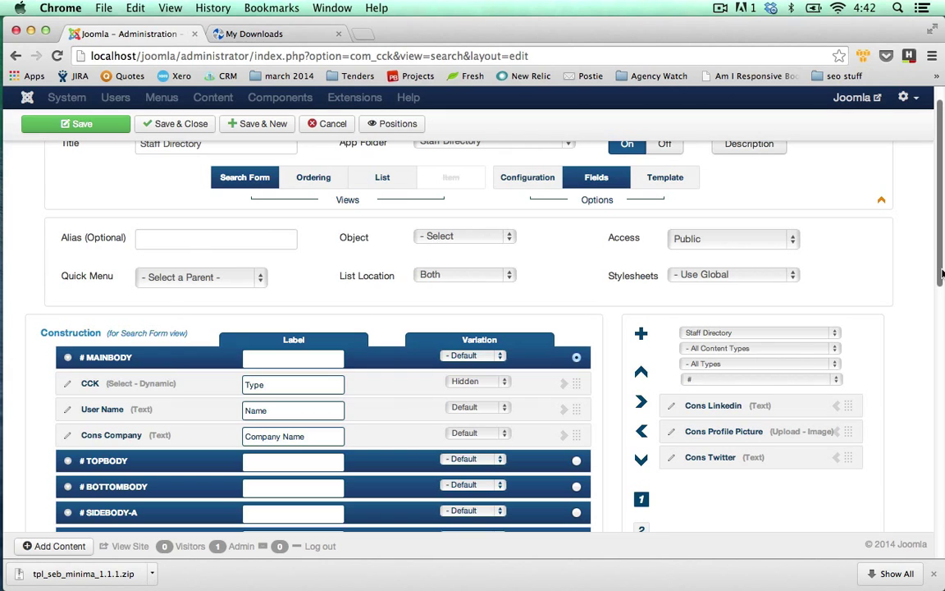
mouse_move(737, 345)
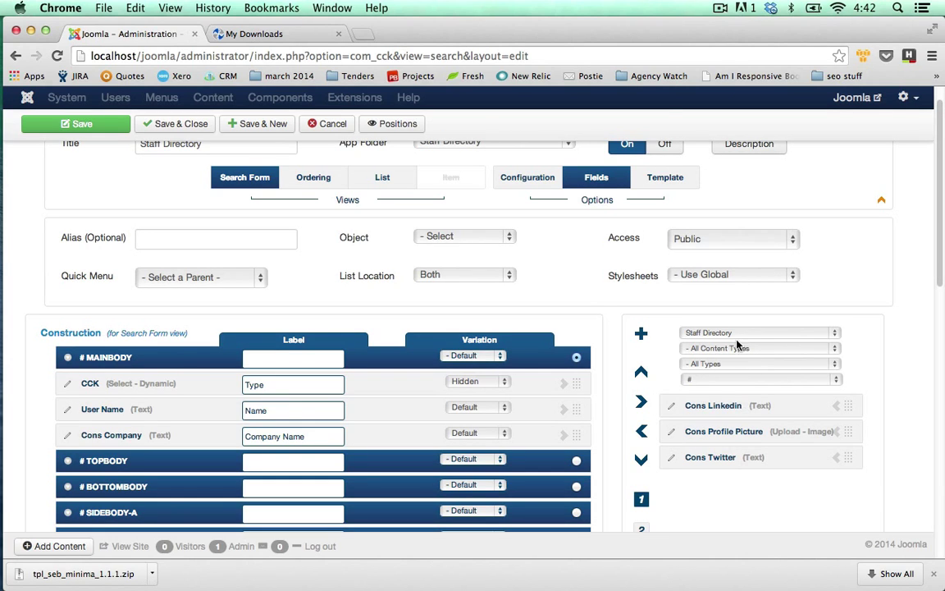
click(754, 332)
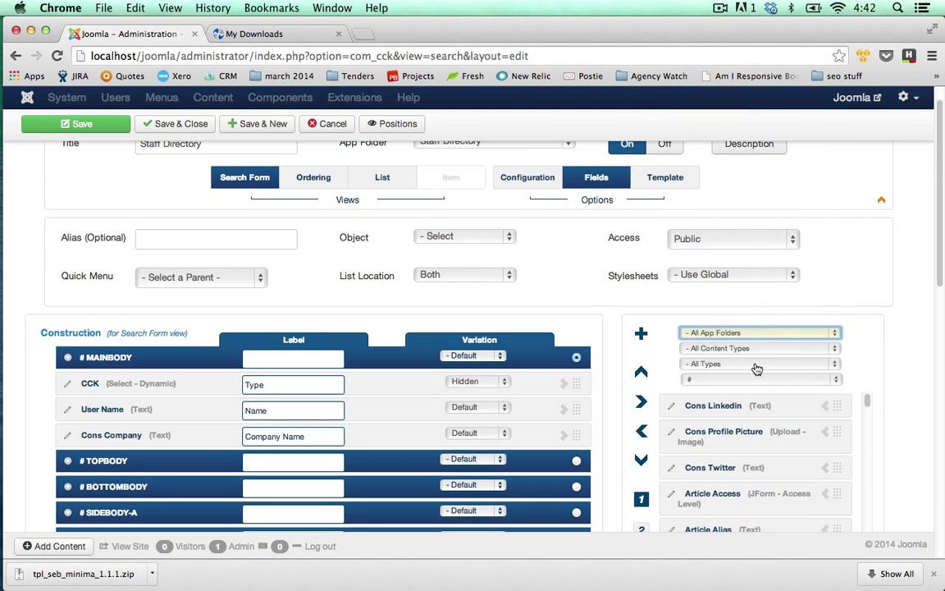
Narrow the library to fields beginning with B, listing the Button fields.
click(758, 377)
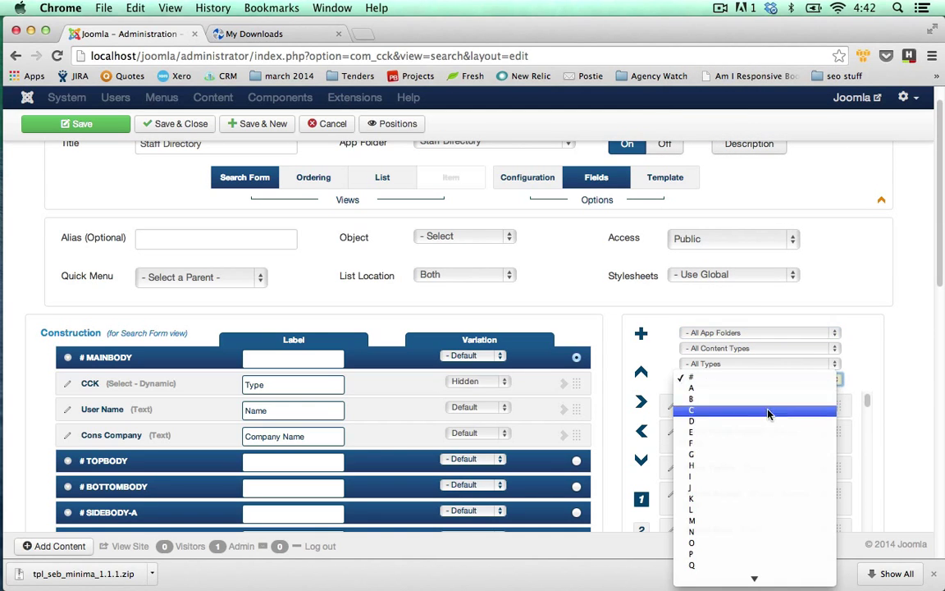
click(691, 398)
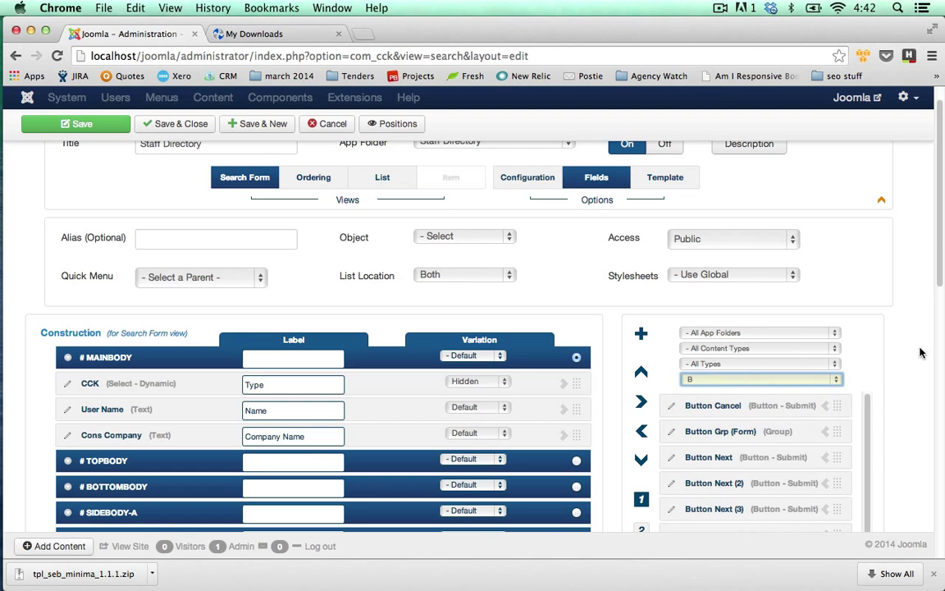
scroll(down, 3)
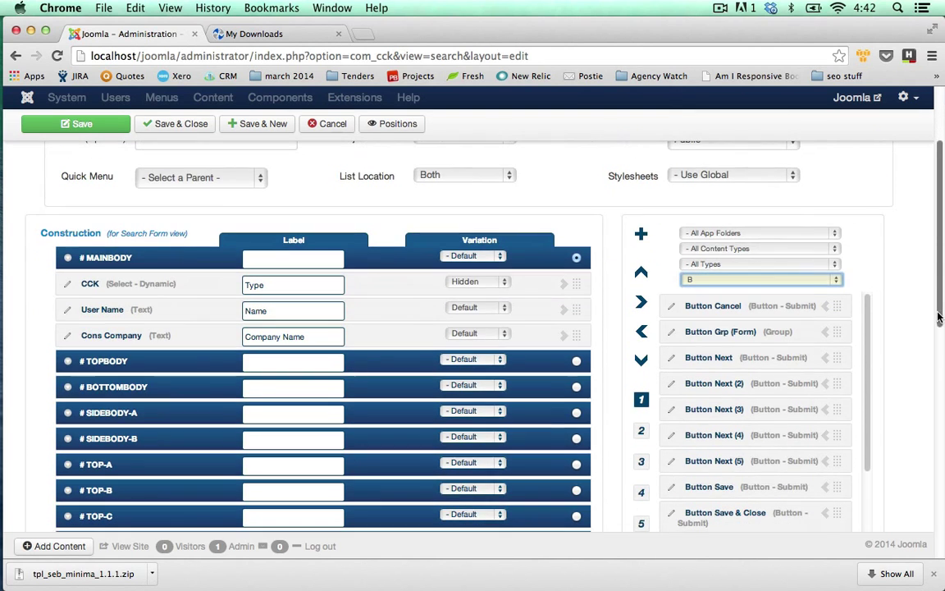
Place Button Search in #mainbody below Company Name and reset the letter filter to all.
scroll(down, 3)
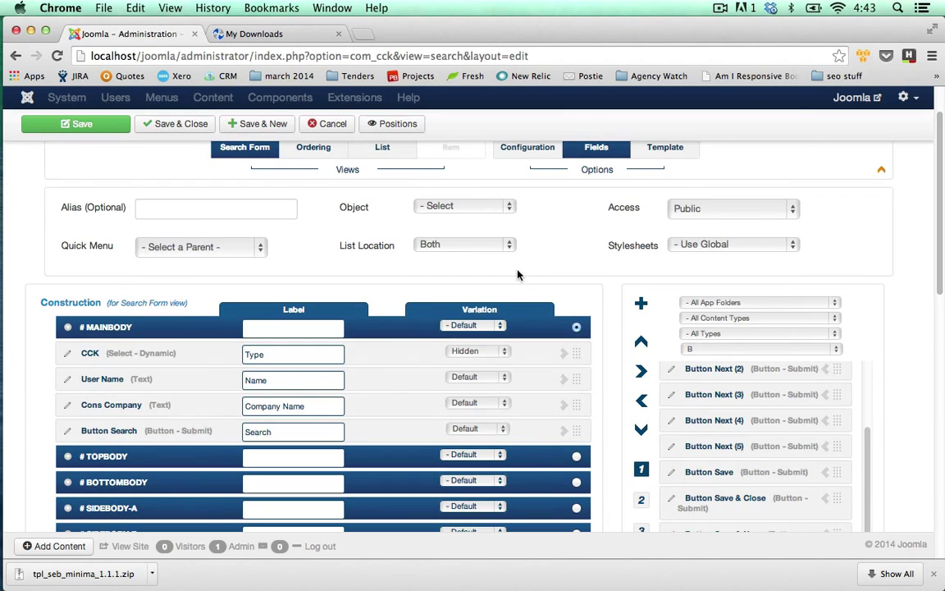
mouse_move(574, 276)
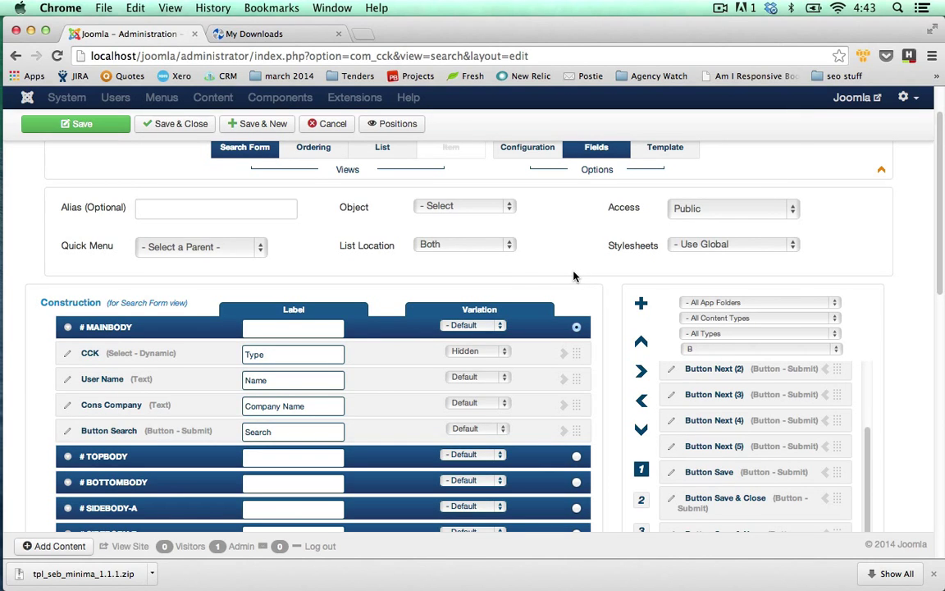
mouse_move(755, 334)
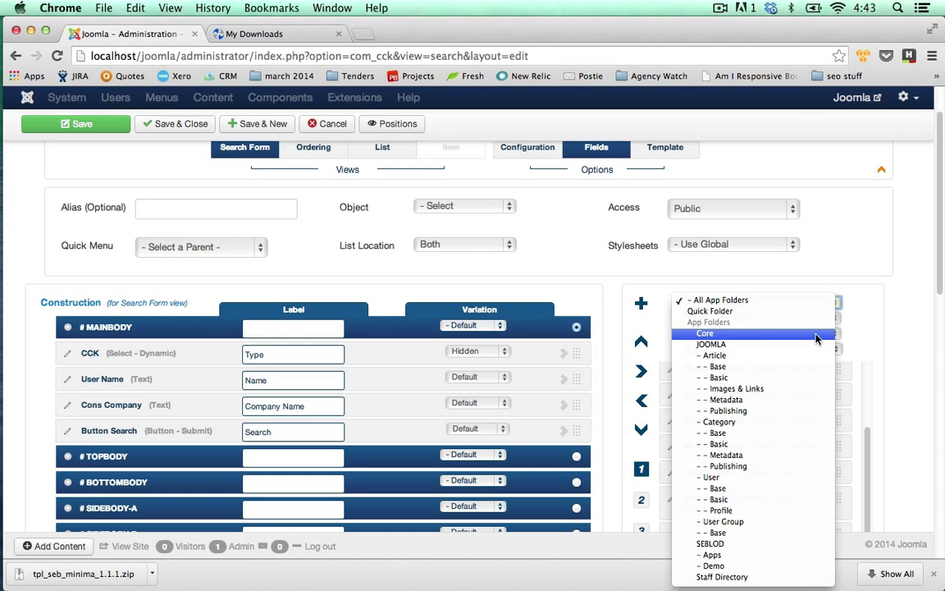
mouse_move(794, 354)
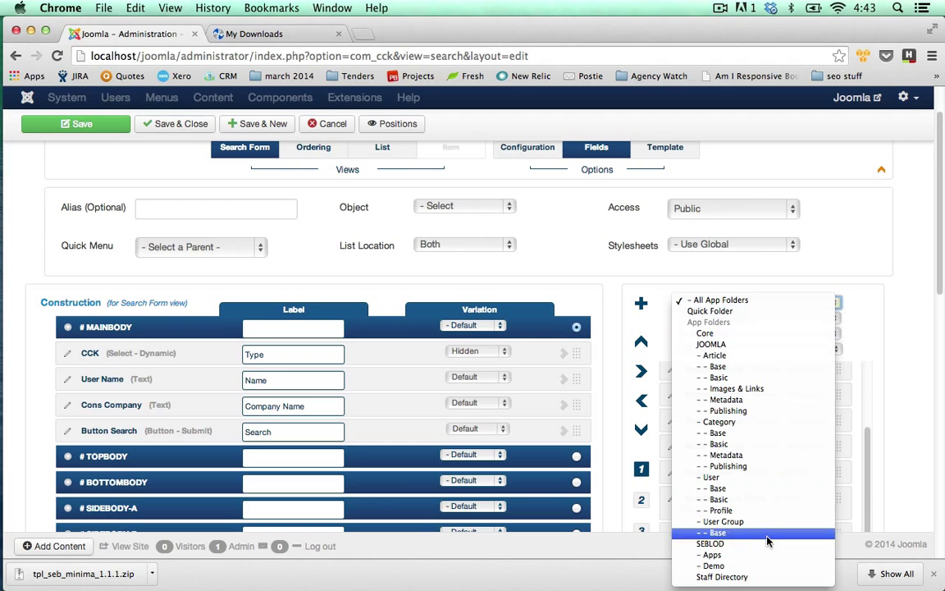
click(722, 576)
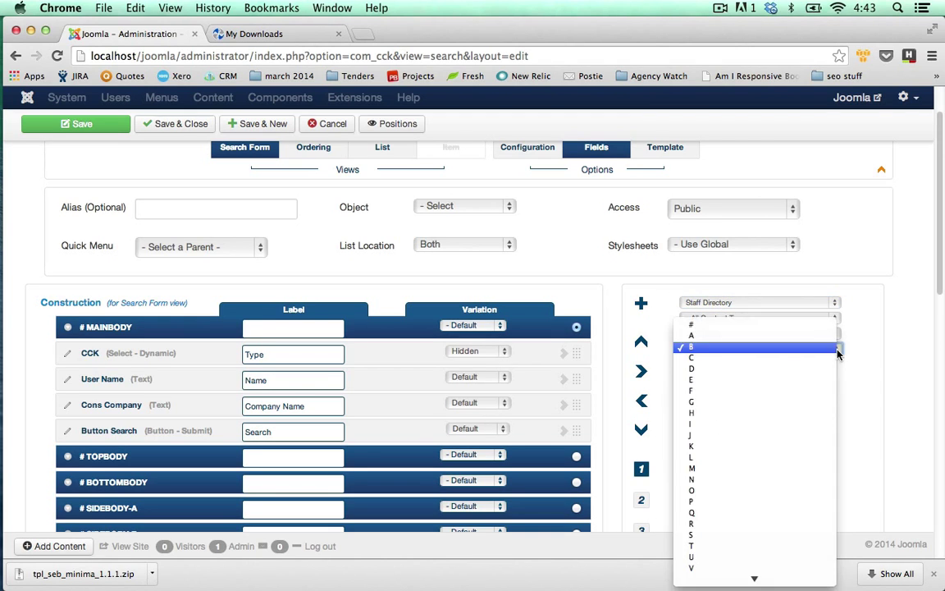
click(691, 346)
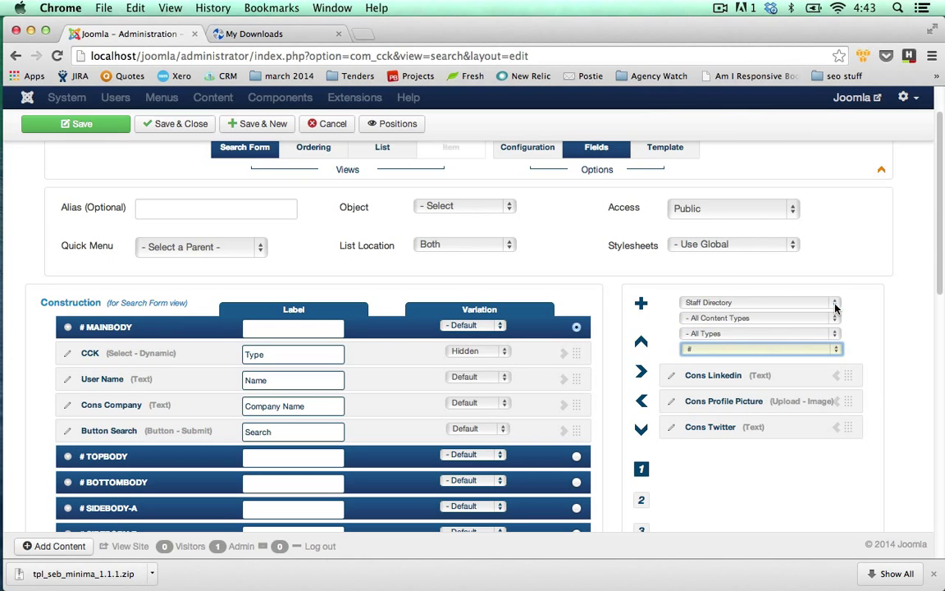
click(835, 302)
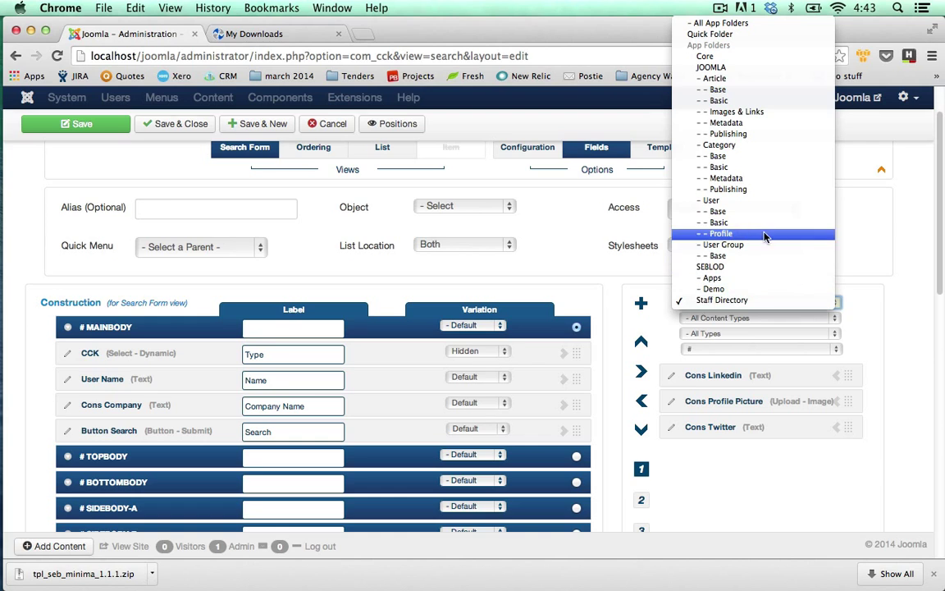
mouse_move(754, 278)
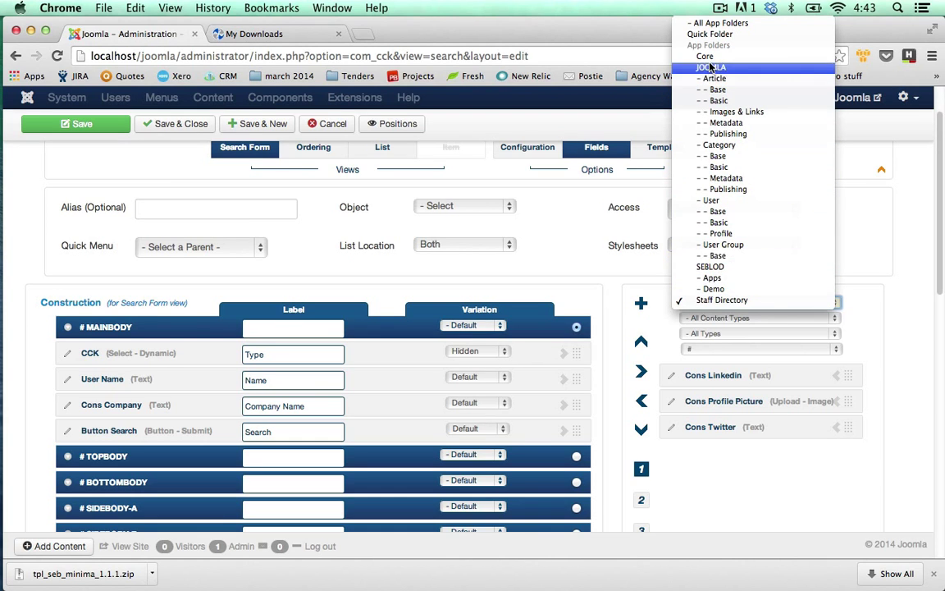
mouse_move(754, 256)
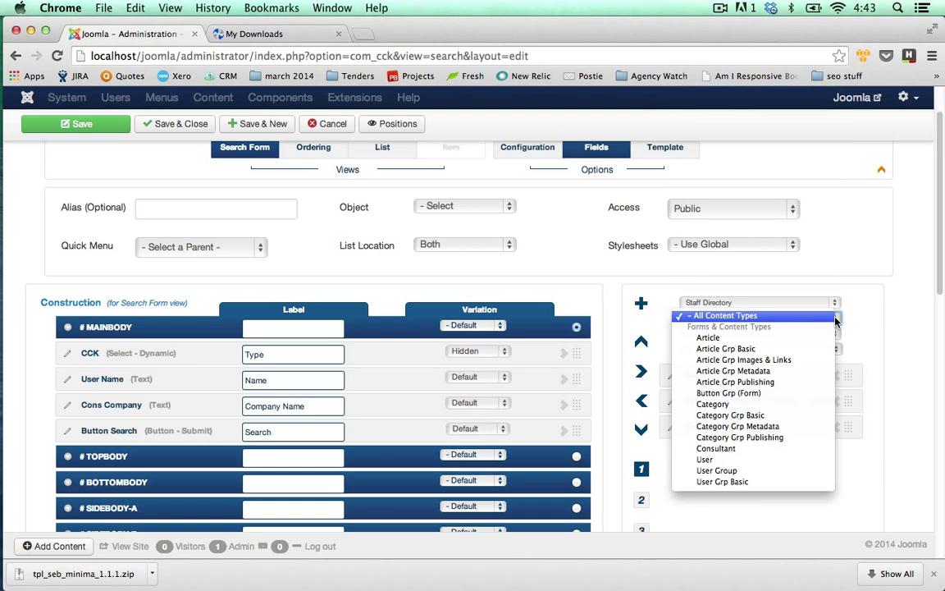
mouse_move(780, 336)
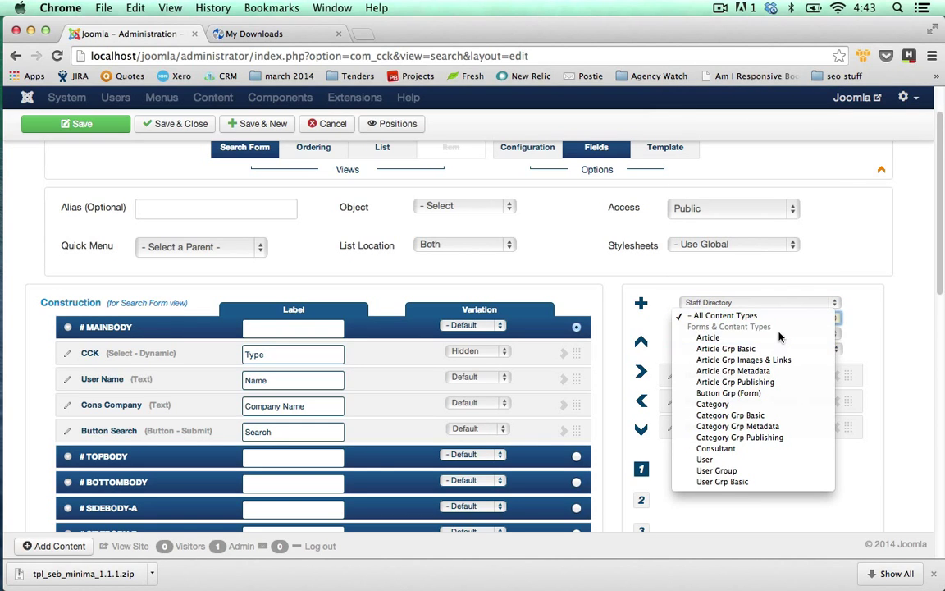
mouse_move(709, 338)
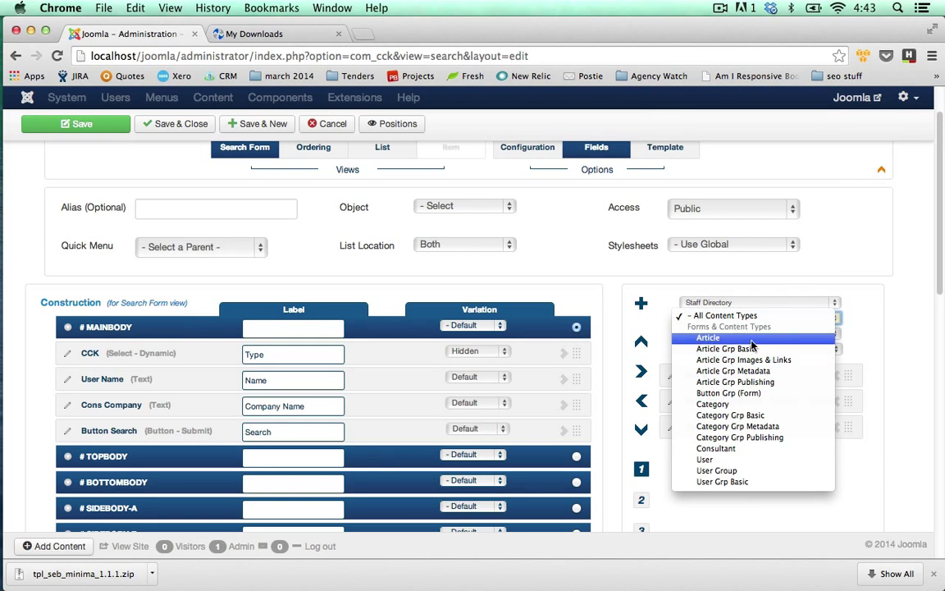
mouse_move(761, 460)
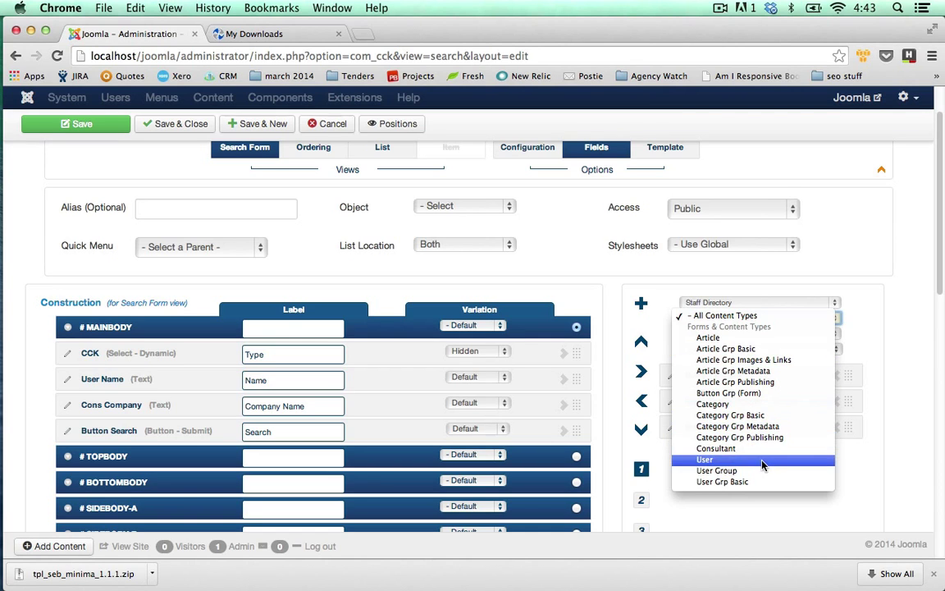
mouse_move(735, 448)
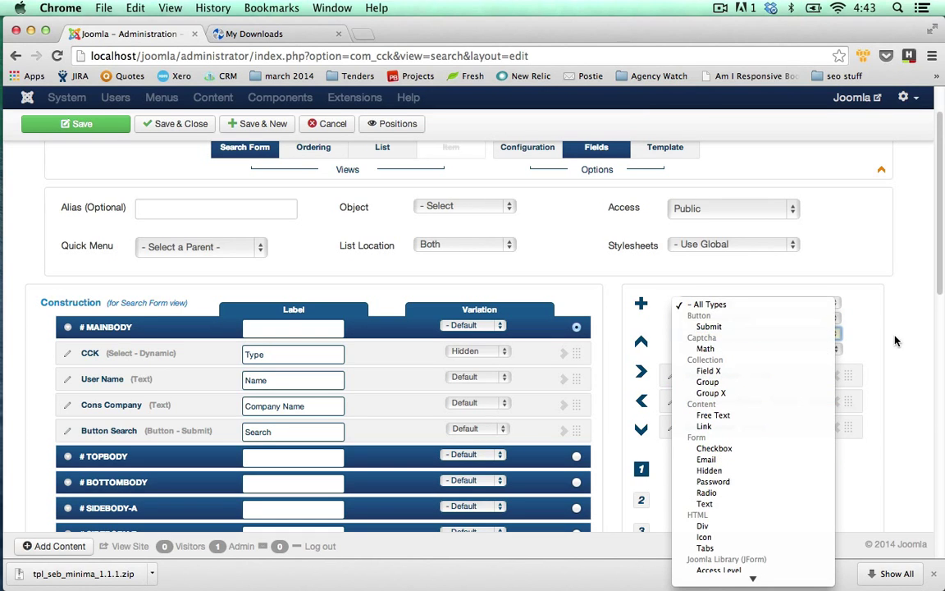
Adjust the library filters by App Folder and Content Type, restricting Type to Submit buttons.
click(709, 326)
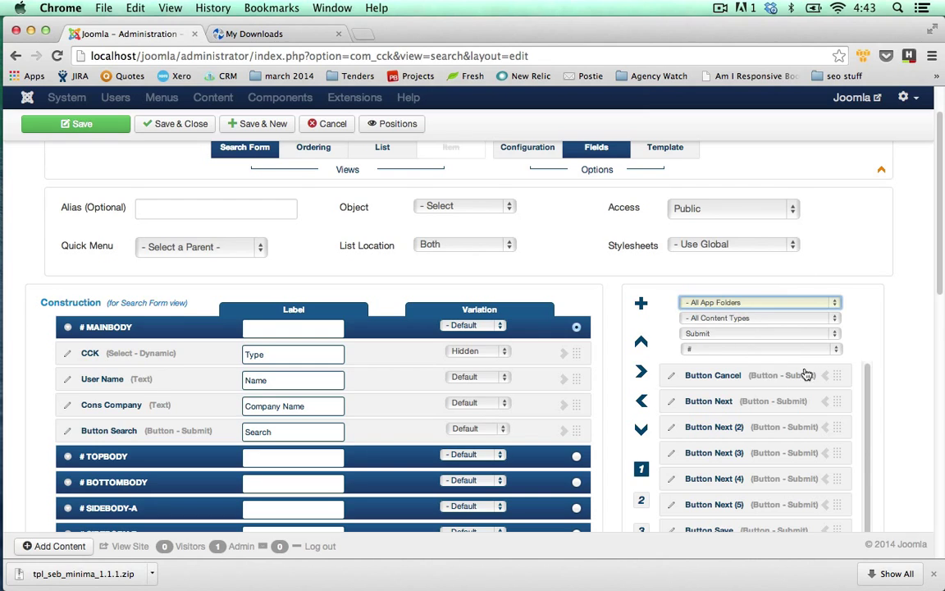
click(758, 348)
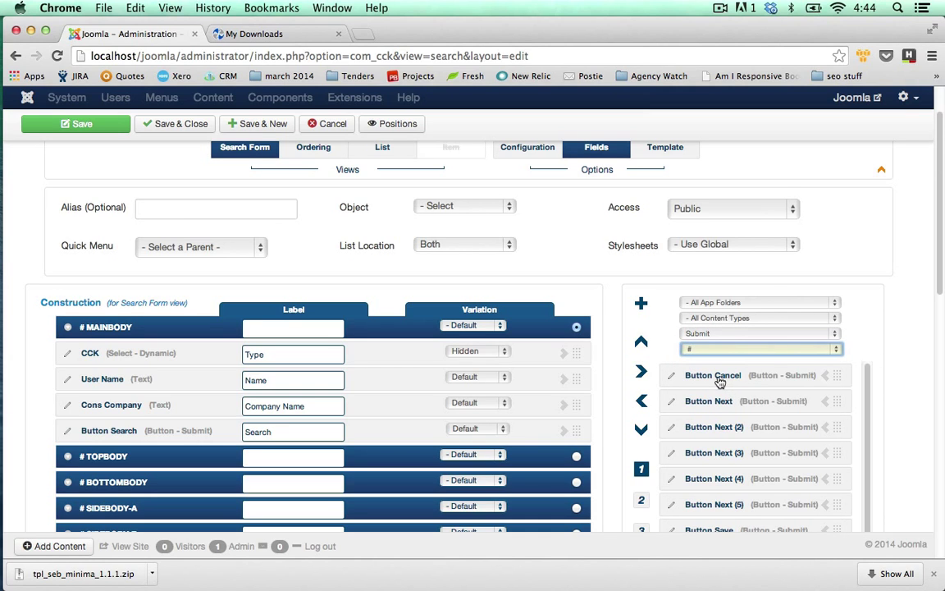
mouse_move(837, 355)
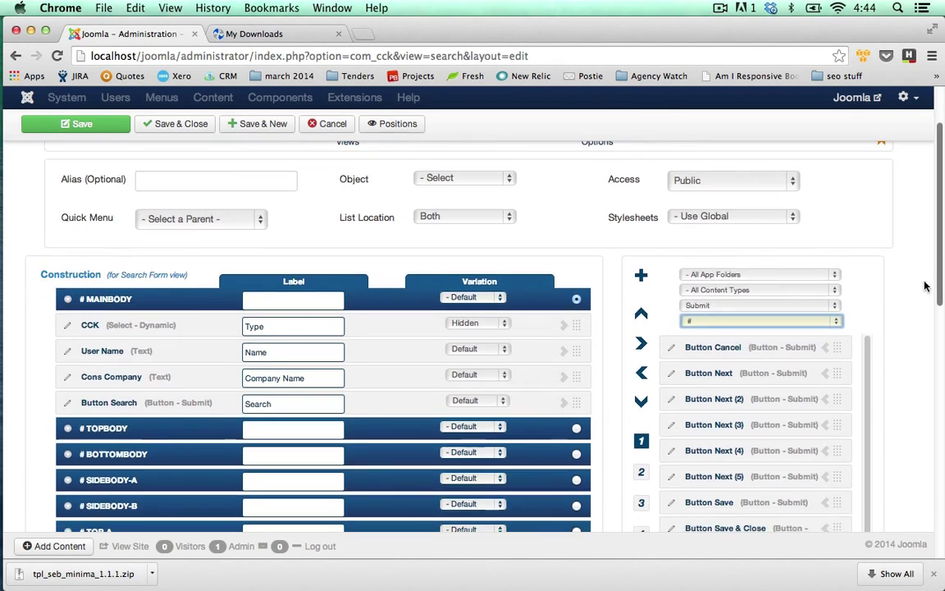
click(758, 304)
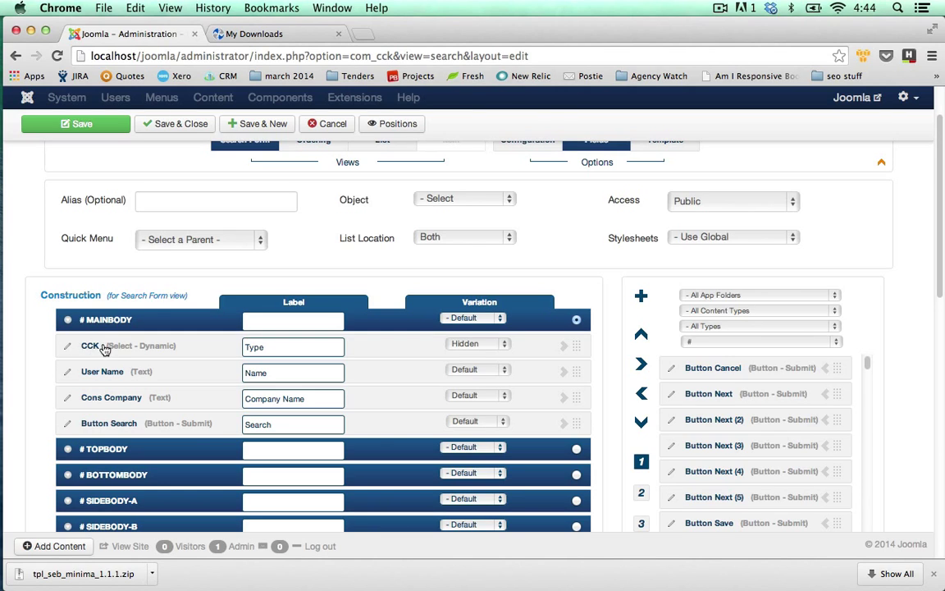
mouse_move(620, 419)
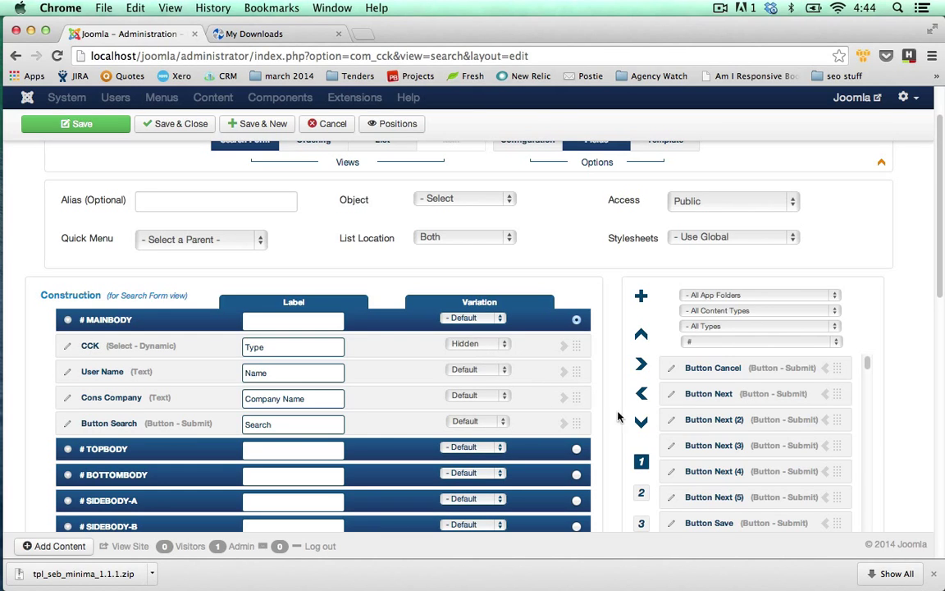
mouse_move(640, 492)
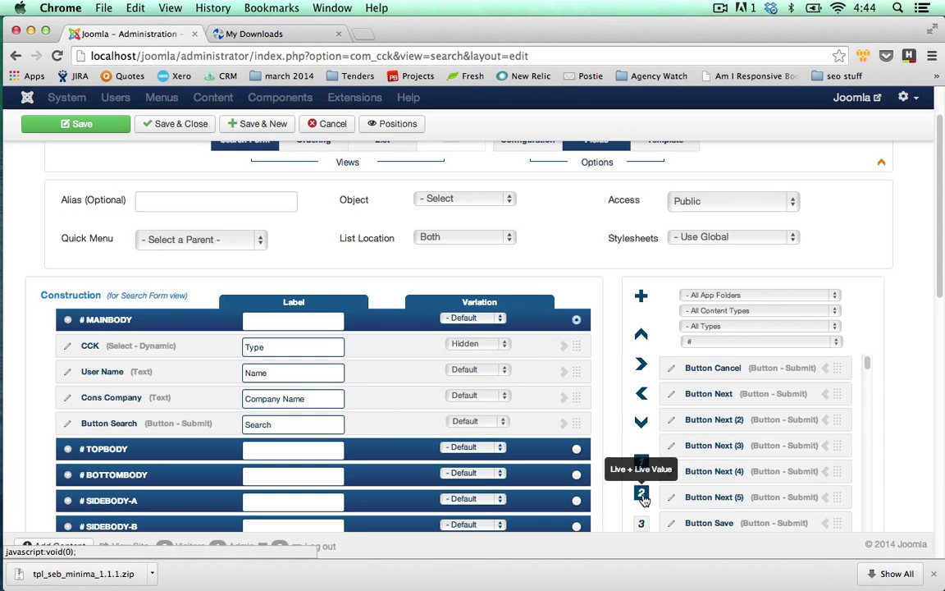
scroll(up, 3)
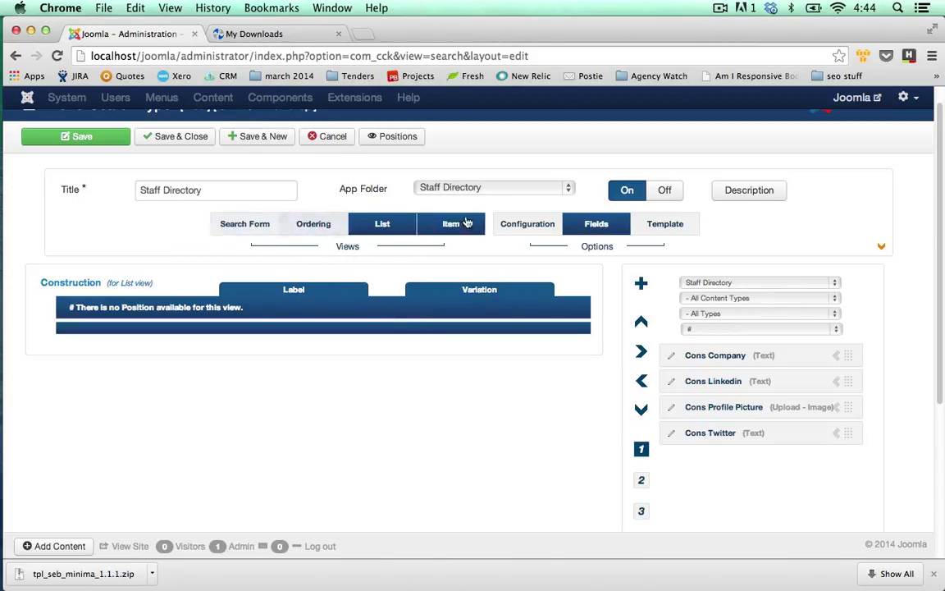
mouse_move(470, 238)
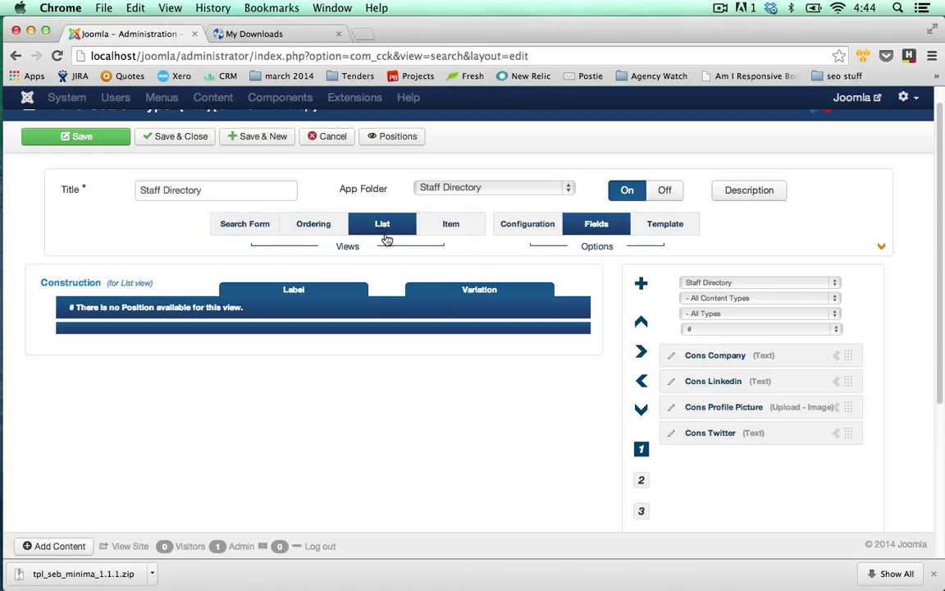
mouse_move(157, 295)
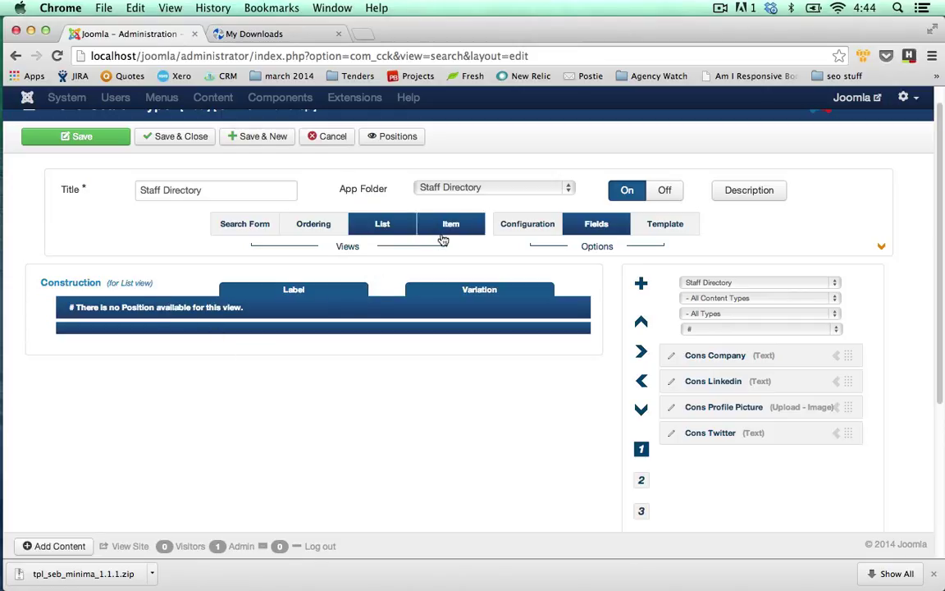
Switch Staff Directory to its Item view, showing empty mainbody, topbody and sidebody positions.
click(450, 223)
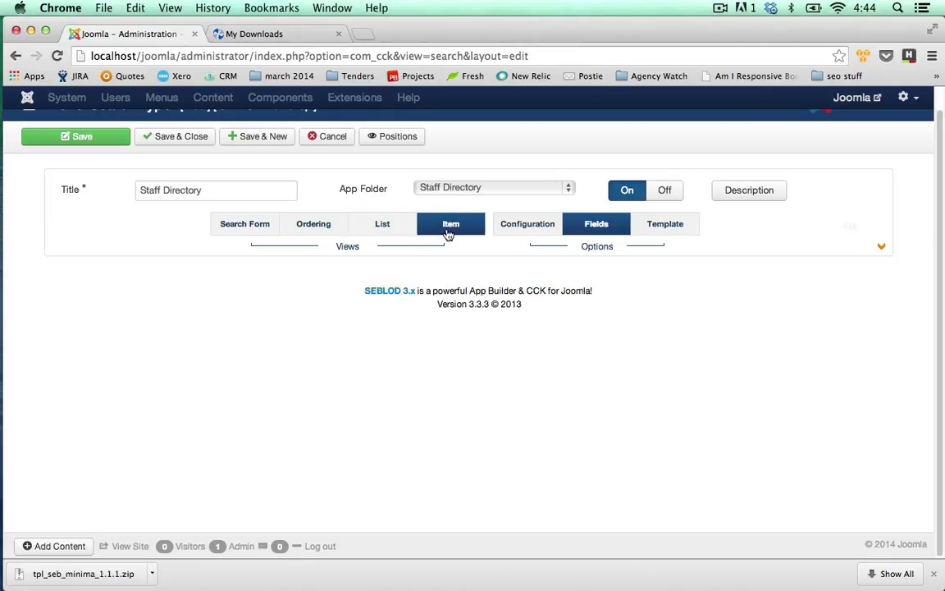
click(450, 223)
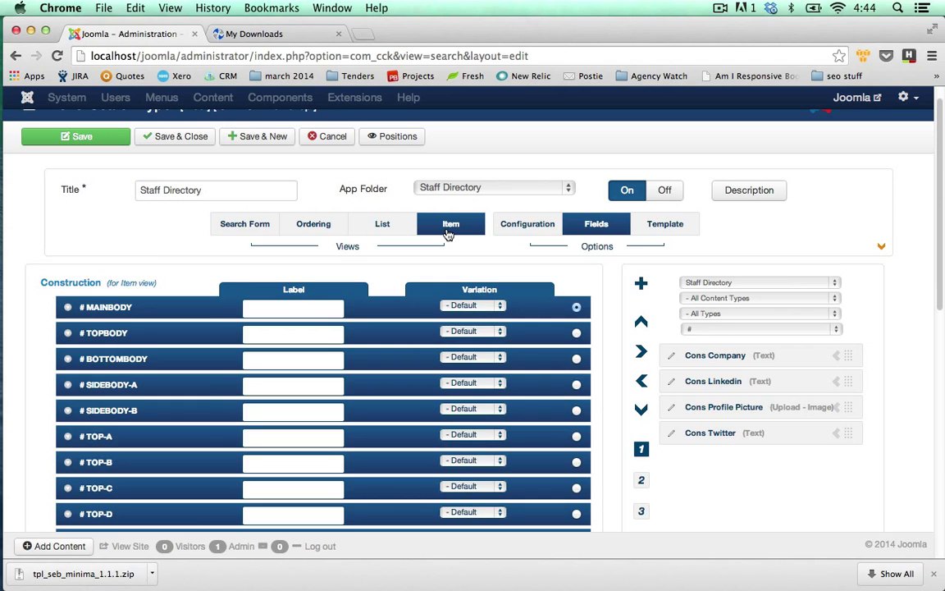
mouse_move(425, 243)
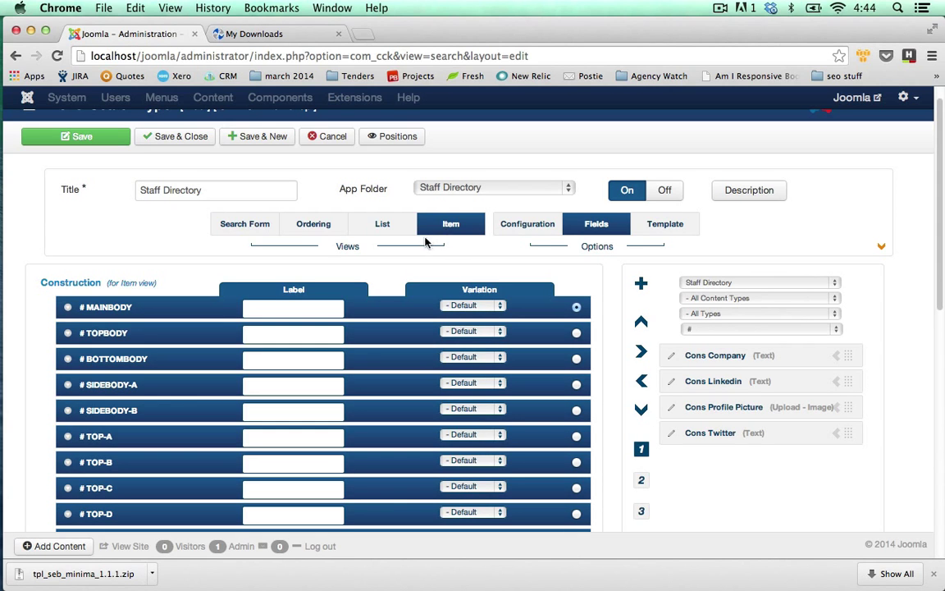
click(380, 223)
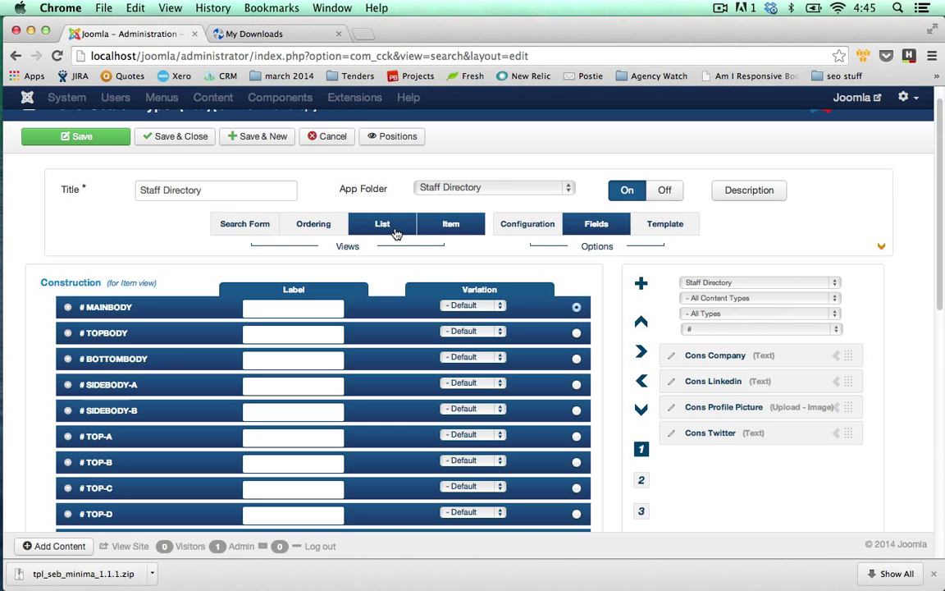
click(450, 223)
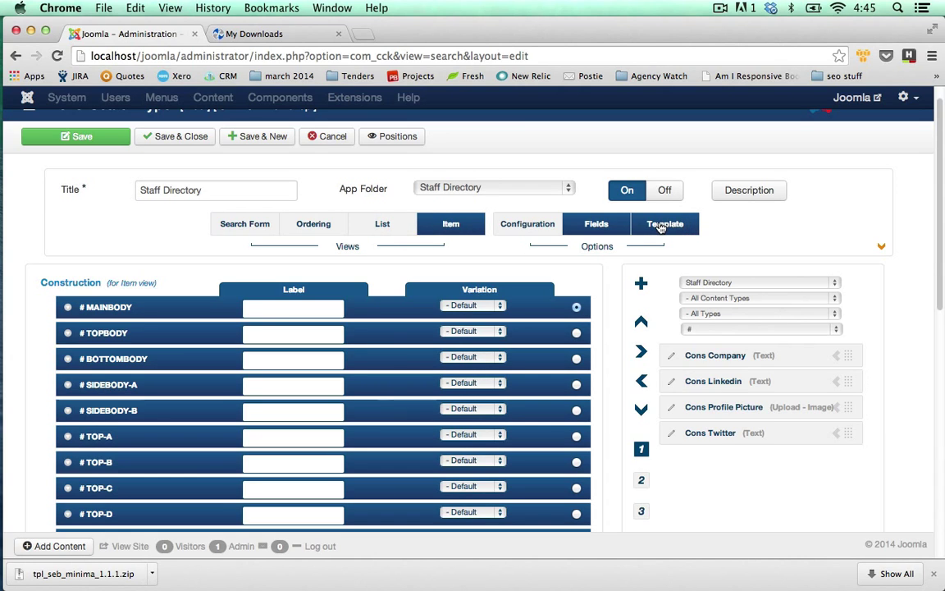
Add Cons Company, Linkedin, Profile Picture and Twitter to the item mainbody with the Minimal template.
click(664, 224)
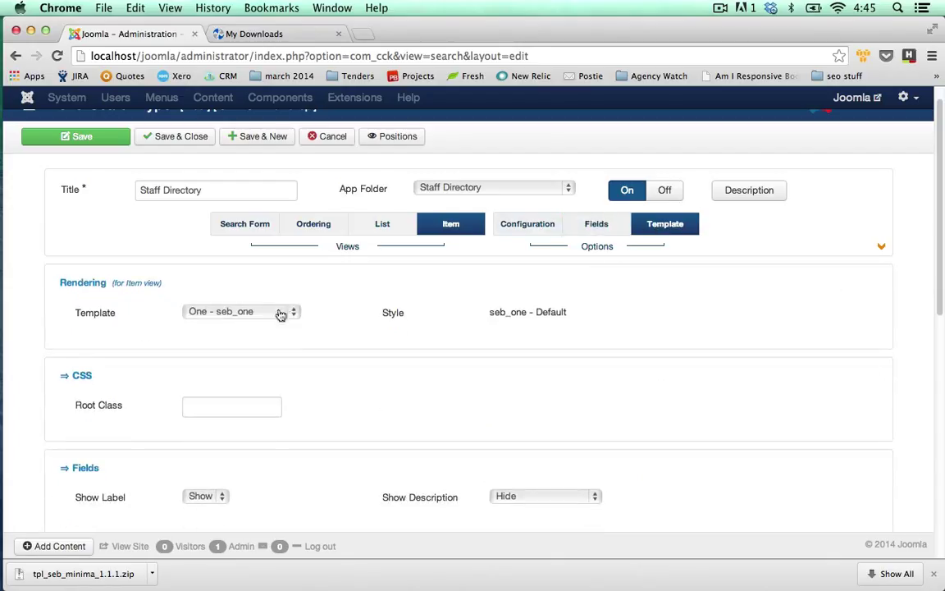
click(595, 223)
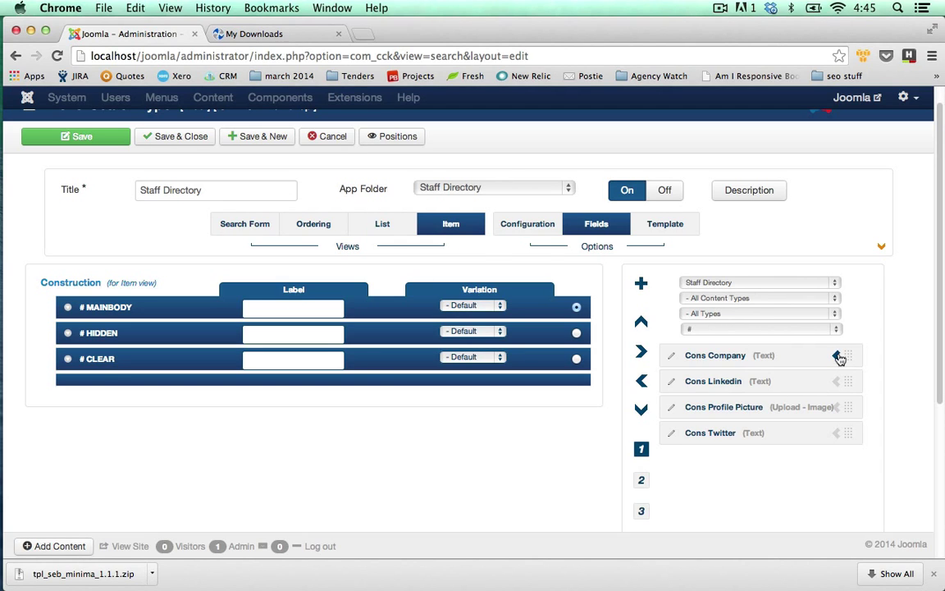
click(837, 354)
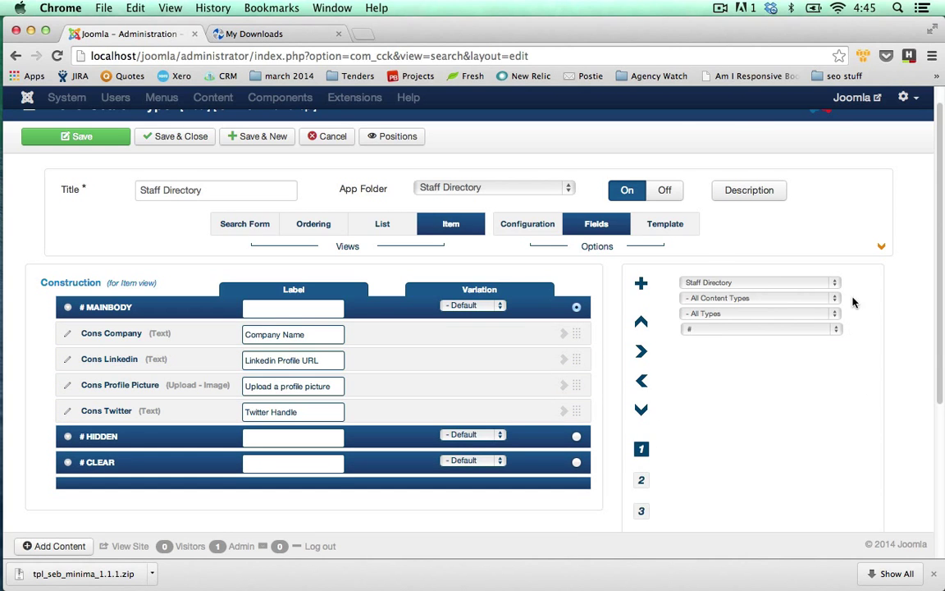
click(758, 282)
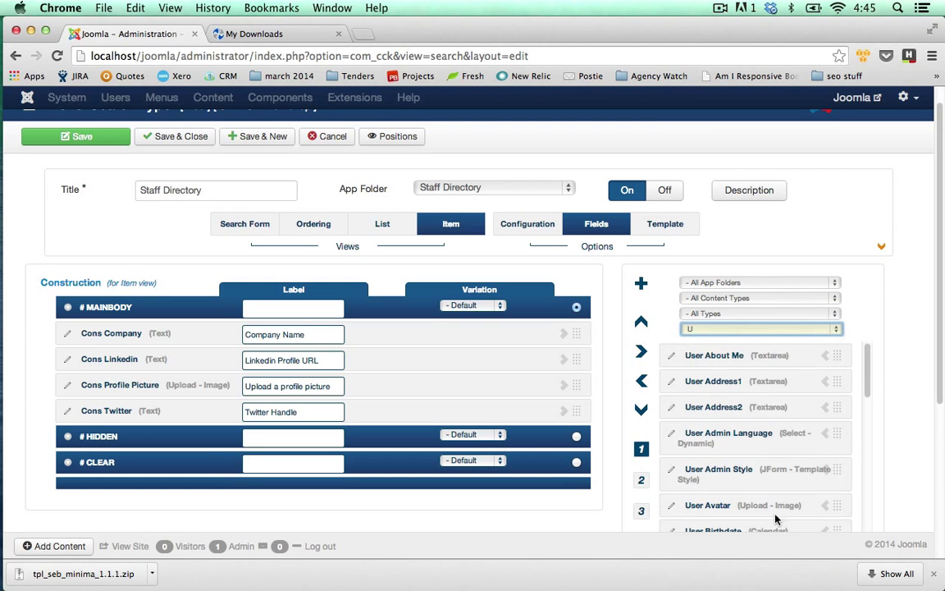
scroll(down, 3)
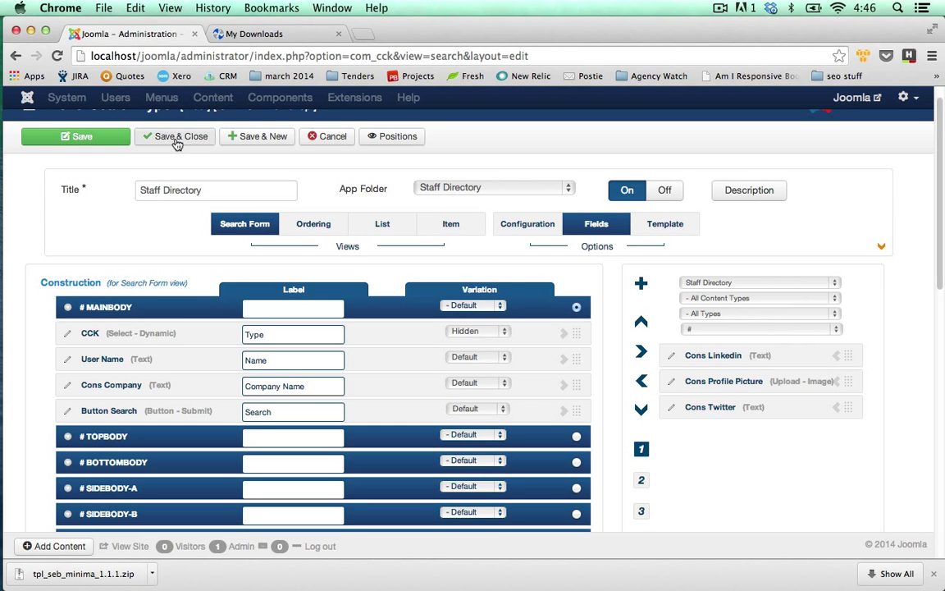
Save and close the type, then start a Main Menu item titled Staff Directory and choose its page type.
click(174, 136)
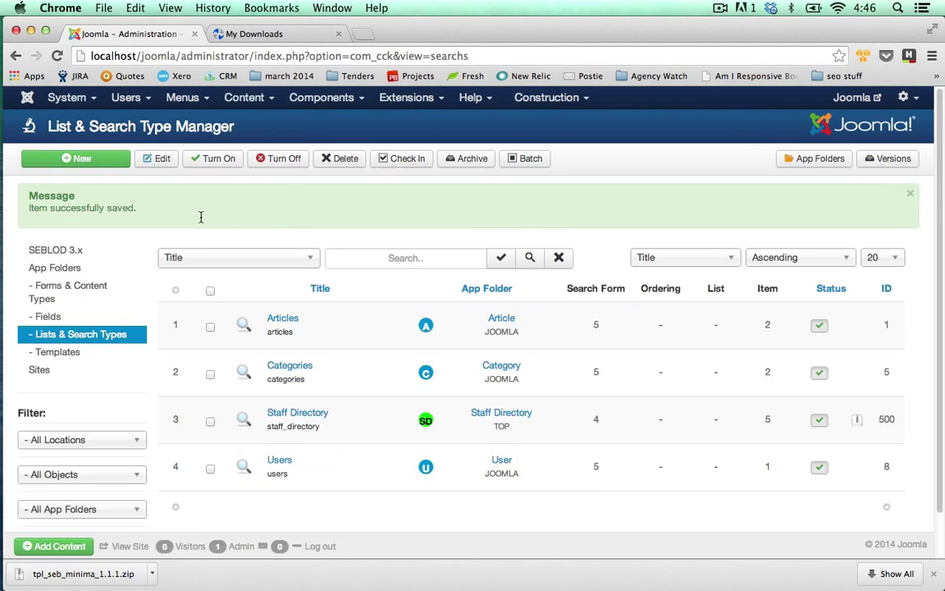
click(182, 97)
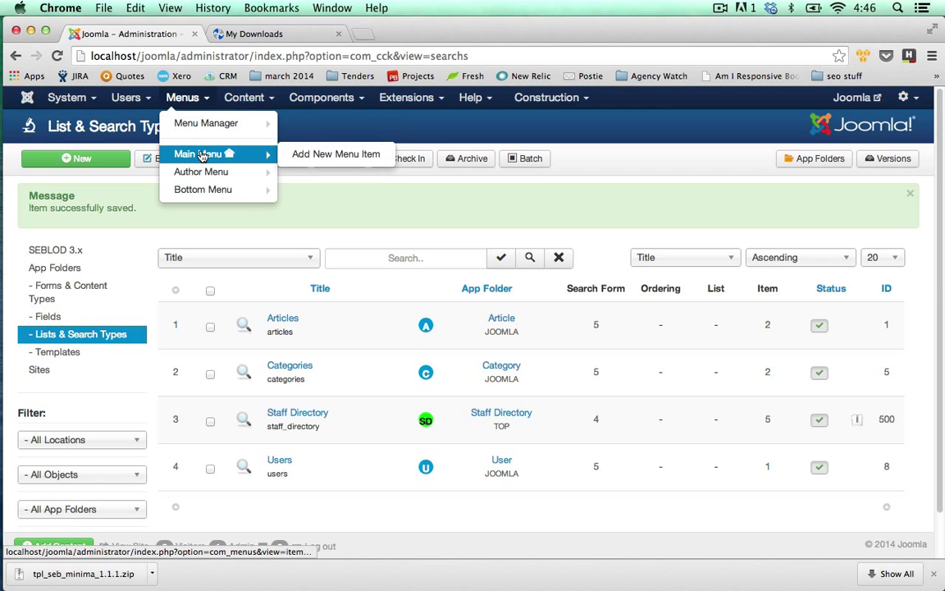
click(334, 154)
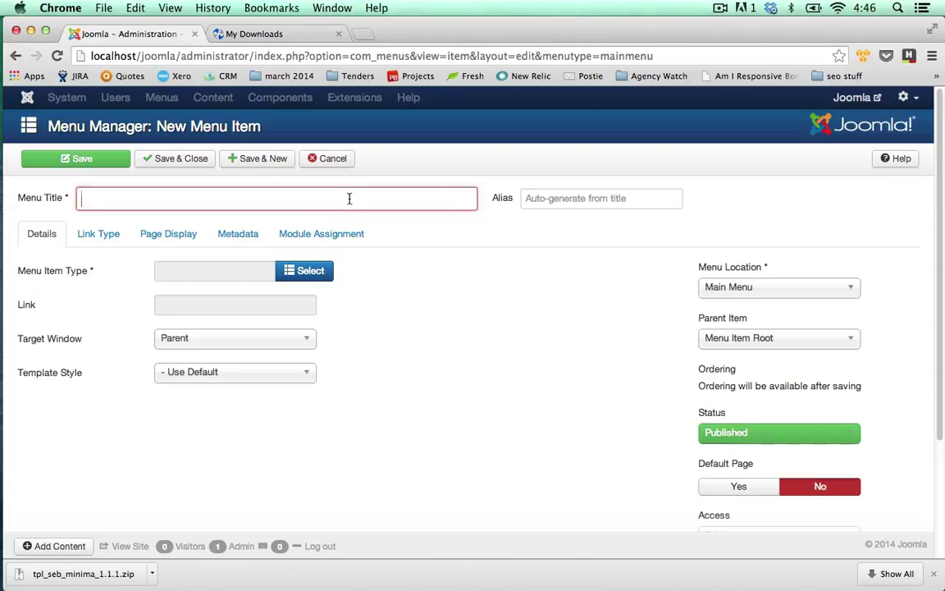
text(Staff Directory)
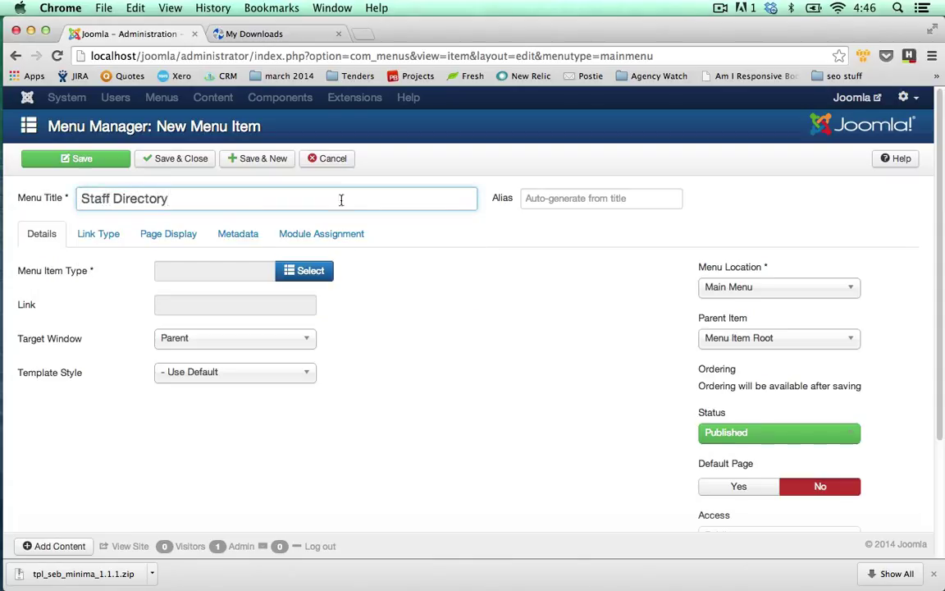
click(303, 269)
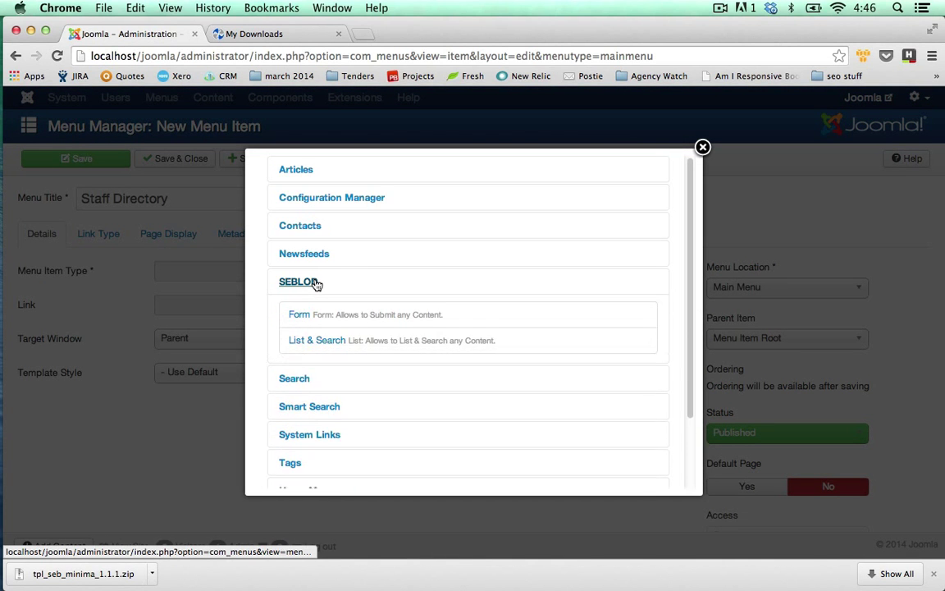
Make the item a SEBLOD List & Search page using the Staff Directory search type.
click(317, 339)
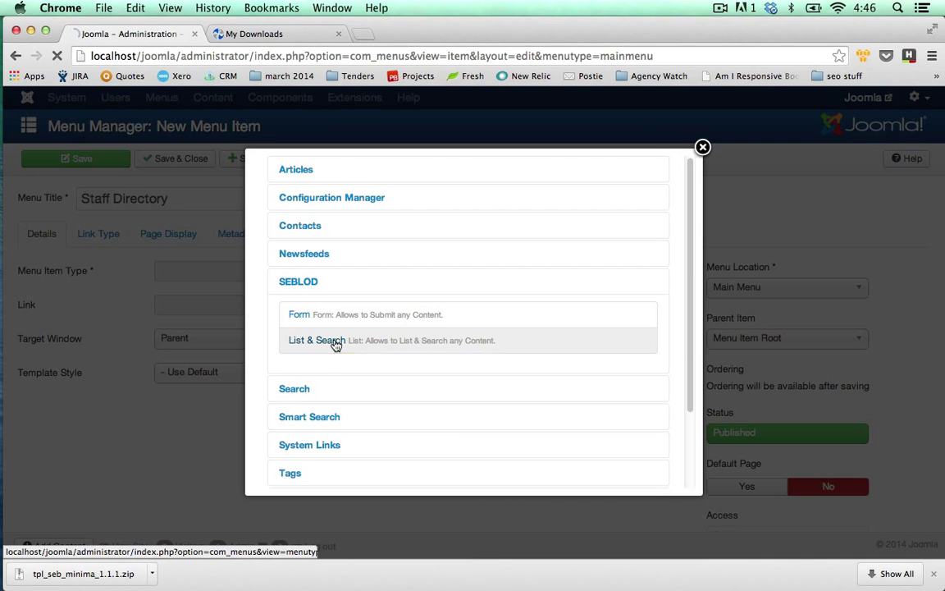
click(318, 339)
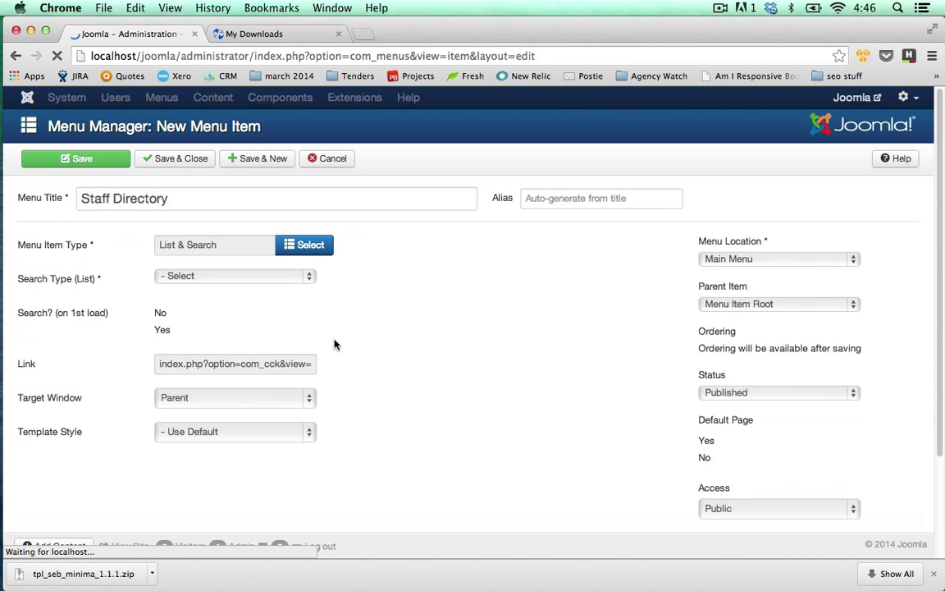
click(236, 276)
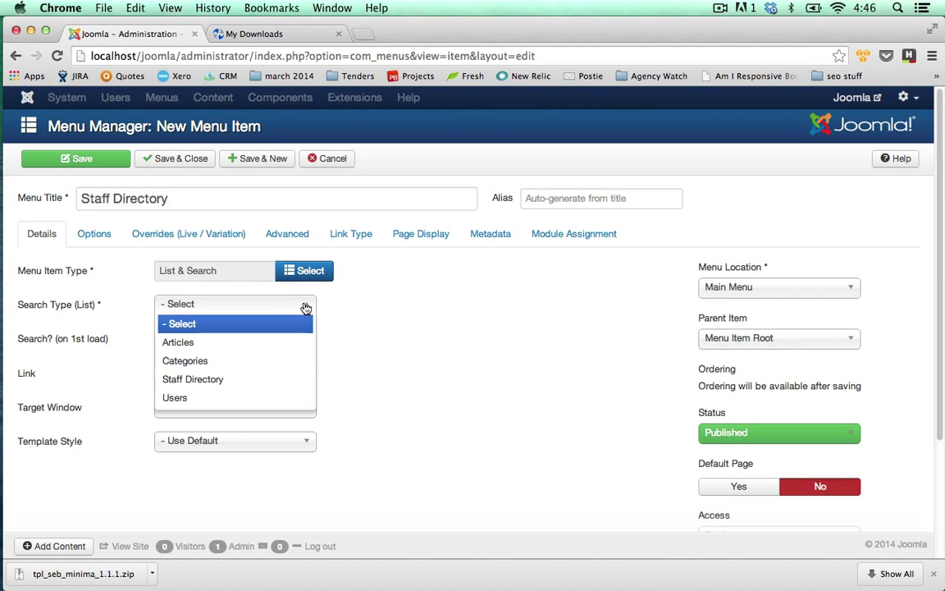
click(192, 378)
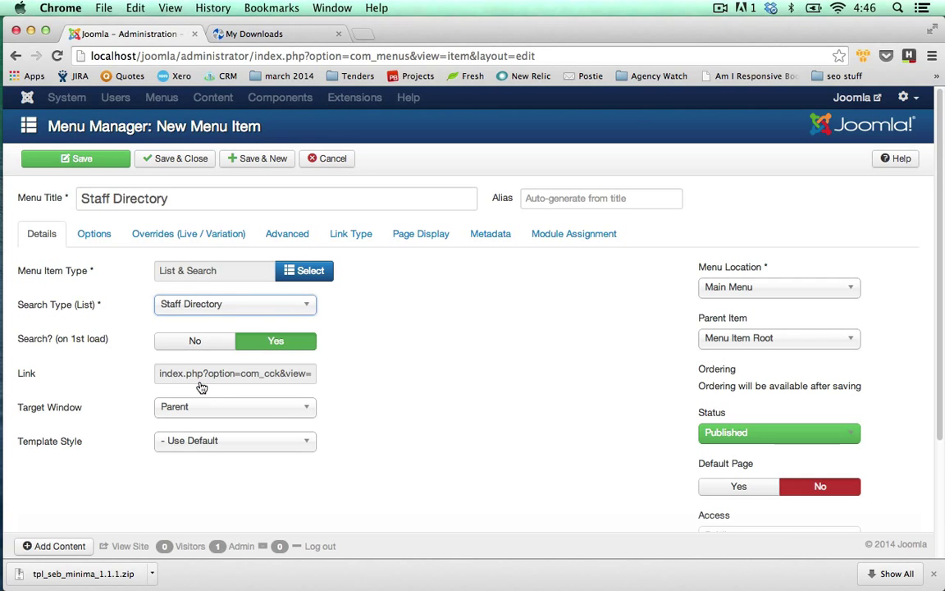
mouse_move(72, 343)
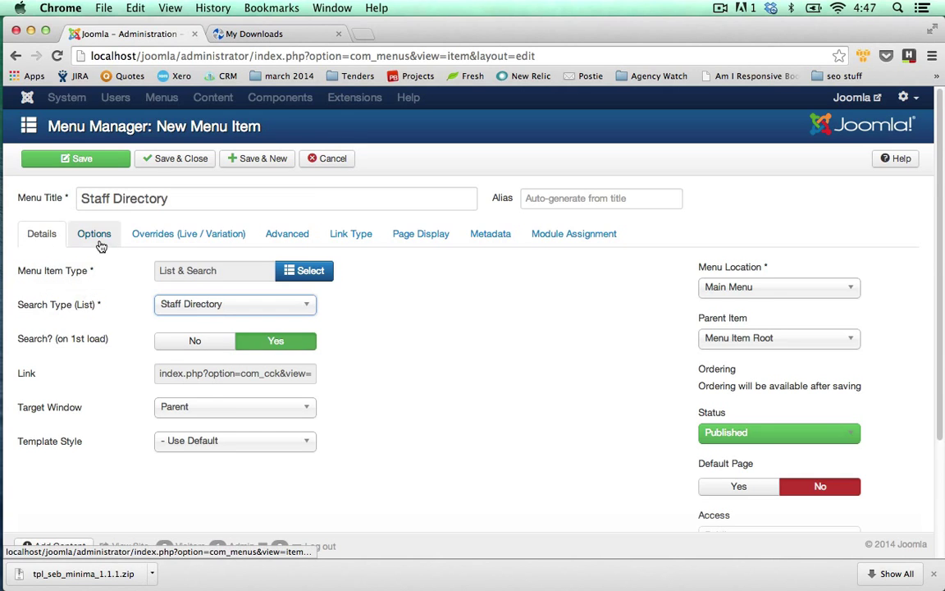
Set the search form to show on first load, save the menu item and go to the front-end site.
click(93, 233)
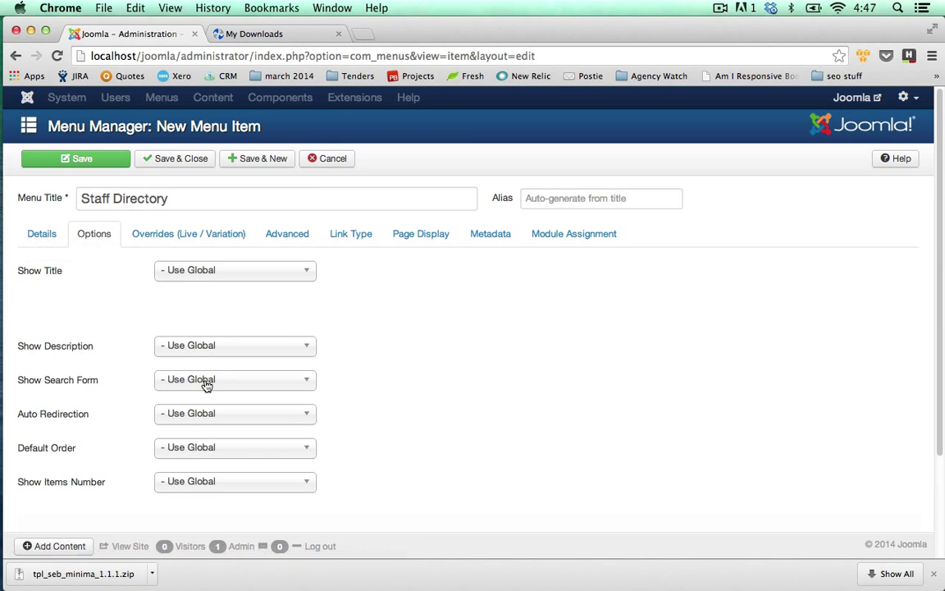
click(235, 379)
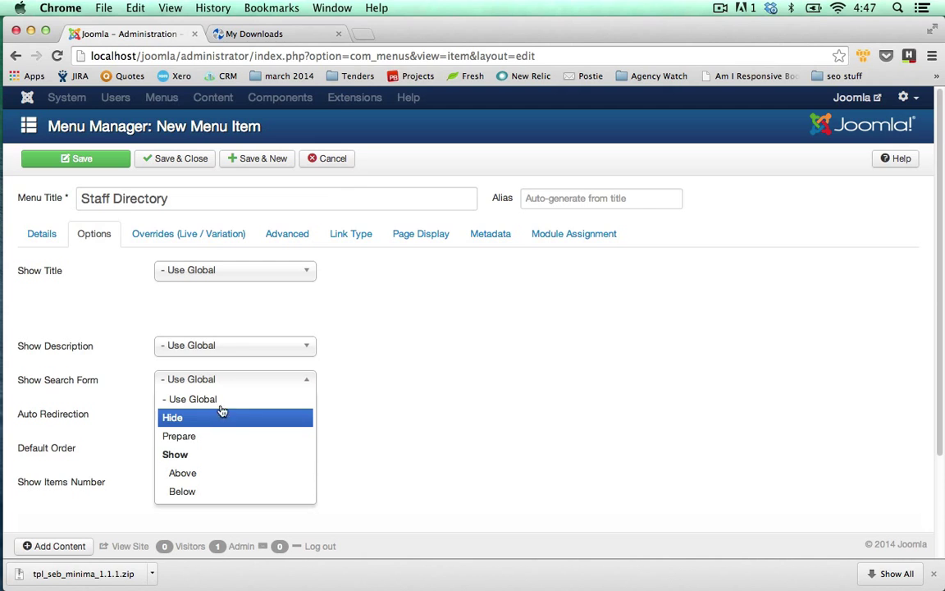
click(41, 233)
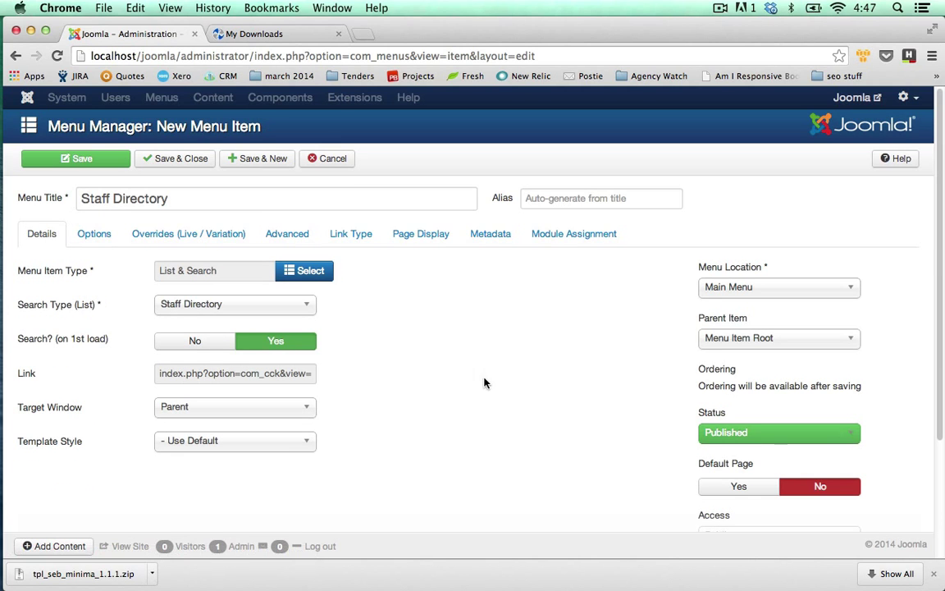
mouse_move(535, 388)
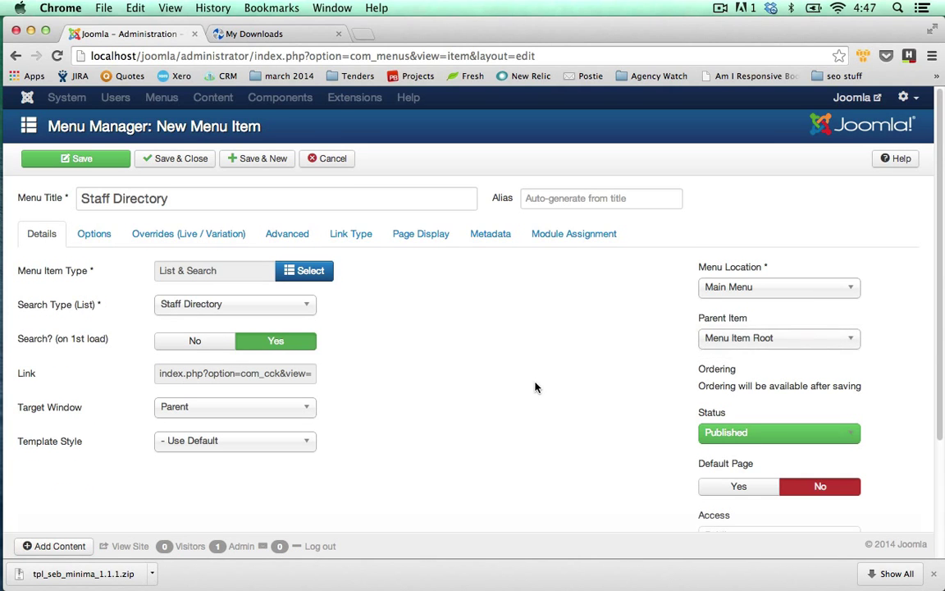
mouse_move(173, 177)
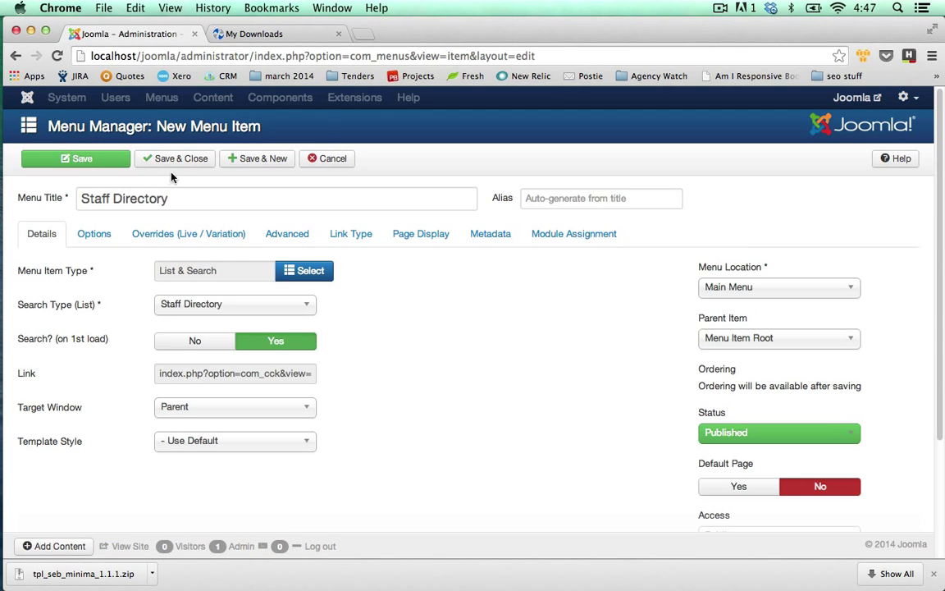
click(75, 158)
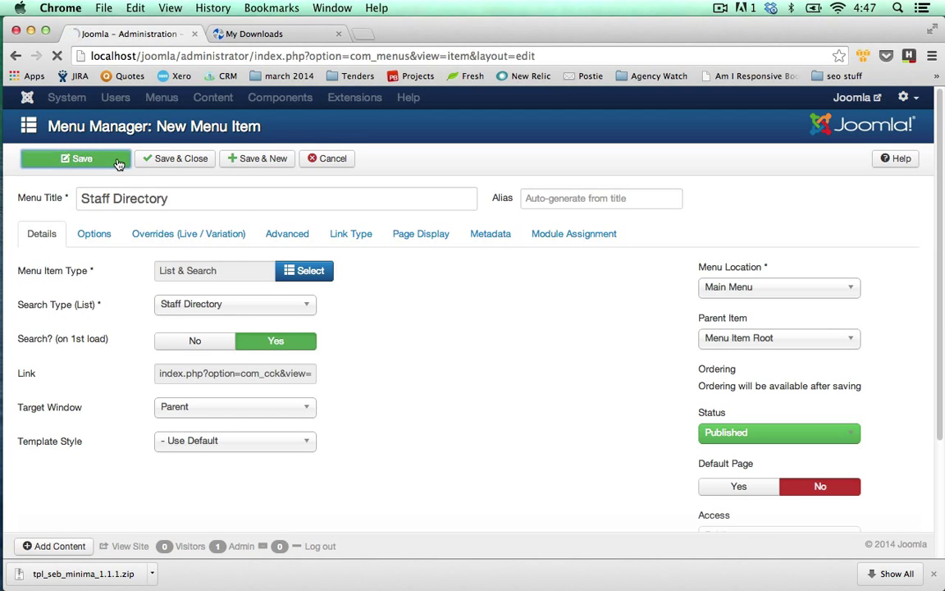
click(76, 158)
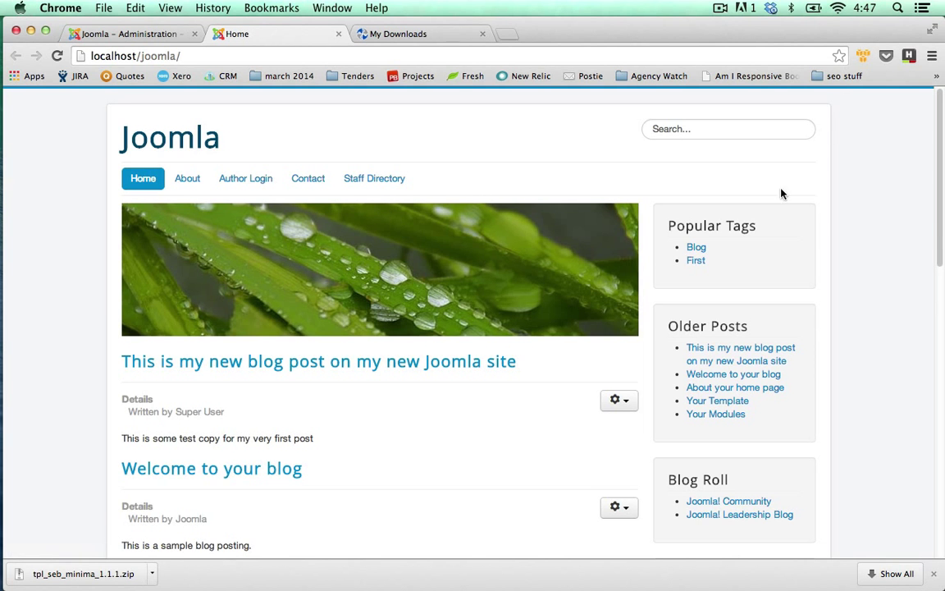
mouse_move(374, 178)
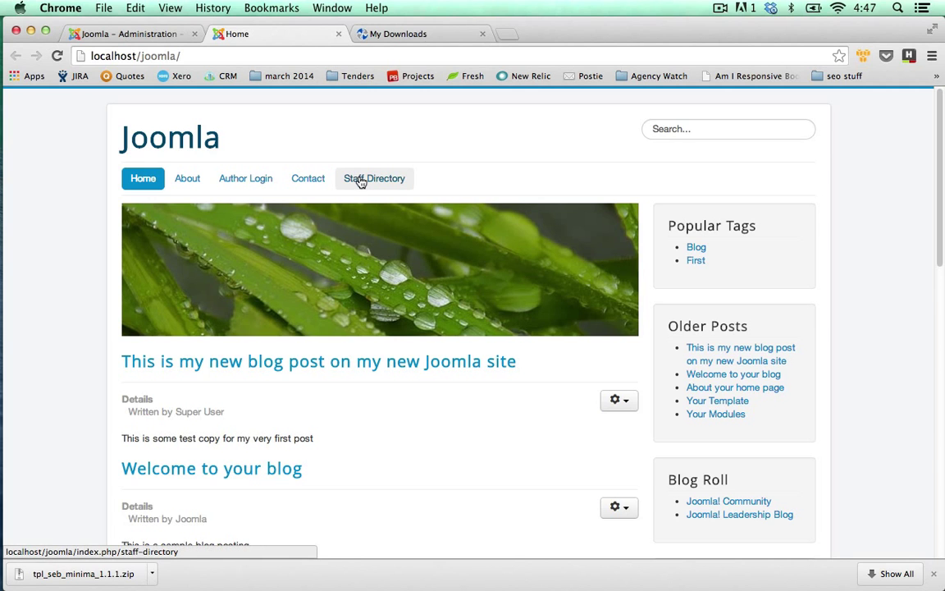
View the site's Staff Directory page with James's Loudbox Media listing, then return to admin.
click(374, 177)
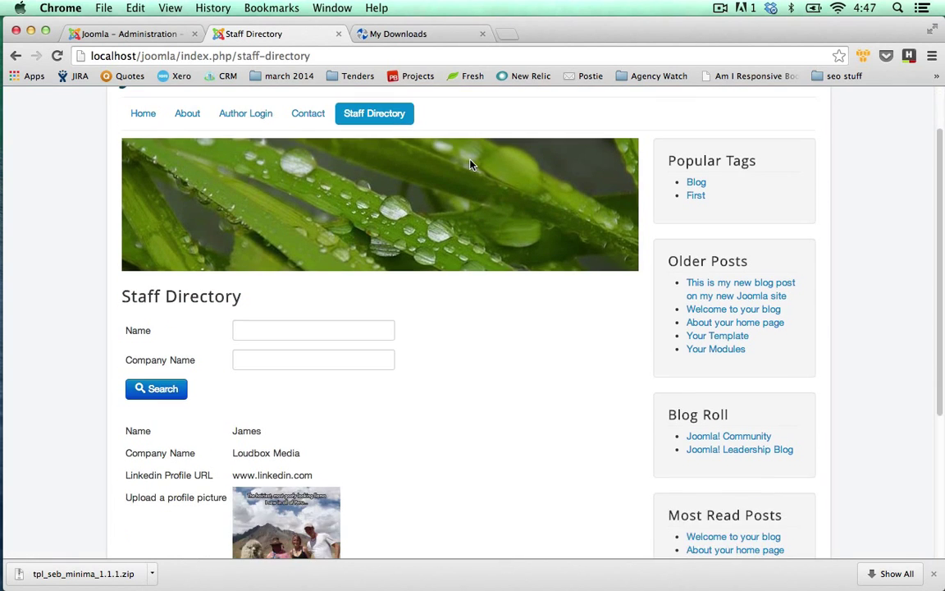
scroll(down, 3)
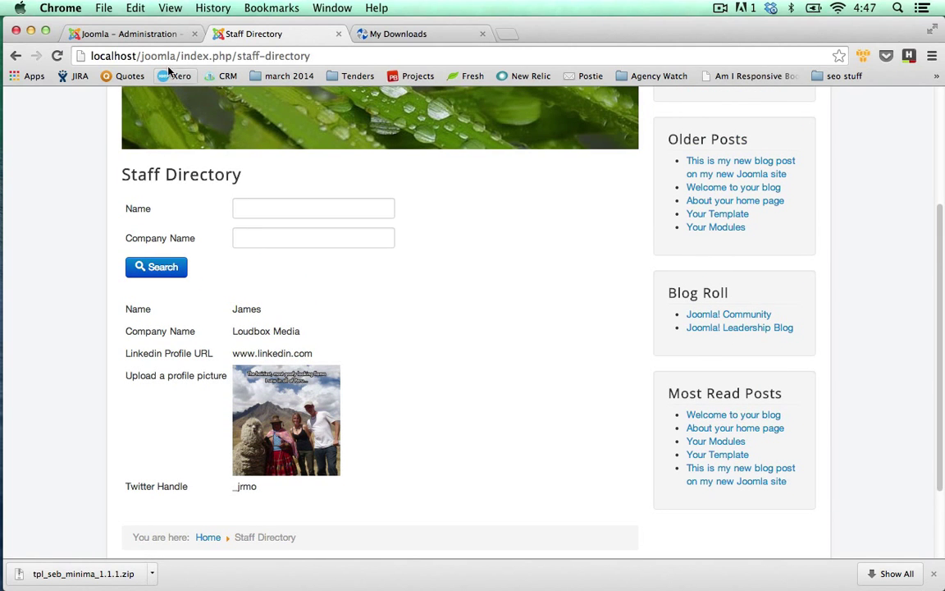
click(128, 33)
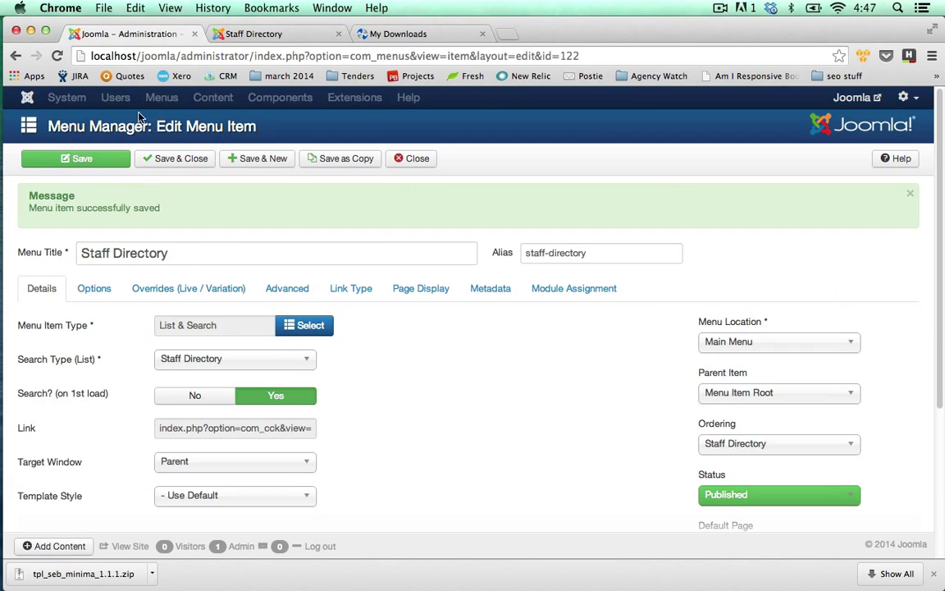
Close the menu item and start a new user from User Manager with the Consultant form.
click(410, 158)
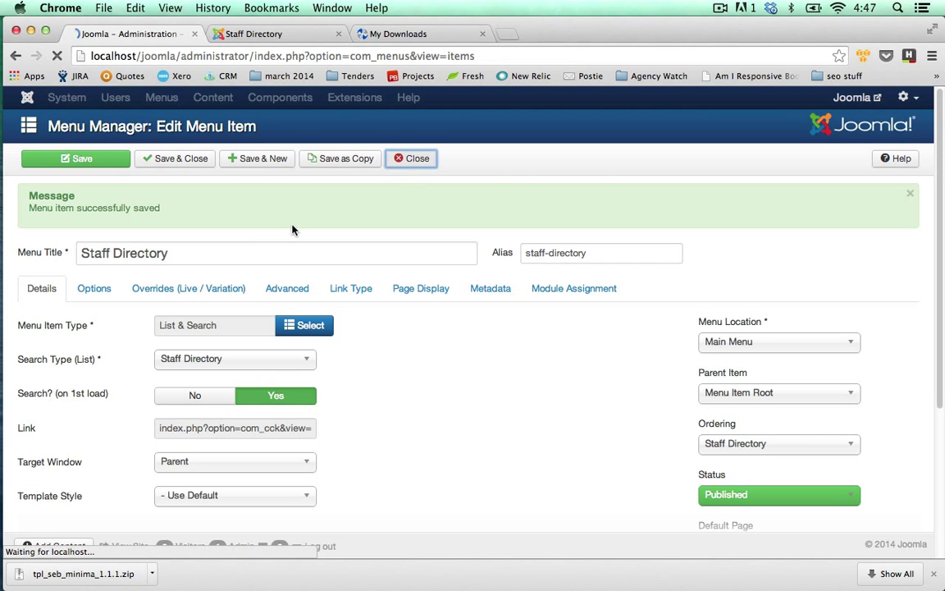
click(125, 97)
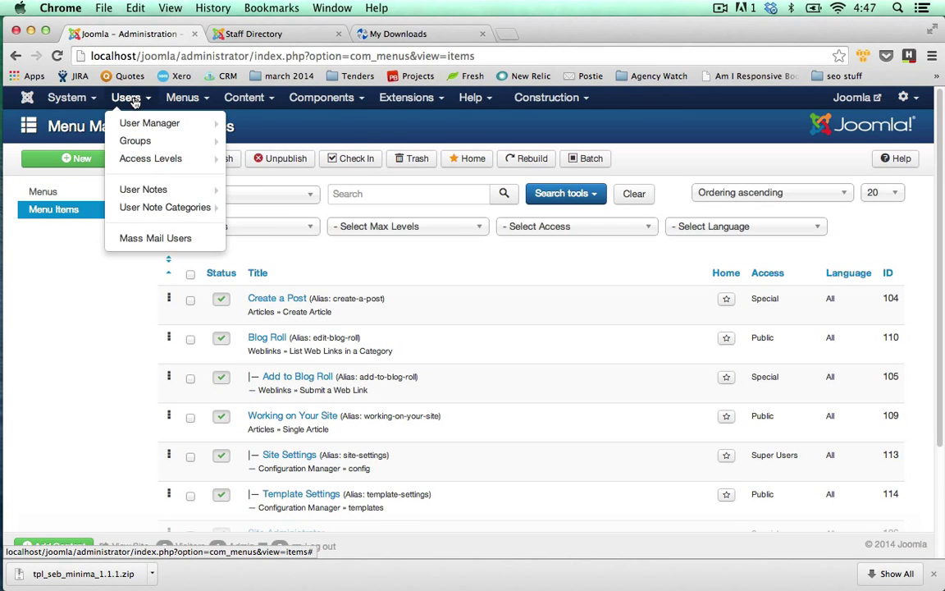
click(150, 123)
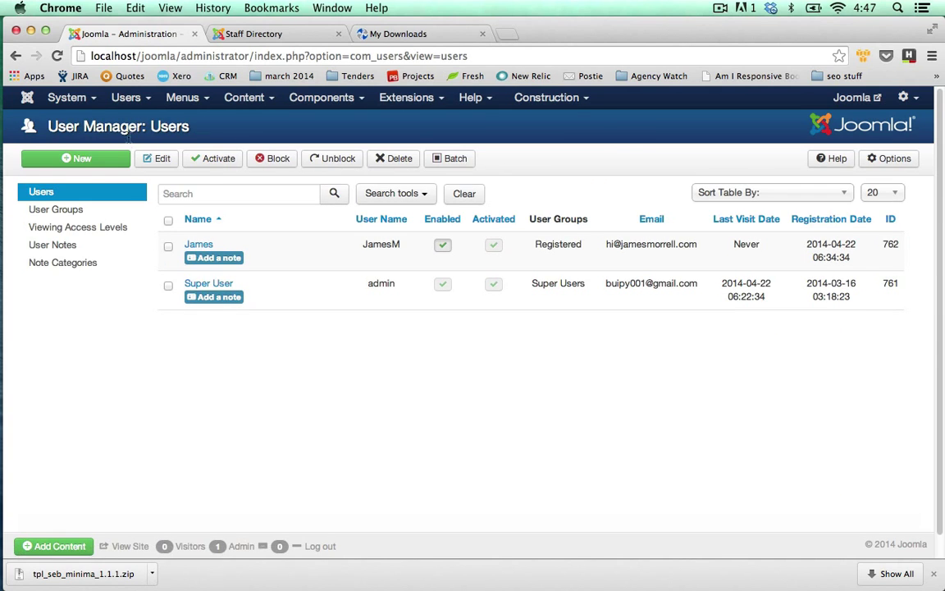
click(75, 158)
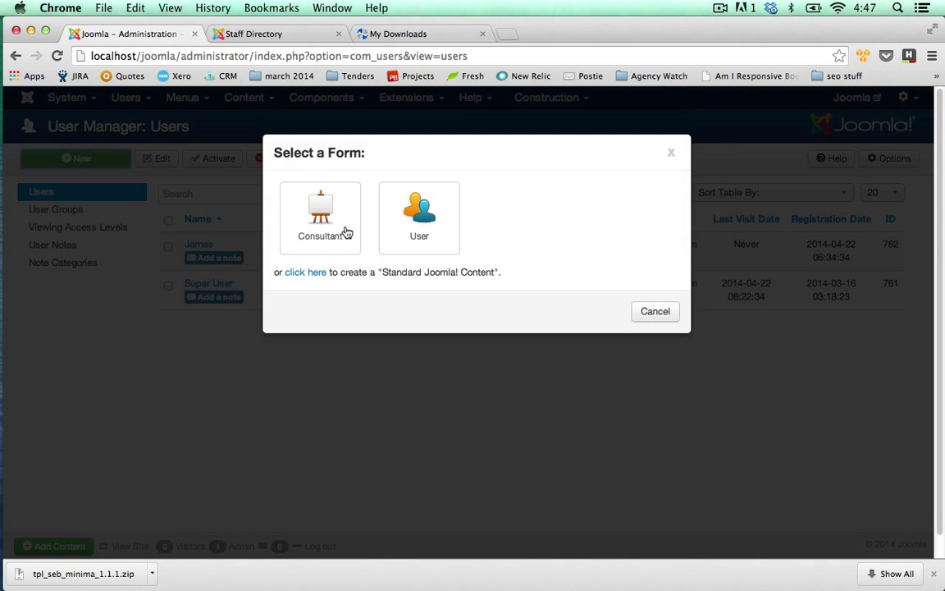
click(320, 213)
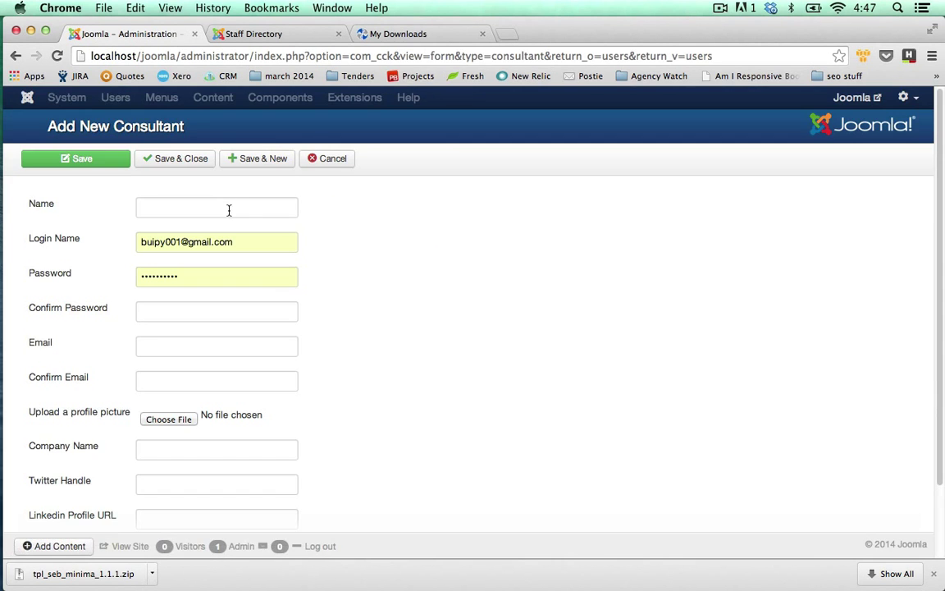
text(Peter)
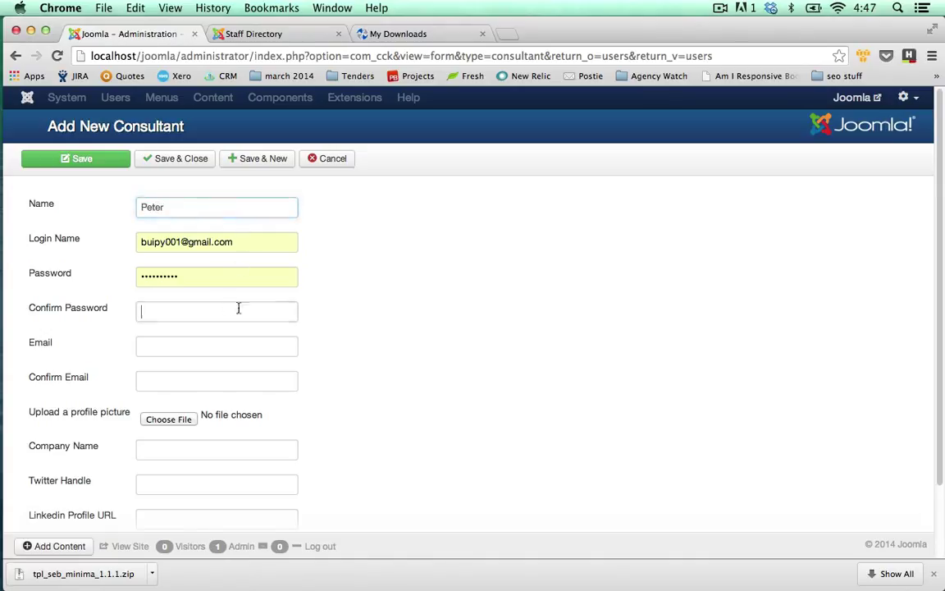
text(••••)
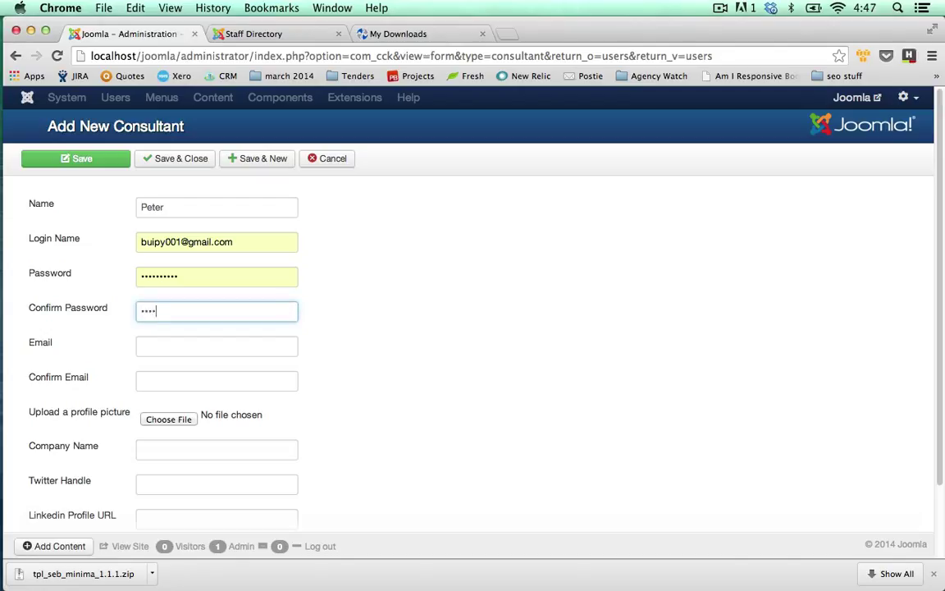
text(•••)
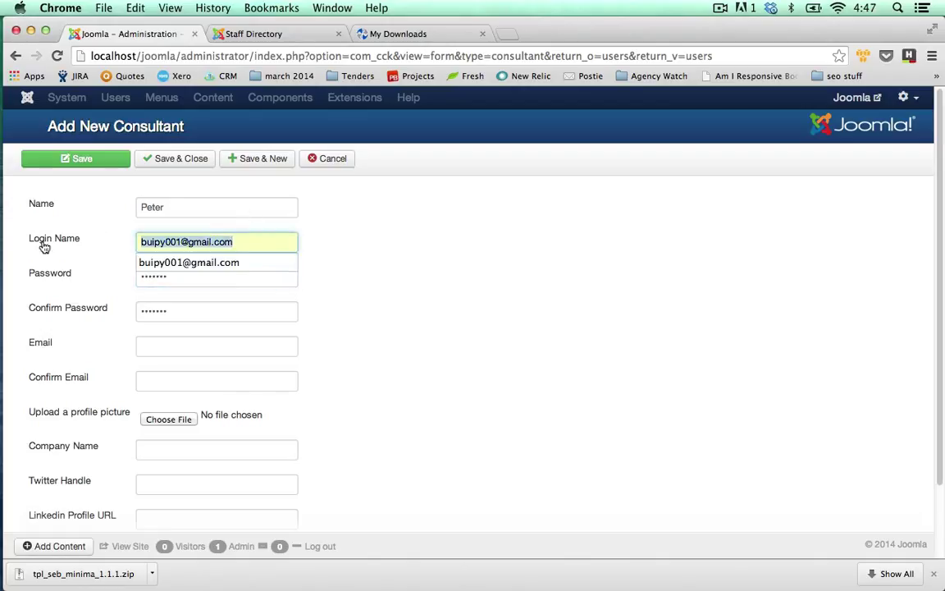
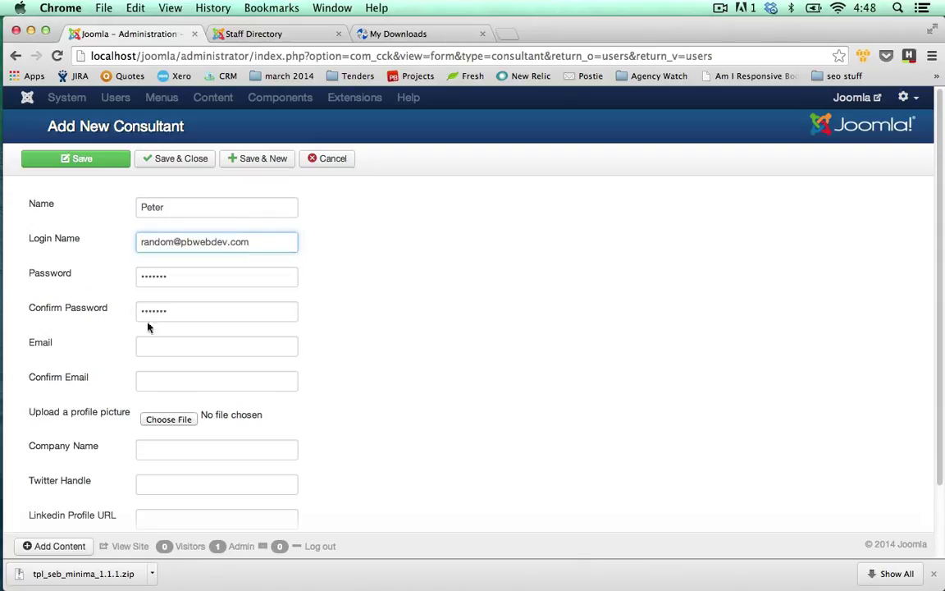
click(216, 241)
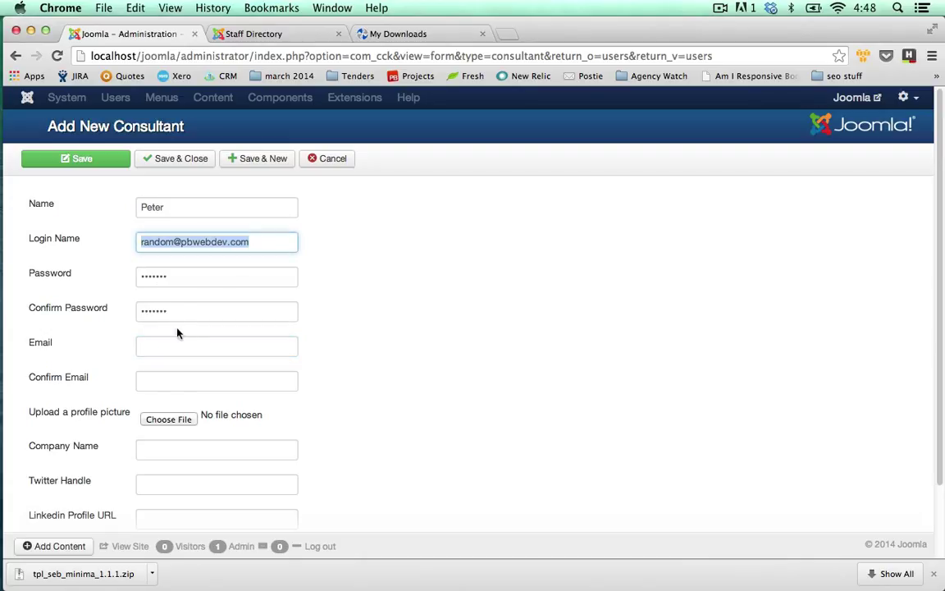
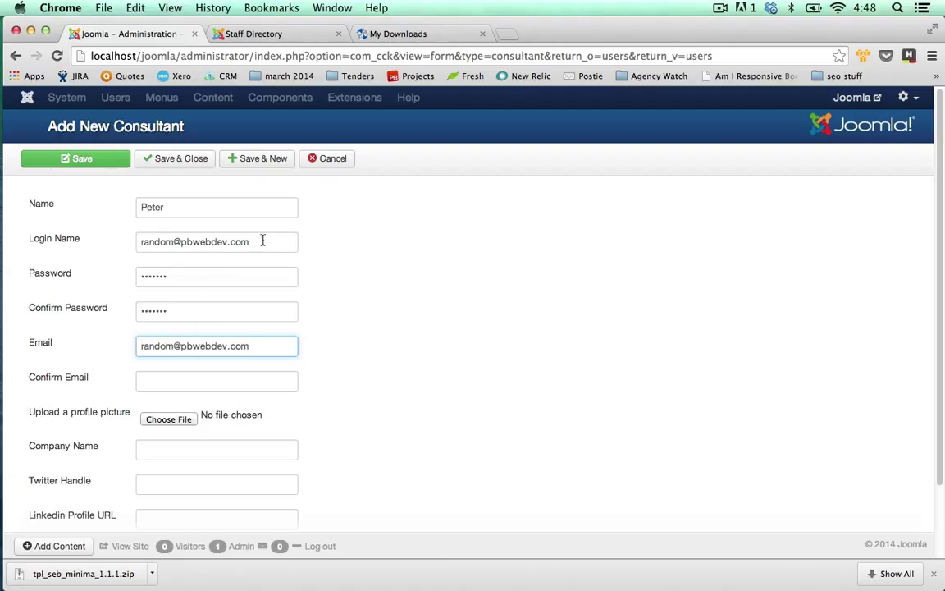
text(Peter)
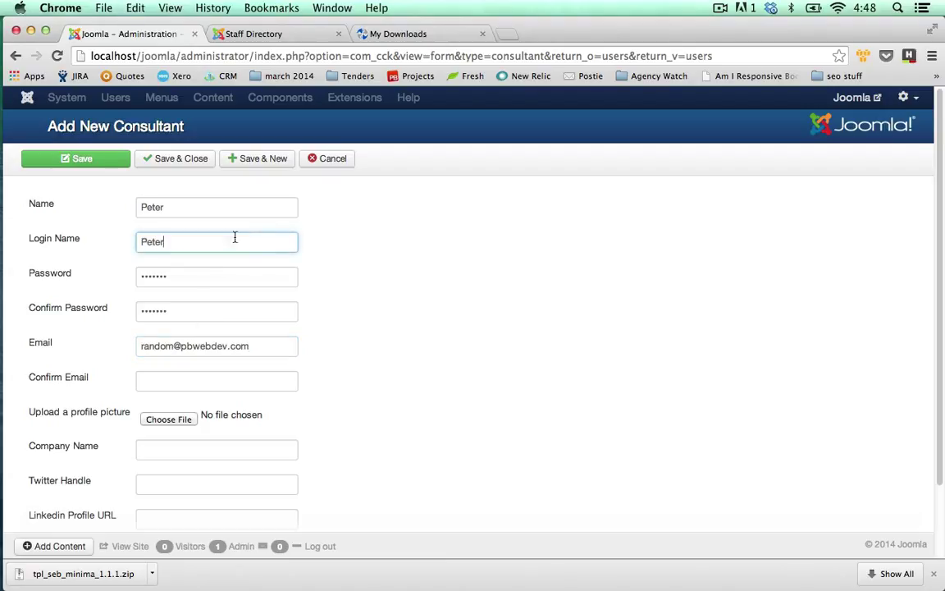
click(217, 380)
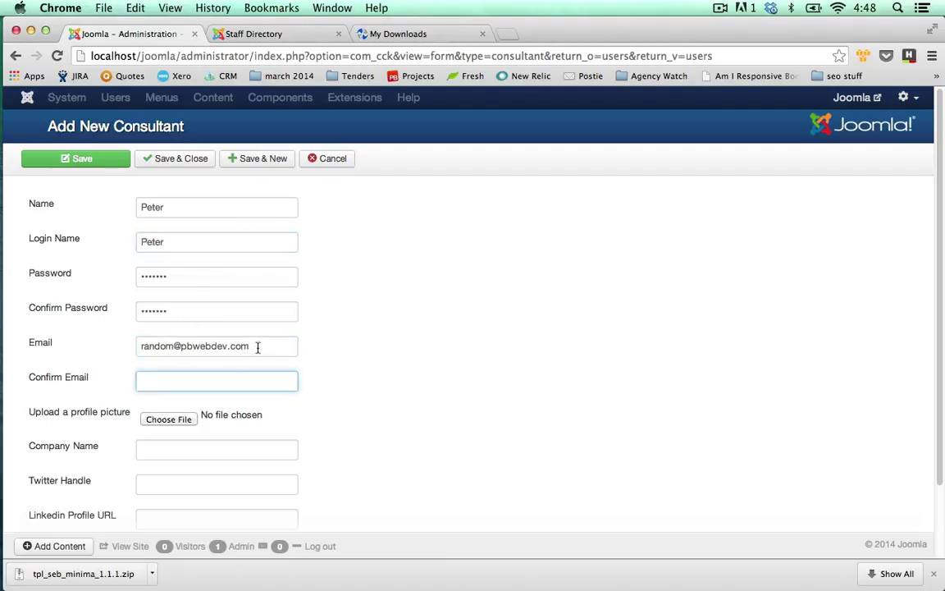
click(168, 418)
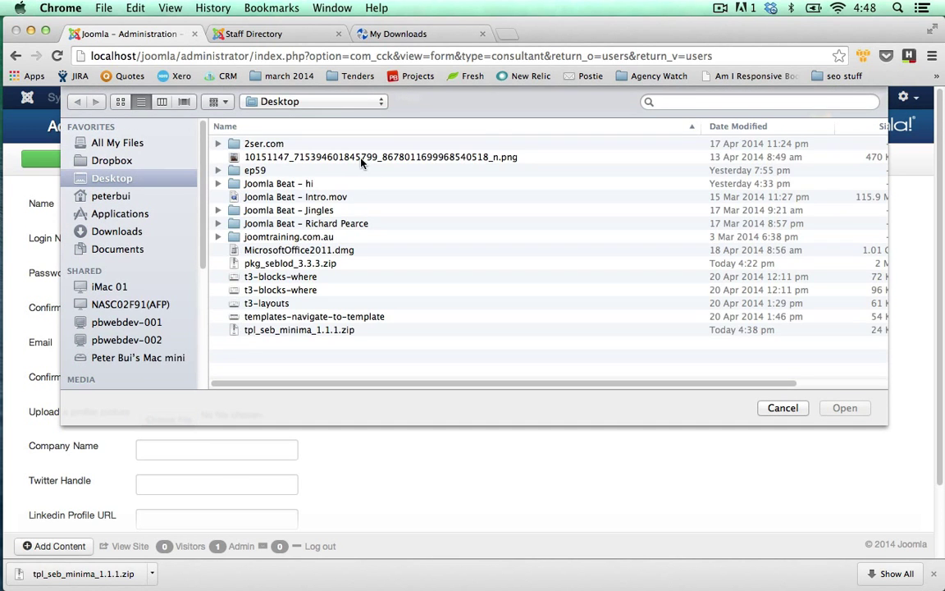
click(845, 407)
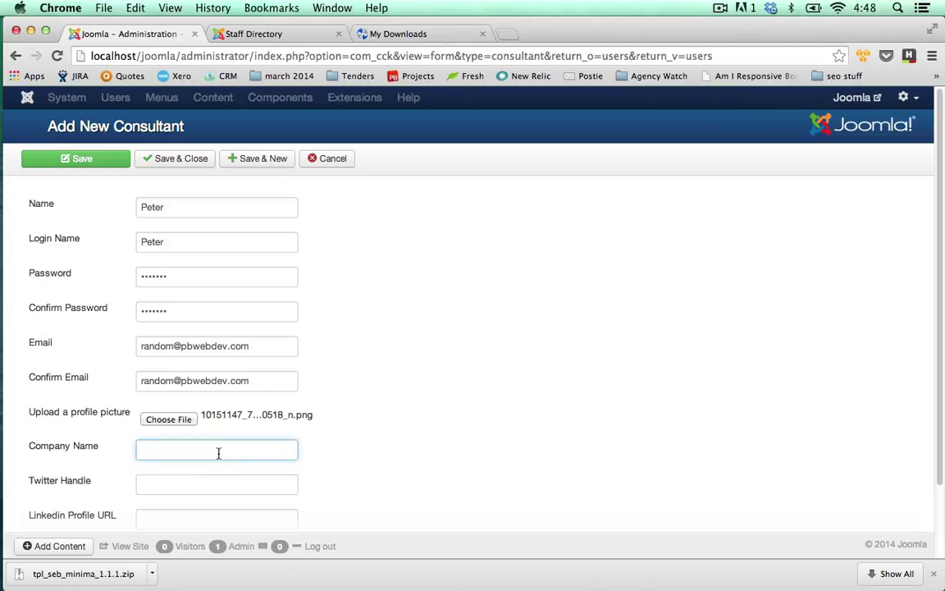
text(PD Web De)
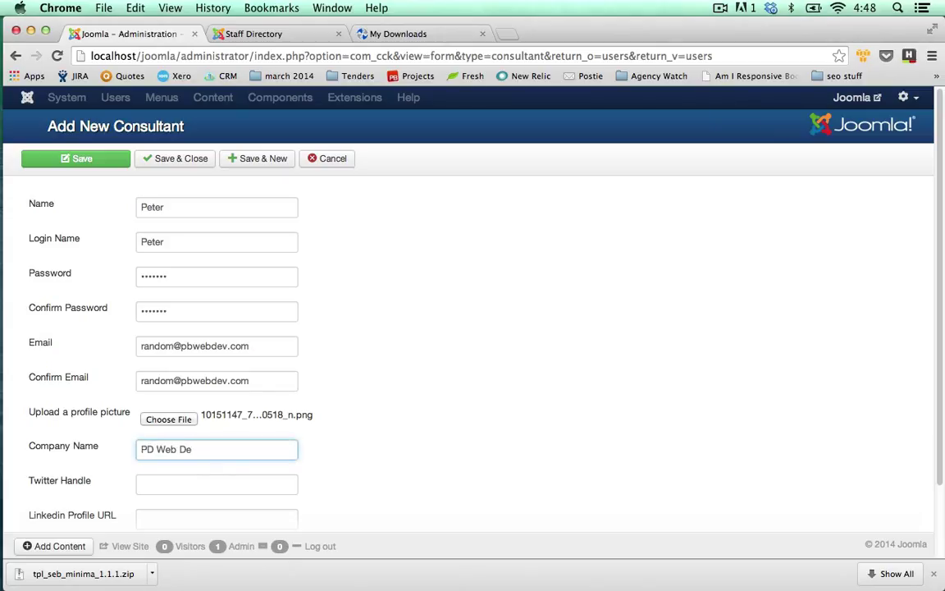
scroll(down, 3)
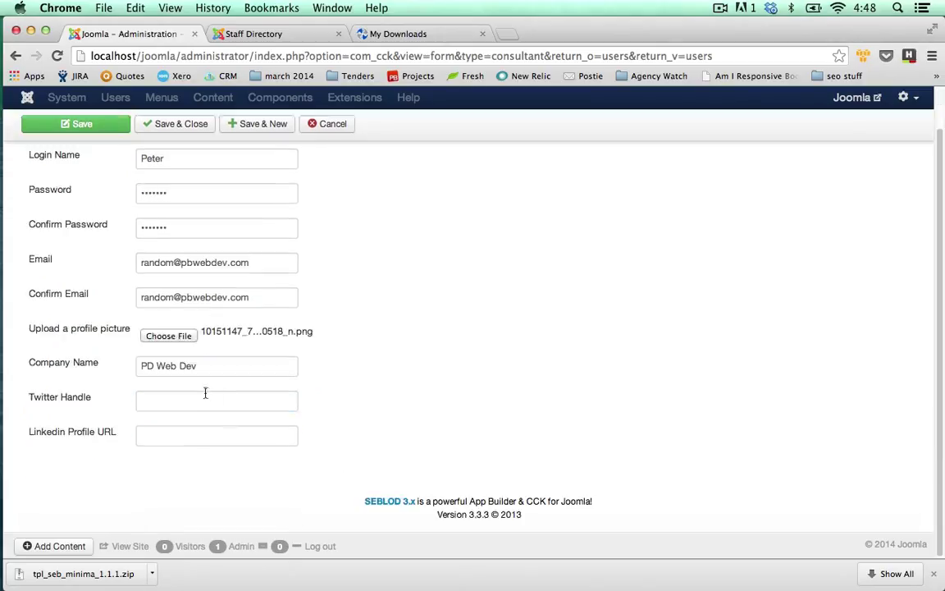
click(216, 400)
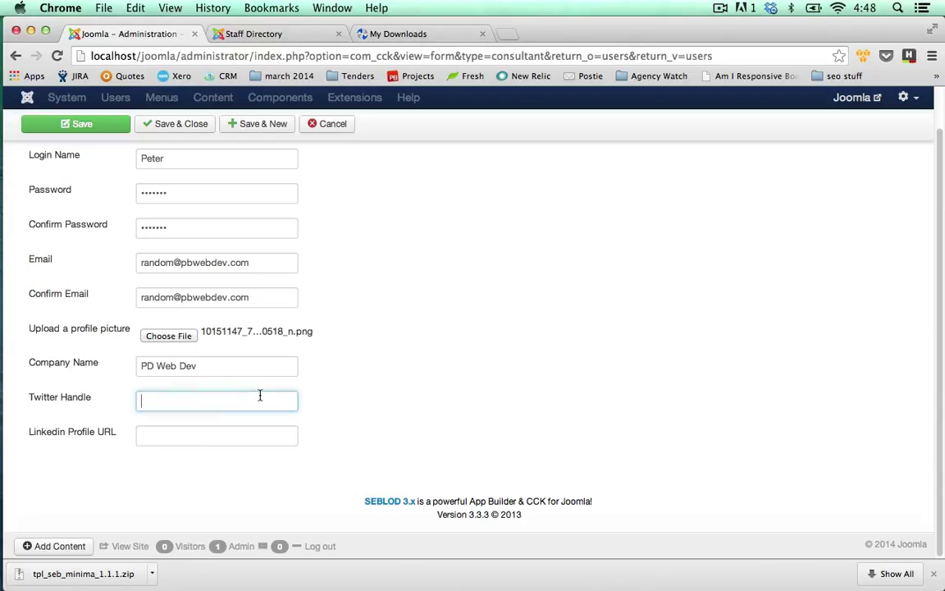
text(astroboysoup)
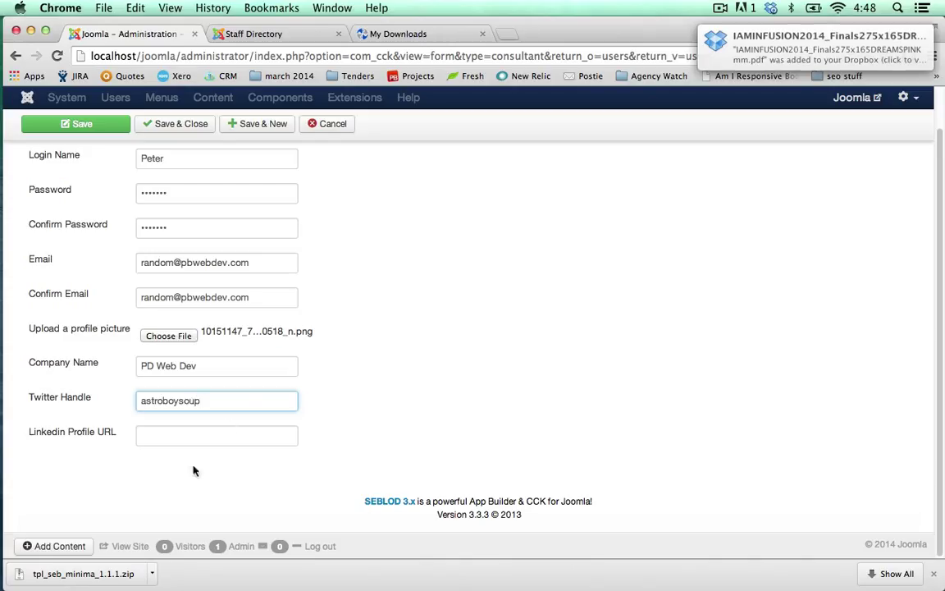
Save the new consultant Peter and return to the site's Staff Directory page.
click(75, 123)
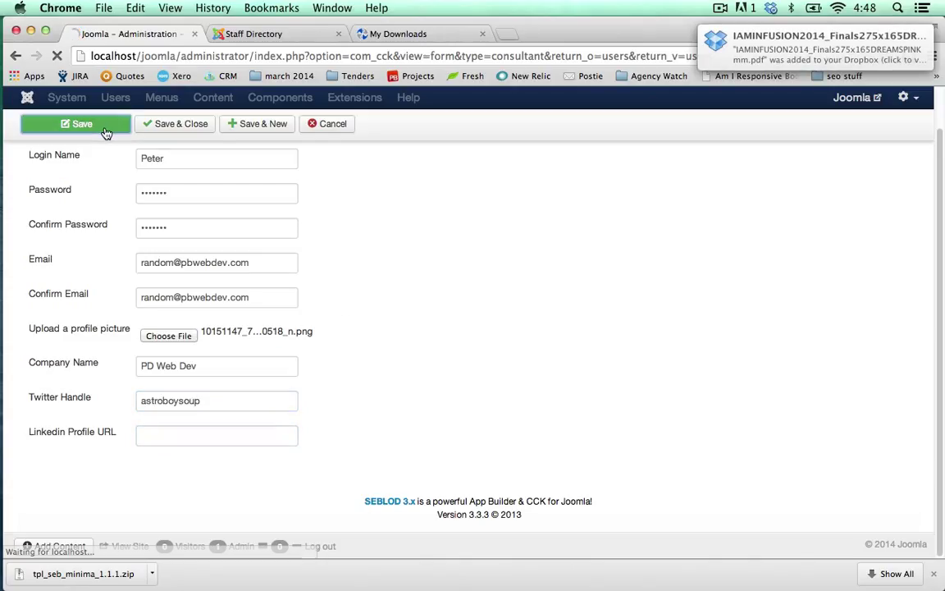
click(76, 123)
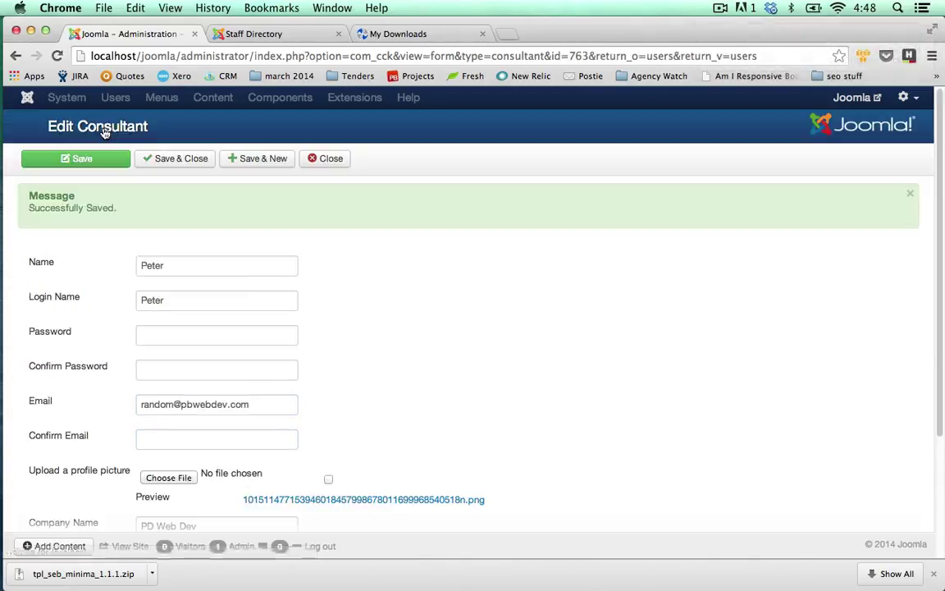
click(252, 33)
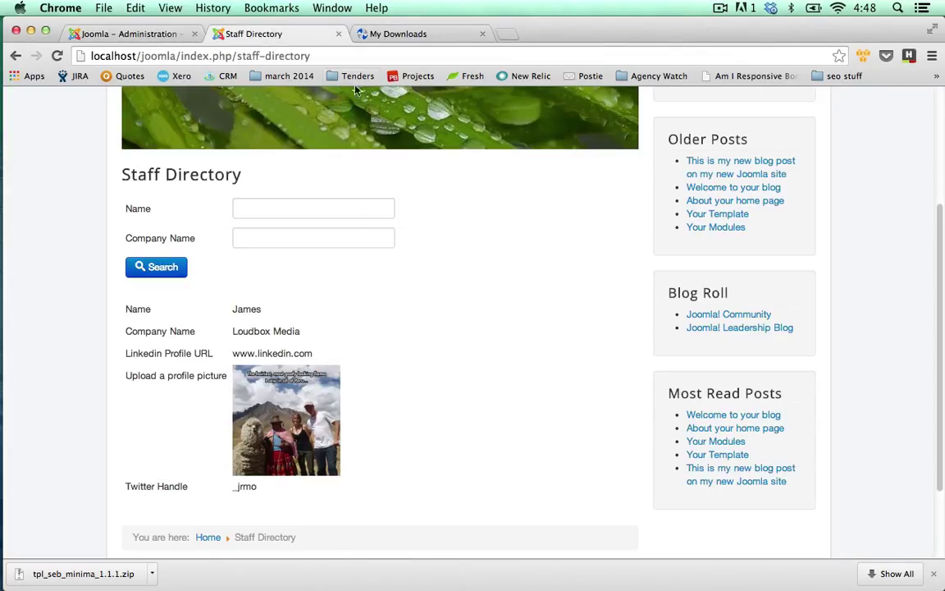
Search the directory by Name 'Peter' so only his PD Web Dev listing is returned.
scroll(down, 3)
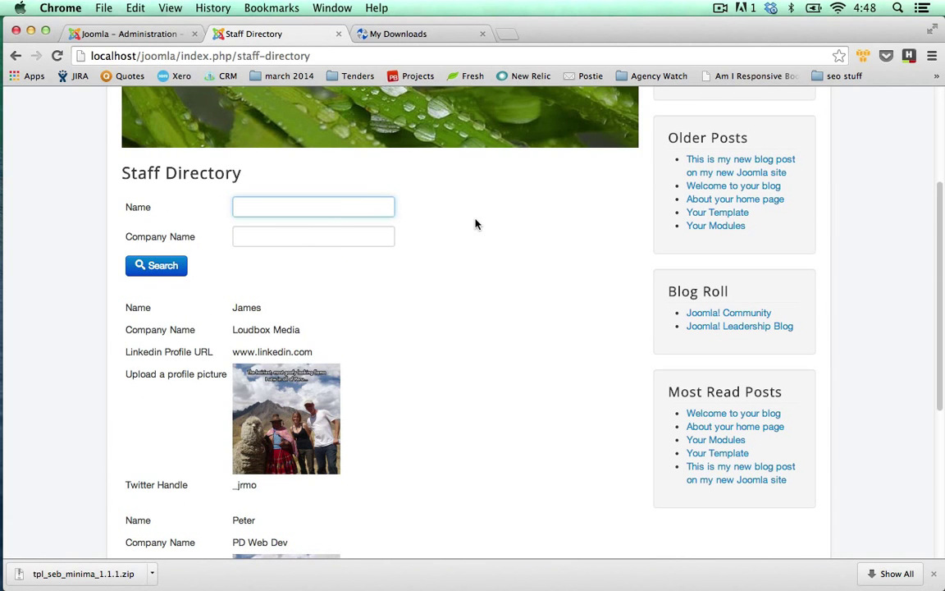
text(Peter)
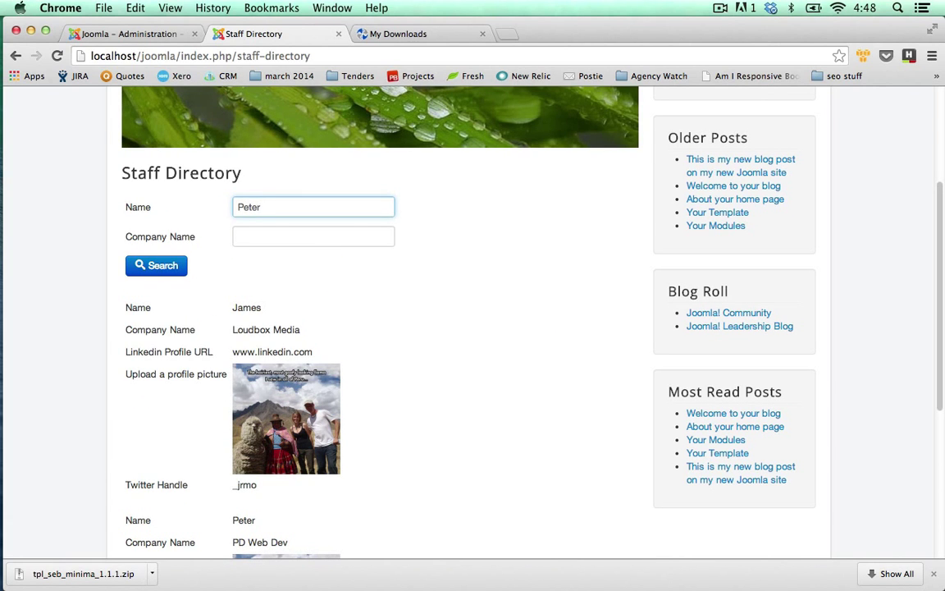
click(156, 266)
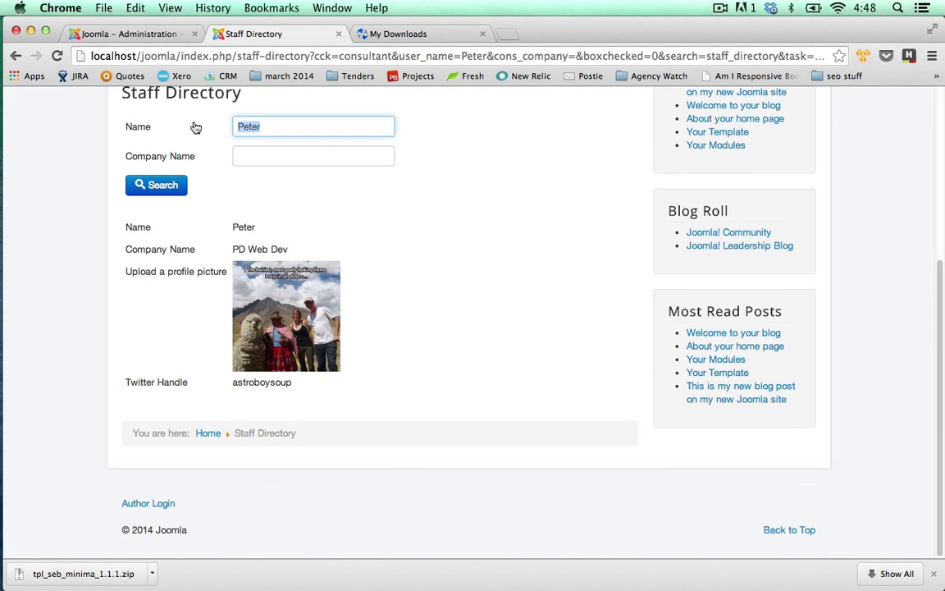
Search Company Name 'Loudbox Media' returning James, then 'PD Web Dev' returning Peter.
text(L)
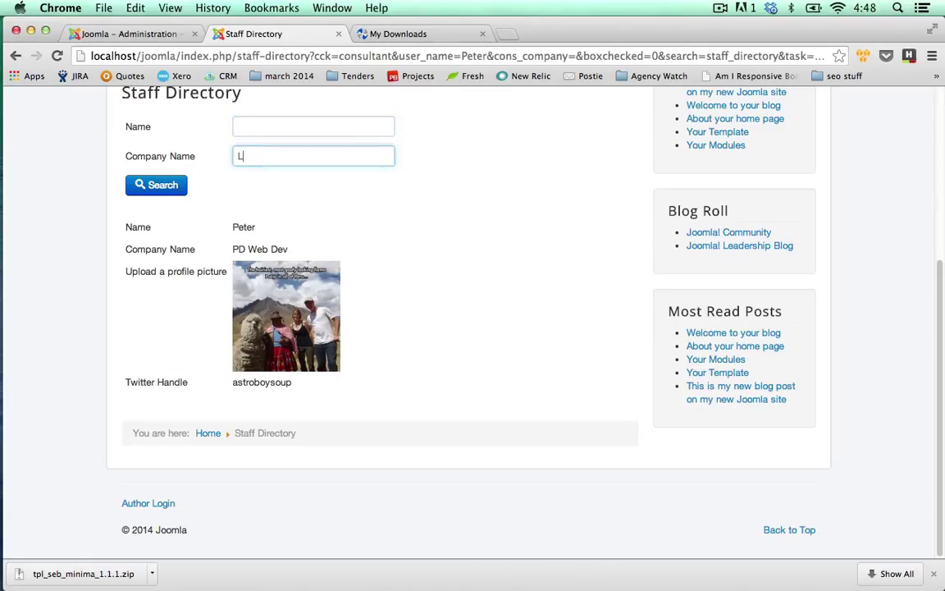
text(oudbox Me)
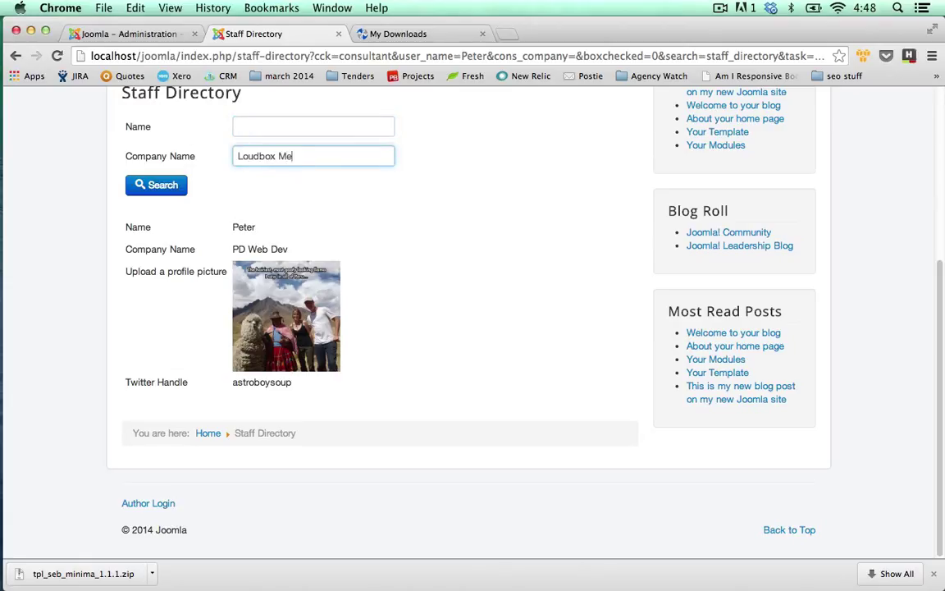
click(156, 184)
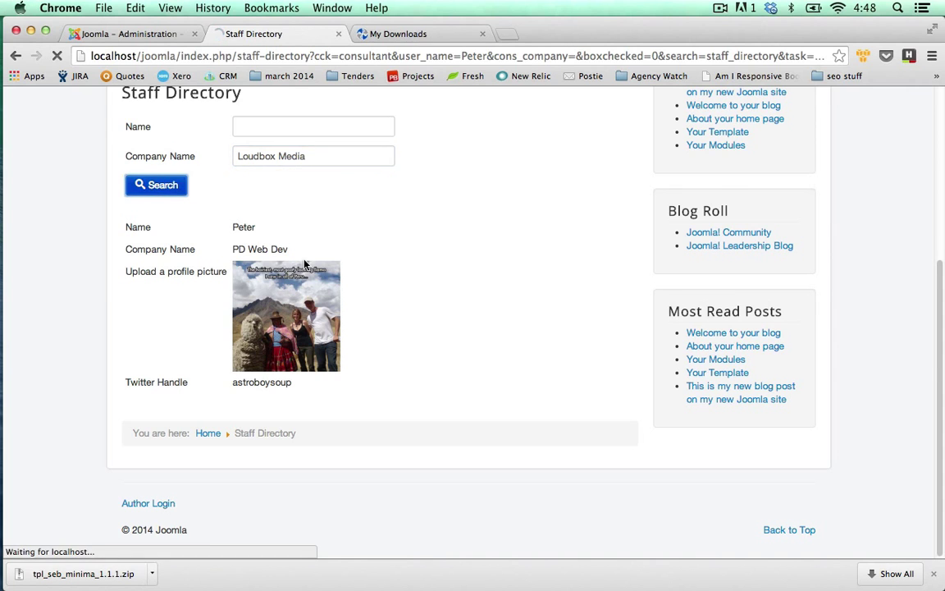
click(156, 183)
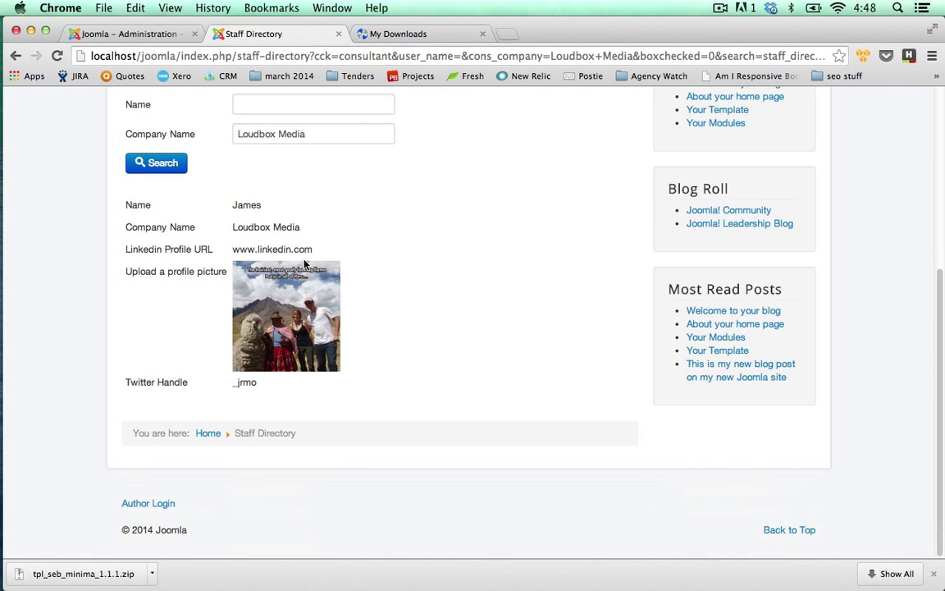
text(PD Web De)
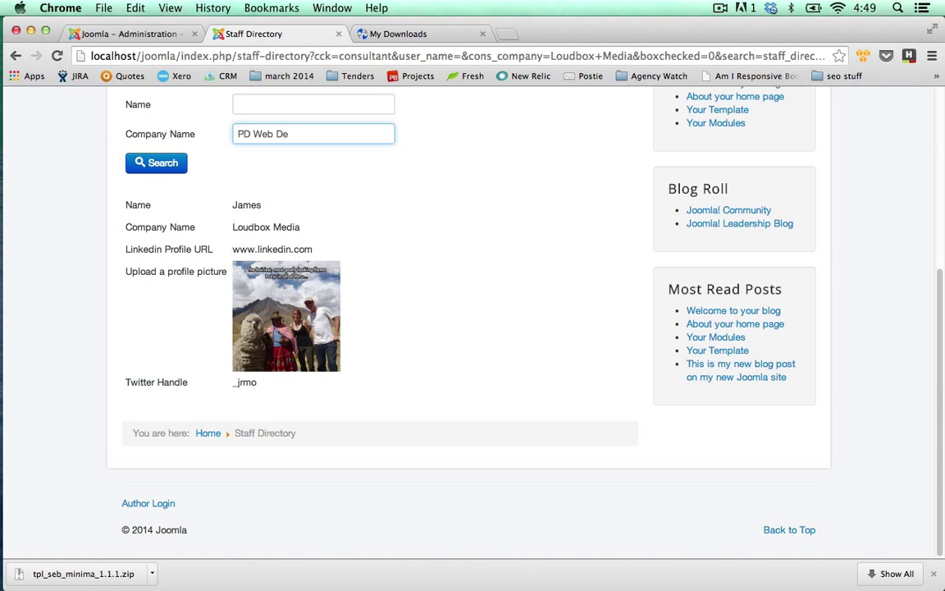
click(156, 163)
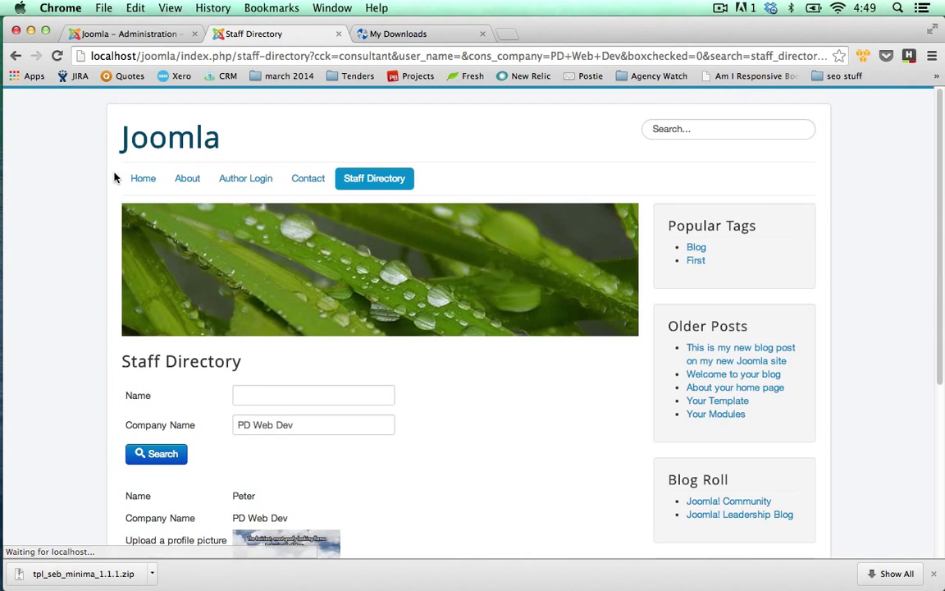
Return to the admin tab and close Peter's consultant record to reach the User Manager list.
scroll(down, 3)
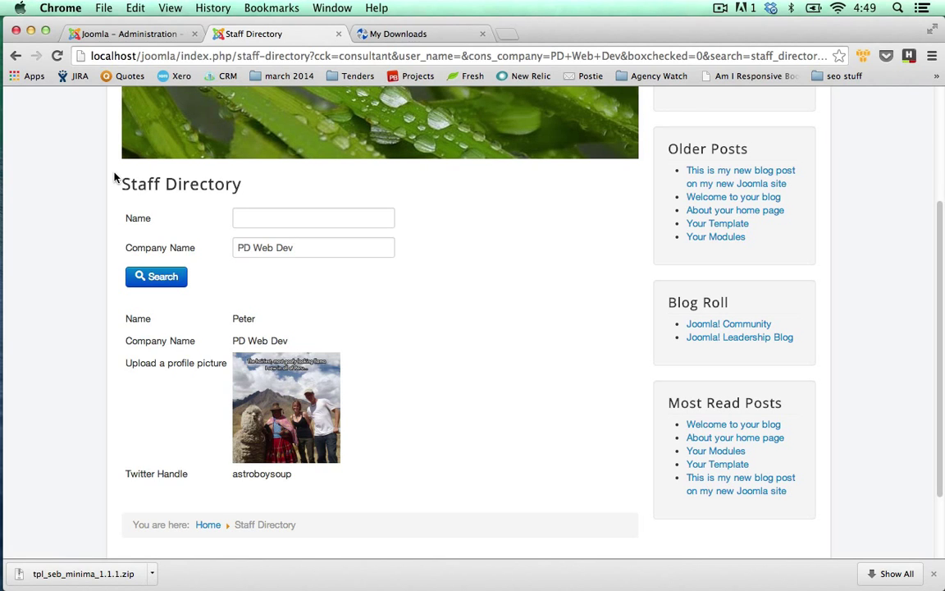
click(313, 246)
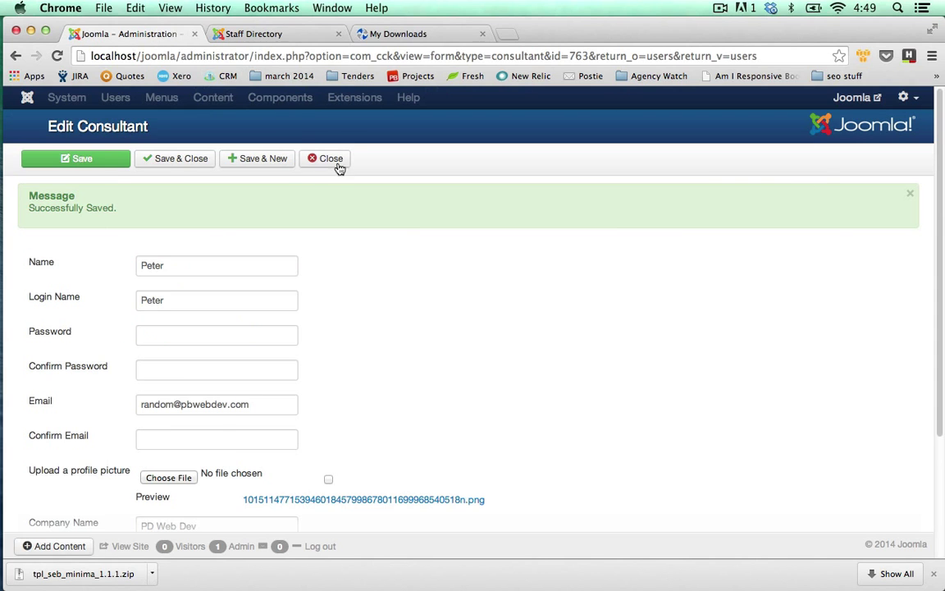
click(325, 157)
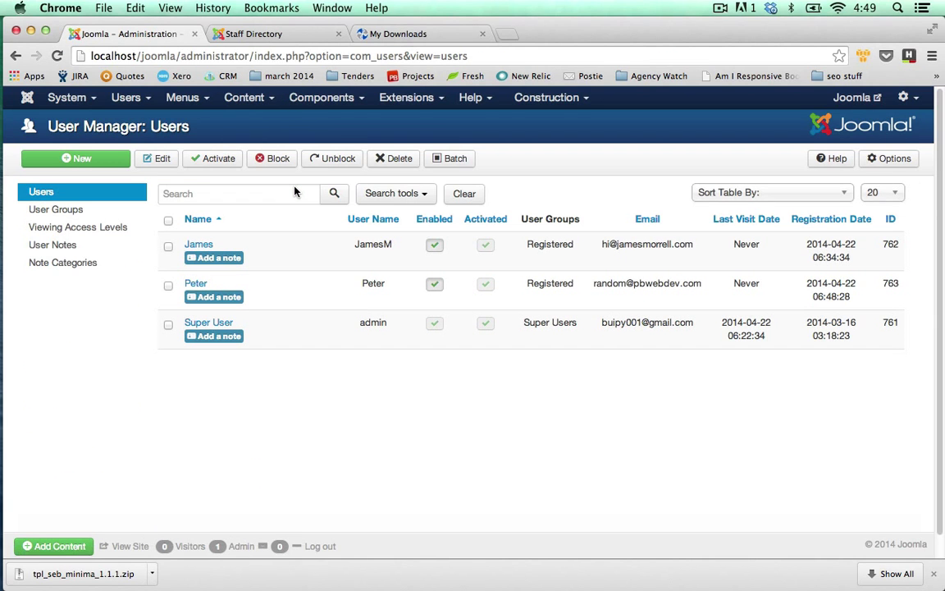